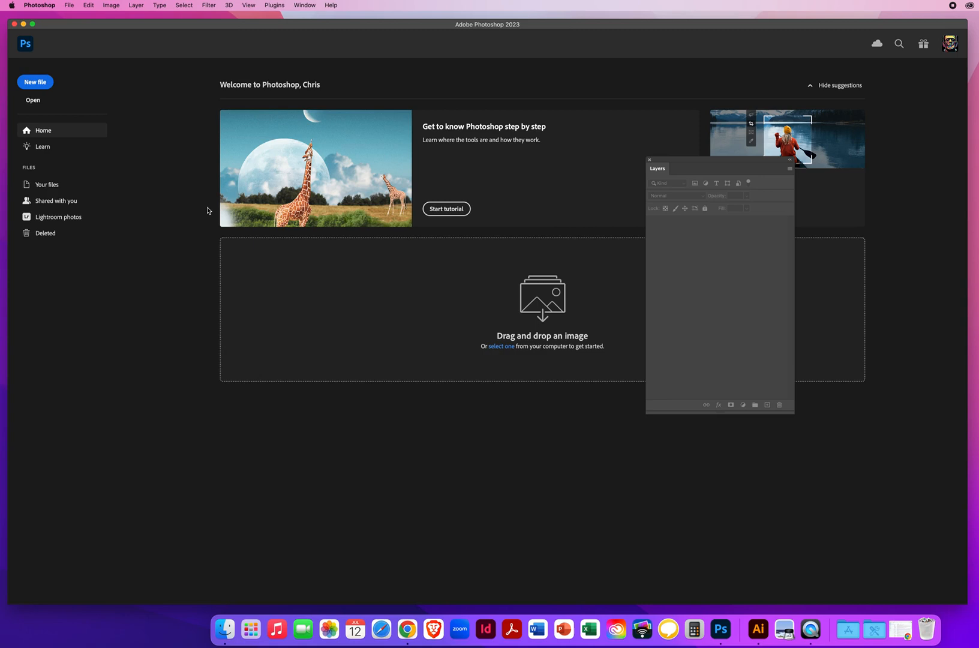
pyautogui.moveTo(201, 219)
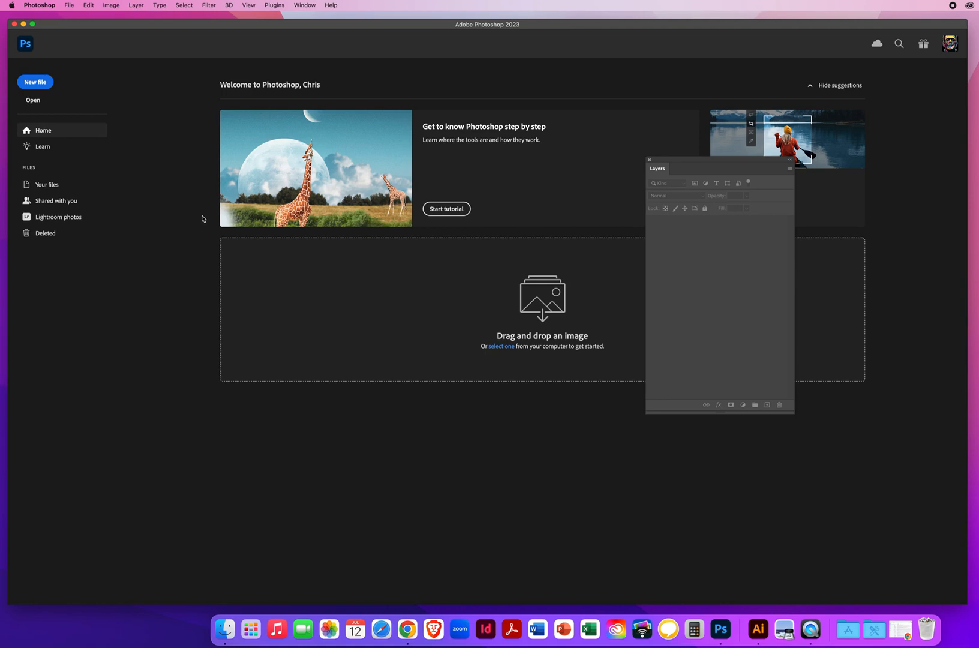
pyautogui.moveTo(166, 134)
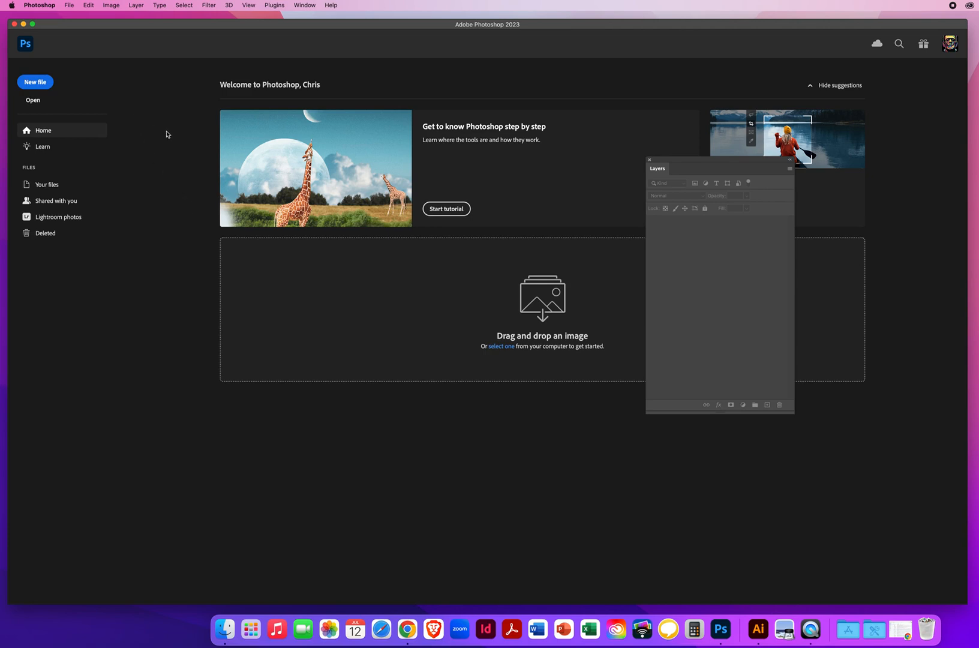
# Open Exploring 20 Filters VER. 1 and VER. 2 from the Desktop's 7.2 Filters Ex folder.
pyautogui.click(68, 5)
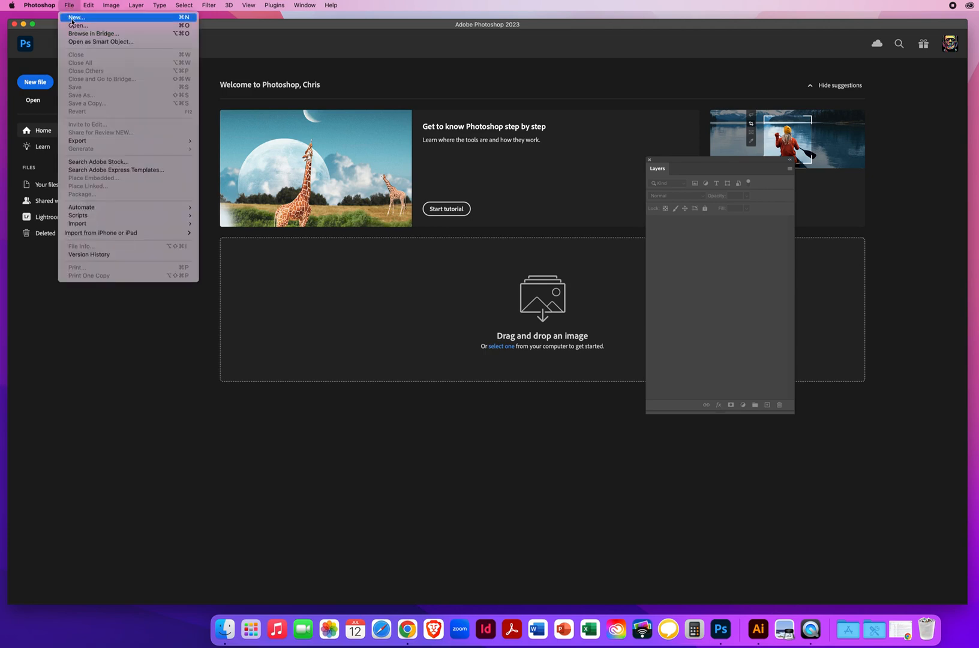
pyautogui.click(78, 26)
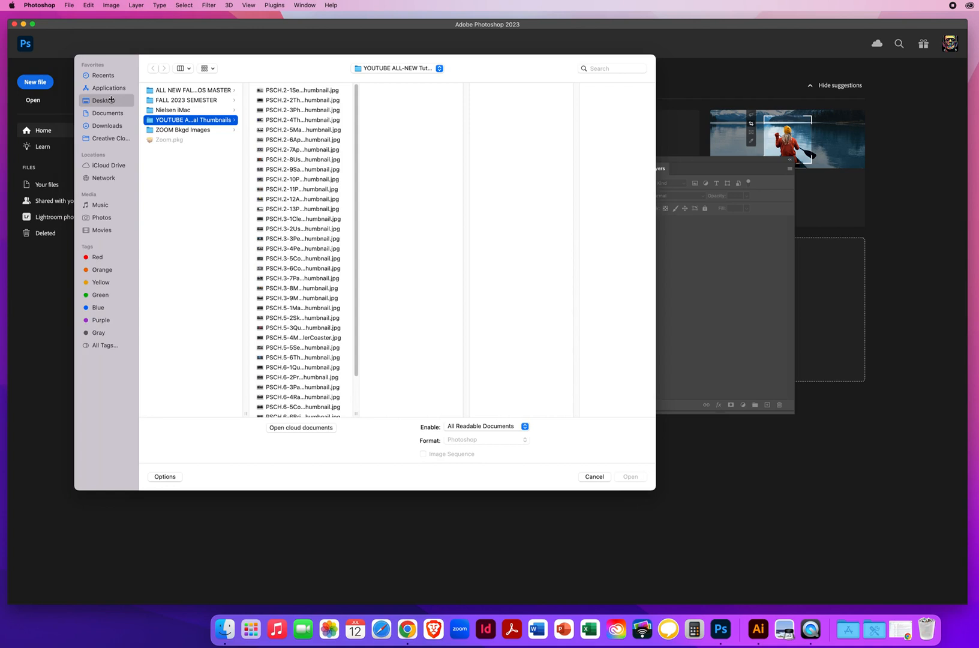
pyautogui.click(190, 90)
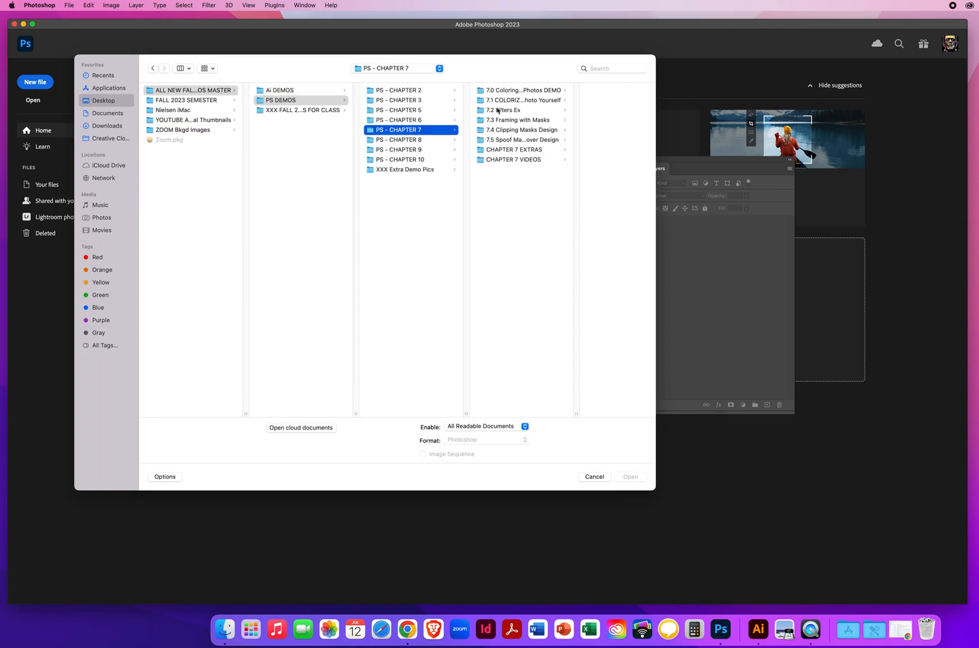
pyautogui.click(503, 110)
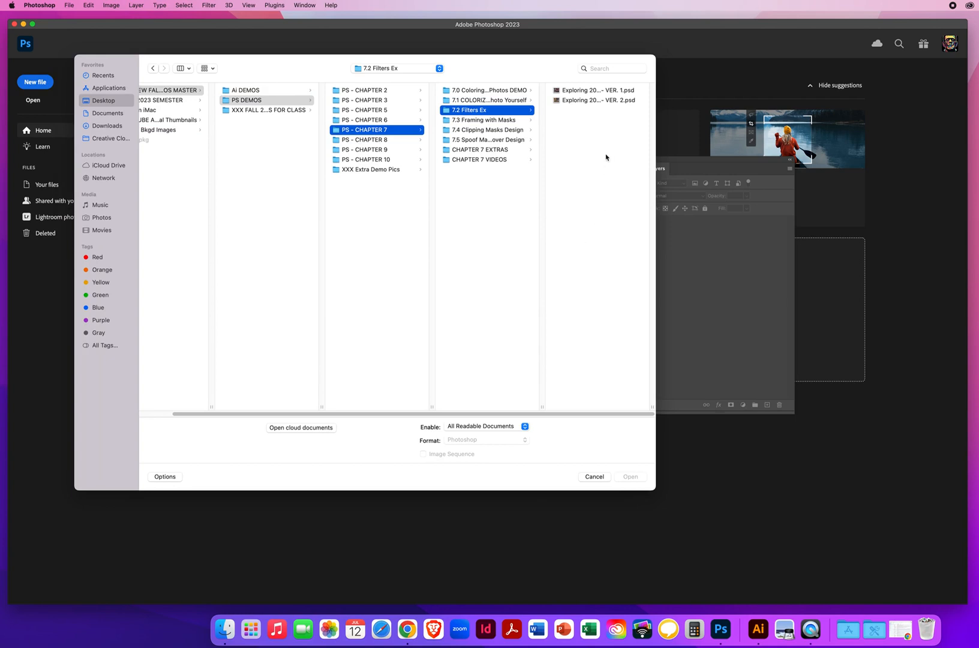
pyautogui.moveTo(605, 153)
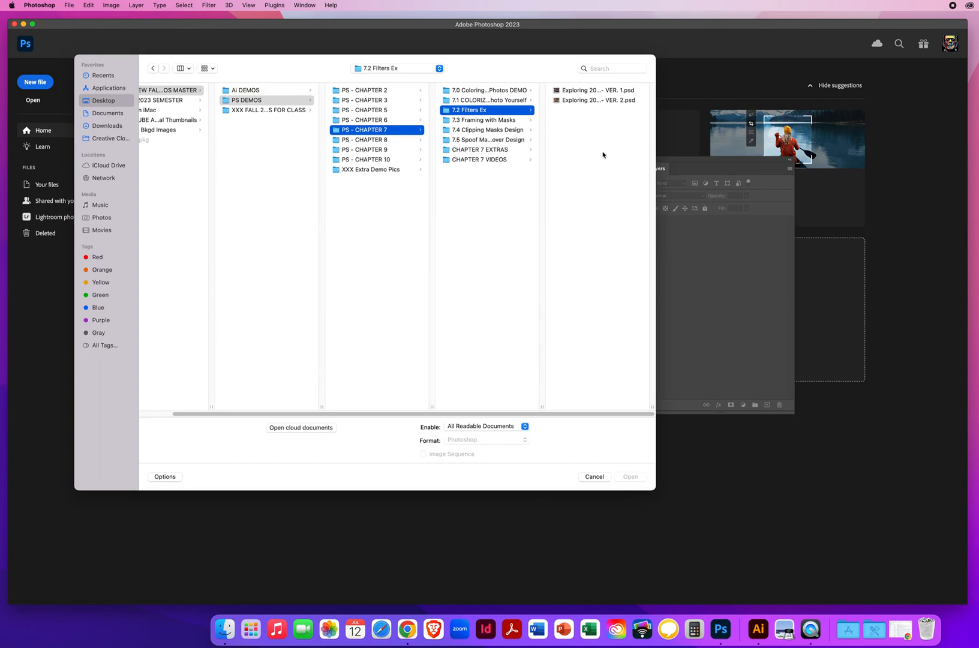
pyautogui.moveTo(608, 160)
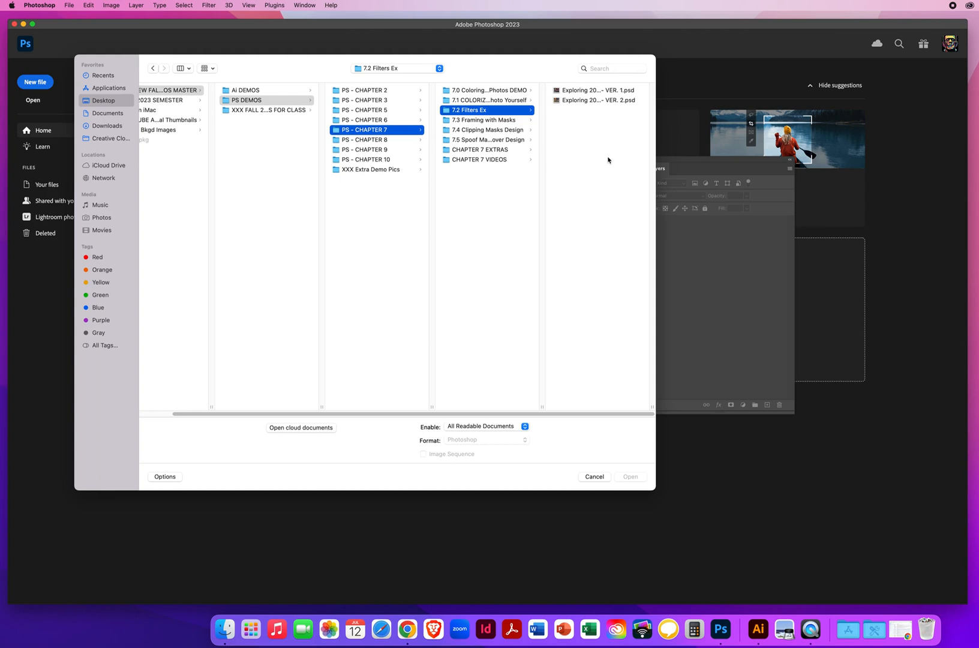
pyautogui.click(598, 100)
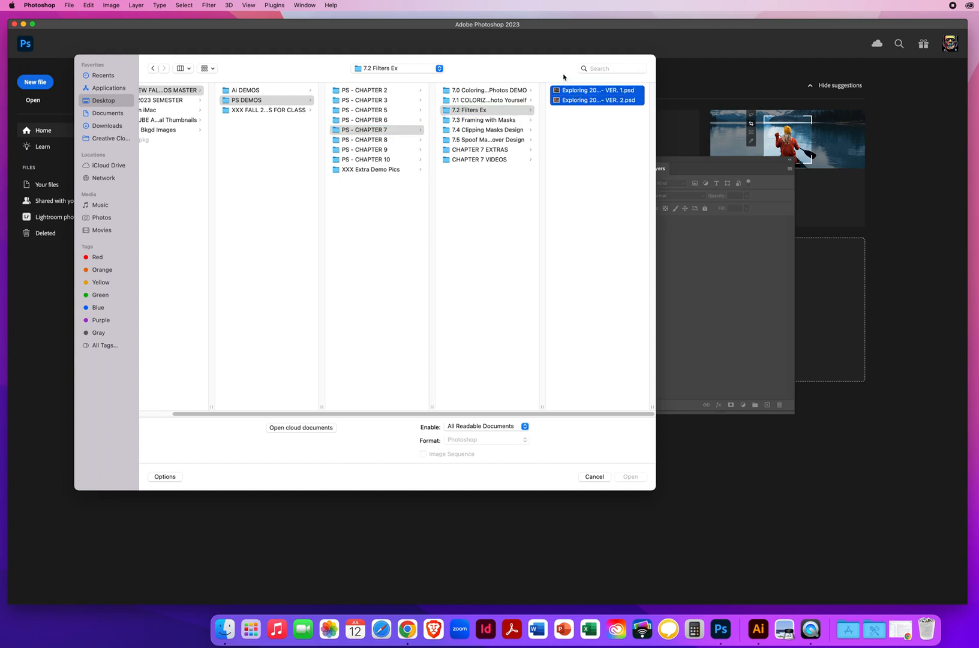
pyautogui.click(630, 477)
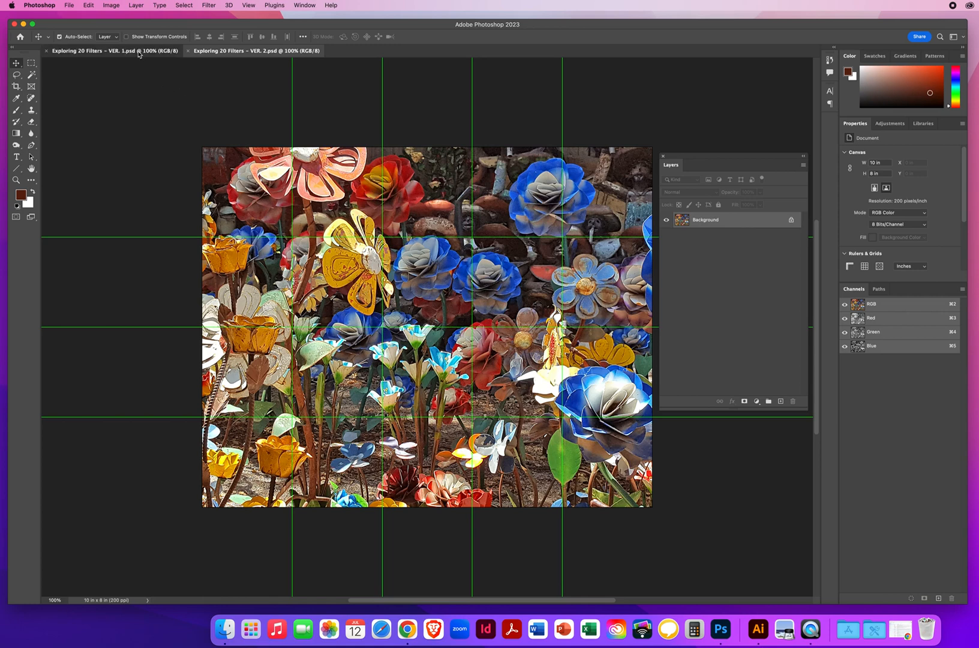
# Switch to the VER. 1 Christmas ornaments document.
pyautogui.click(93, 51)
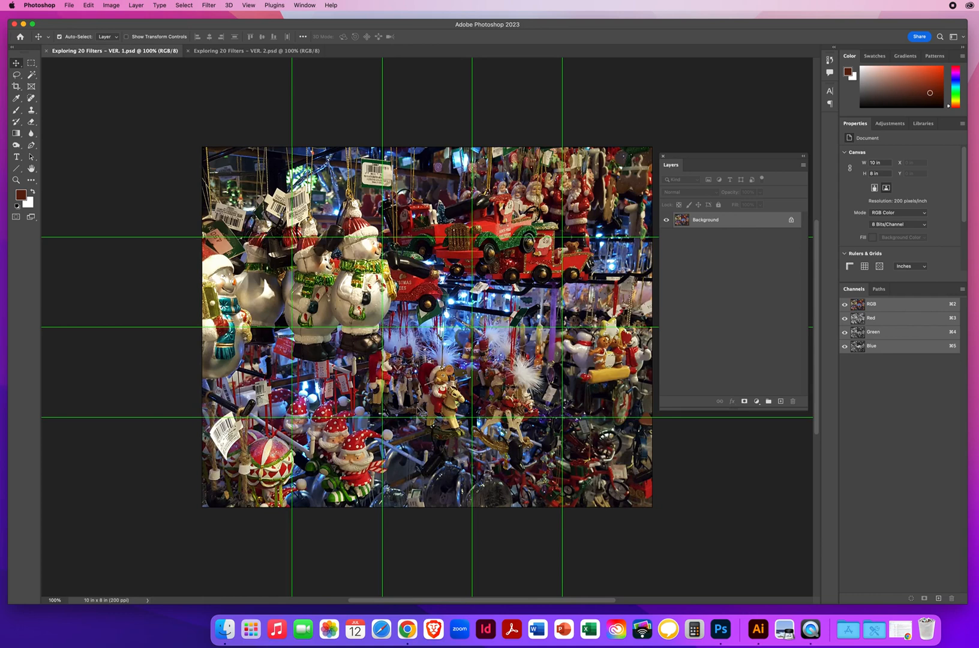
pyautogui.moveTo(430, 411)
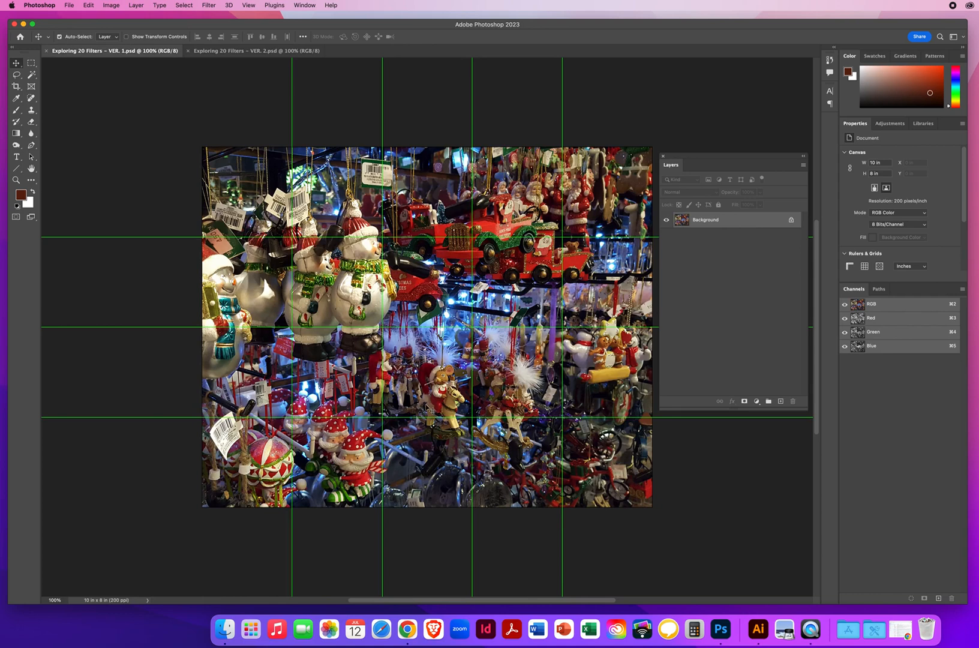
pyautogui.moveTo(428, 409)
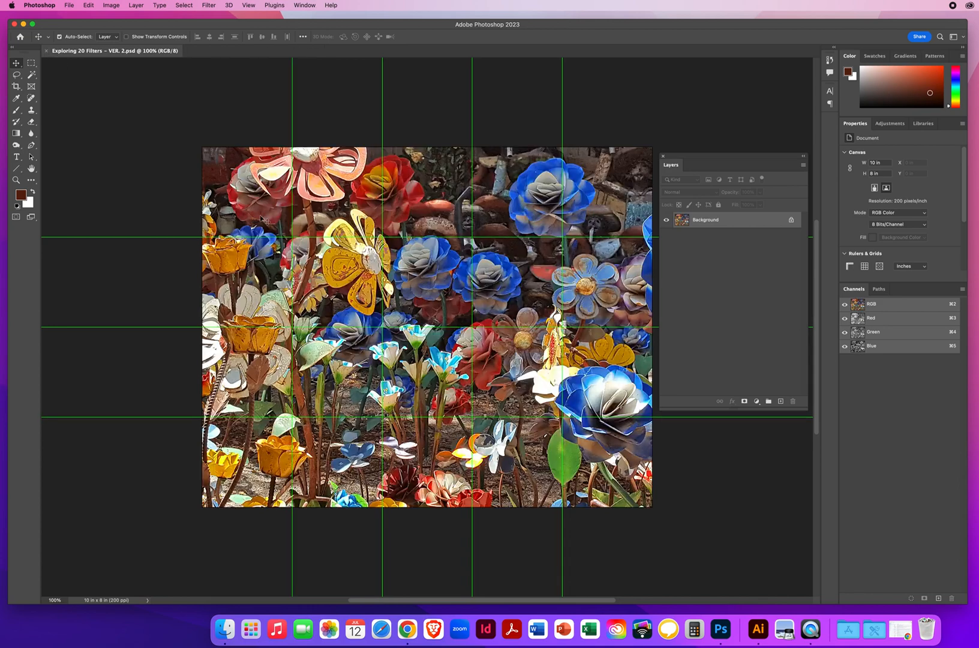
pyautogui.moveTo(215, 100)
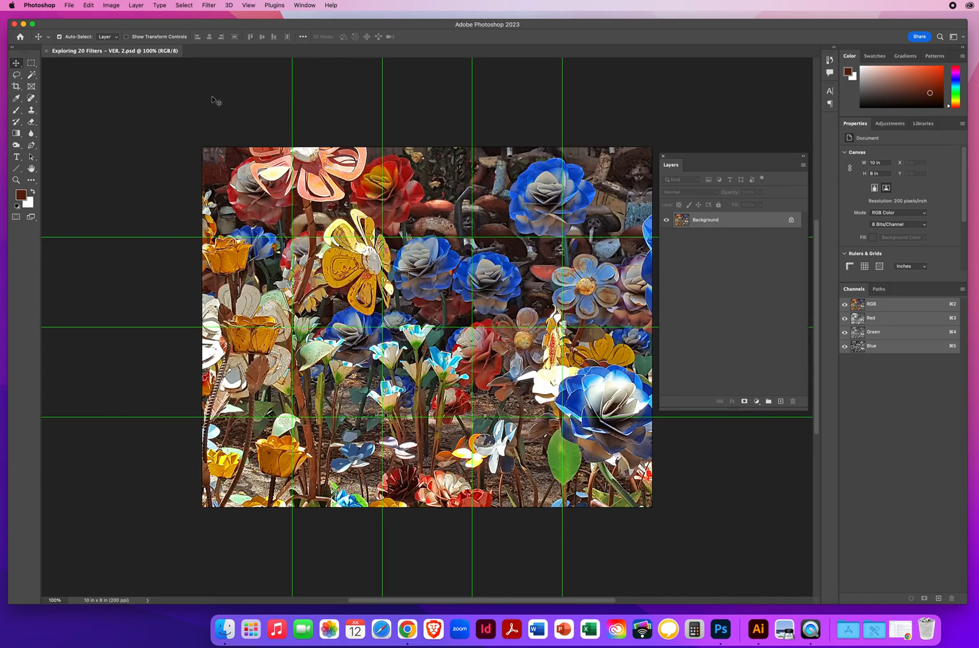
pyautogui.moveTo(562, 247)
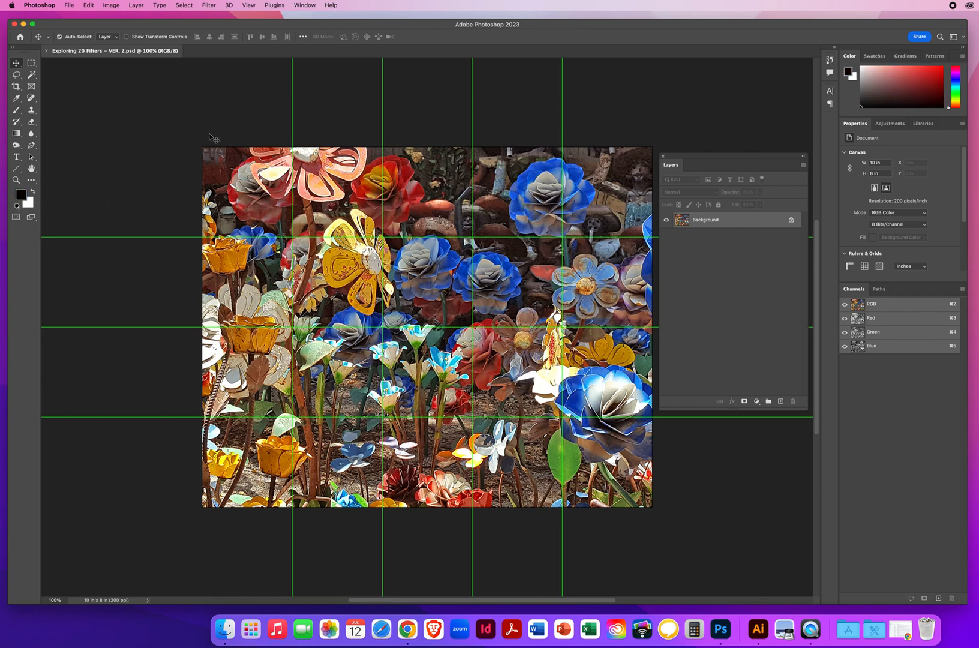
pyautogui.moveTo(228, 94)
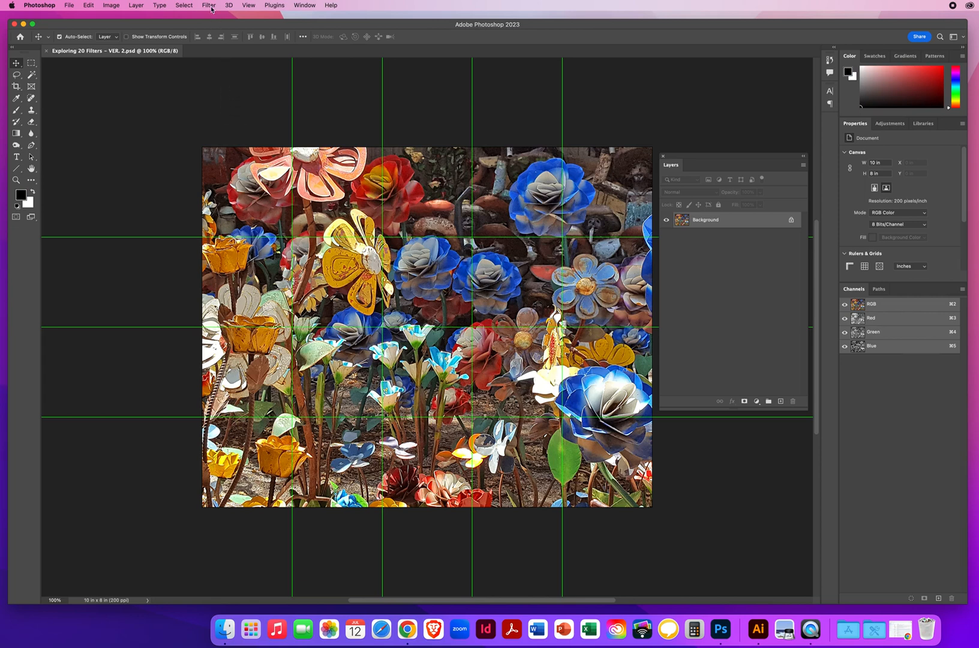
pyautogui.click(209, 4)
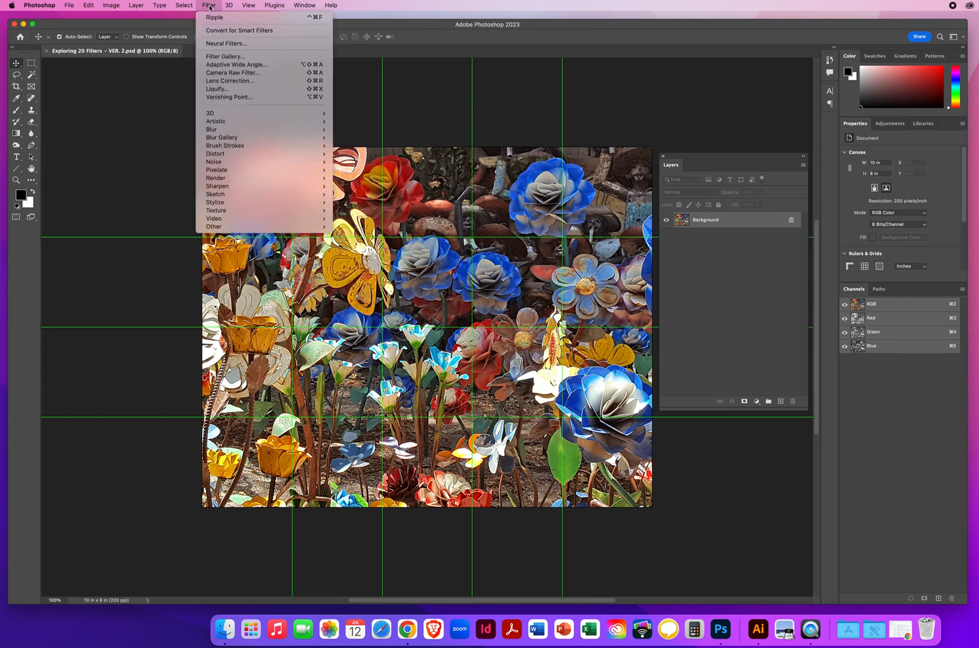
pyautogui.moveTo(215, 121)
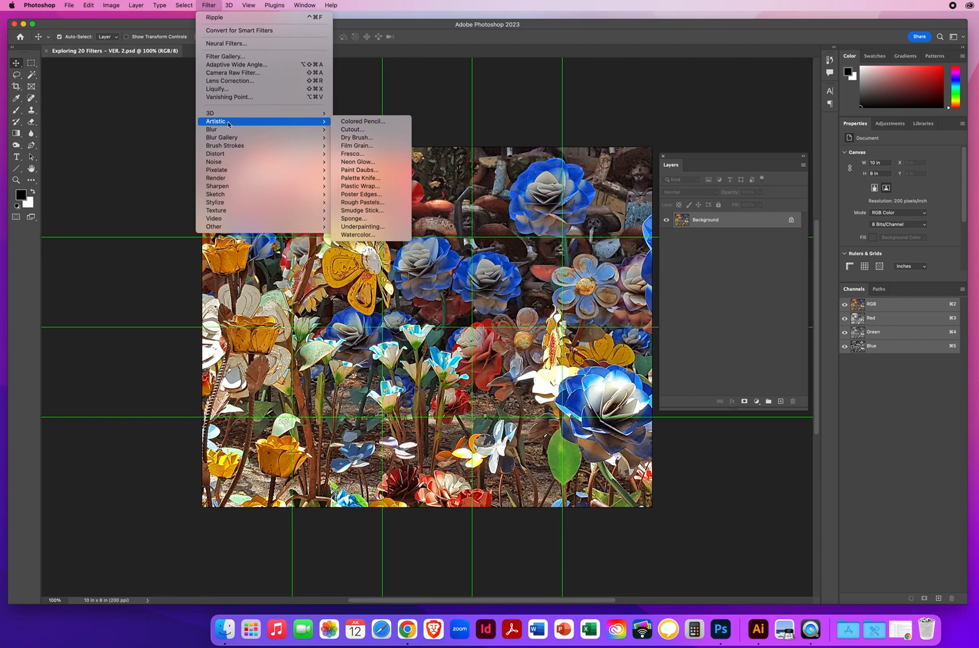
pyautogui.moveTo(155, 137)
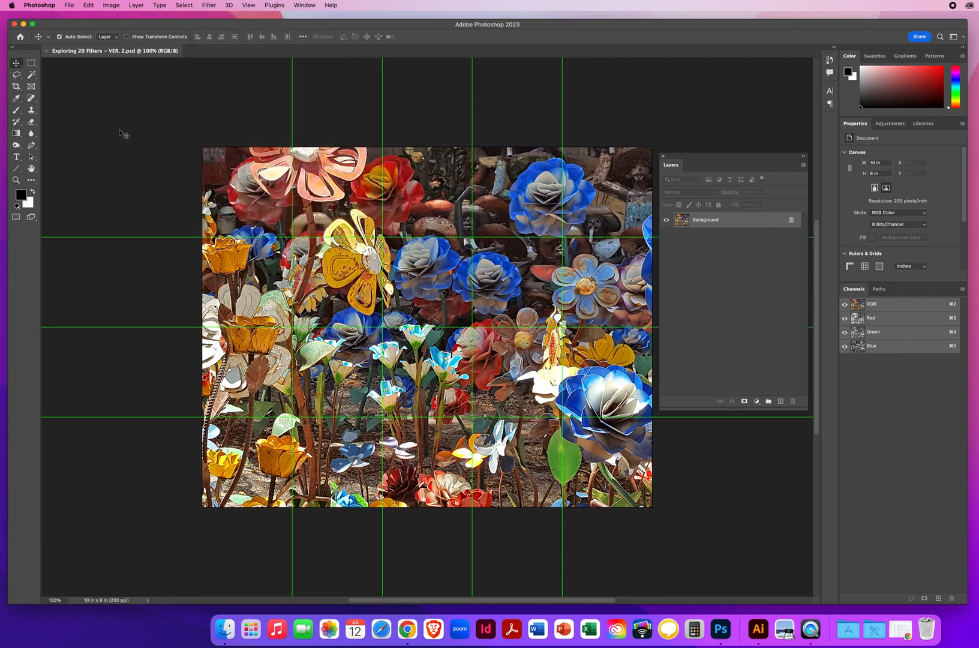
# Browse the Photoshop and Edit menus to locate the Preferences categories.
pyautogui.click(39, 5)
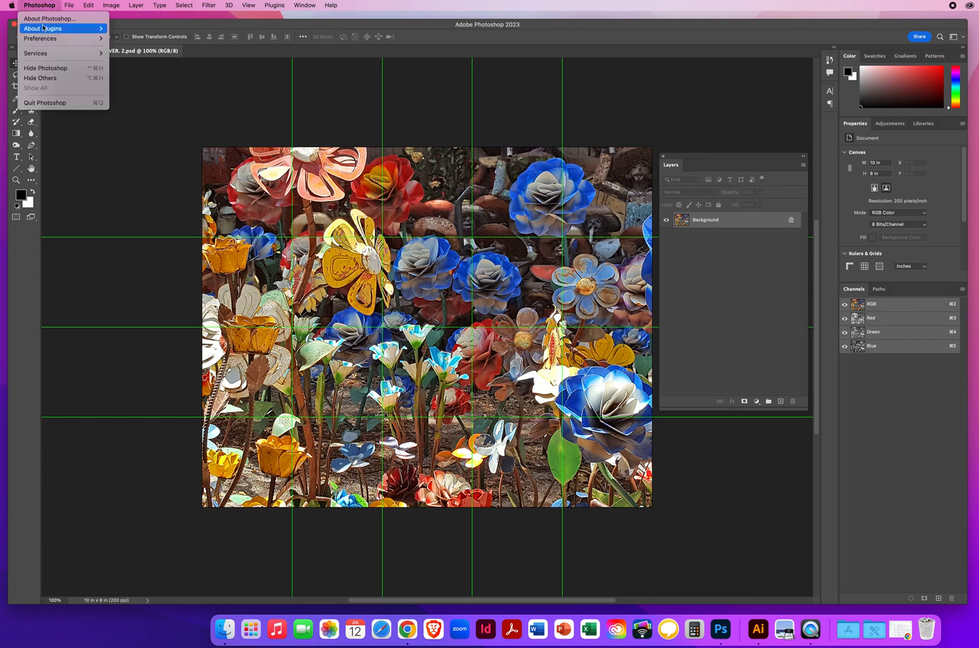
pyautogui.moveTo(40, 38)
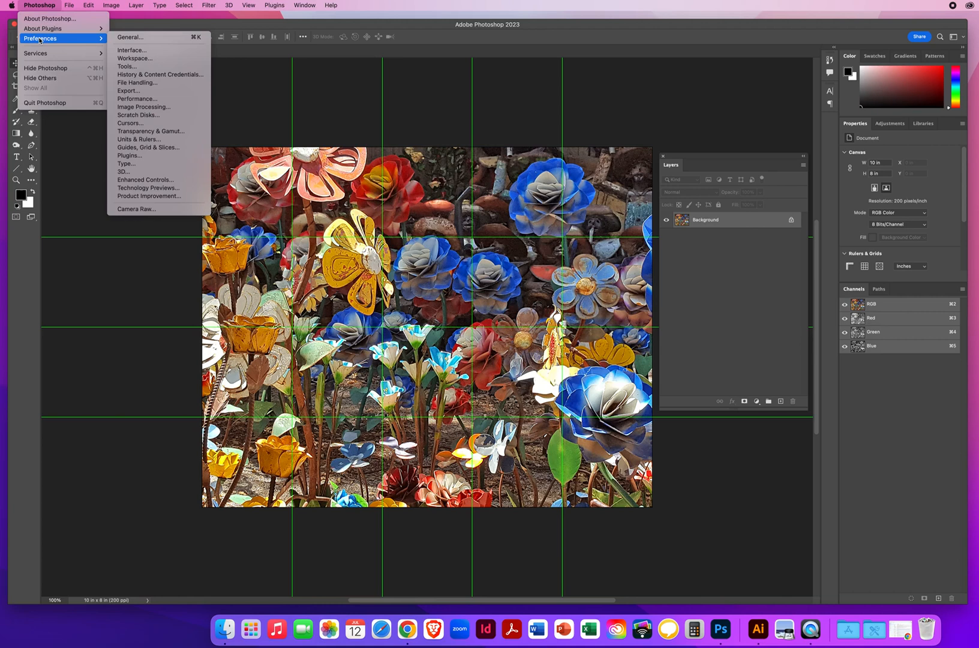
pyautogui.click(88, 5)
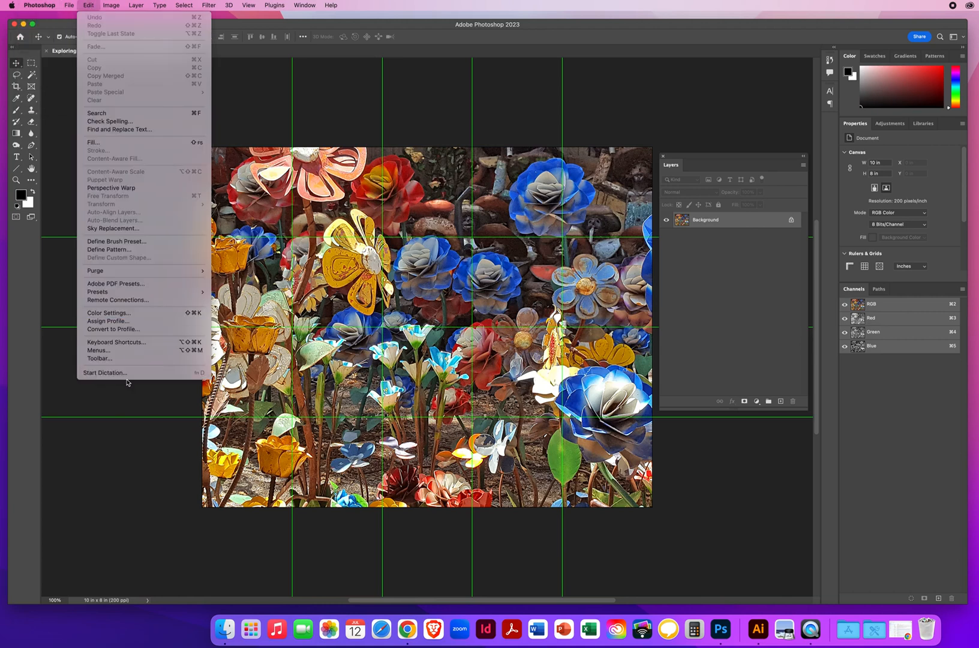
pyautogui.moveTo(57, 62)
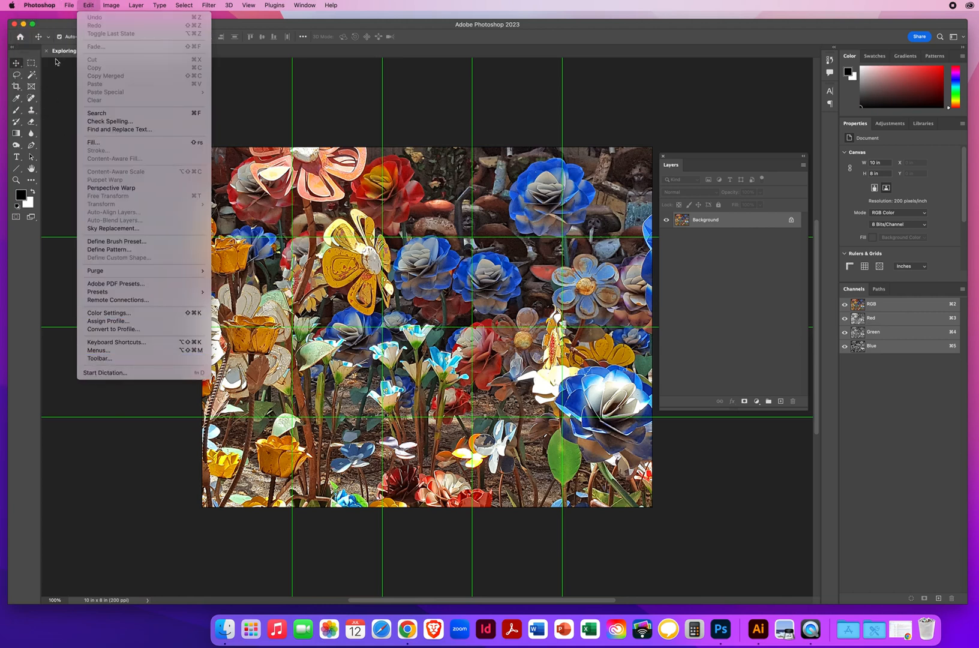
pyautogui.click(39, 4)
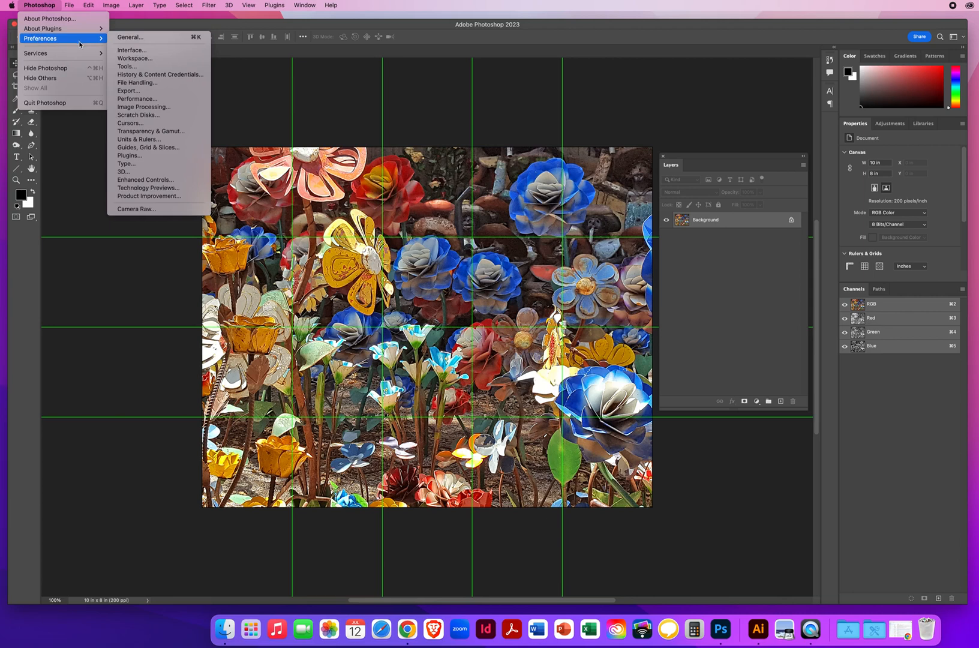
pyautogui.moveTo(128, 155)
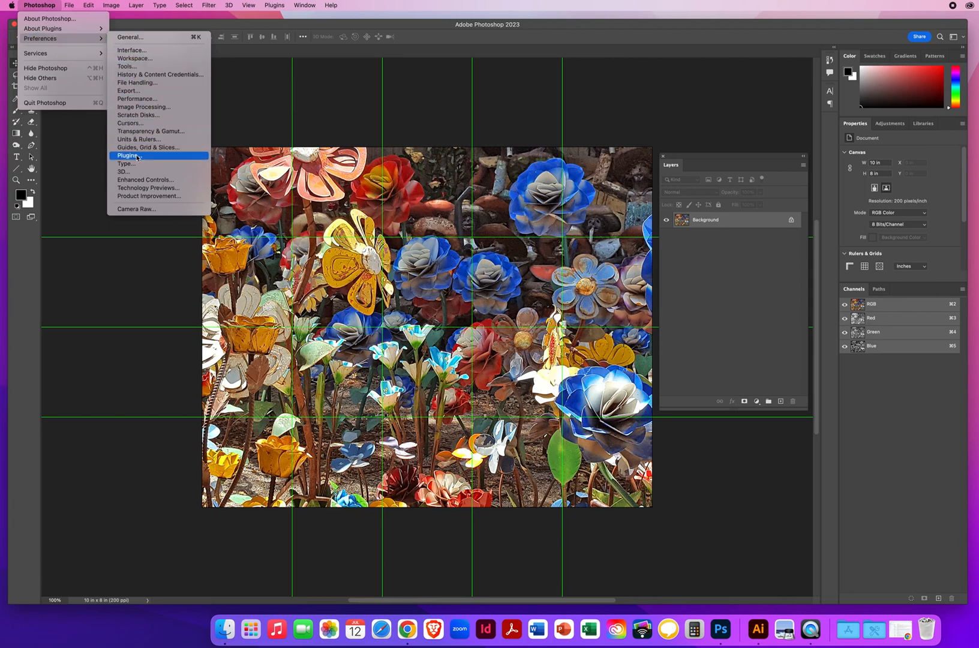
# Enable 'Show all Filter Gallery groups and names' in Plug-ins preferences and confirm.
pyautogui.click(128, 154)
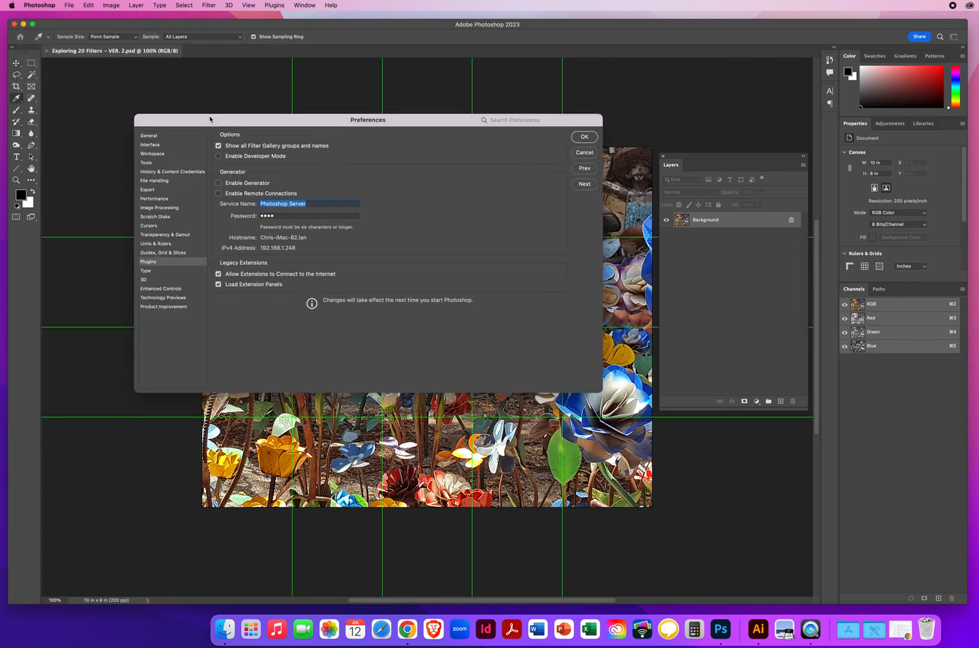
pyautogui.moveTo(368, 120); pyautogui.dragTo(422, 84)
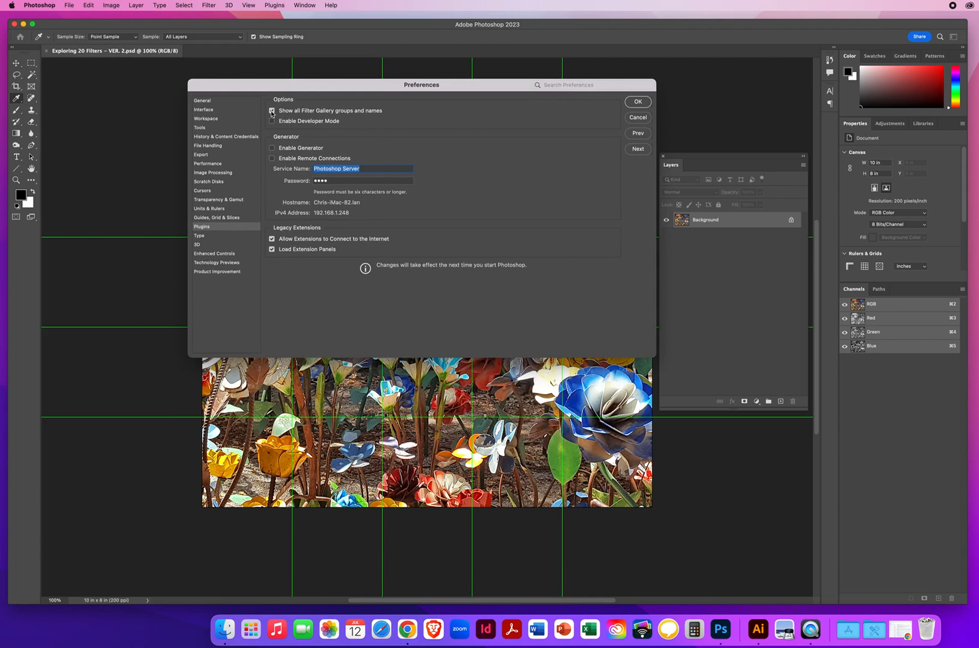
pyautogui.click(271, 110)
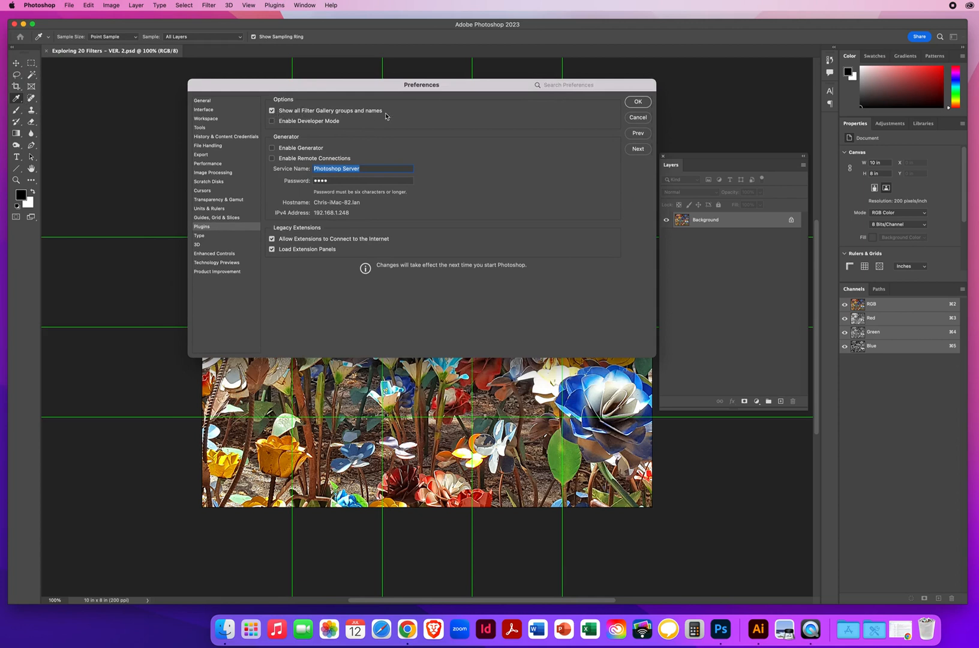
pyautogui.moveTo(369, 118)
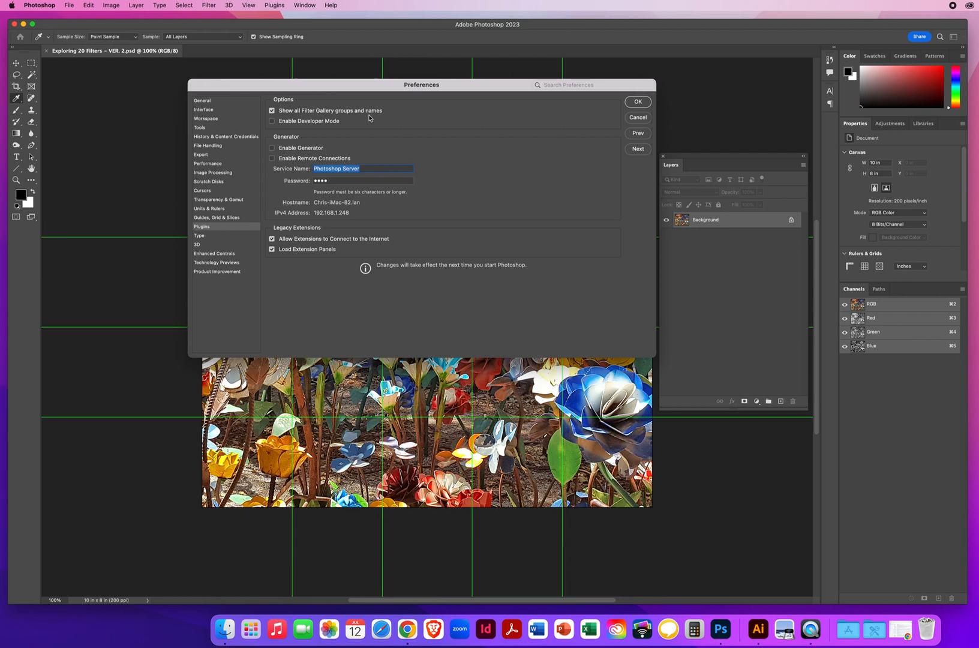
pyautogui.click(271, 110)
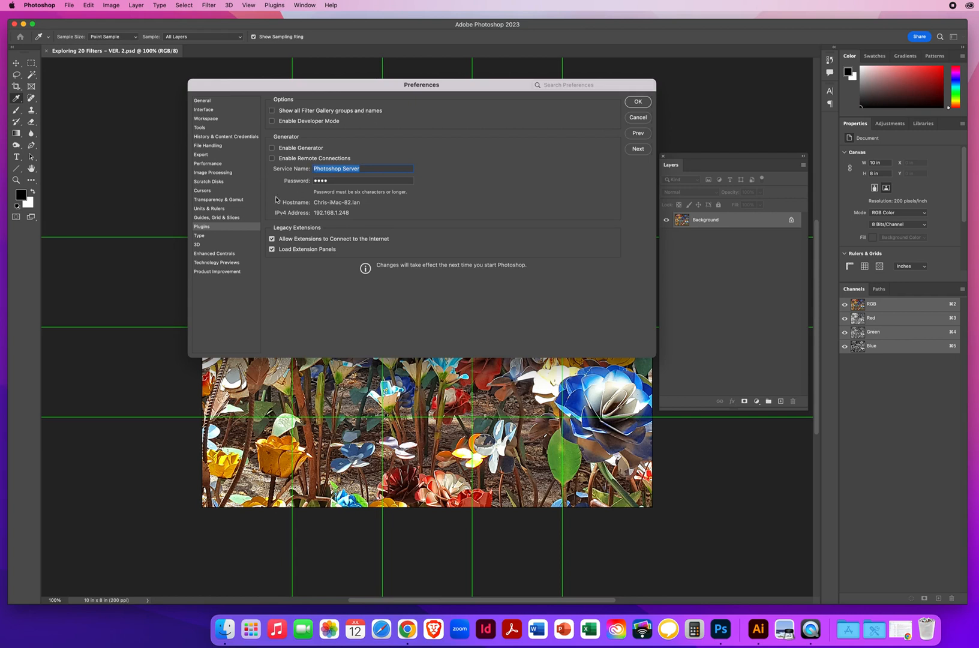
pyautogui.click(272, 111)
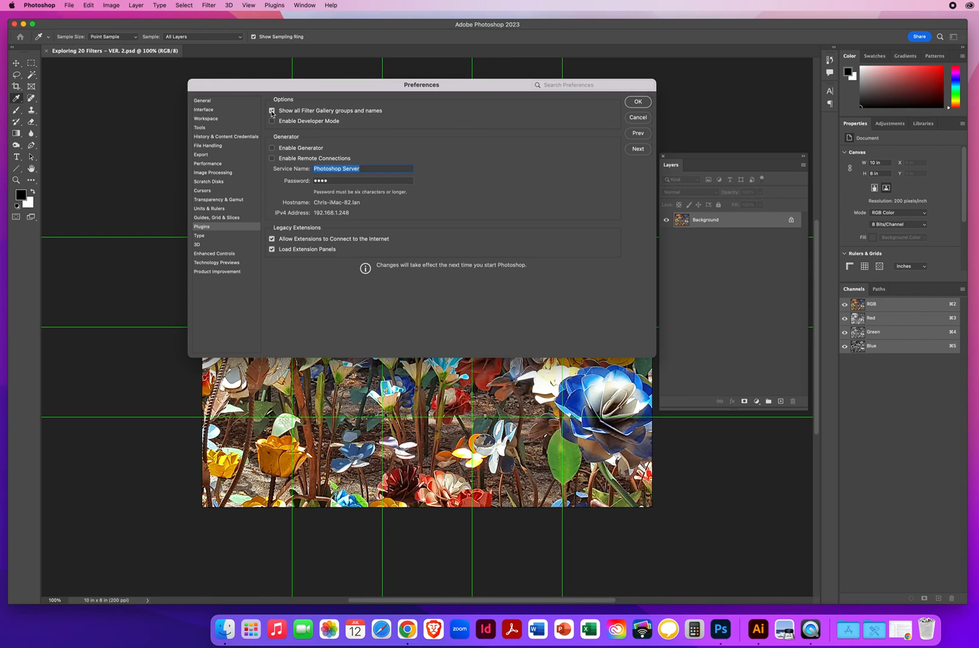
pyautogui.click(637, 102)
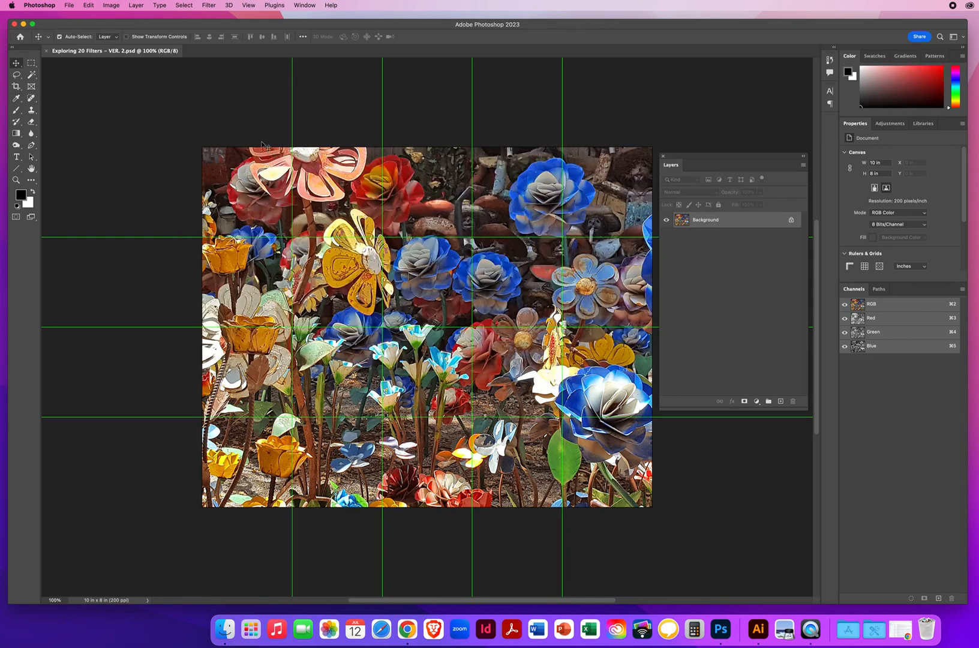
pyautogui.moveTo(182, 154)
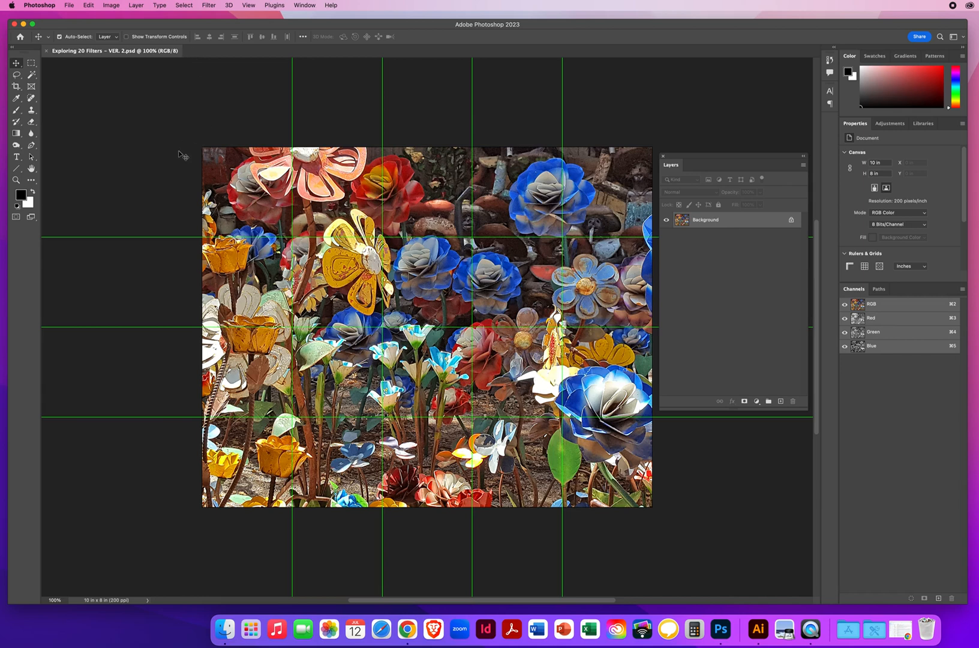
pyautogui.moveTo(210, 5)
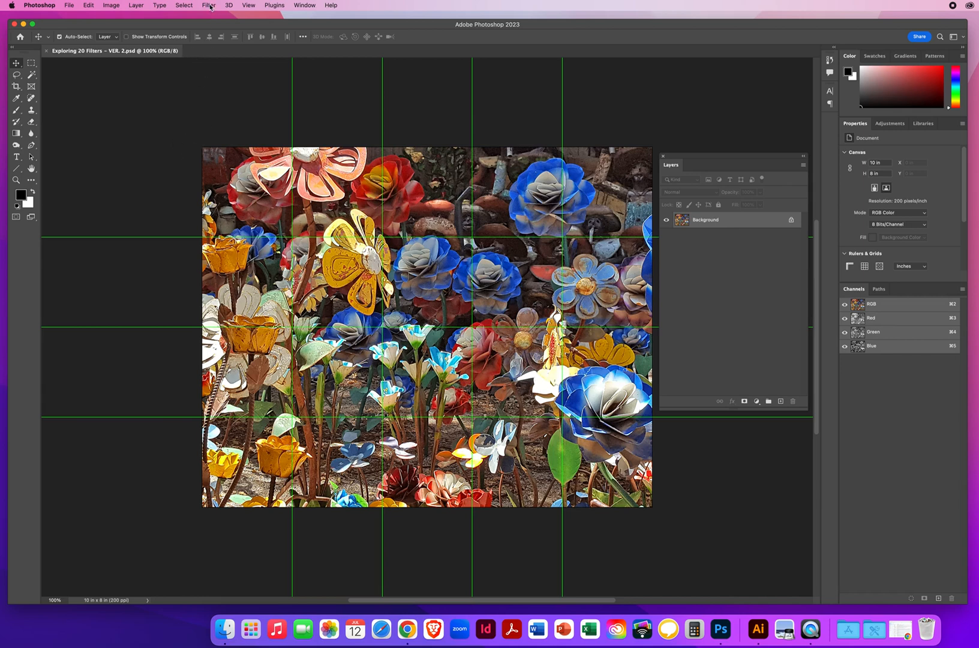
pyautogui.click(209, 5)
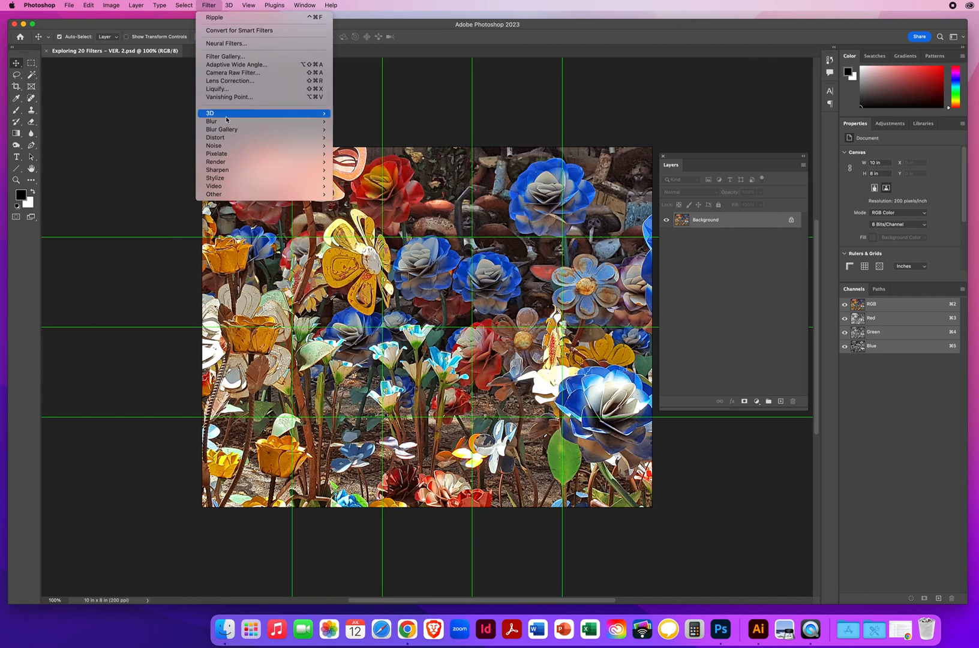
pyautogui.moveTo(213, 122)
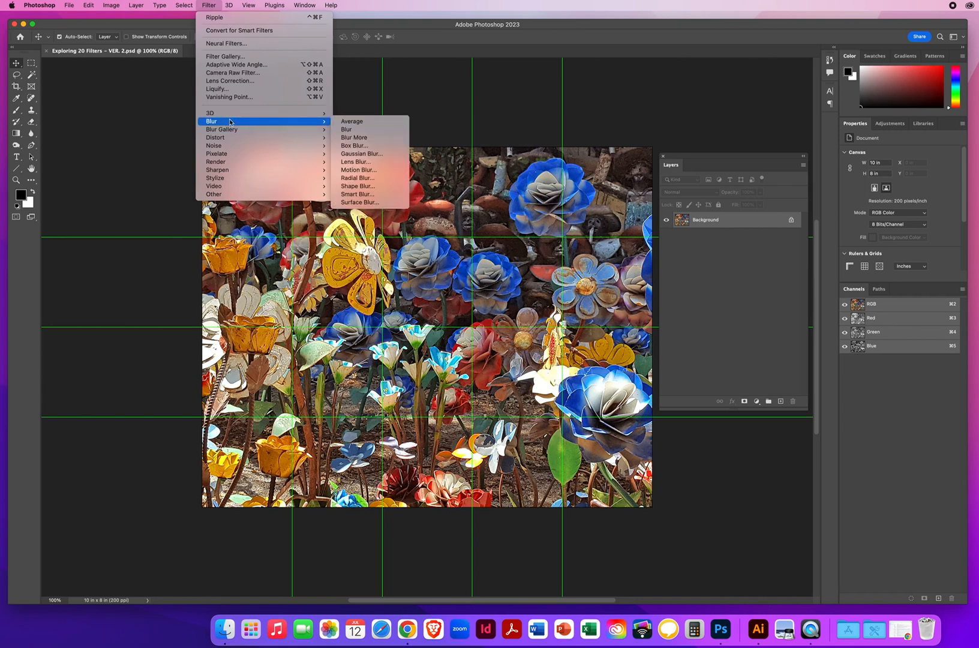
pyautogui.moveTo(232, 121)
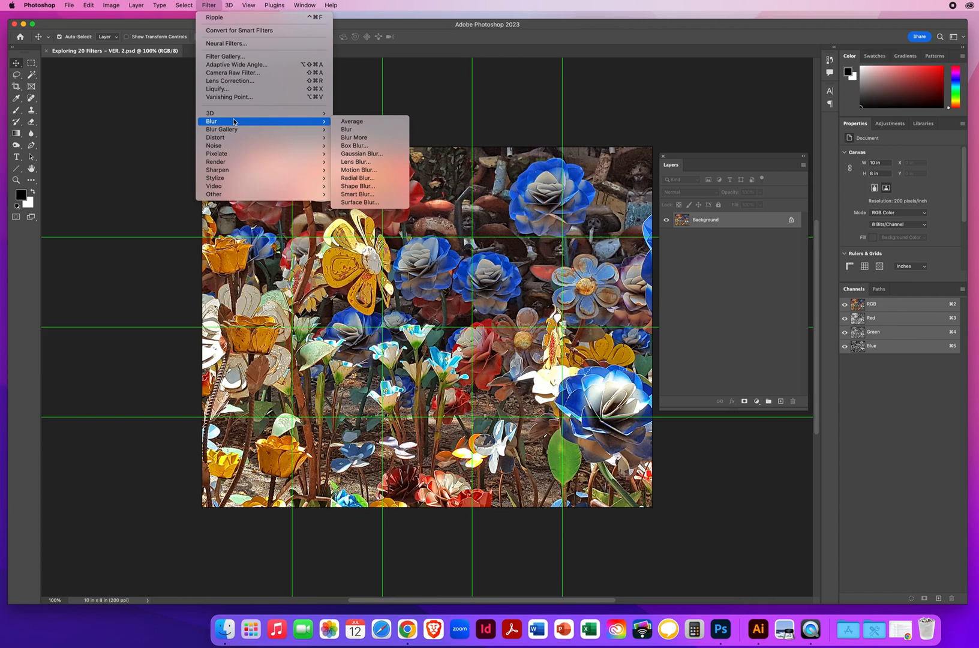
pyautogui.moveTo(176, 136)
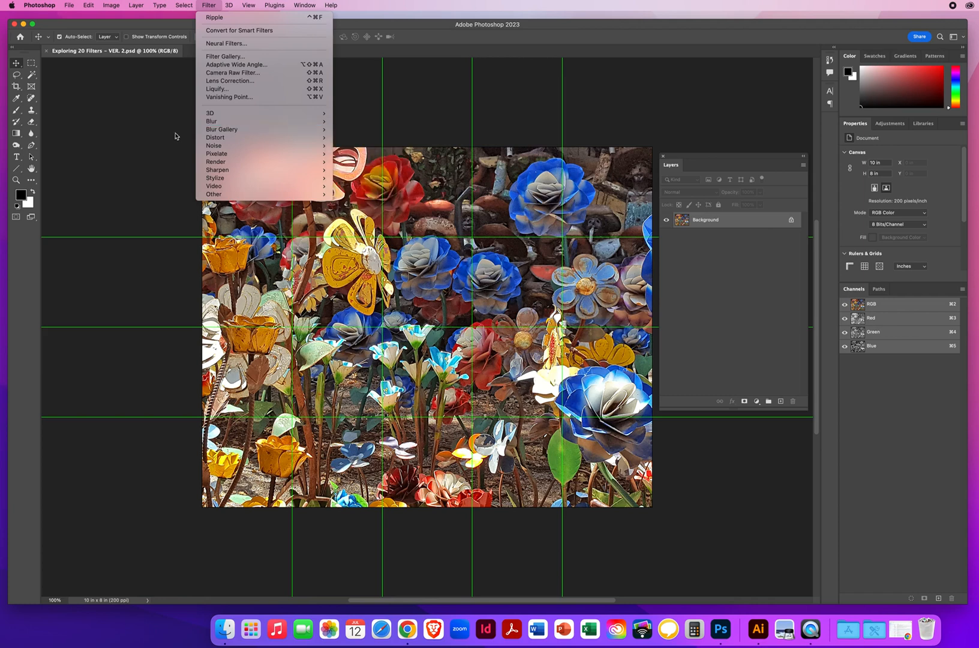
pyautogui.click(209, 5)
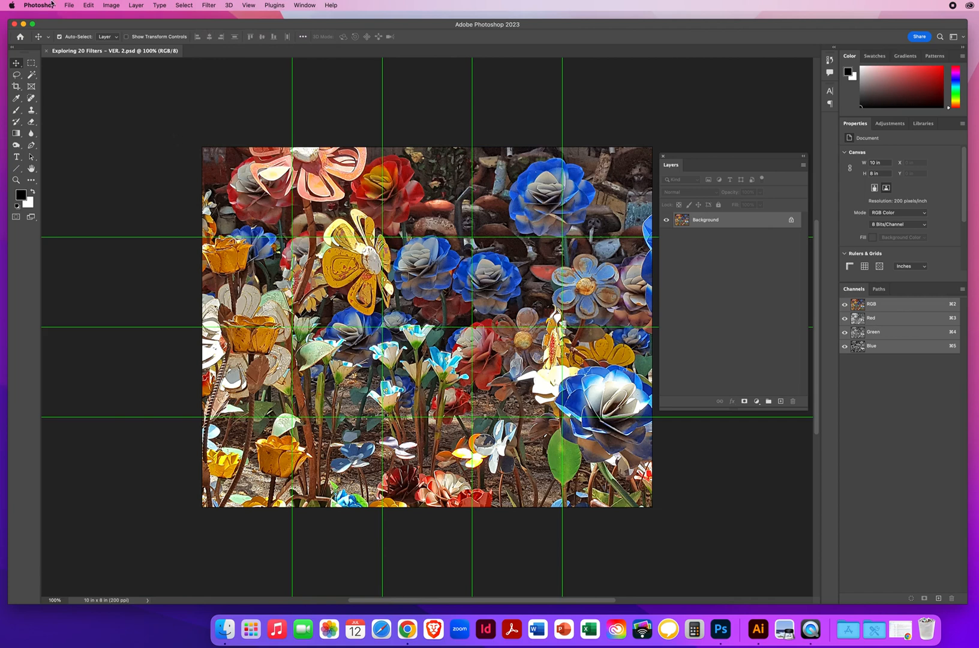
pyautogui.click(40, 5)
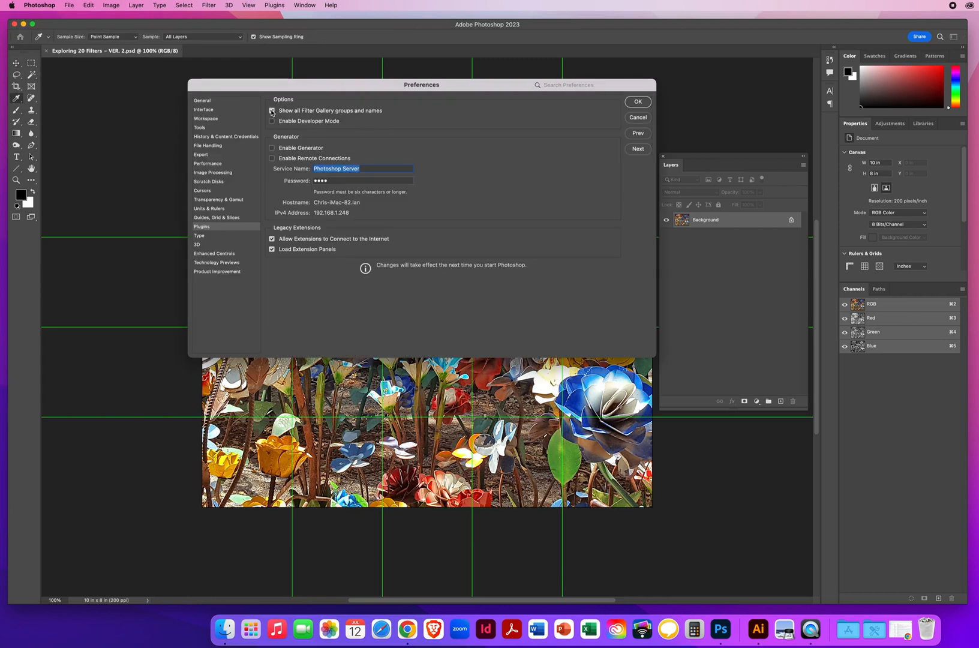
pyautogui.click(272, 111)
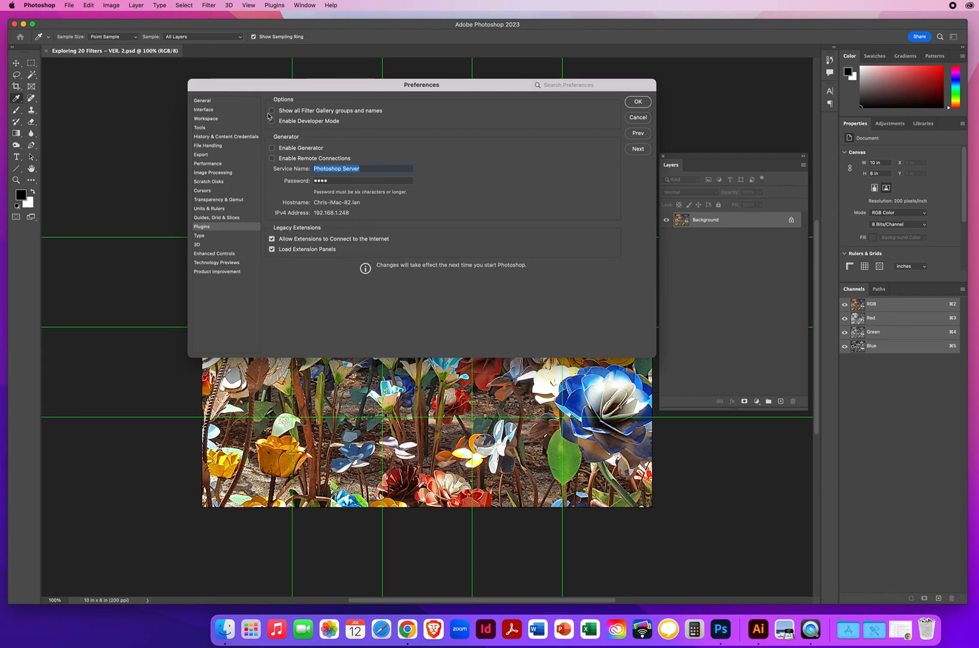
pyautogui.click(272, 110)
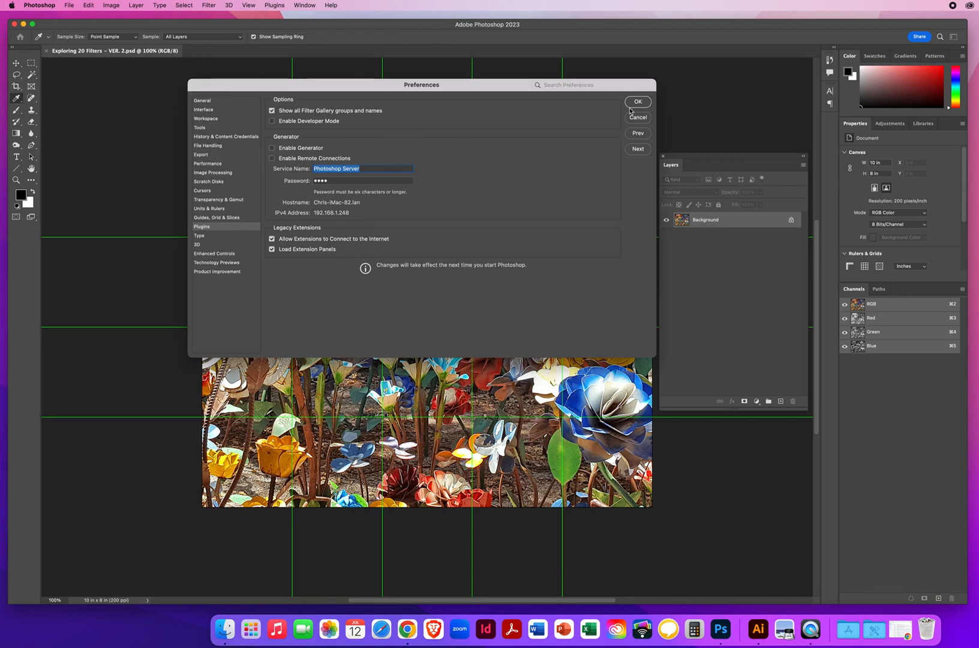
pyautogui.click(638, 102)
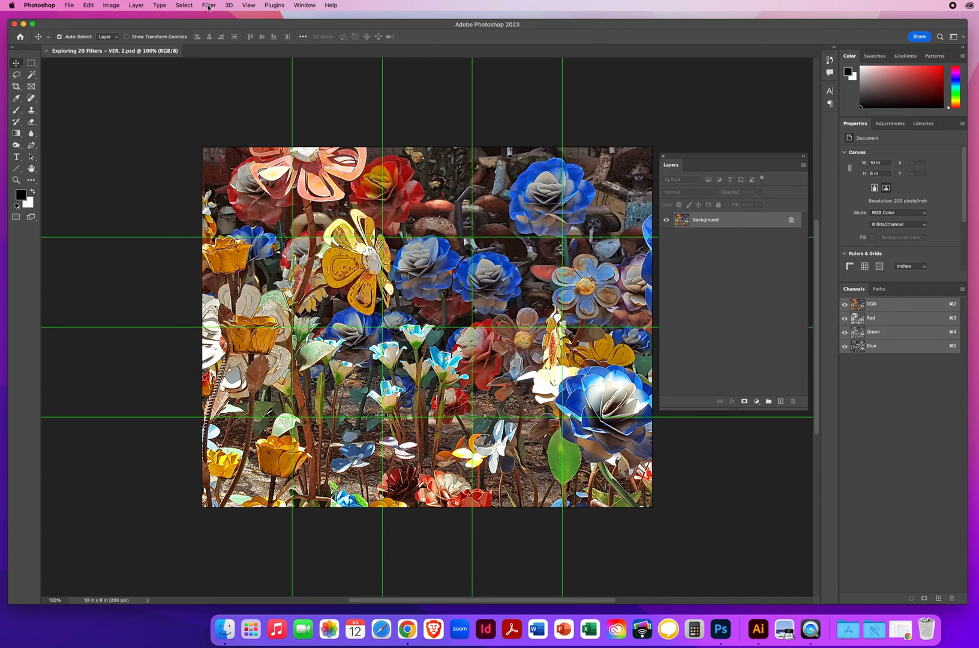
# Close the flower document and quit Photoshop so the new plug-in setting applies.
pyautogui.click(209, 4)
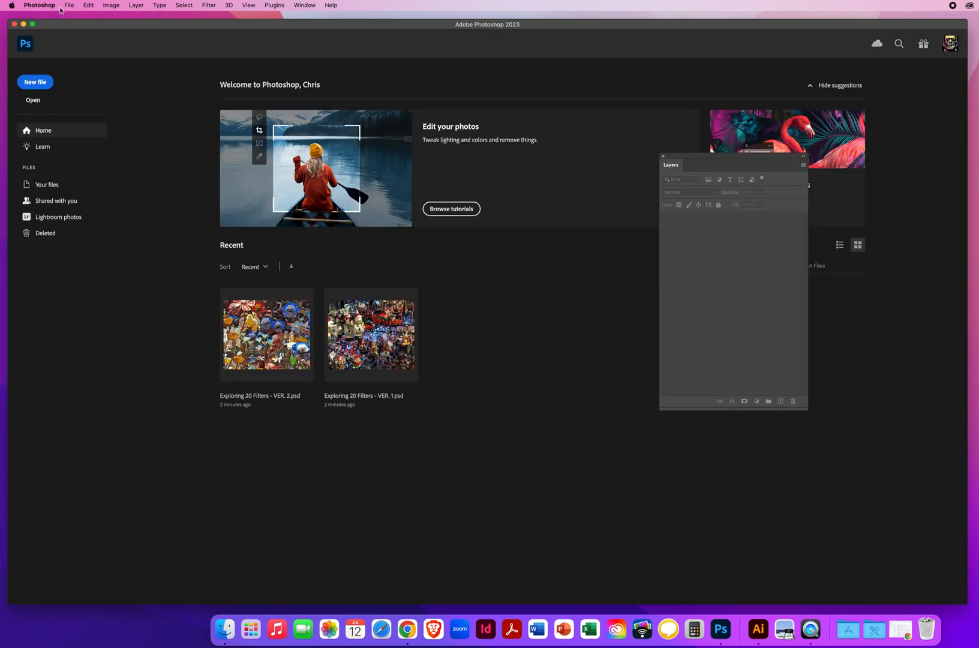
pyautogui.click(40, 4)
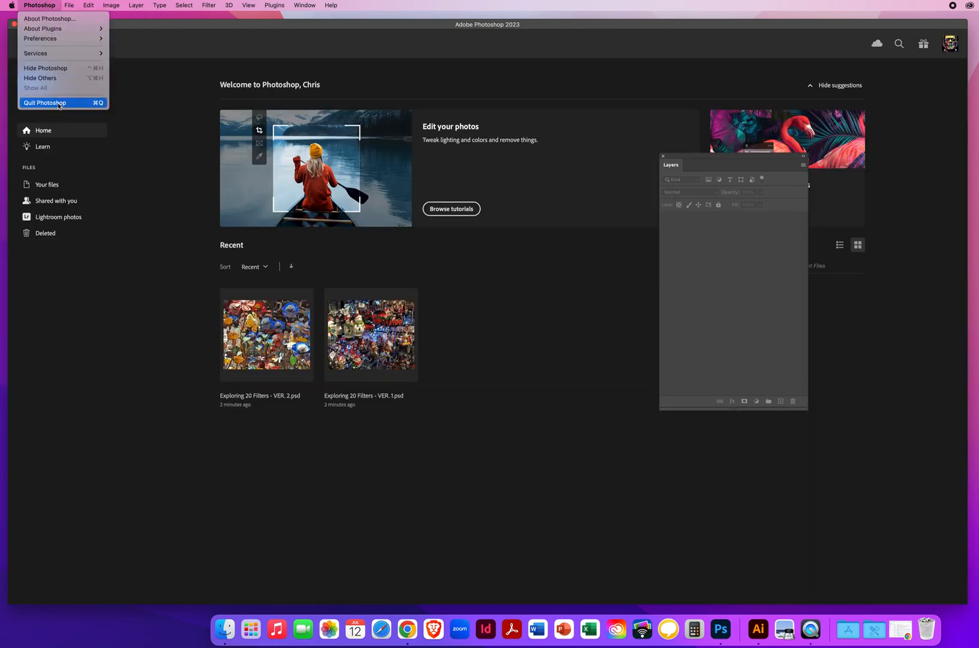
pyautogui.click(223, 230)
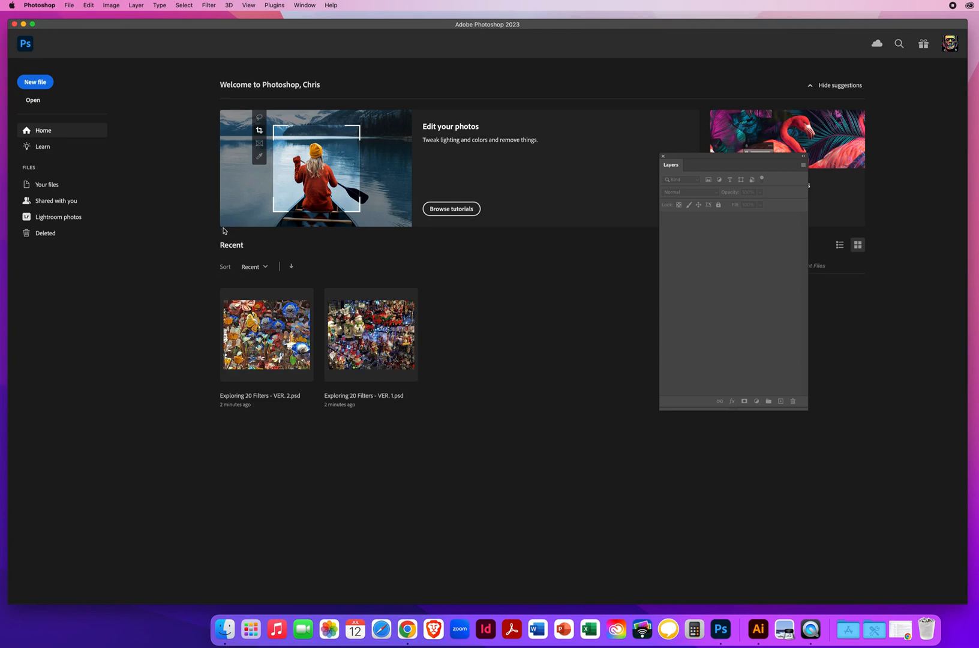
pyautogui.moveTo(178, 229)
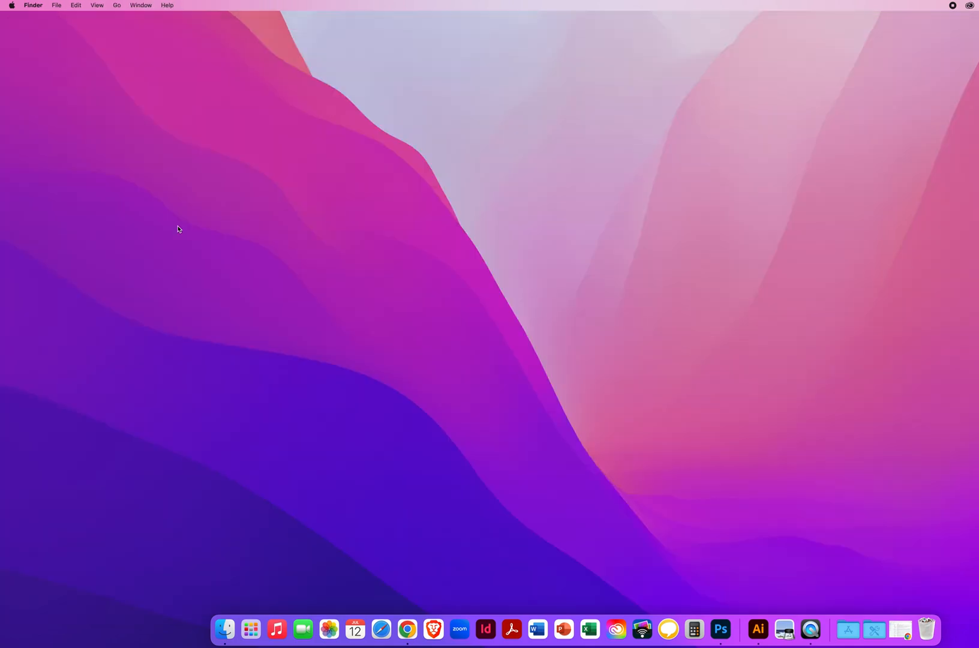
pyautogui.moveTo(721, 629)
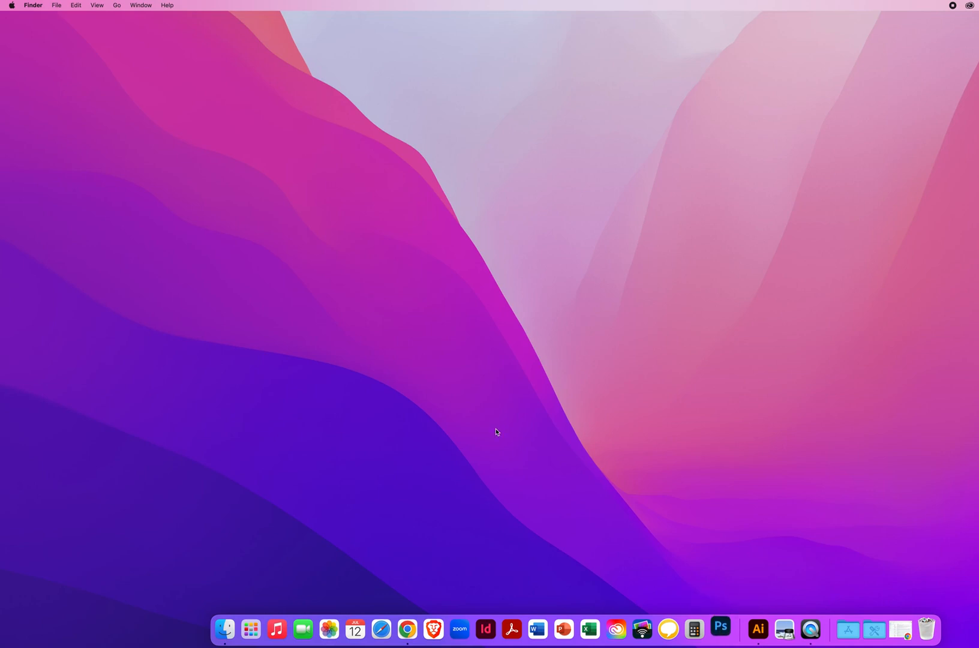
# Relaunch Photoshop, check the Filter menu for new groups, and cancel the Open dialog.
pyautogui.click(720, 629)
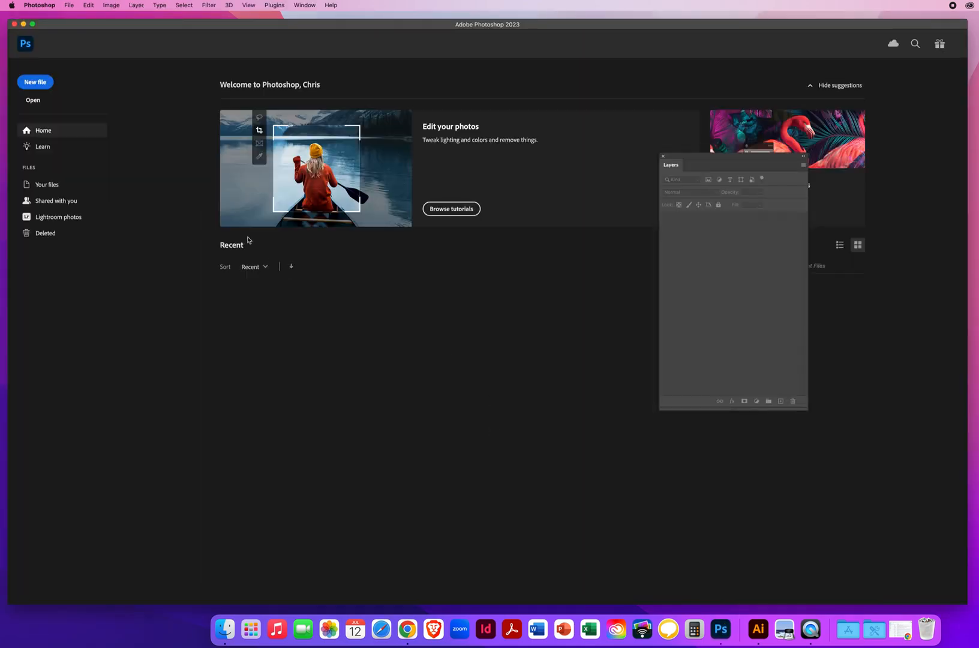
pyautogui.click(209, 4)
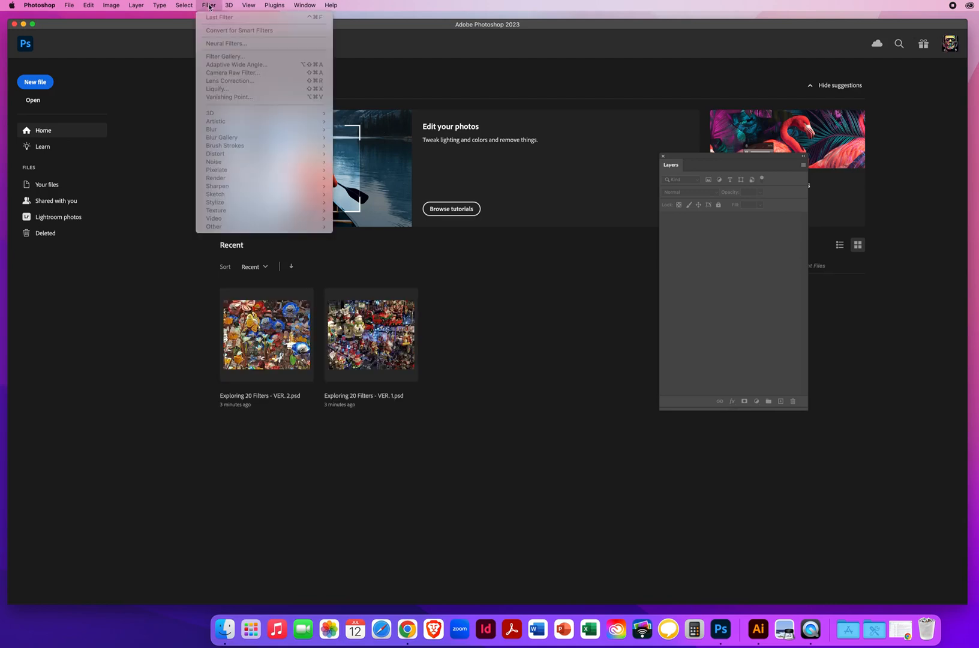
pyautogui.moveTo(223, 308)
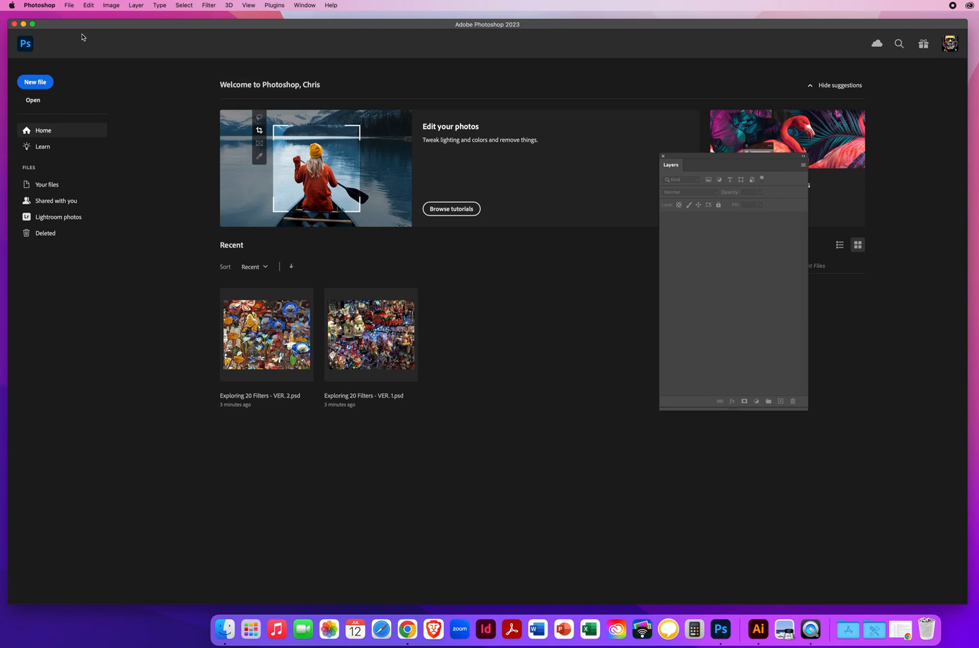
pyautogui.click(69, 4)
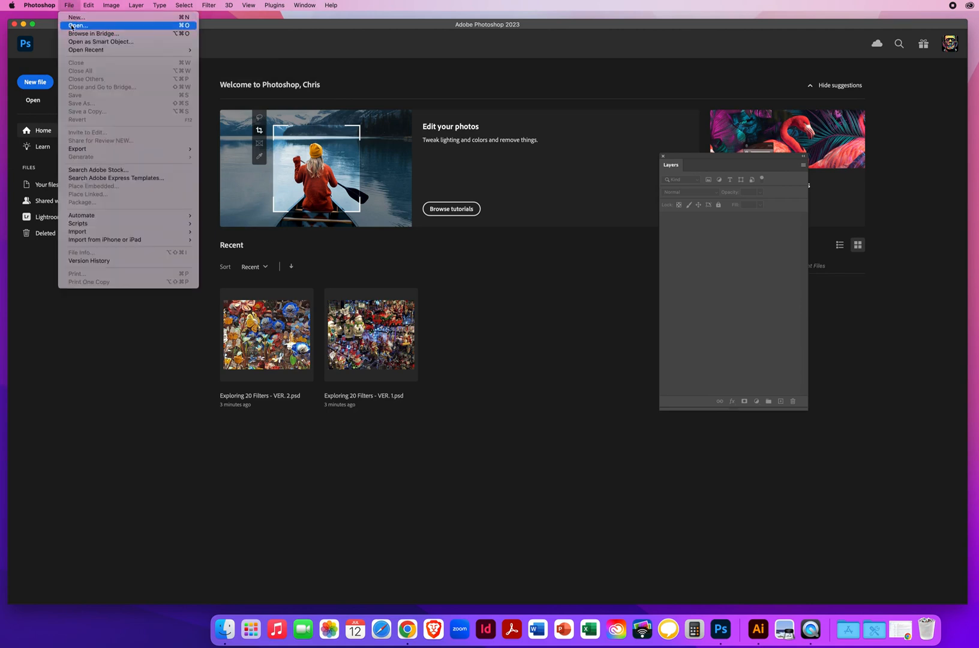
pyautogui.click(76, 26)
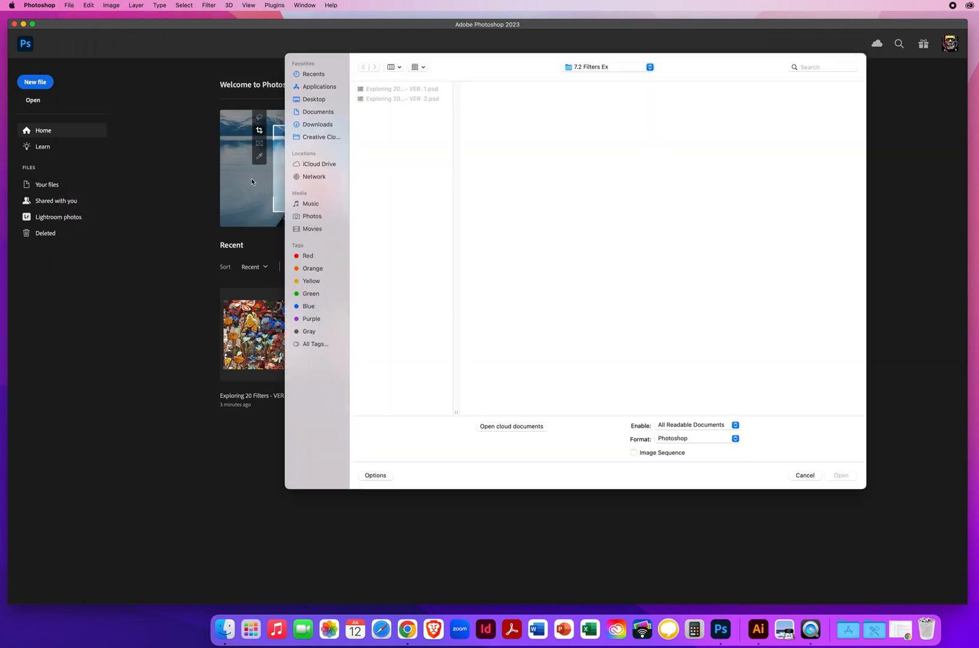
pyautogui.click(401, 89)
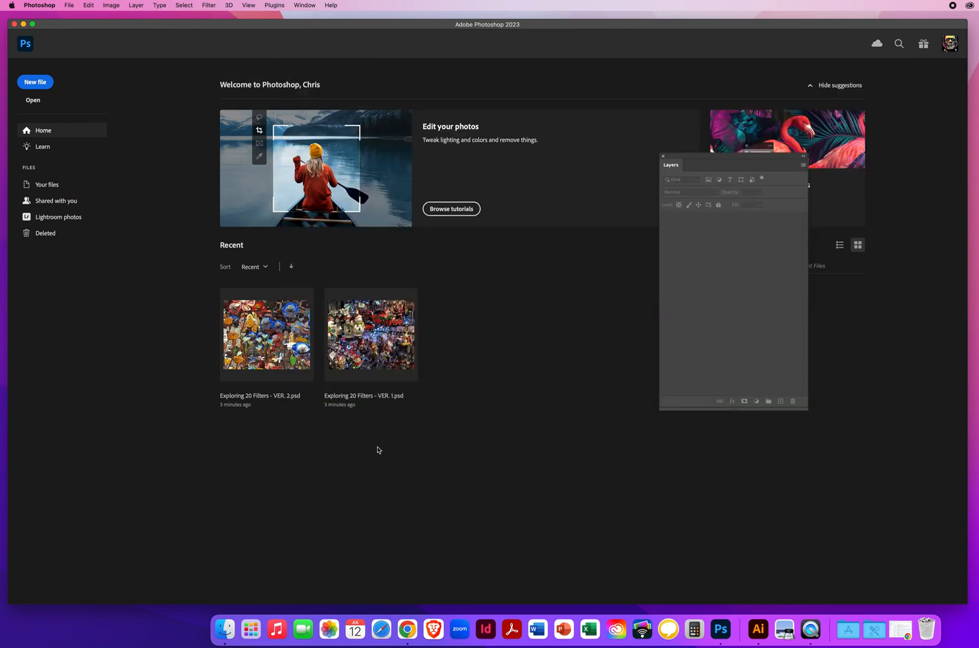
# Reopen VER. 2 from Recent and drag a test Rectangular Marquee selection.
pyautogui.doubleClick(266, 334)
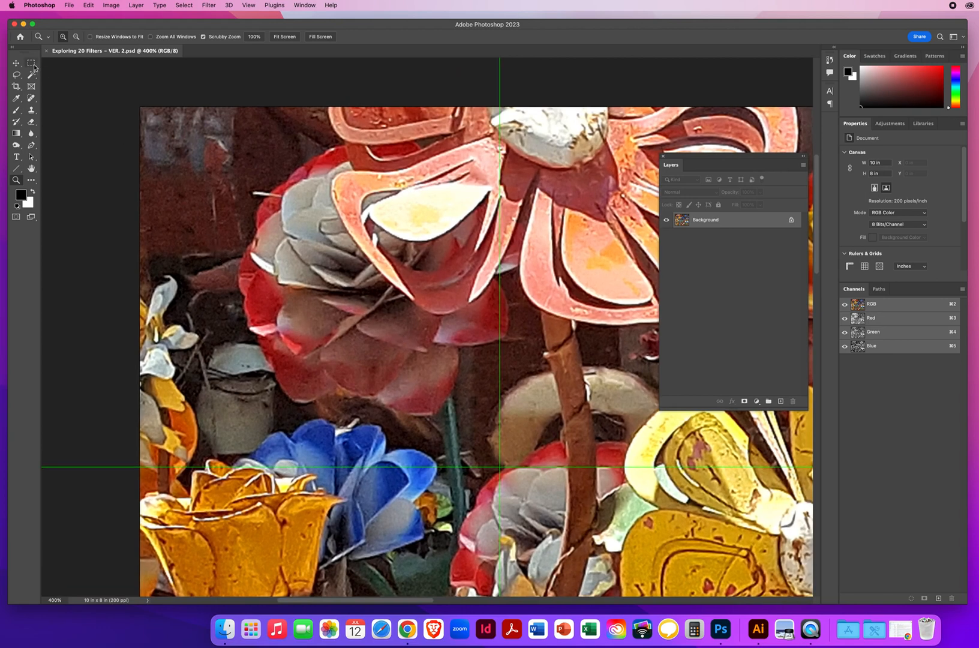
pyautogui.click(31, 61)
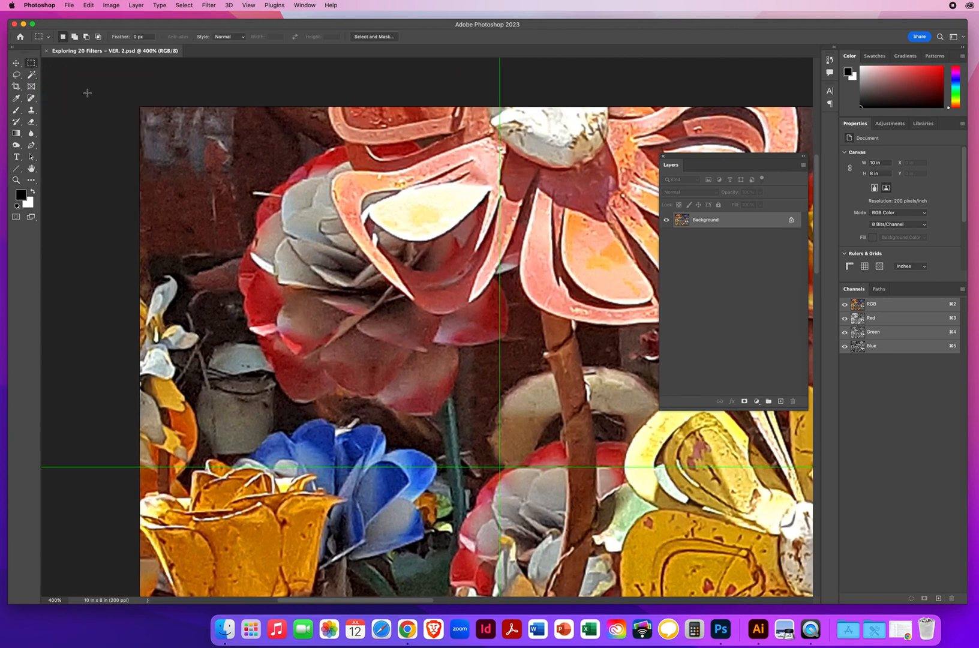
pyautogui.moveTo(142, 111); pyautogui.dragTo(170, 144)
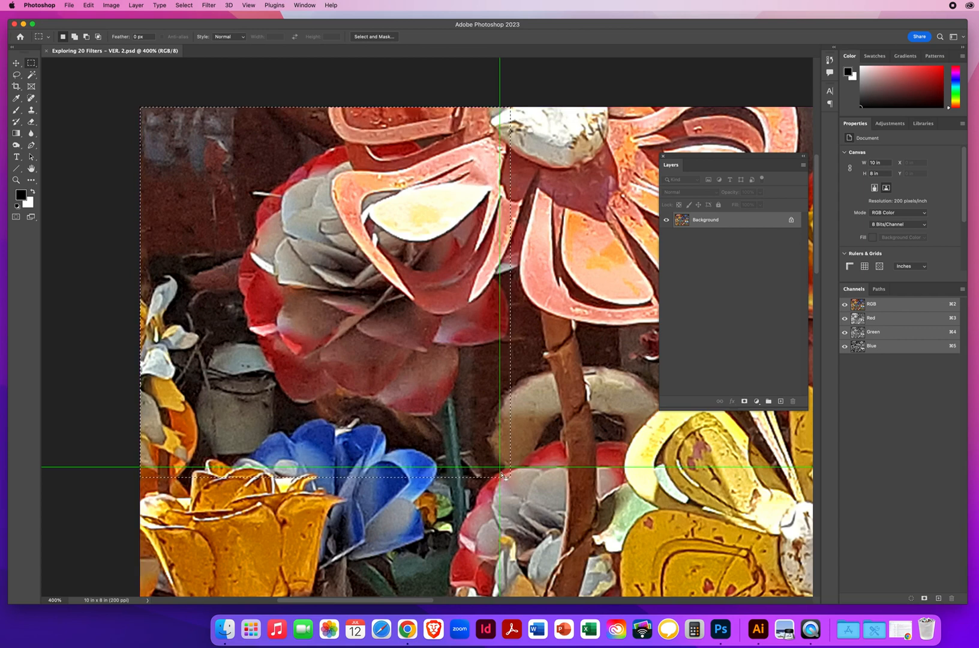
pyautogui.moveTo(279, 383)
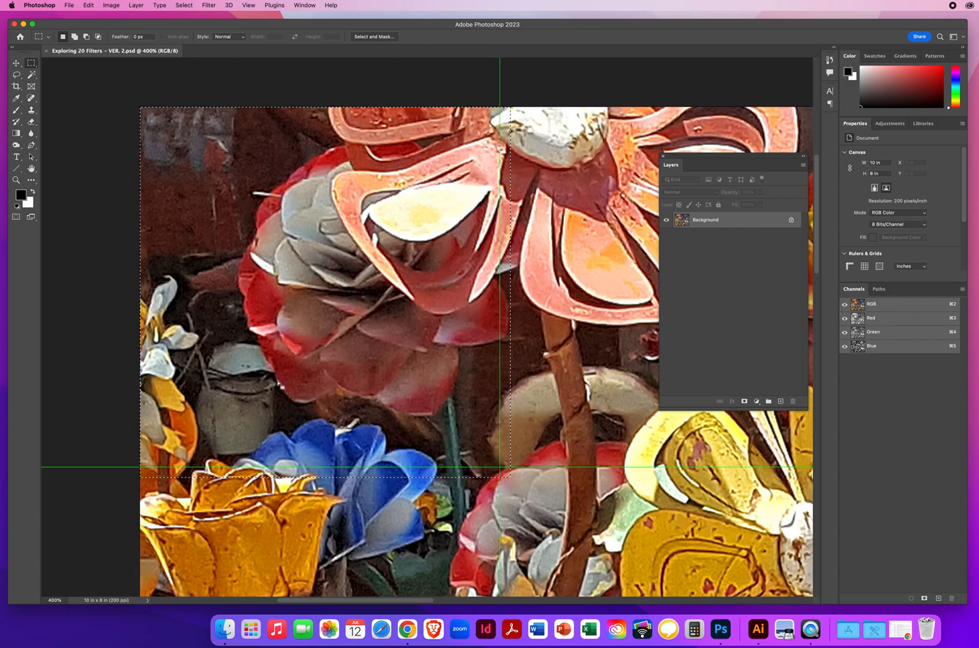
pyautogui.moveTo(92, 315)
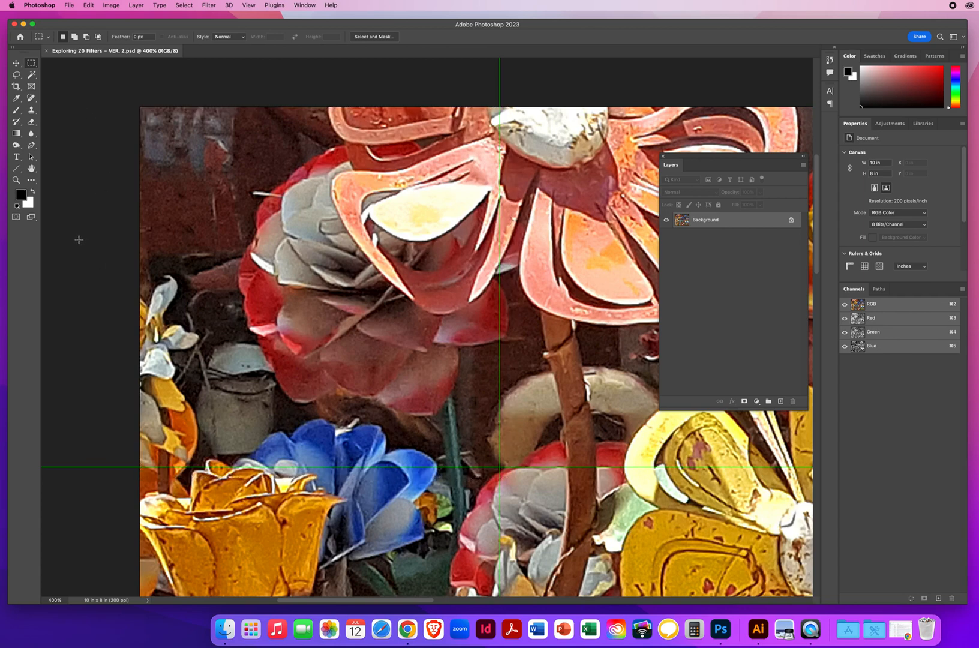
pyautogui.moveTo(503, 466)
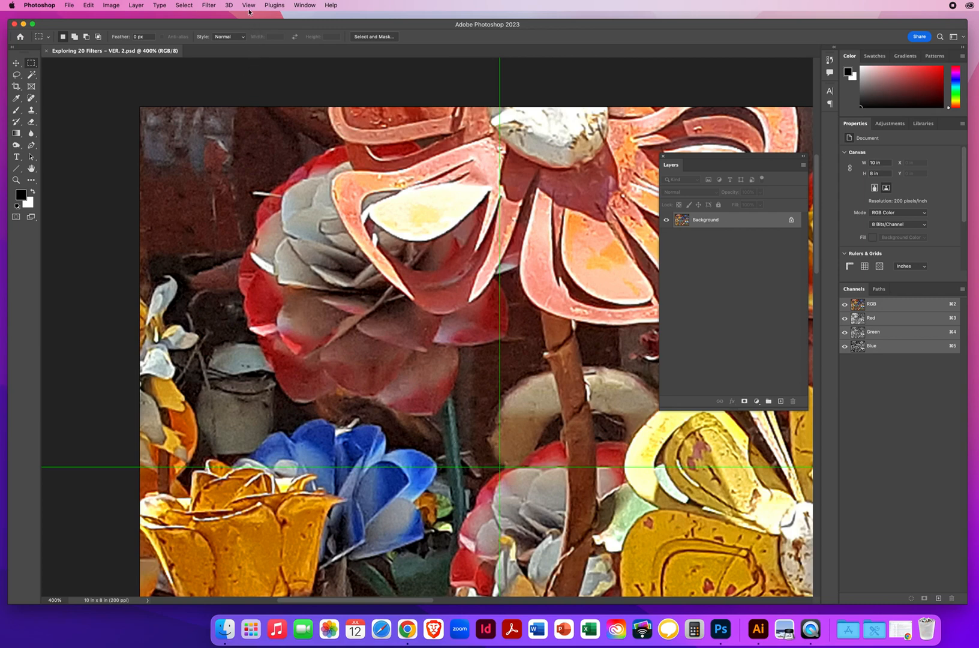
# Enable View > Snap To > Guides.
pyautogui.click(248, 5)
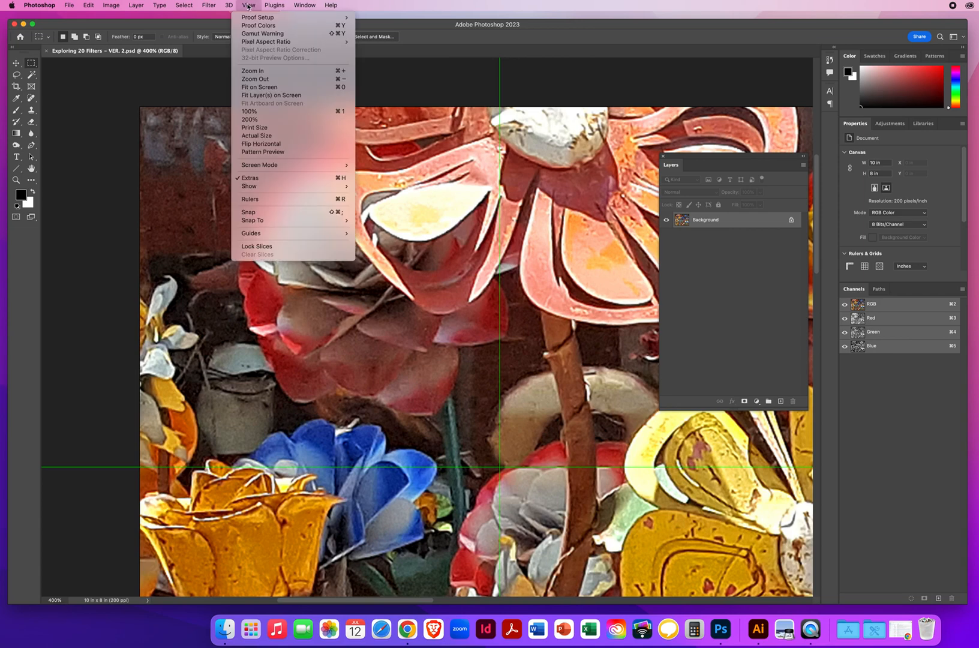
pyautogui.moveTo(253, 220)
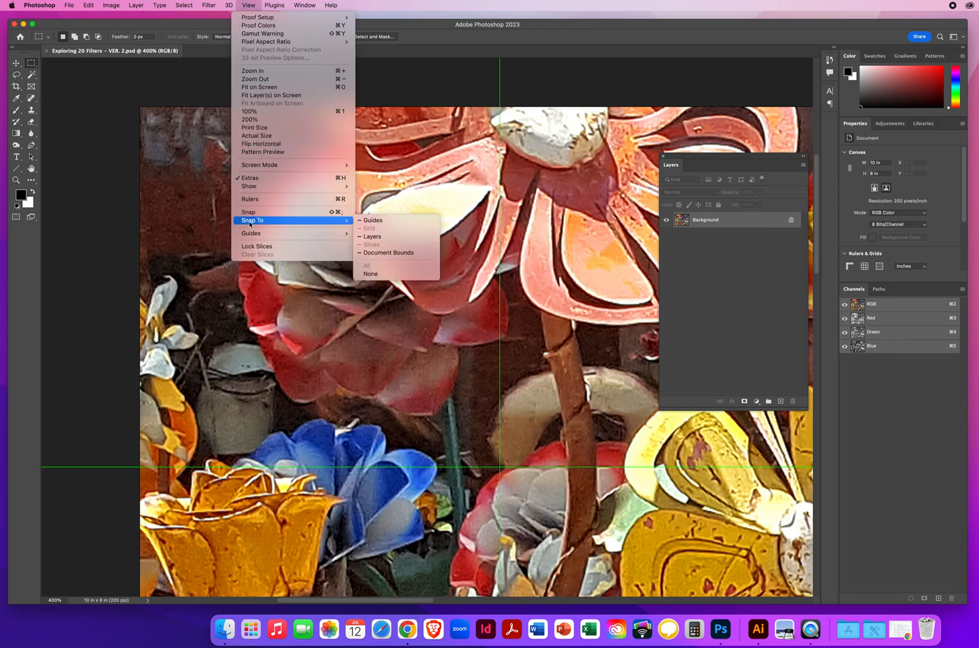
pyautogui.moveTo(373, 220)
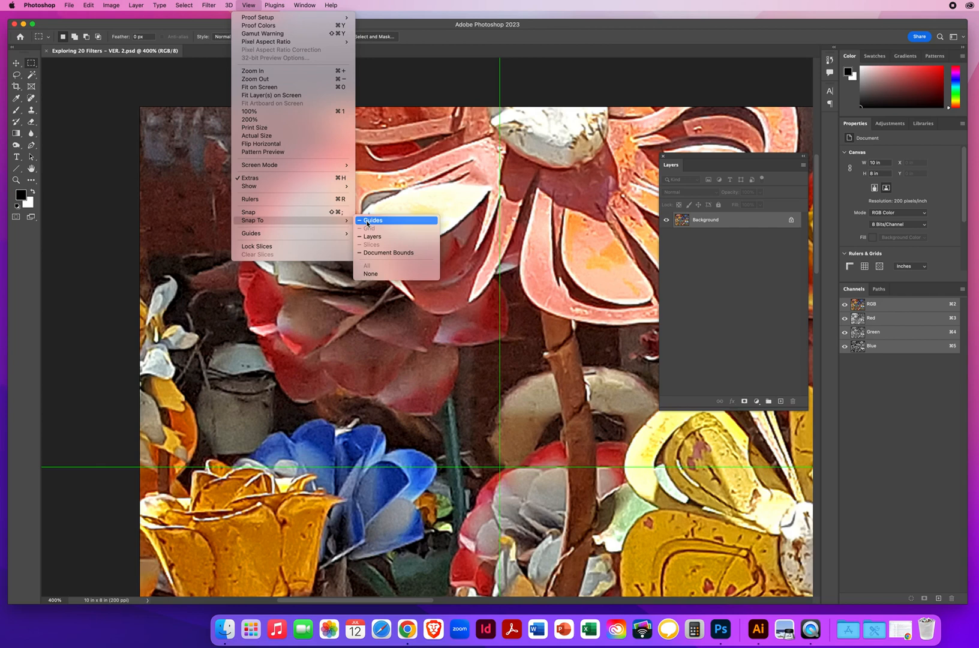
pyautogui.click(372, 220)
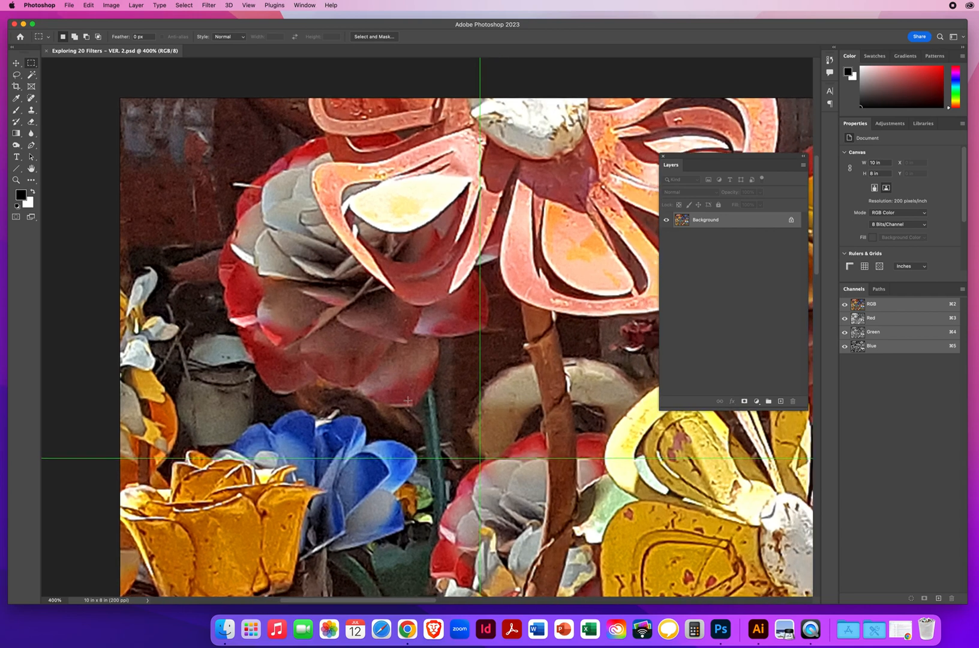
pyautogui.moveTo(114, 86)
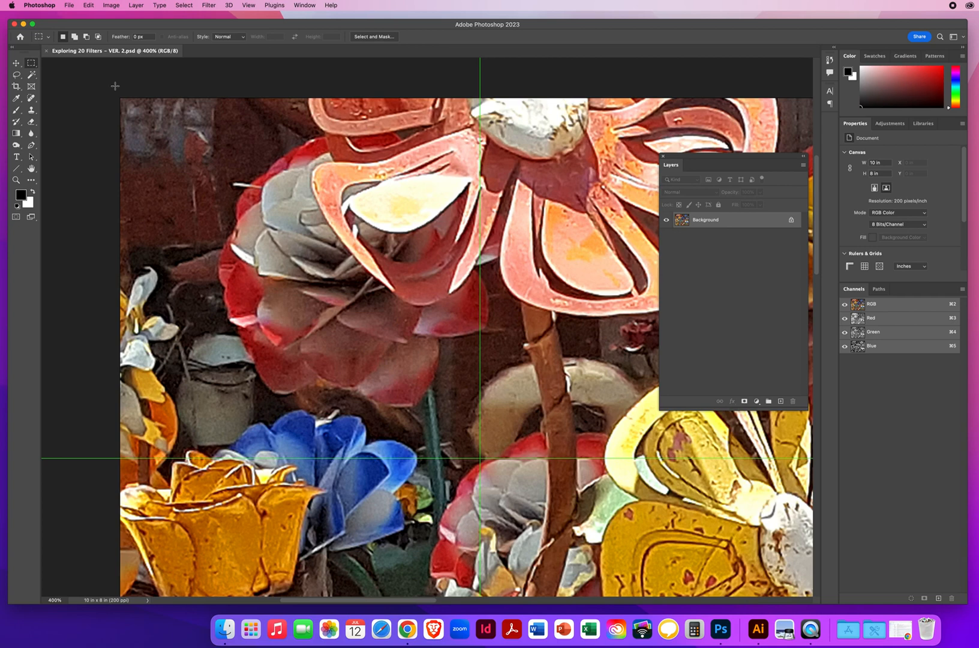
pyautogui.moveTo(98, 81)
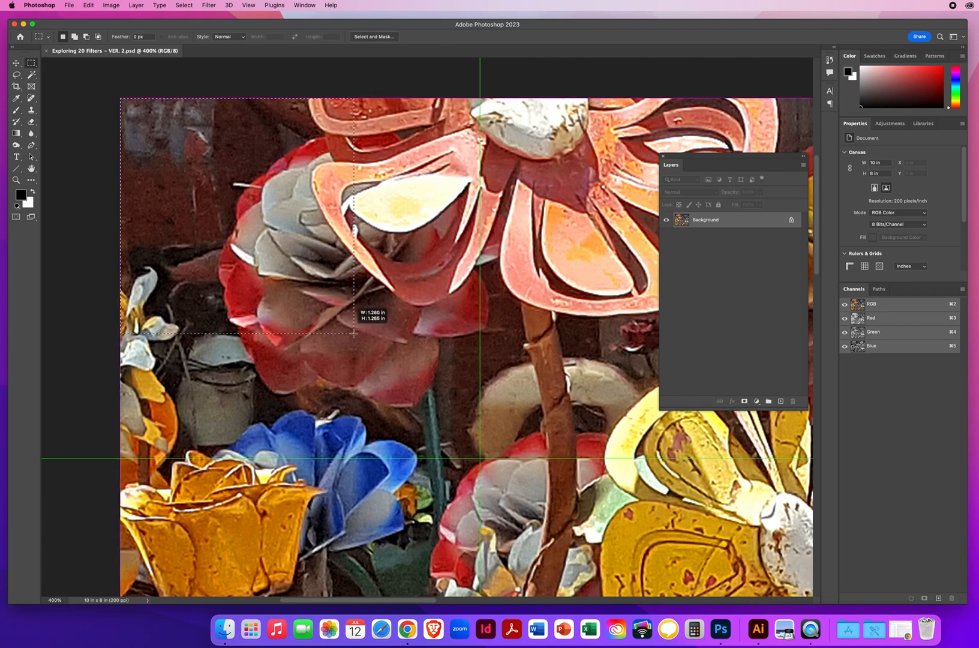
# Marquee-select the top-left grid square, snapping to the first guide intersection.
pyautogui.moveTo(354, 339); pyautogui.dragTo(460, 445)
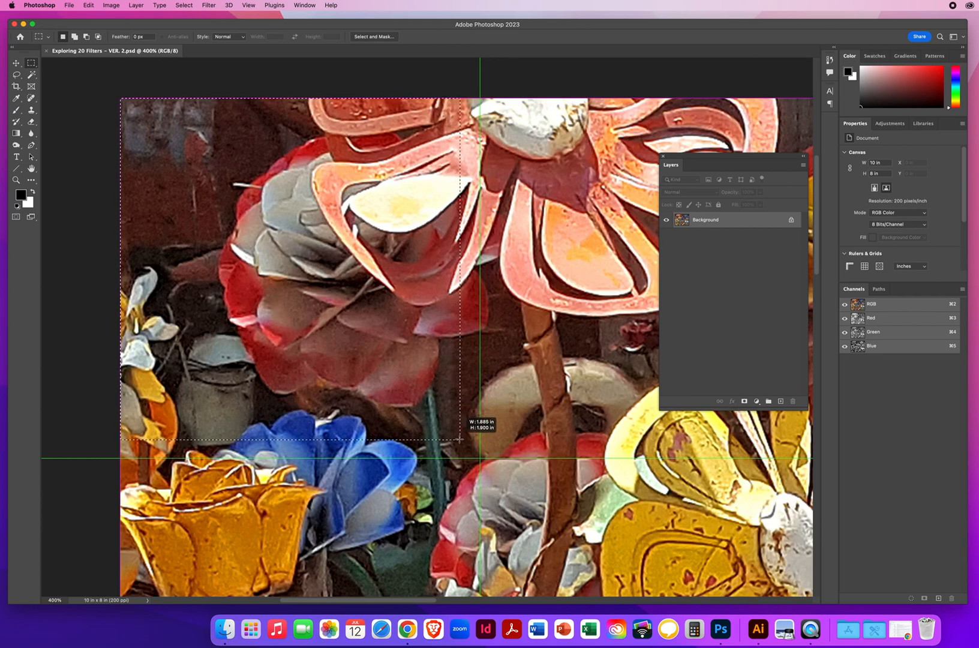
pyautogui.moveTo(462, 440); pyautogui.dragTo(479, 460)
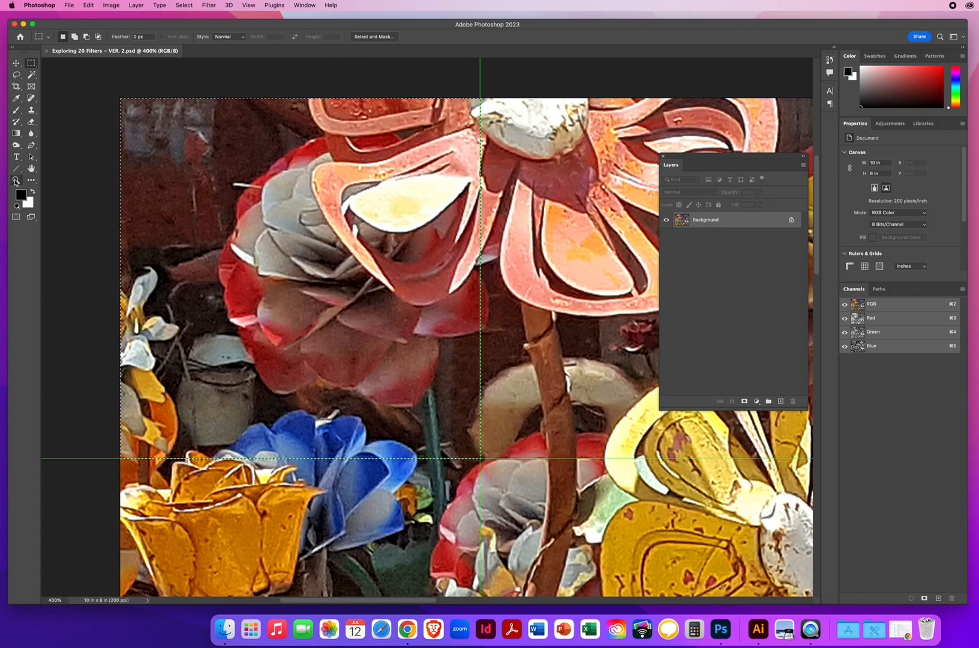
pyautogui.click(15, 180)
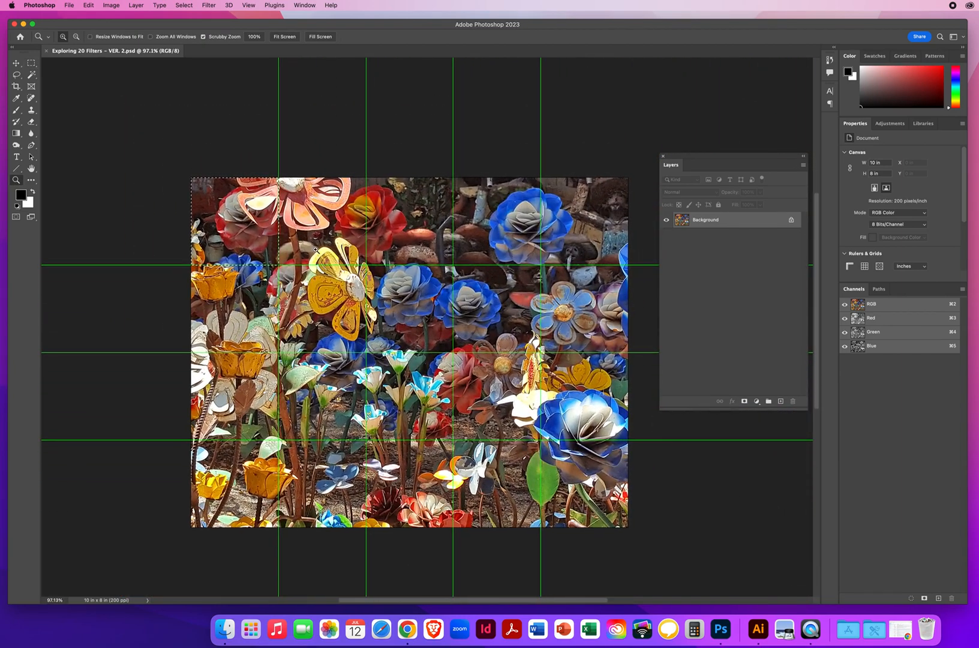
# Return to the Rectangular Marquee tool and bring up the Filter menu.
pyautogui.click(16, 62)
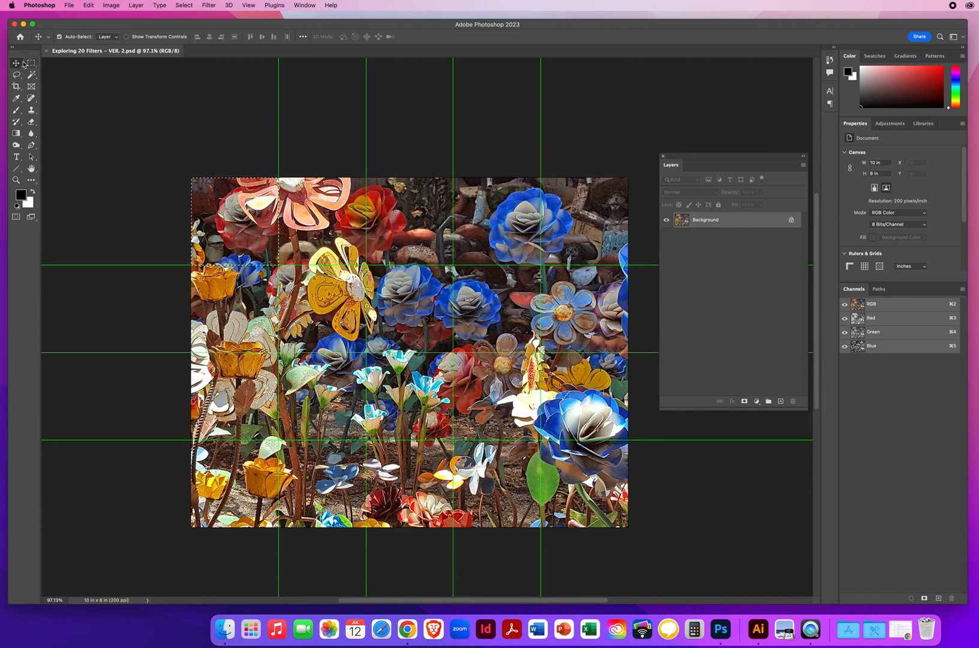
pyautogui.click(30, 63)
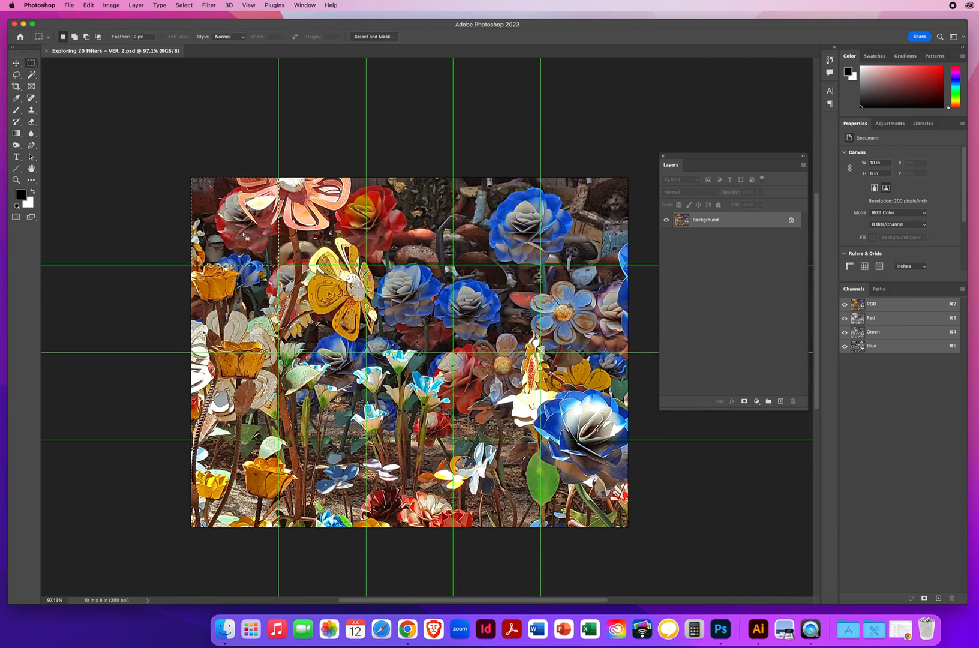
pyautogui.moveTo(224, 102)
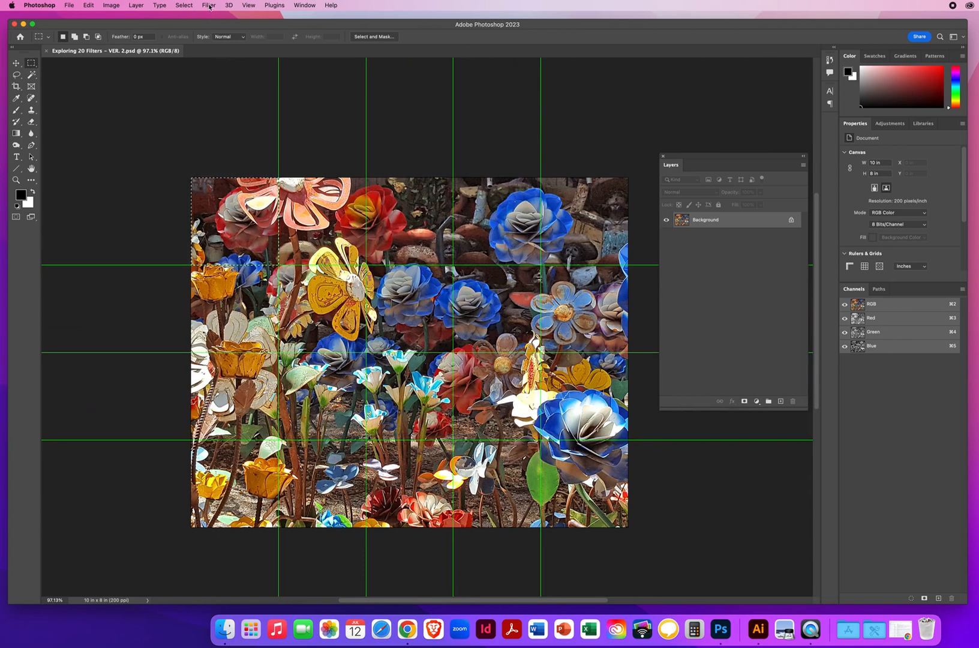
pyautogui.click(209, 5)
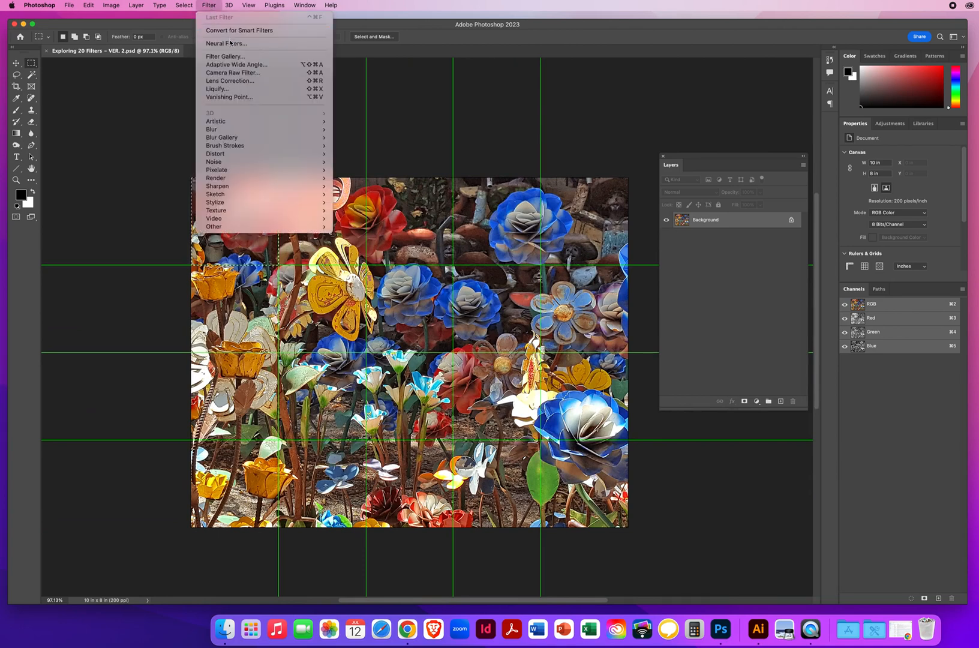
pyautogui.moveTo(246, 106)
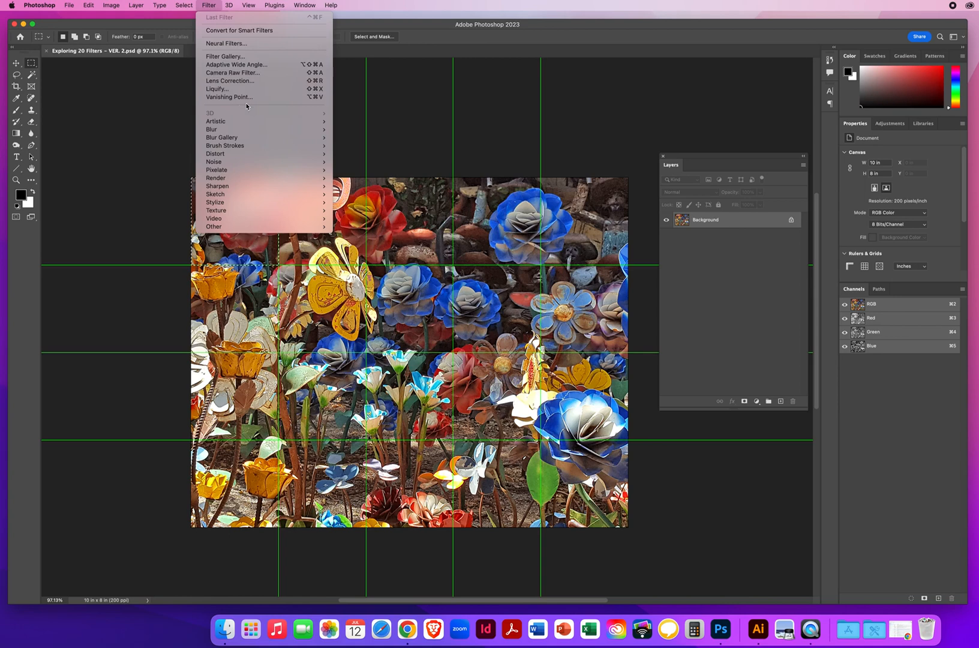
pyautogui.moveTo(263, 110)
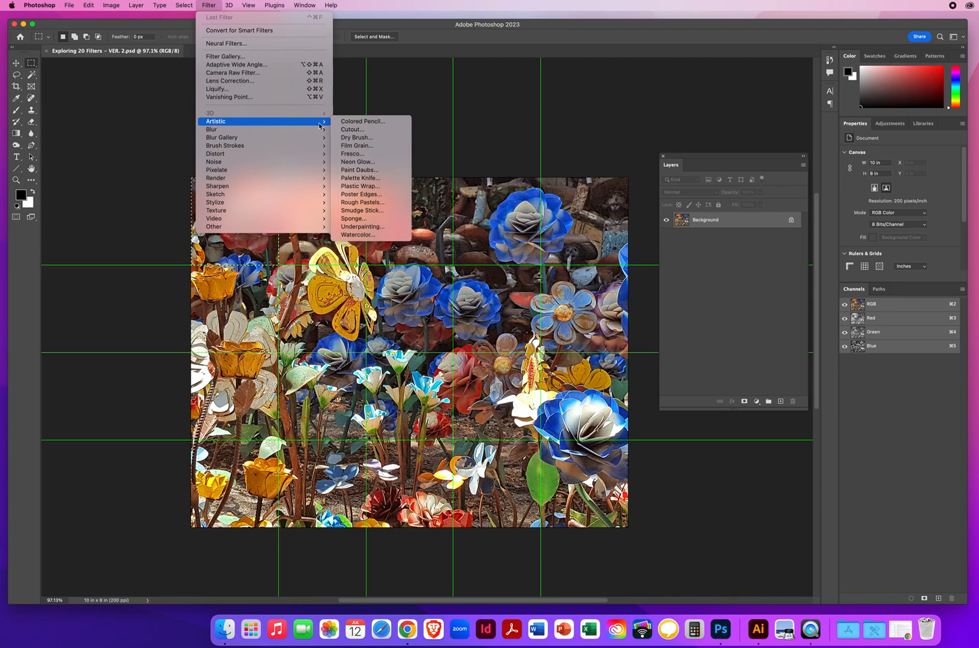
pyautogui.moveTo(361, 194)
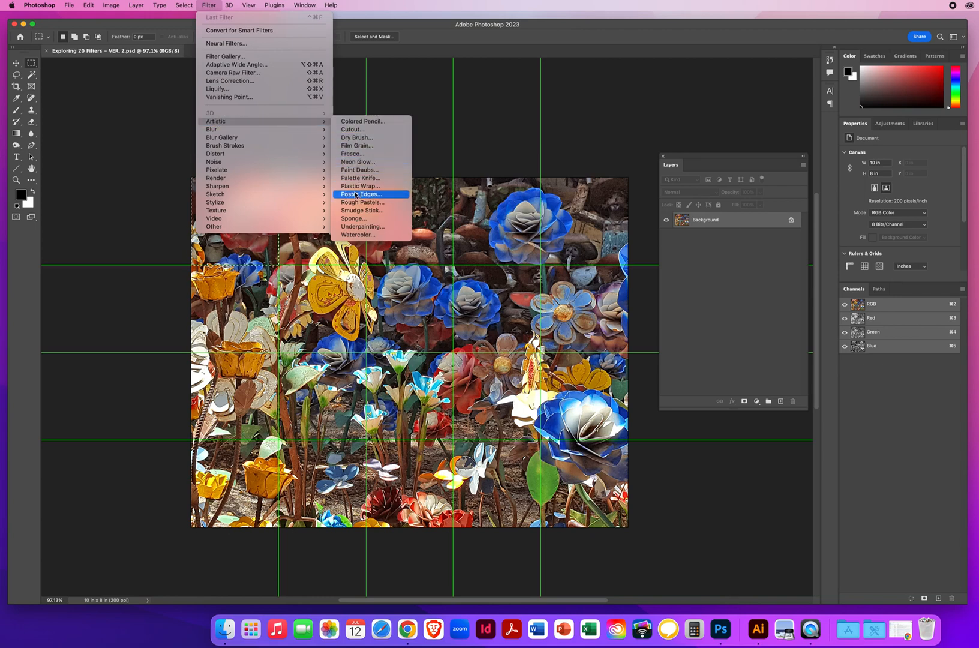
pyautogui.moveTo(363, 121)
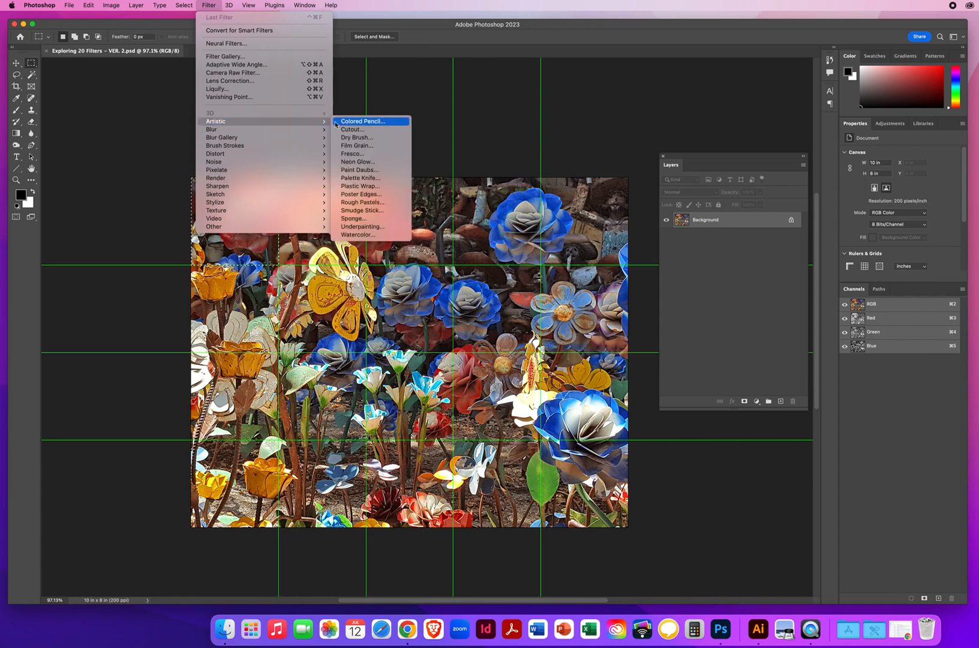
pyautogui.moveTo(352, 130)
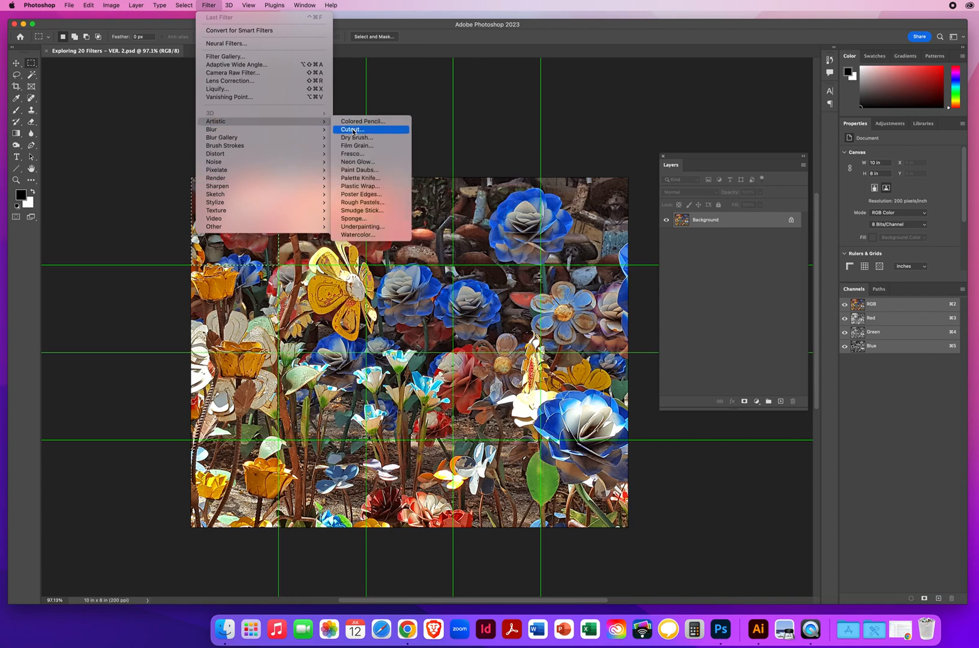
# Apply Cutout with 7 levels, Edge Simplicity 8 and Fidelity 1 to the top-left square.
pyautogui.click(353, 129)
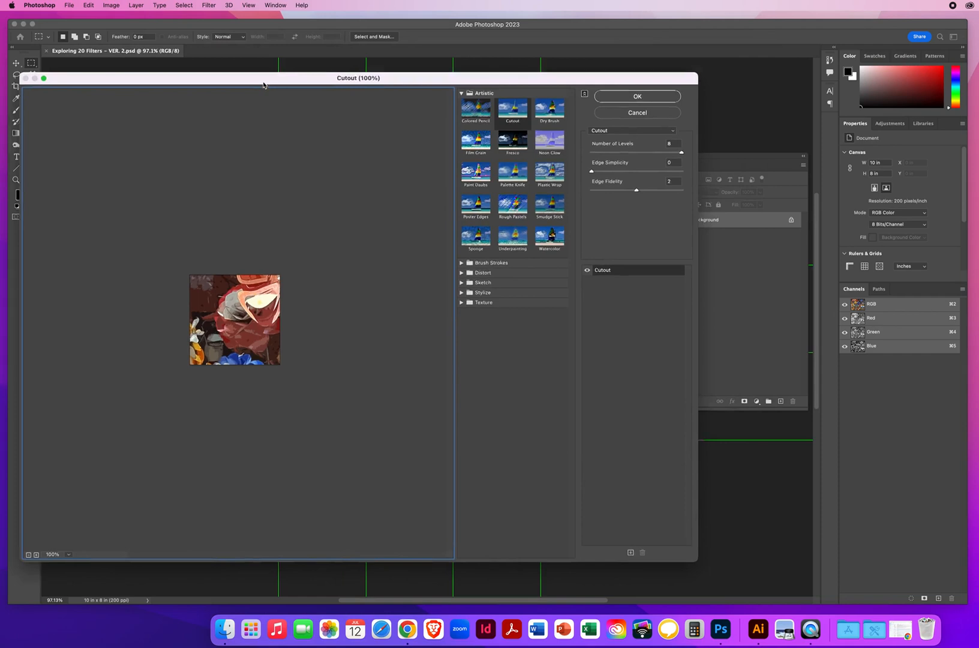
pyautogui.moveTo(358, 79); pyautogui.dragTo(409, 67)
pyautogui.write('1')
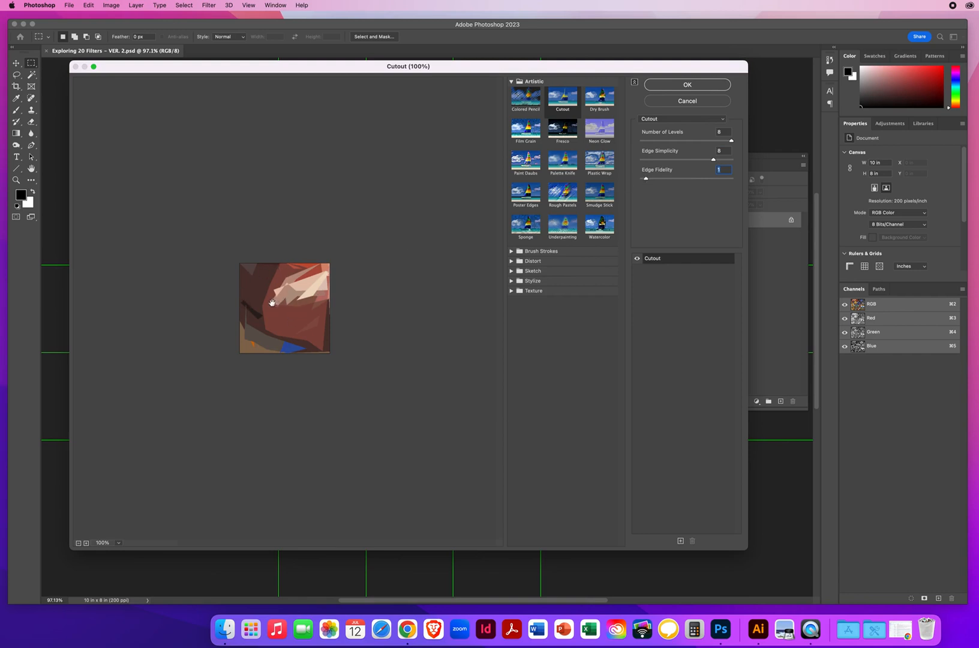
pyautogui.moveTo(730, 142)
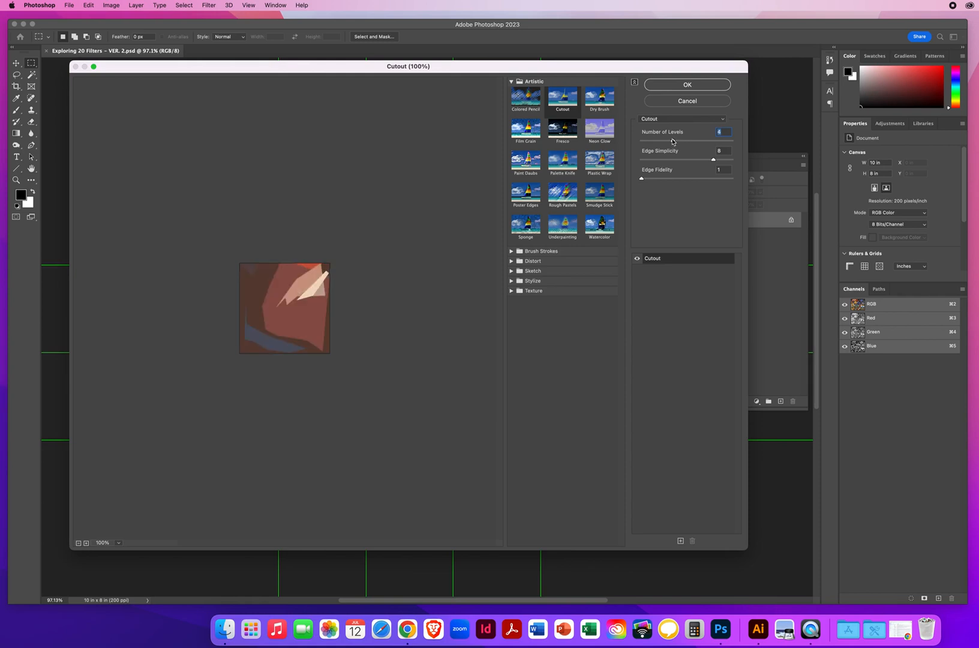
pyautogui.moveTo(720, 135); pyautogui.dragTo(709, 135)
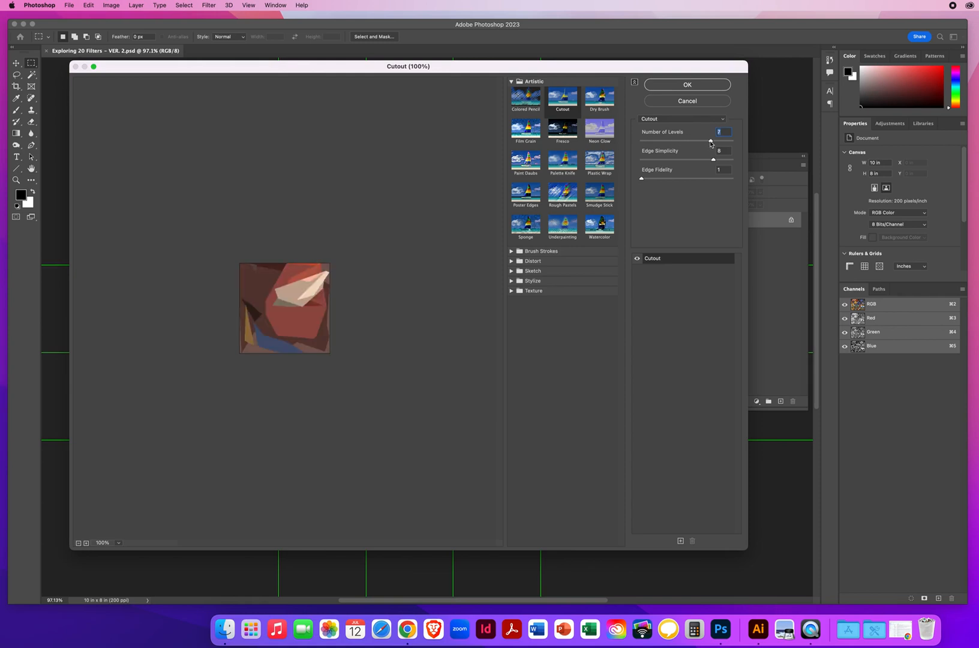
pyautogui.moveTo(379, 331)
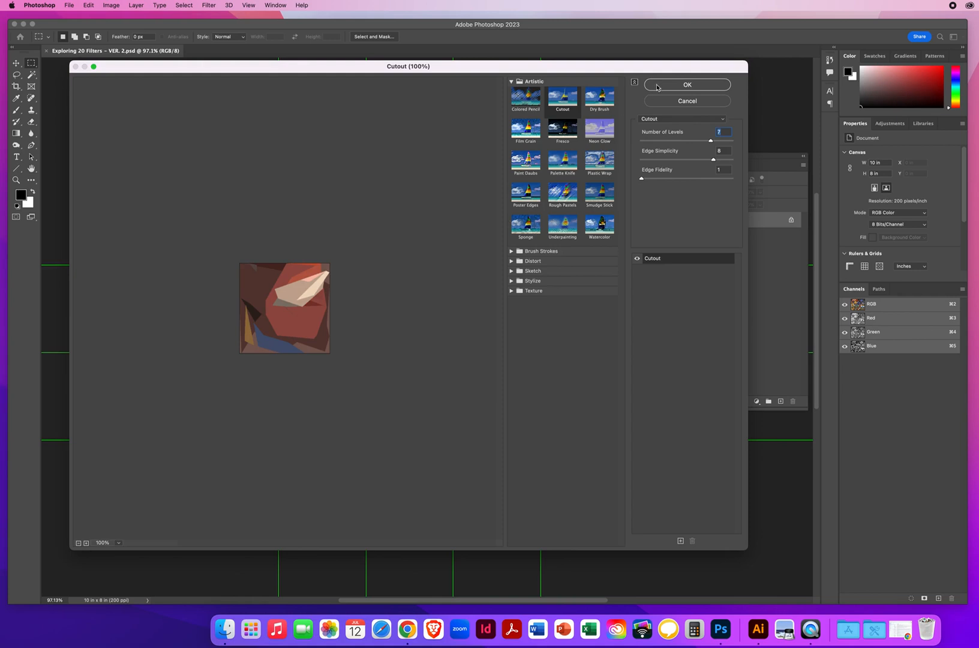
pyautogui.click(687, 84)
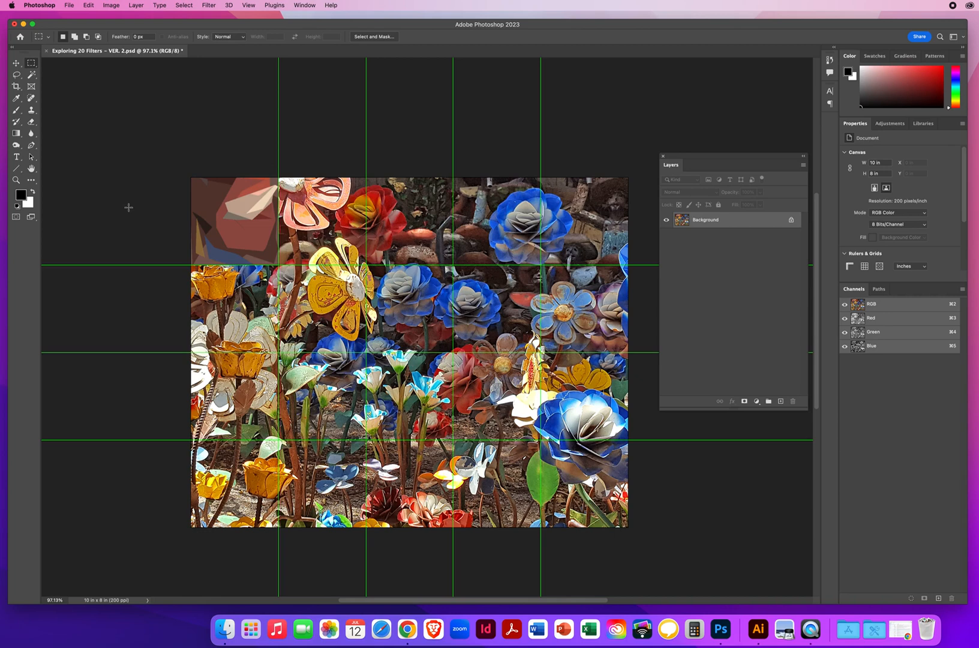
pyautogui.moveTo(132, 212)
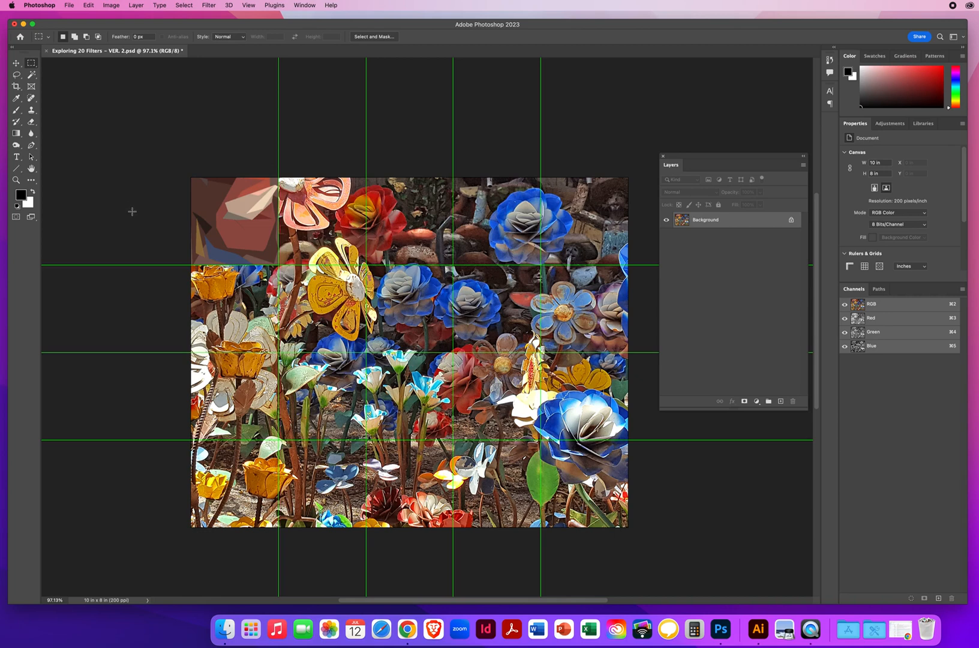
pyautogui.moveTo(236, 216)
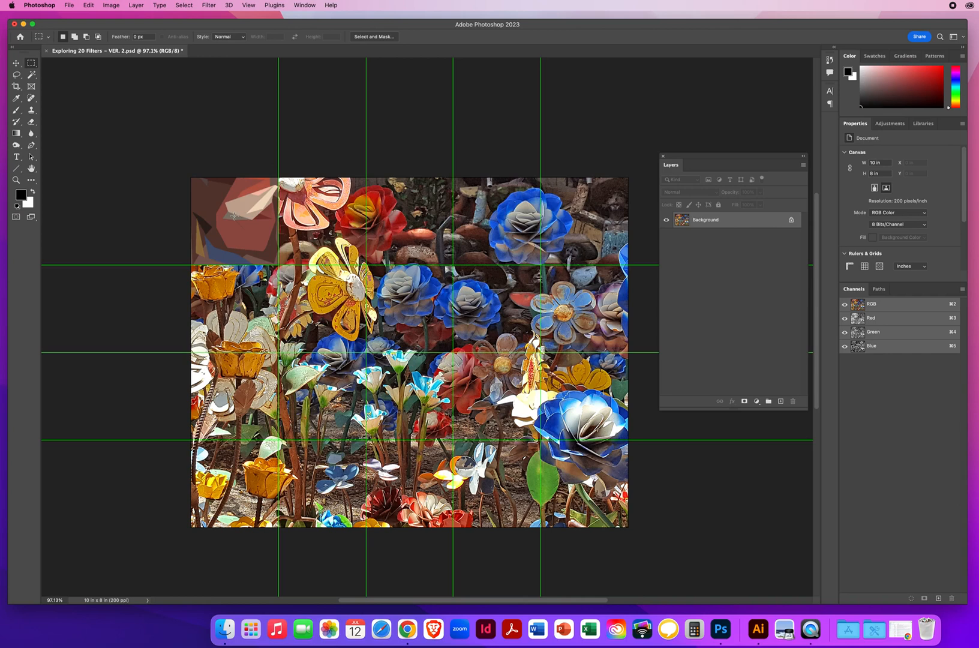
pyautogui.moveTo(117, 229)
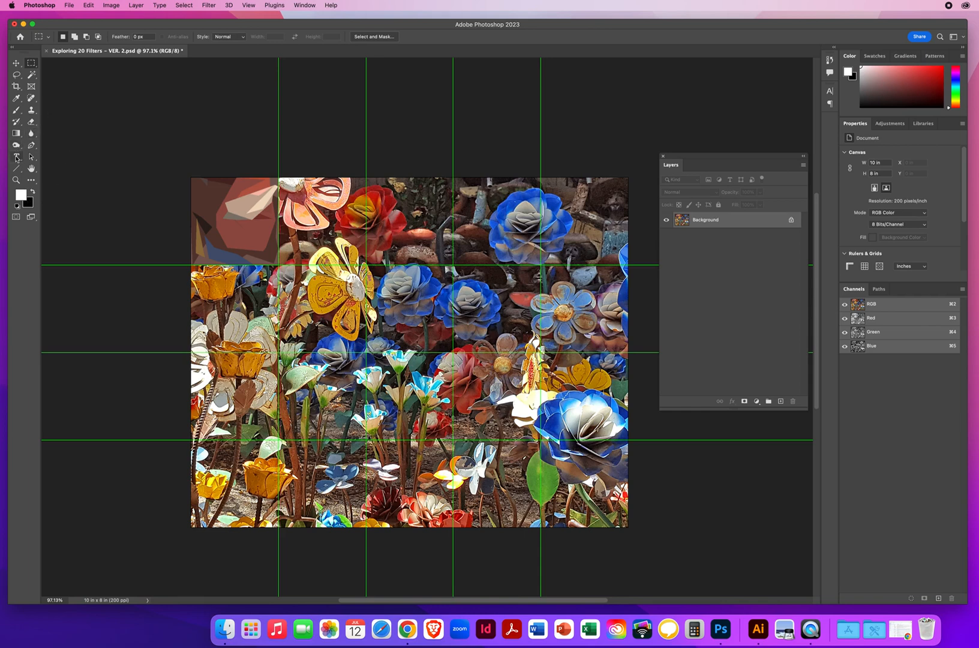
# Activate the Type tool, search for and choose Arial Bold, and set the size to 18 pt.
pyautogui.click(16, 157)
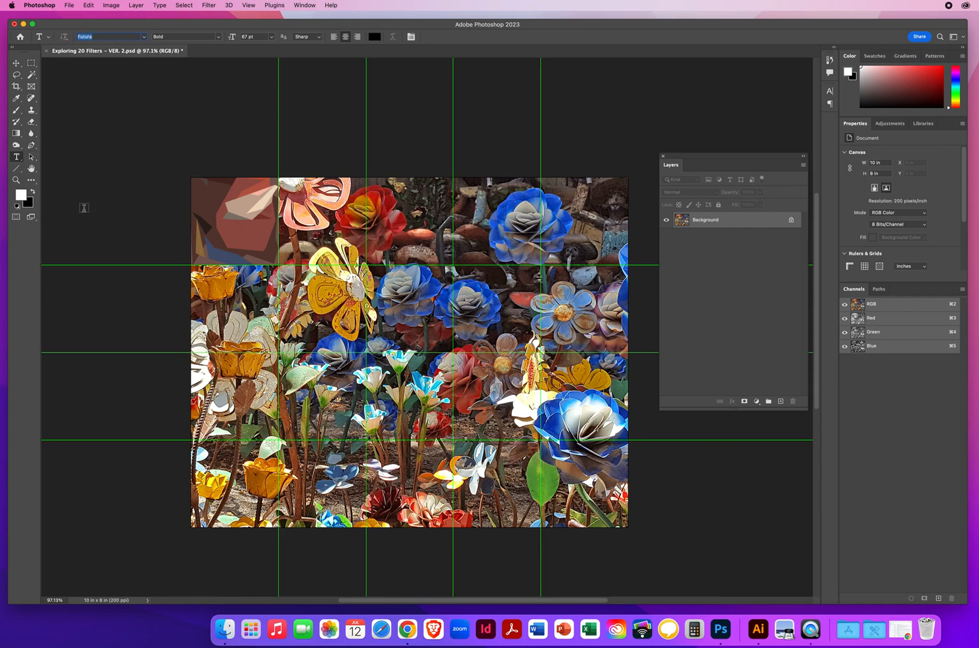
pyautogui.click(110, 36)
pyautogui.write('a')
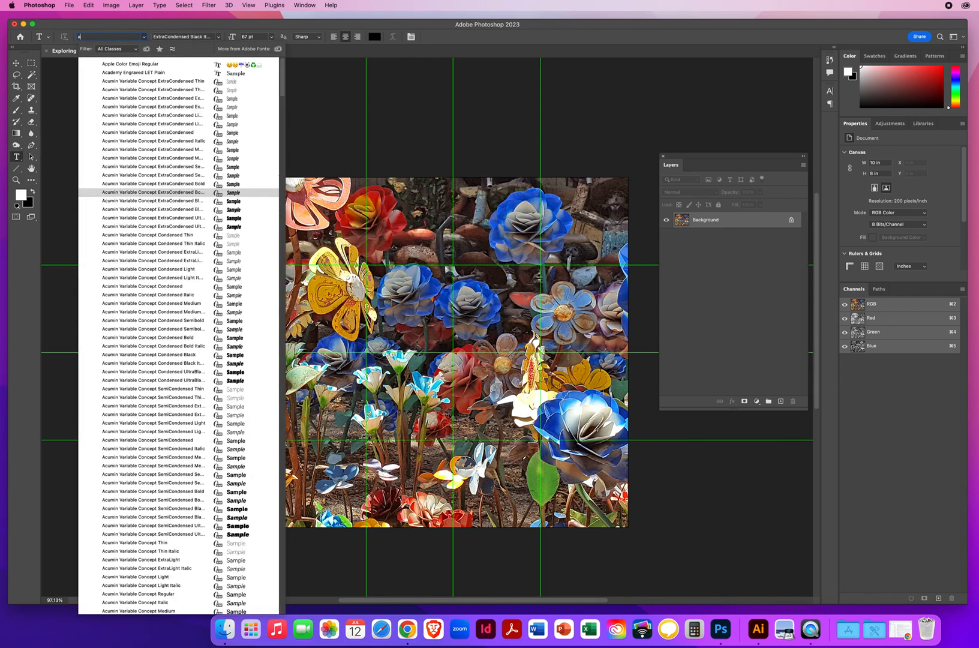
pyautogui.write('rial Hebrew')
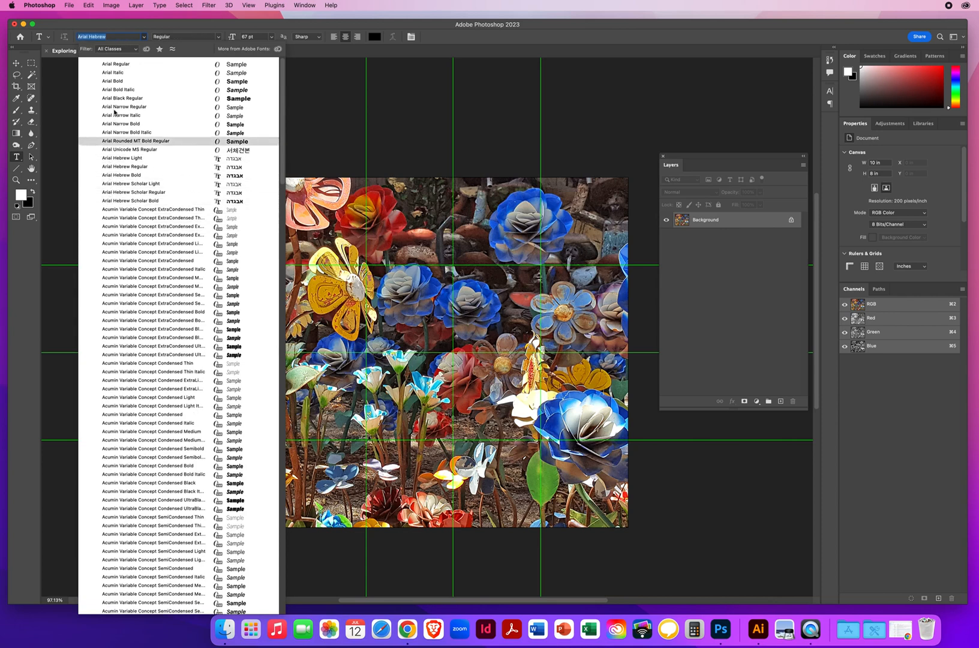
pyautogui.click(112, 81)
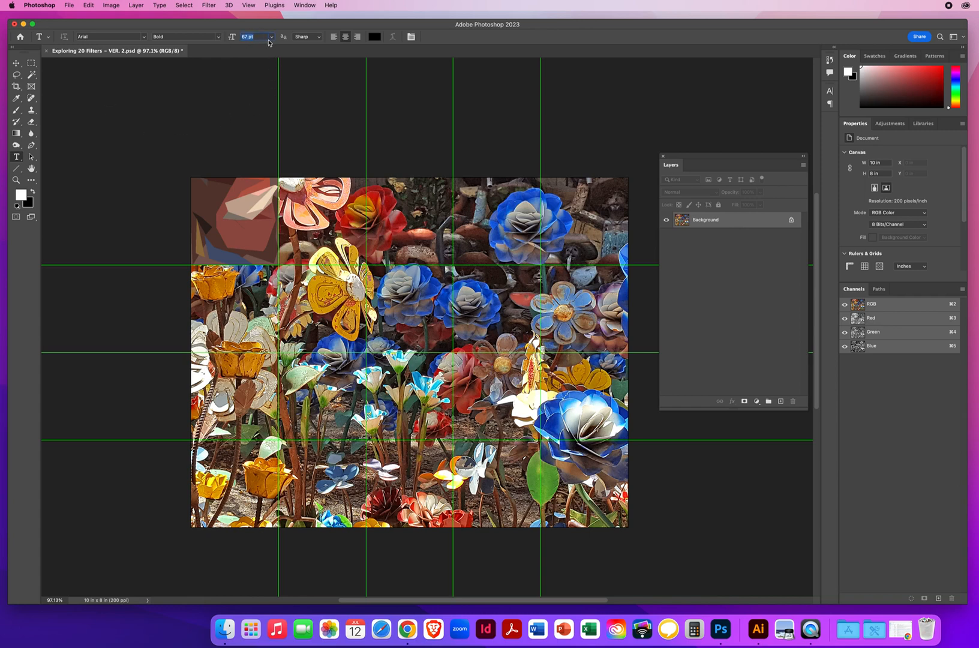
pyautogui.click(271, 37)
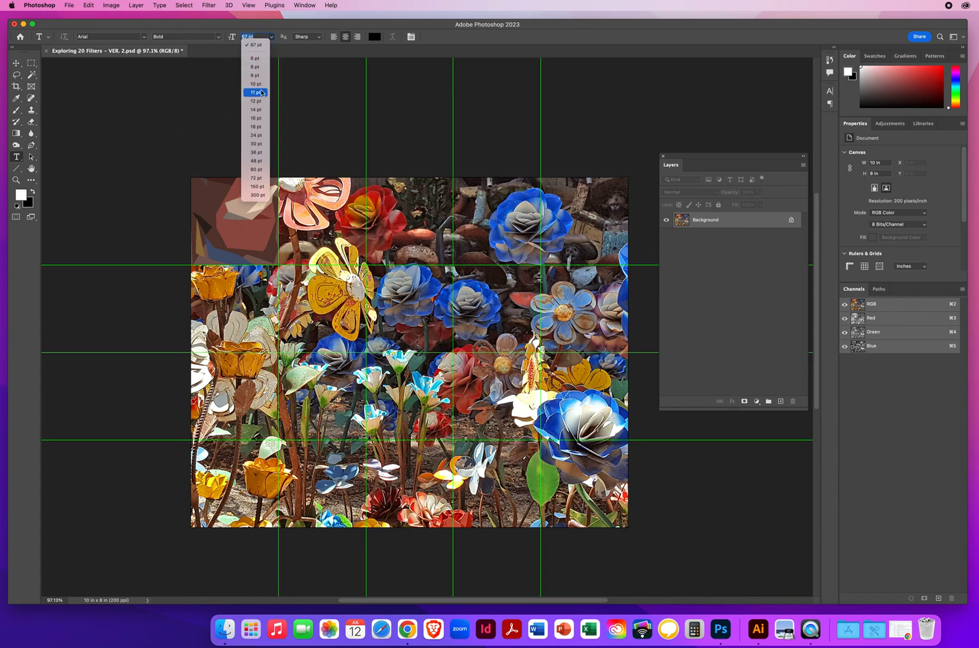
pyautogui.moveTo(255, 127)
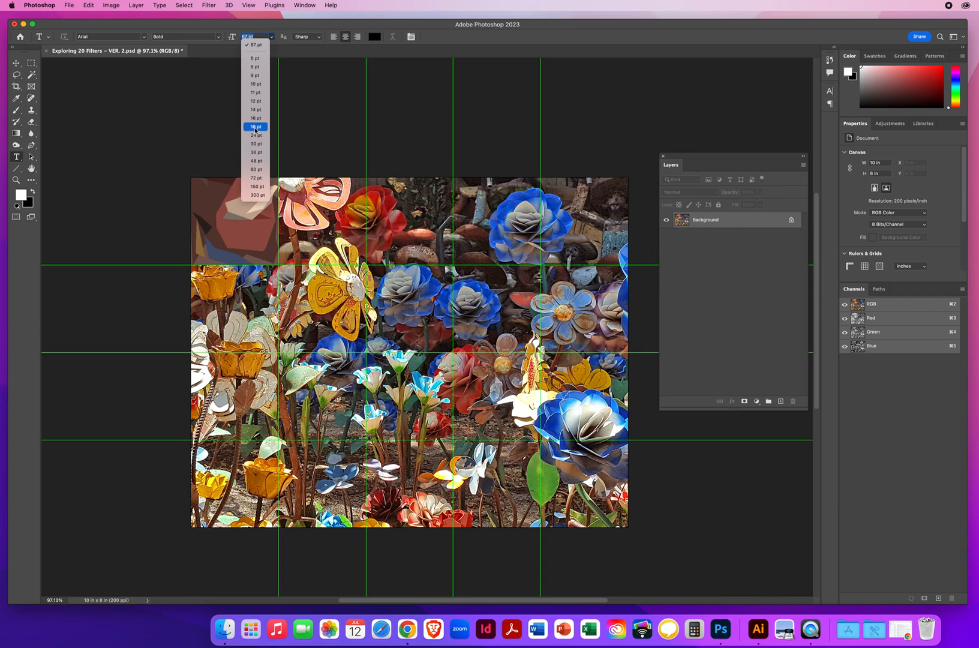
pyautogui.click(255, 126)
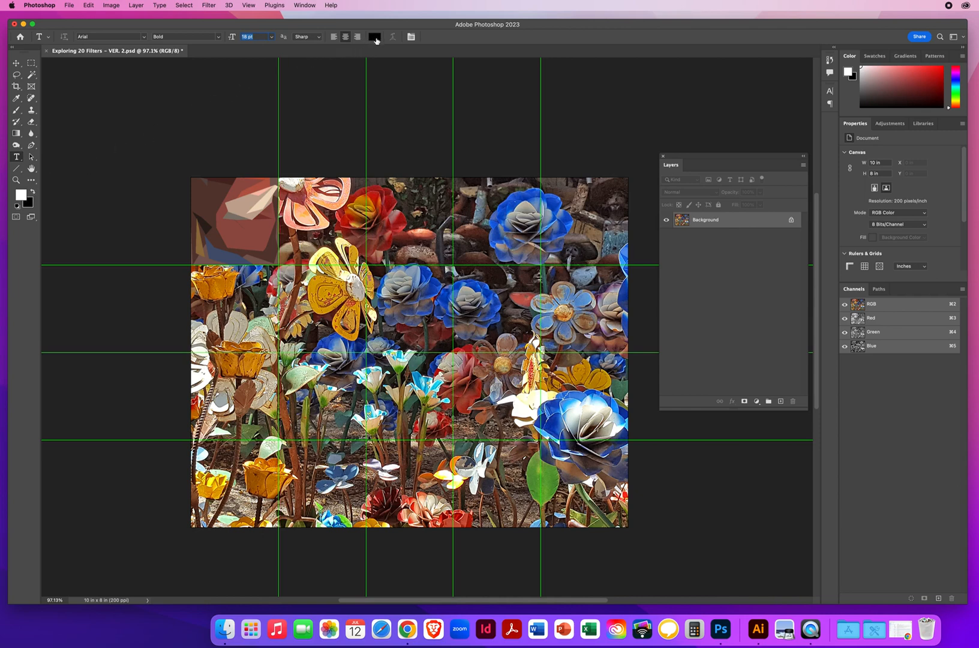
pyautogui.moveTo(375, 40)
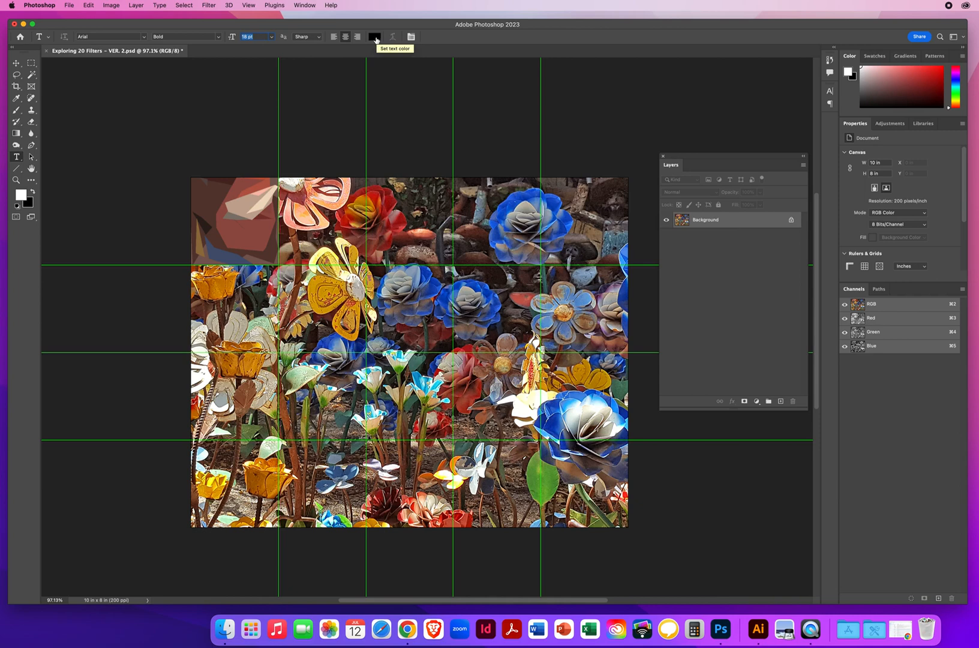
# Set the text colour to white and type CUTOUT in the top-left square.
pyautogui.click(373, 36)
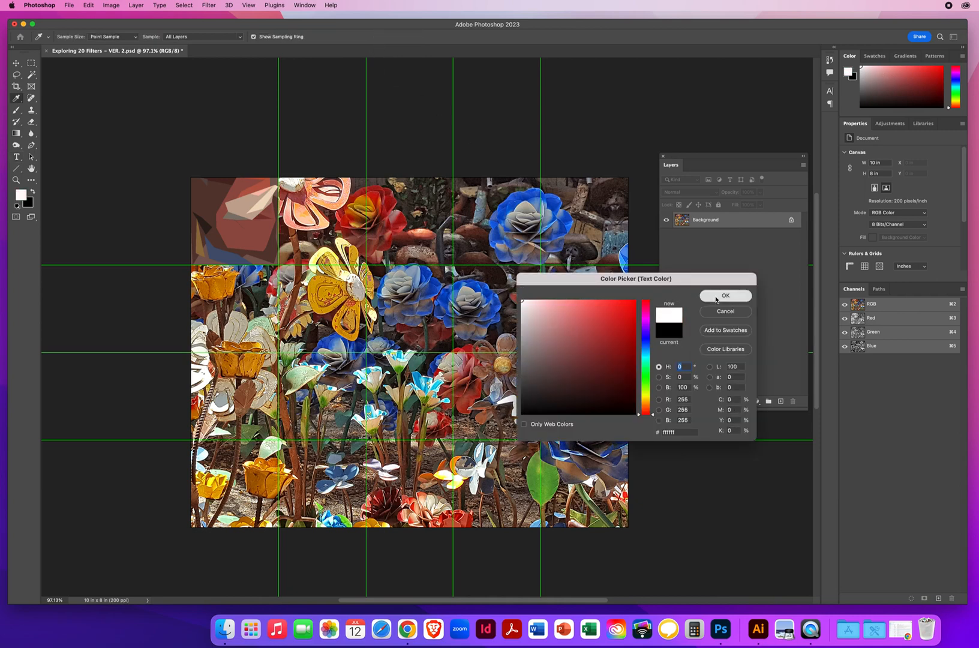
pyautogui.click(724, 295)
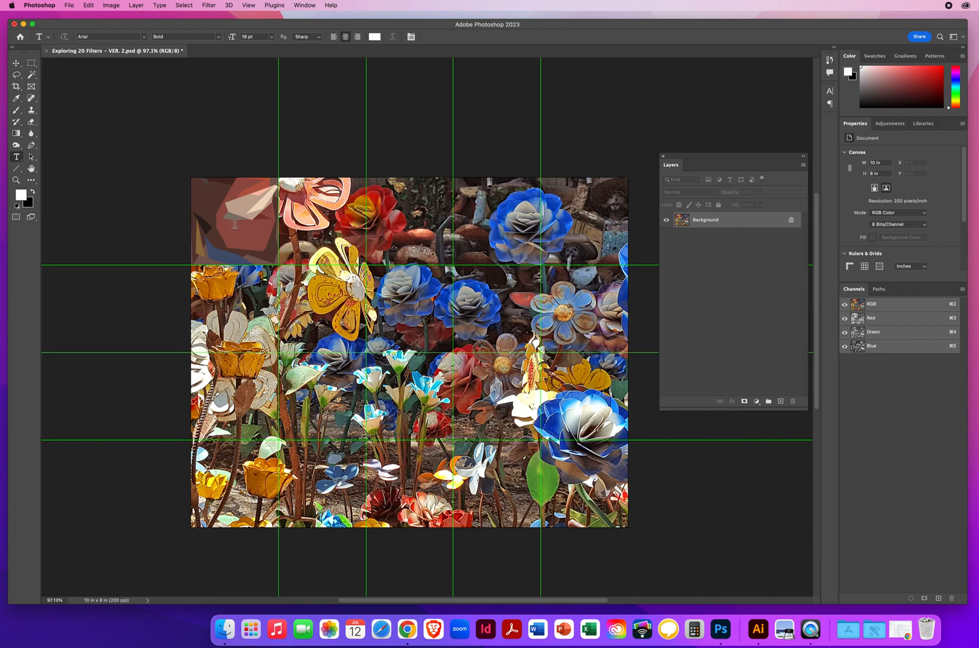
pyautogui.write('Lorem Ipsum')
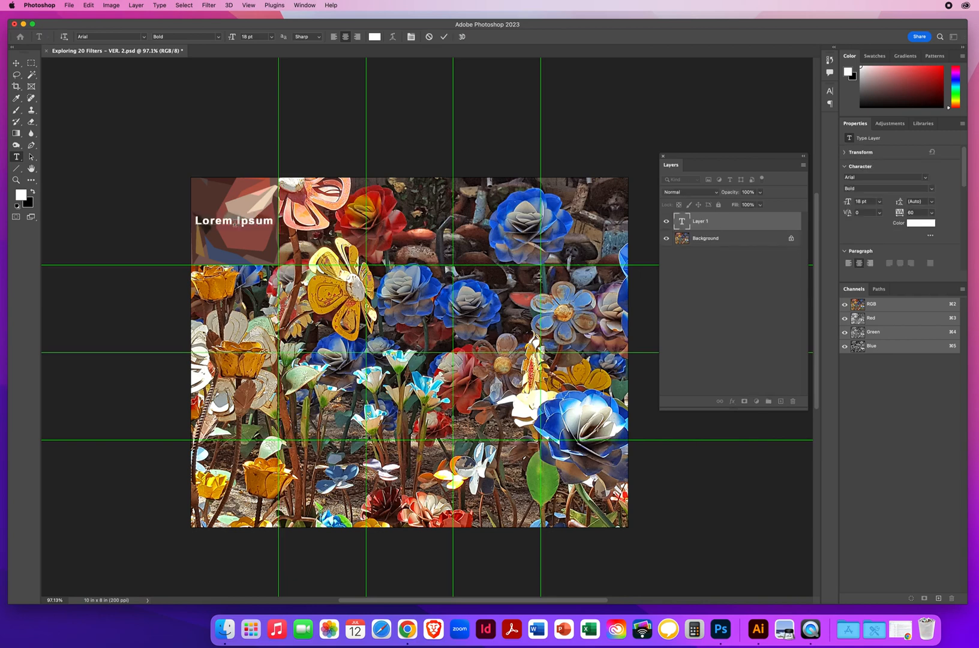
pyautogui.write('CUTOUT')
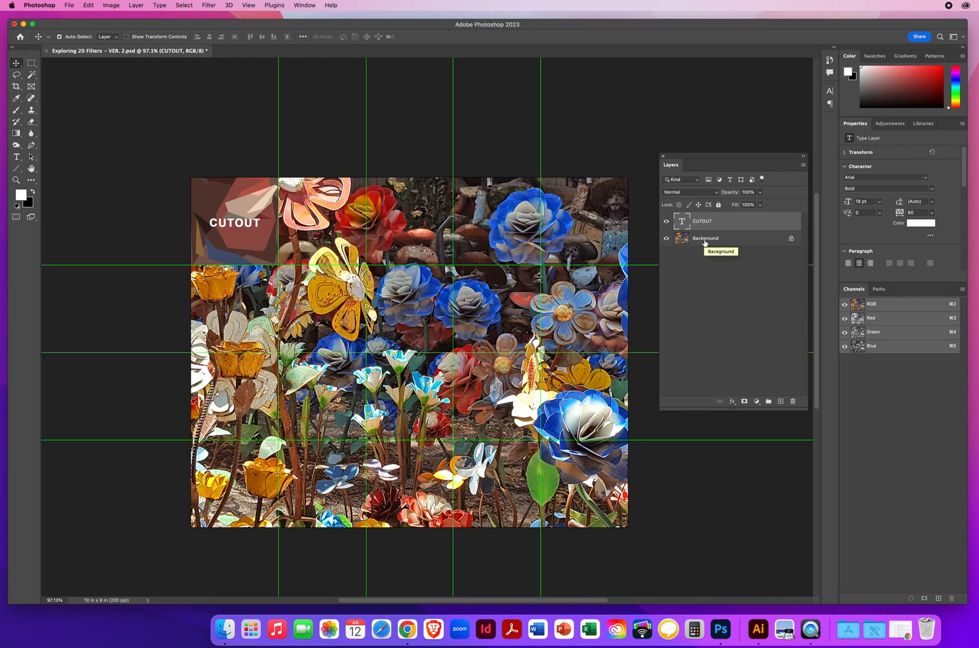
pyautogui.moveTo(718, 237)
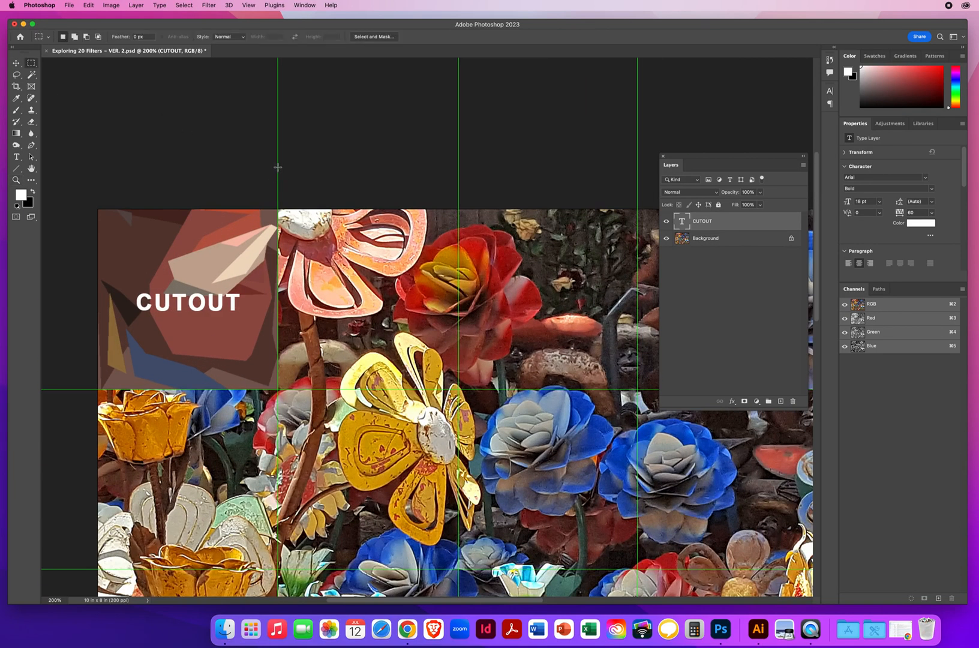
# Marquee-select the second top-row square, then cancel Blur More's rasterize-text warning.
pyautogui.moveTo(278, 215); pyautogui.dragTo(440, 361)
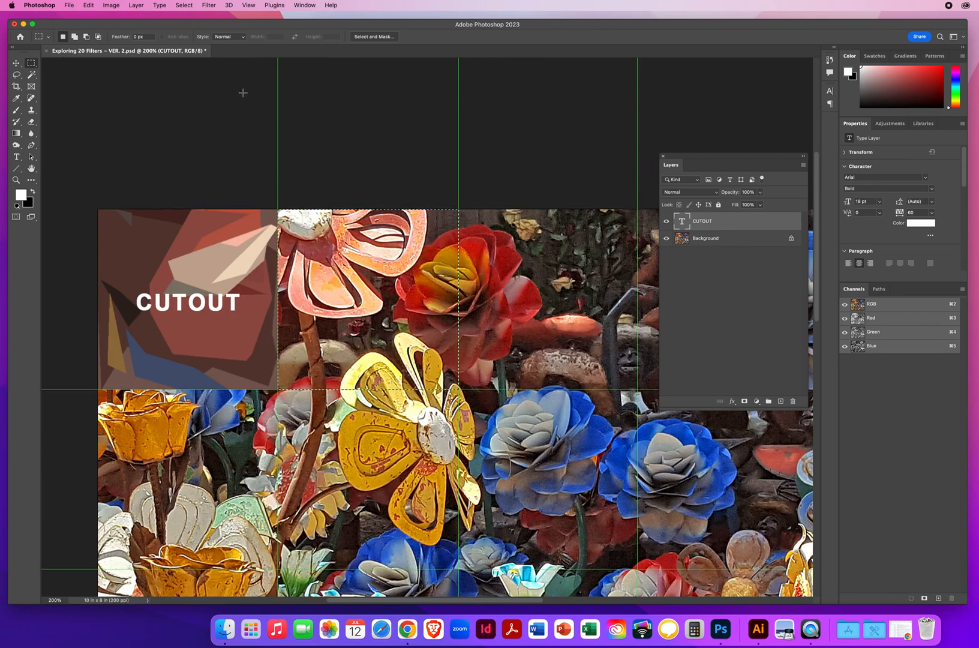
pyautogui.click(209, 5)
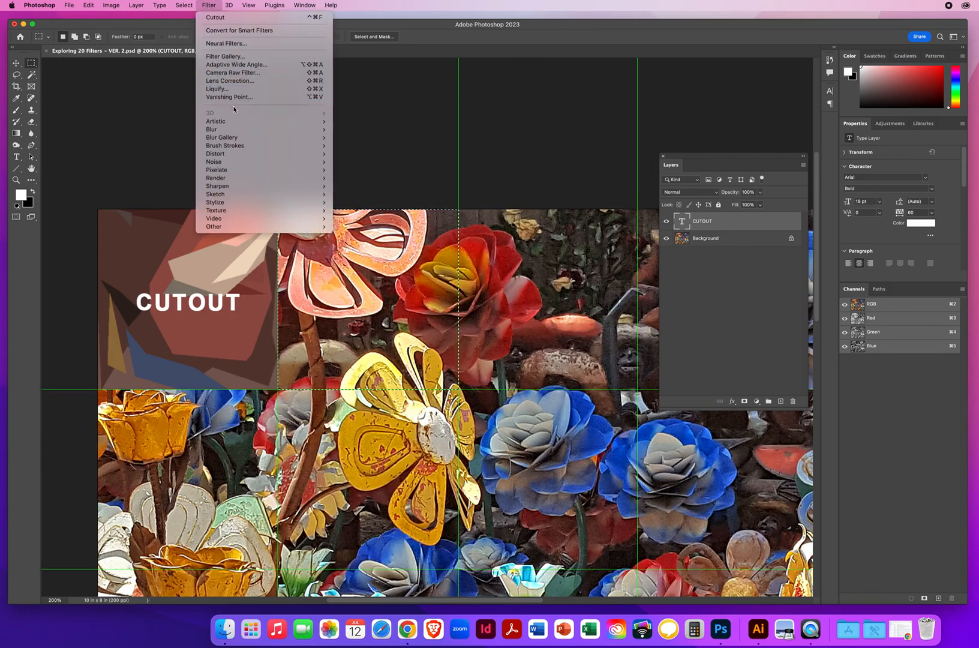
pyautogui.moveTo(212, 129)
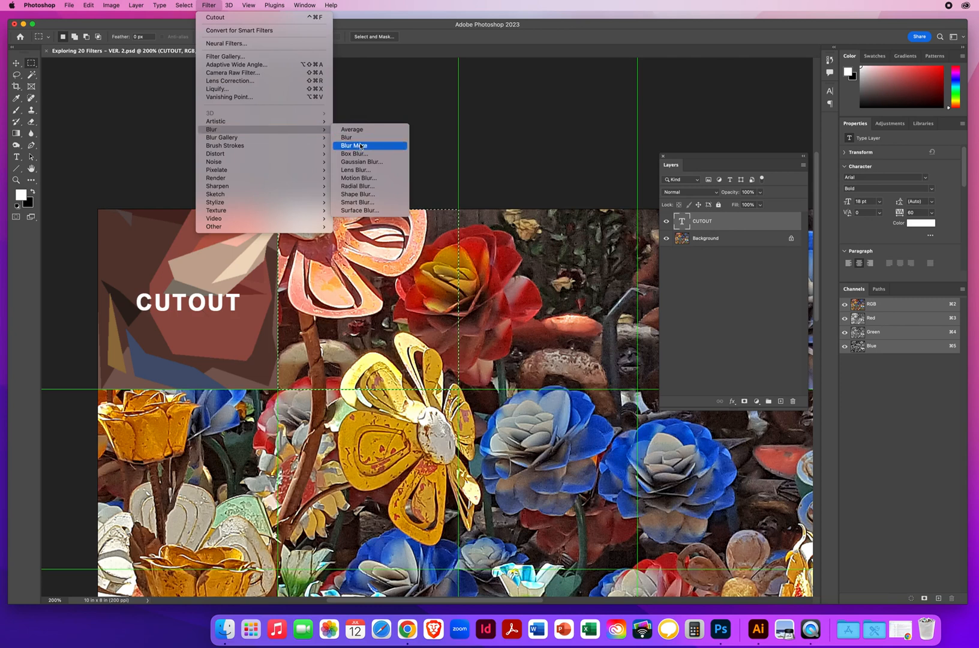
pyautogui.click(471, 200)
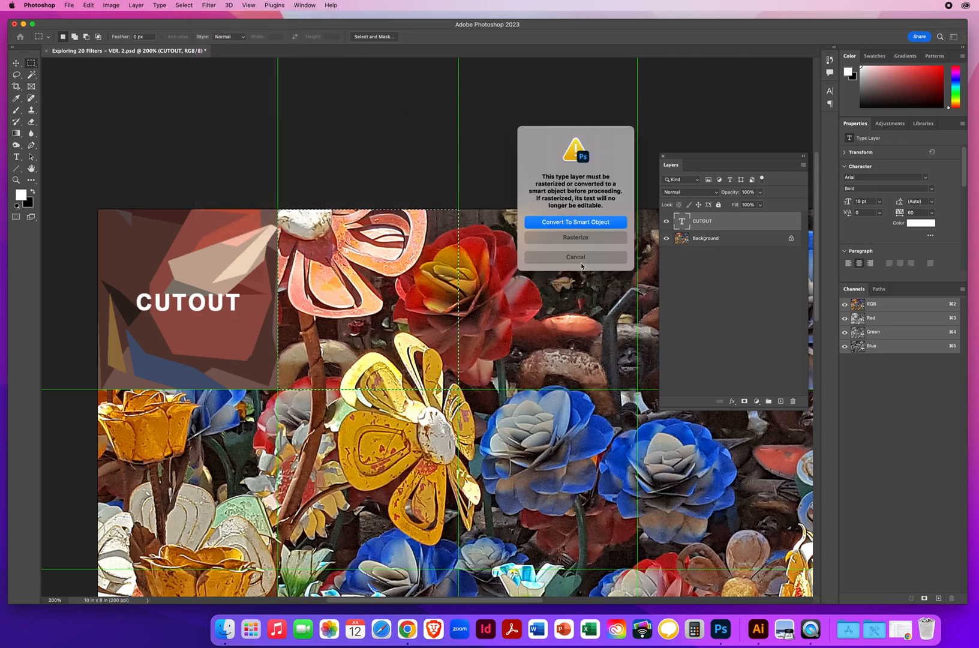
pyautogui.click(575, 258)
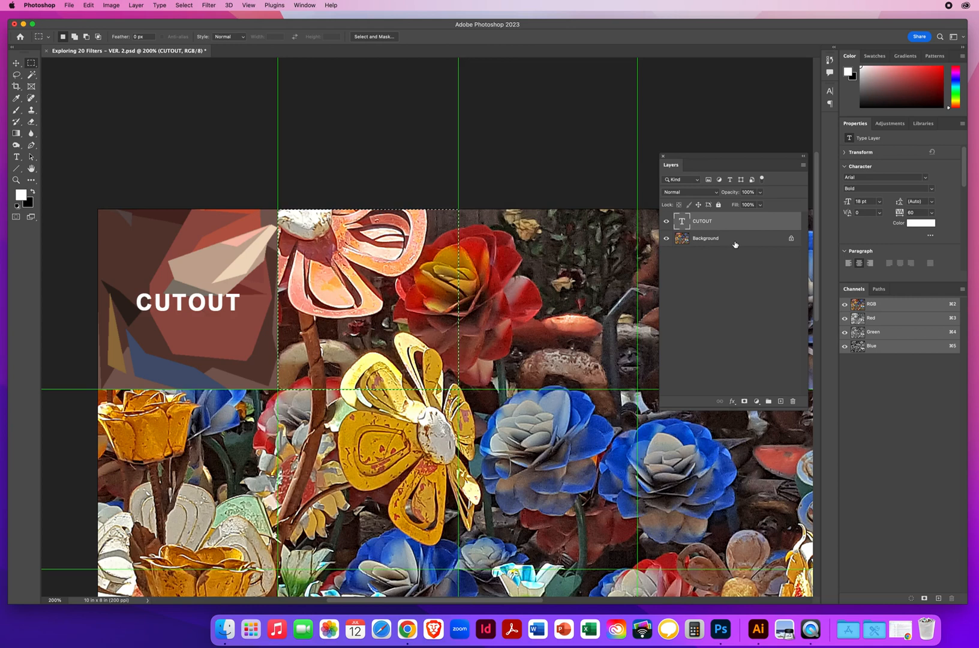
# On the Background layer, apply Motion Blur with angle 42° and distance 212 pixels.
pyautogui.click(706, 238)
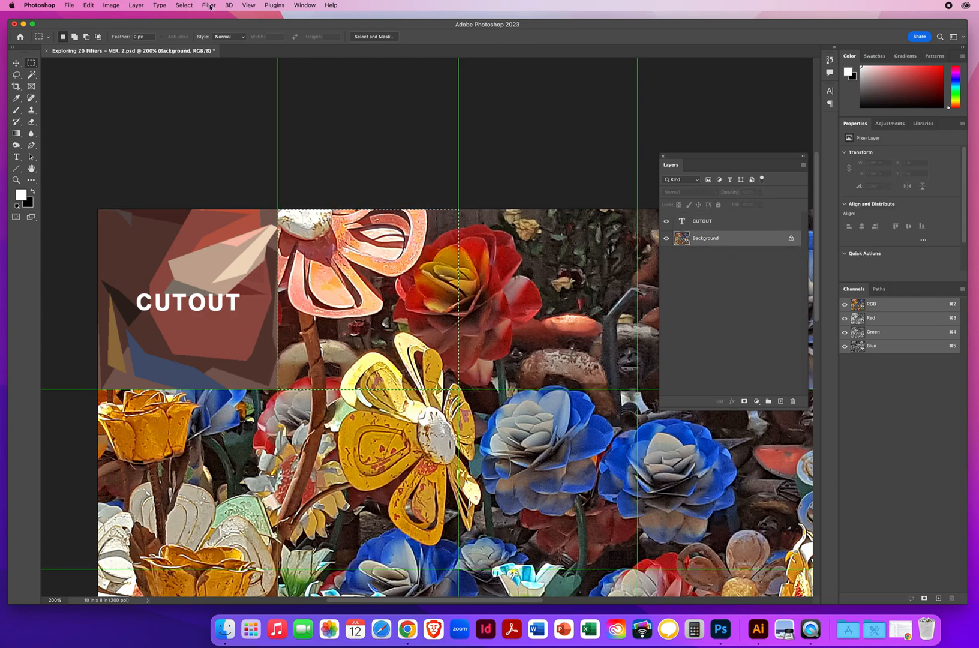
pyautogui.click(209, 5)
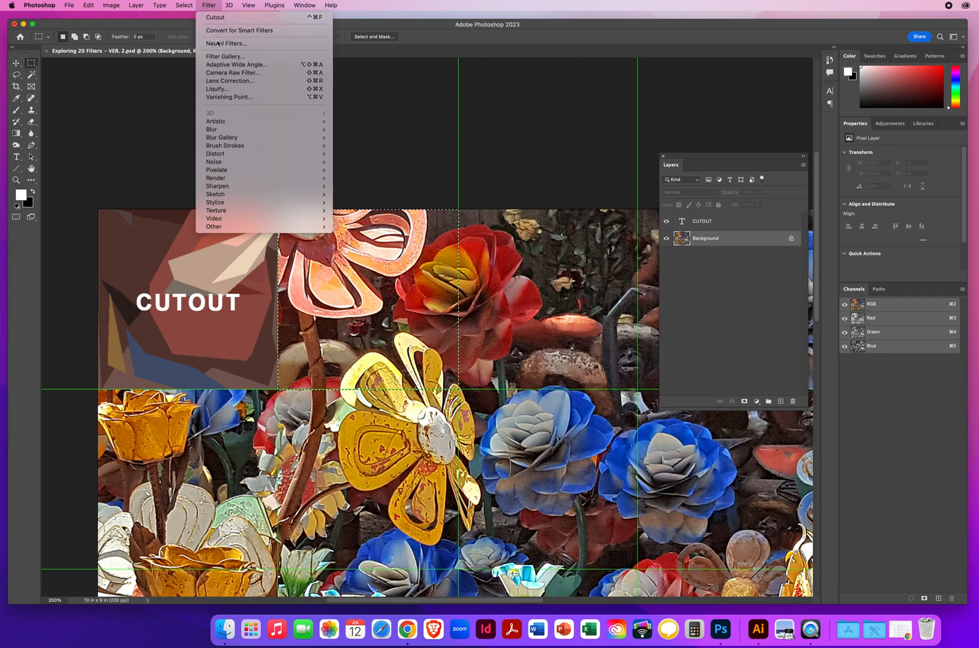
pyautogui.moveTo(215, 121)
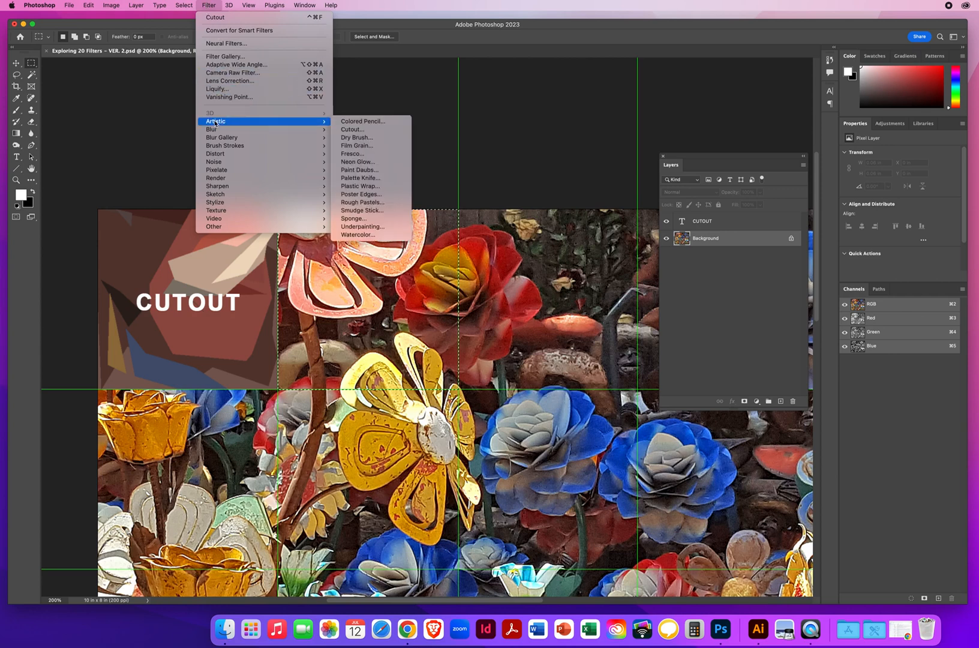
pyautogui.moveTo(213, 129)
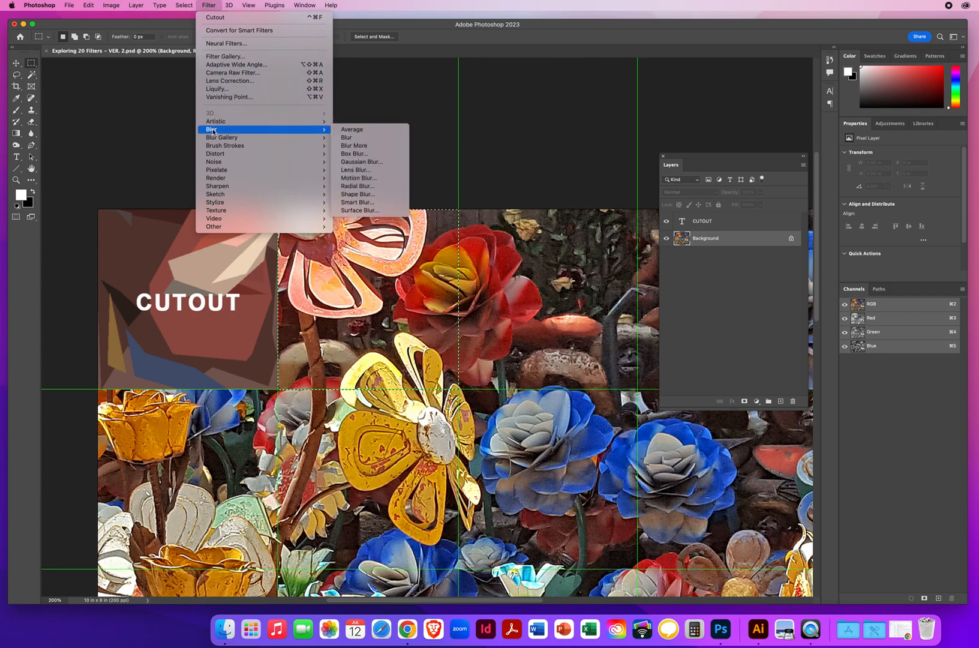
pyautogui.moveTo(359, 179)
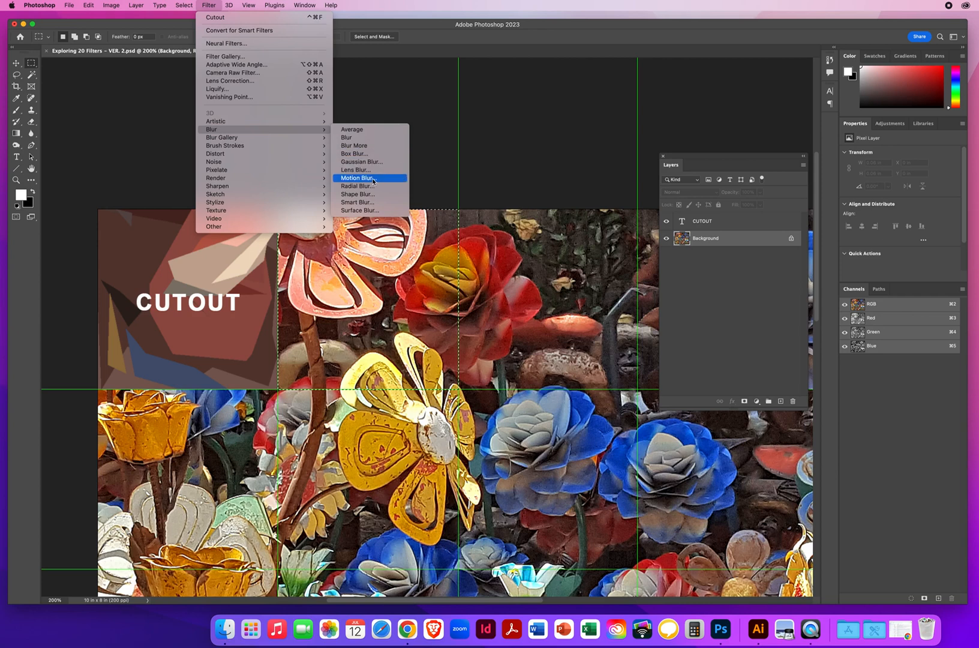
pyautogui.click(357, 178)
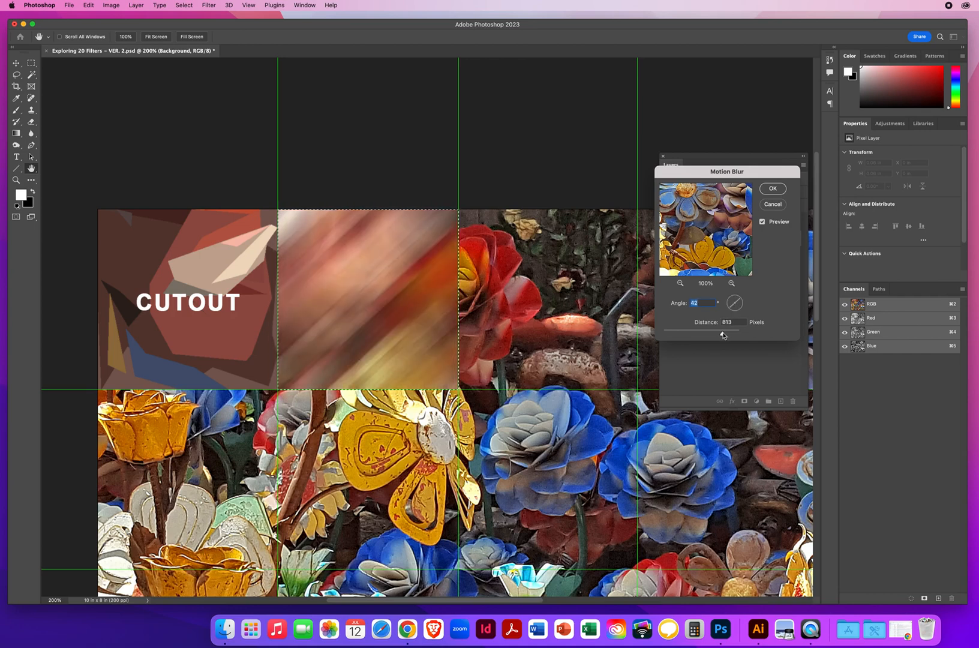
pyautogui.moveTo(723, 334); pyautogui.dragTo(699, 334)
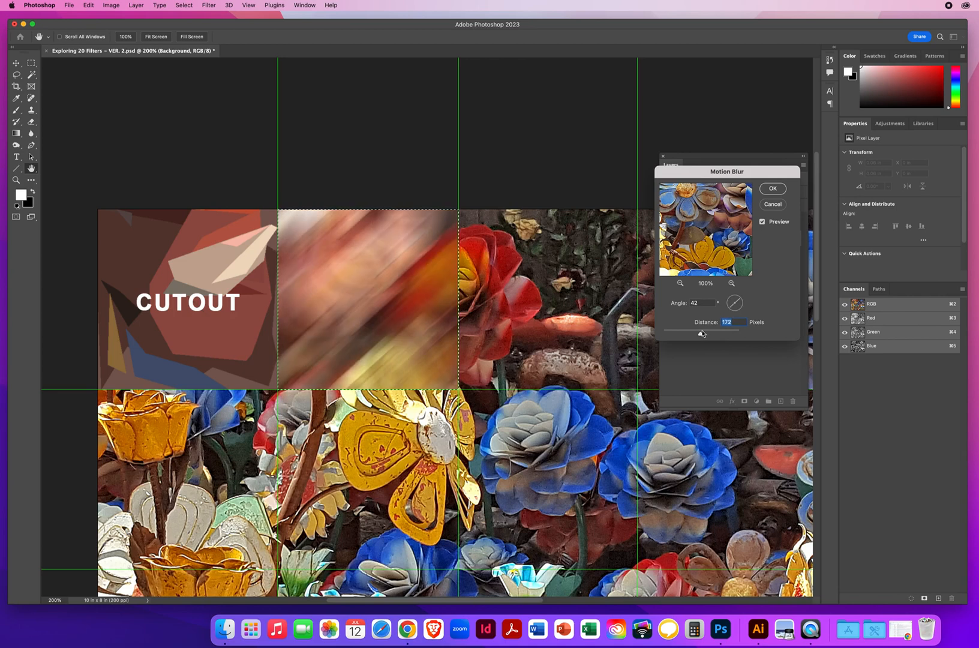
pyautogui.moveTo(701, 334); pyautogui.dragTo(704, 334)
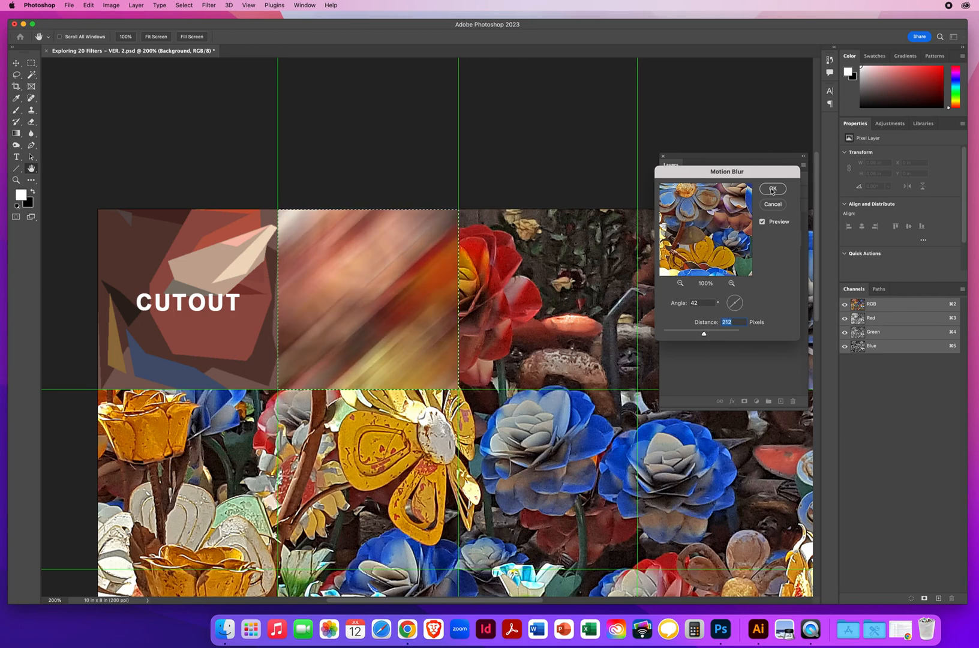
pyautogui.click(773, 189)
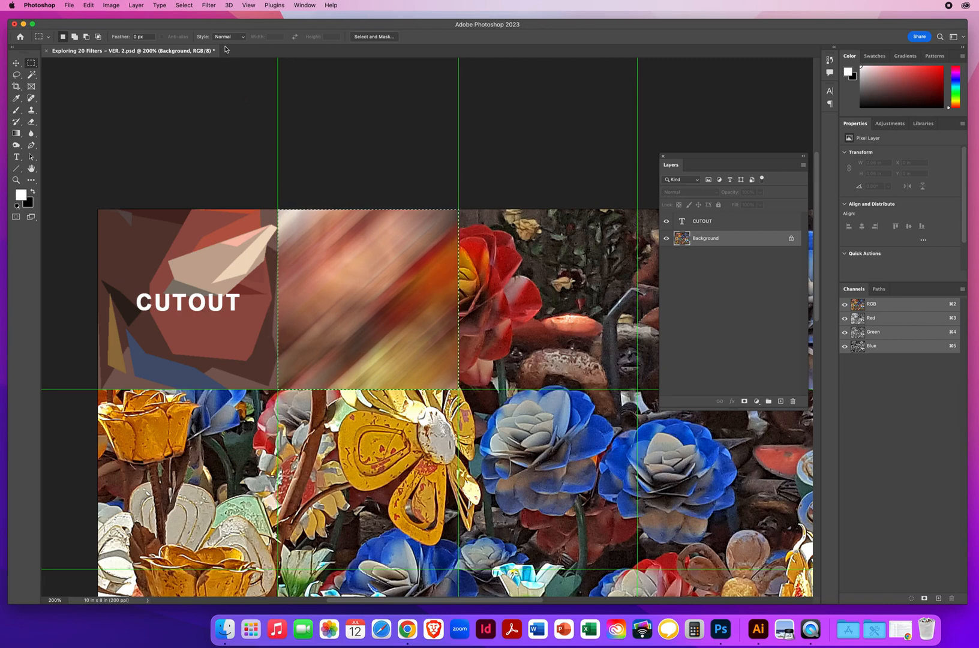
pyautogui.click(209, 5)
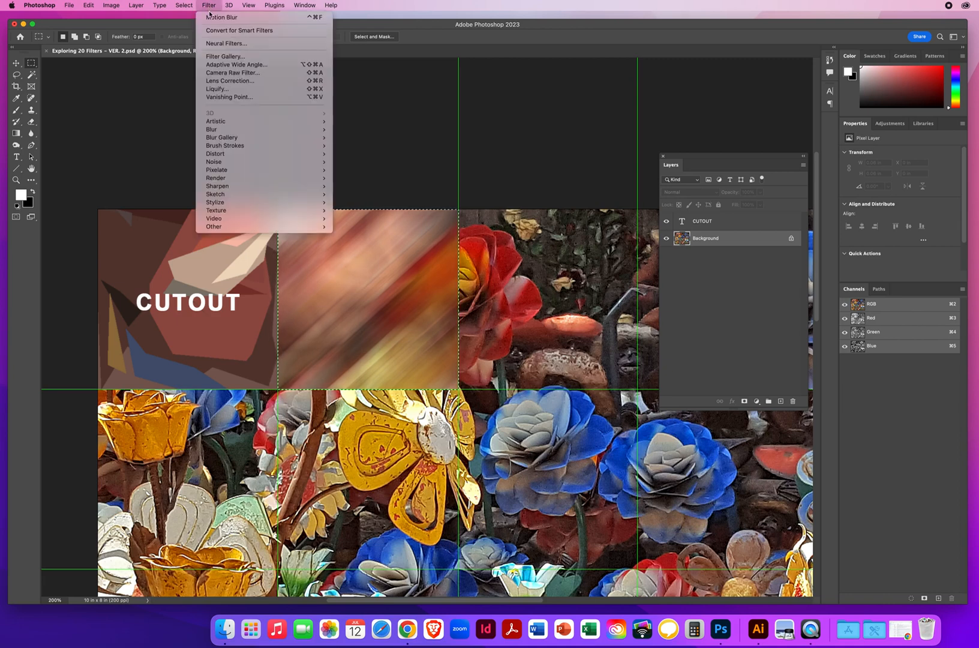
pyautogui.moveTo(234, 17)
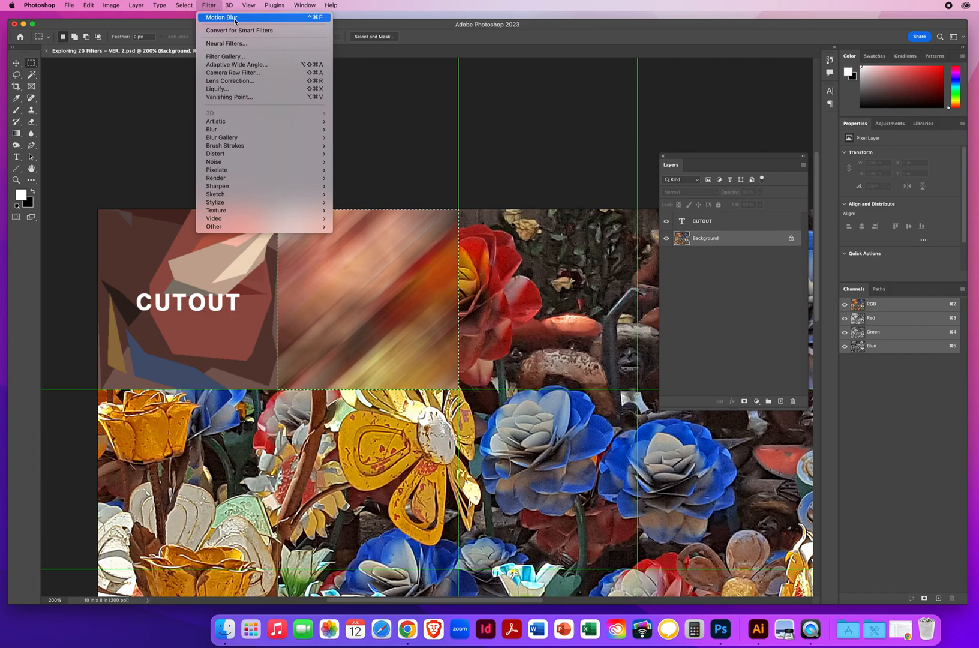
pyautogui.moveTo(230, 18)
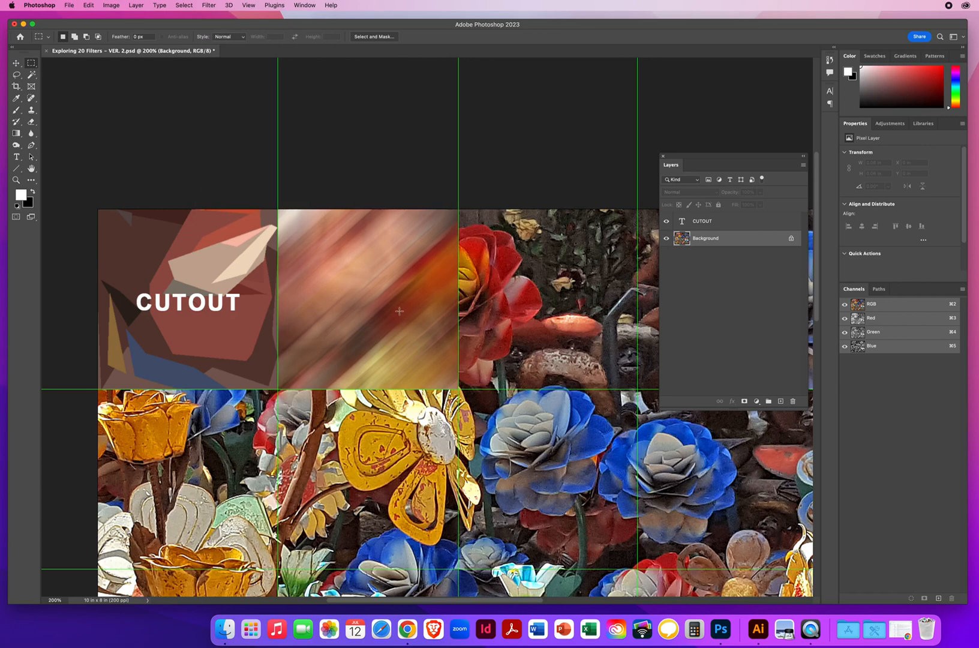
pyautogui.moveTo(384, 308)
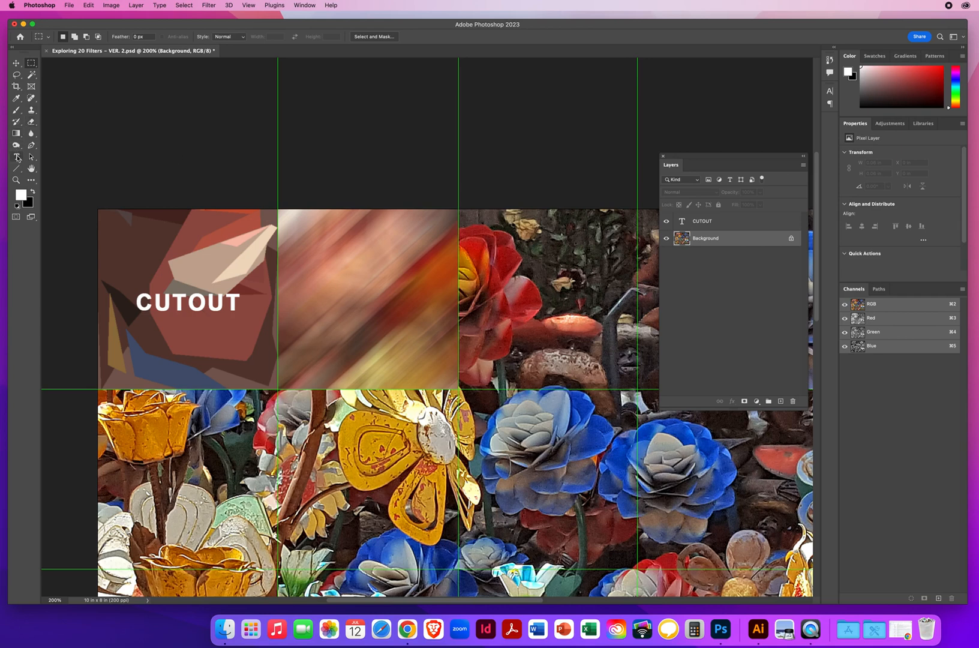
# Type the two-line label MOTION / BLUR and select all of its text.
pyautogui.click(16, 157)
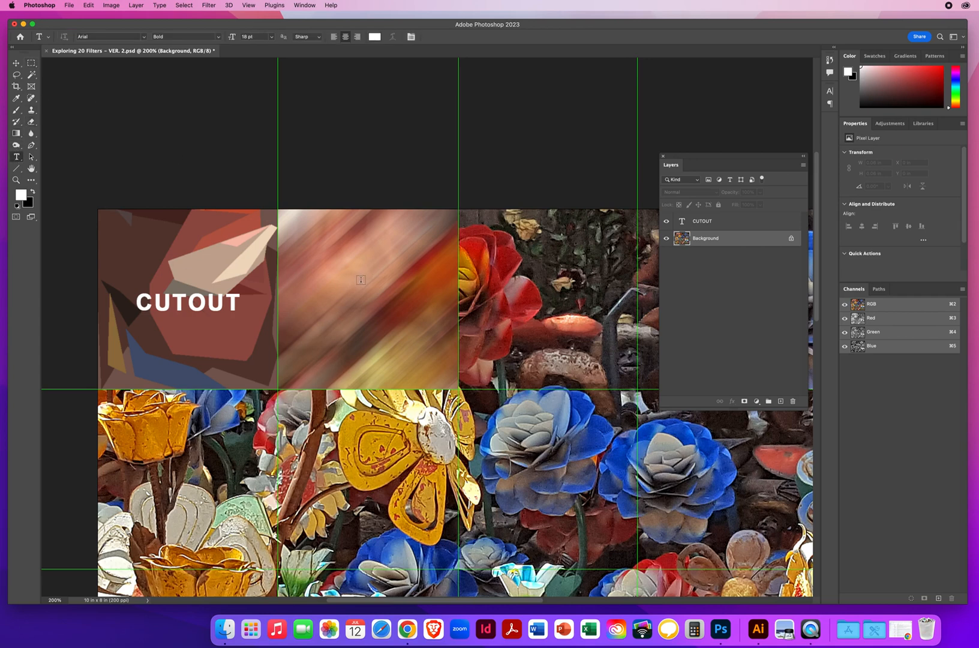
pyautogui.write('MOTIO')
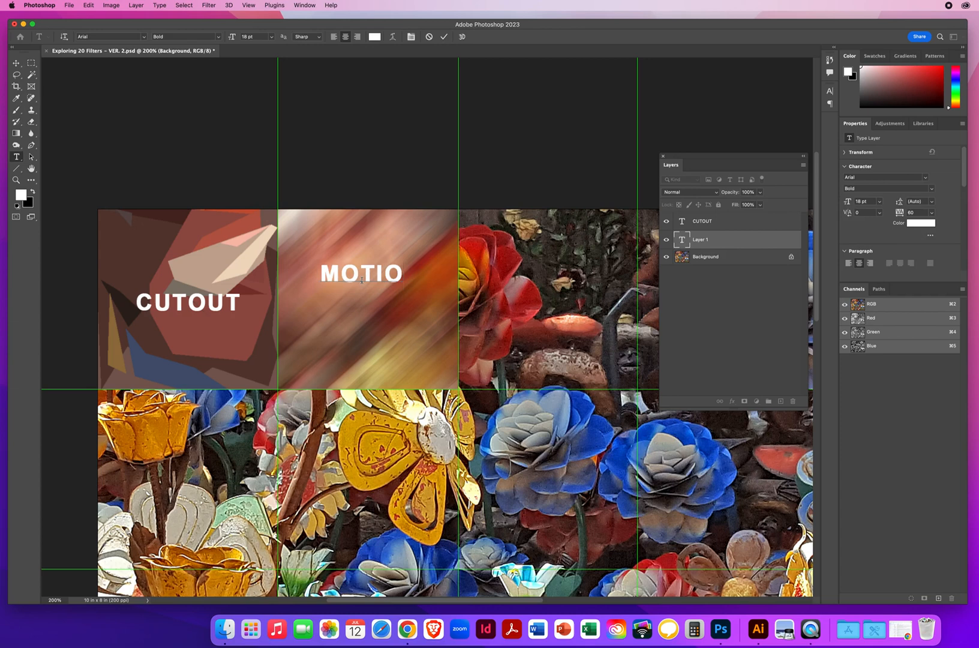
pyautogui.write('N')
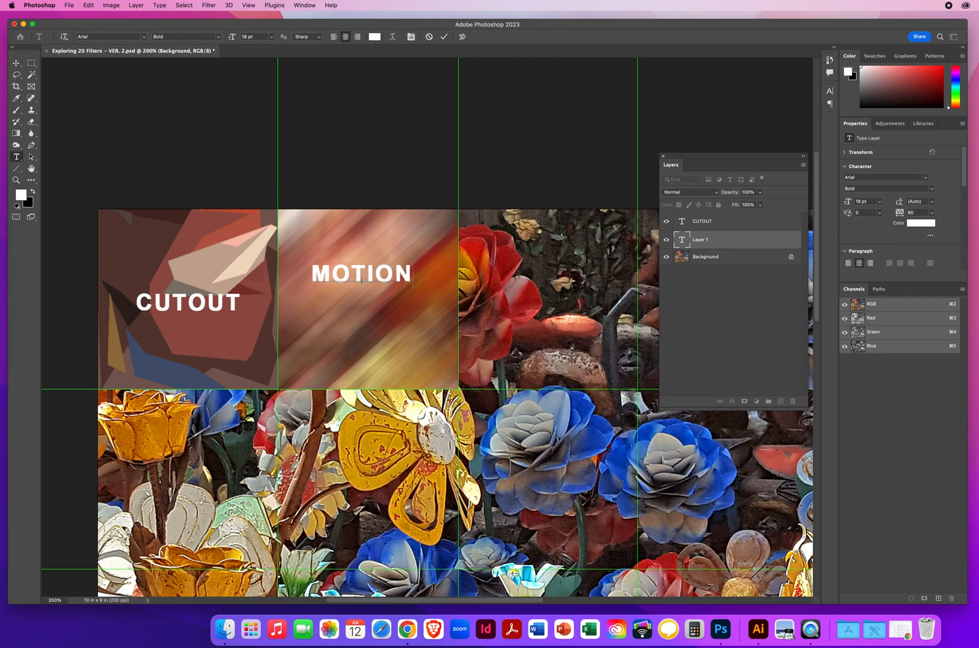
pyautogui.write('BLUR')
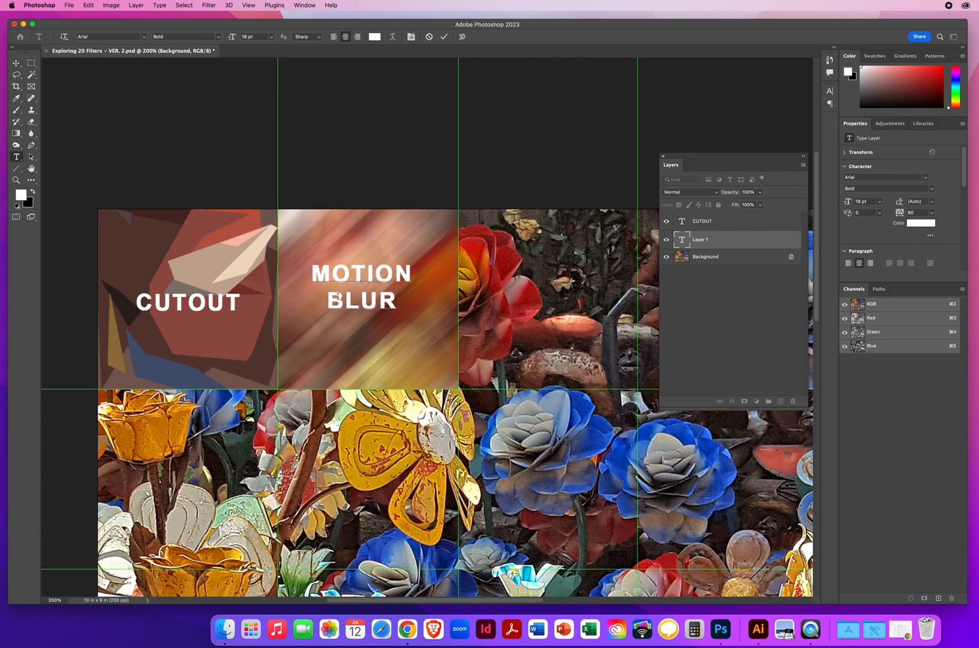
pyautogui.tripleClick(361, 273)
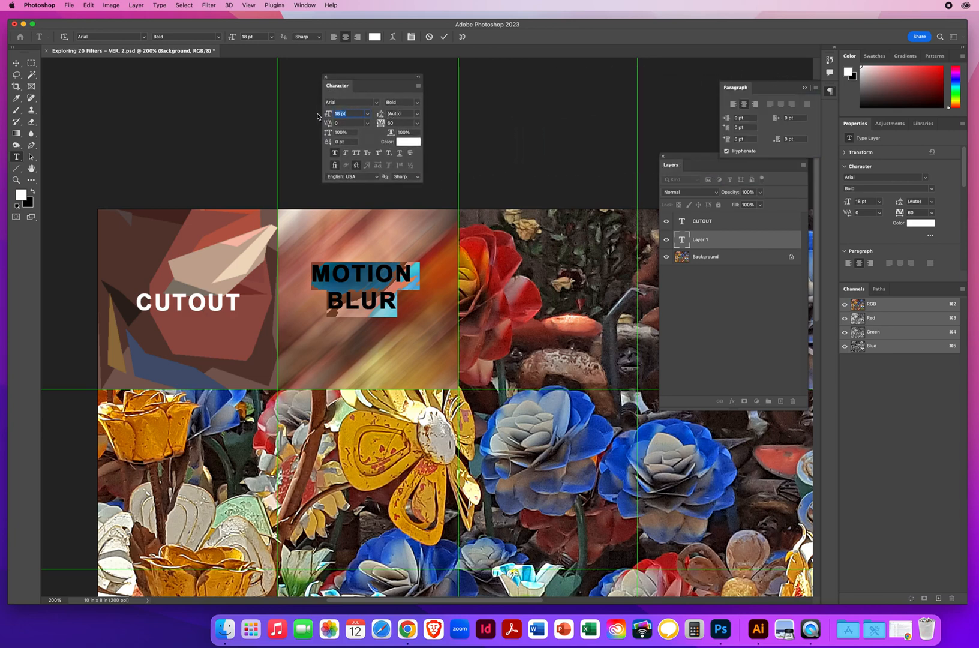
# Set the MOTION BLUR label's leading to 20 pt and drag it to the square's center.
pyautogui.click(400, 114)
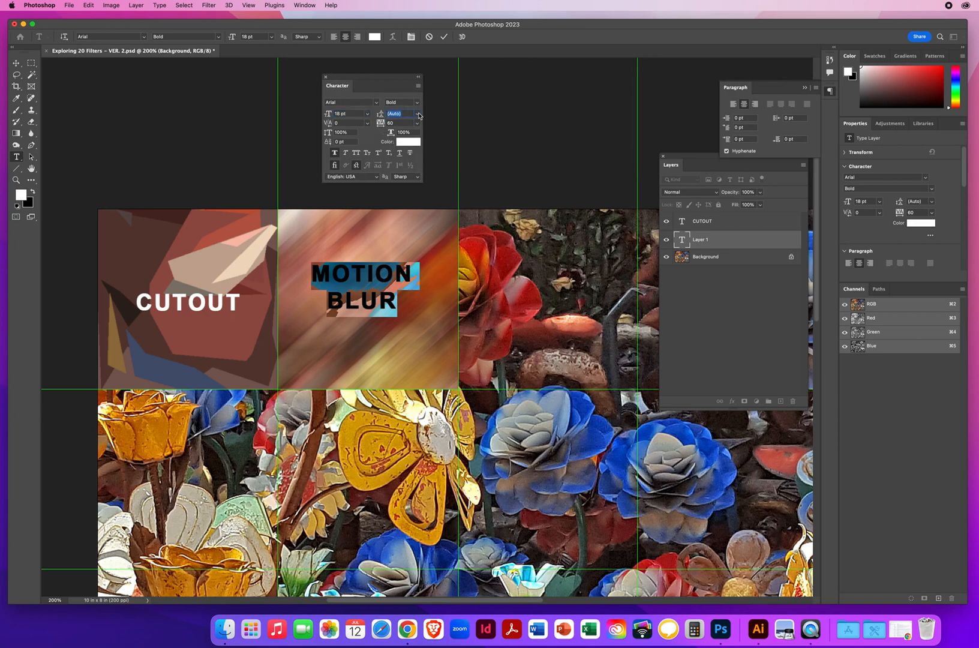
pyautogui.click(348, 113)
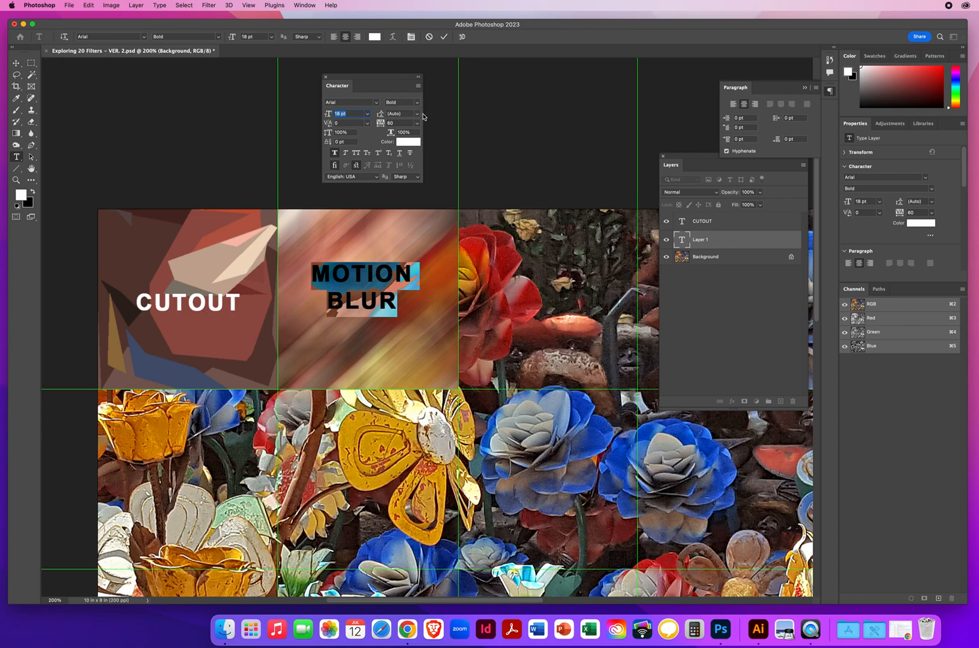
pyautogui.click(416, 113)
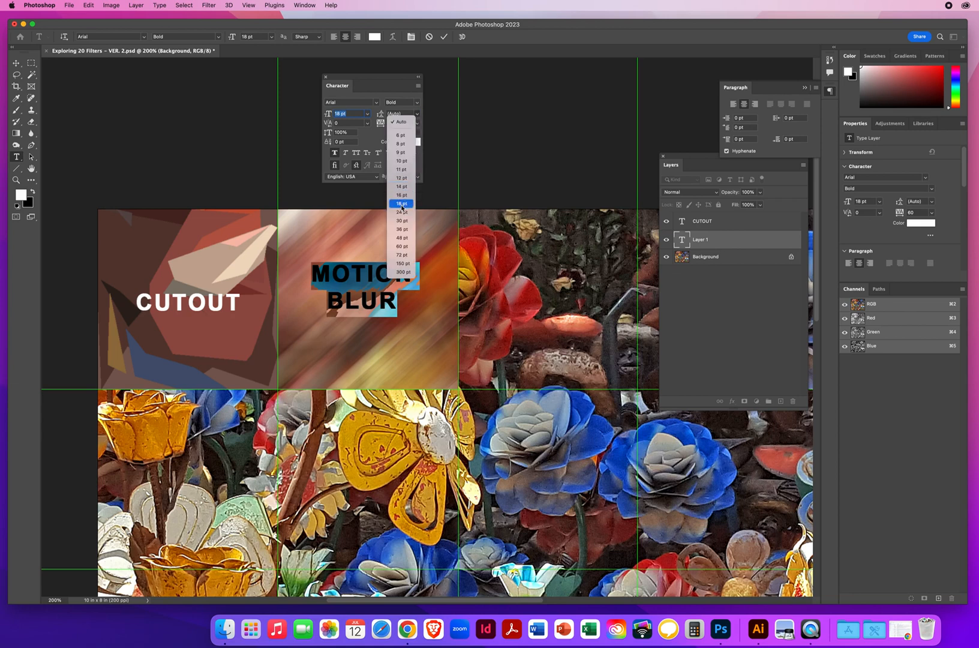
pyautogui.click(401, 204)
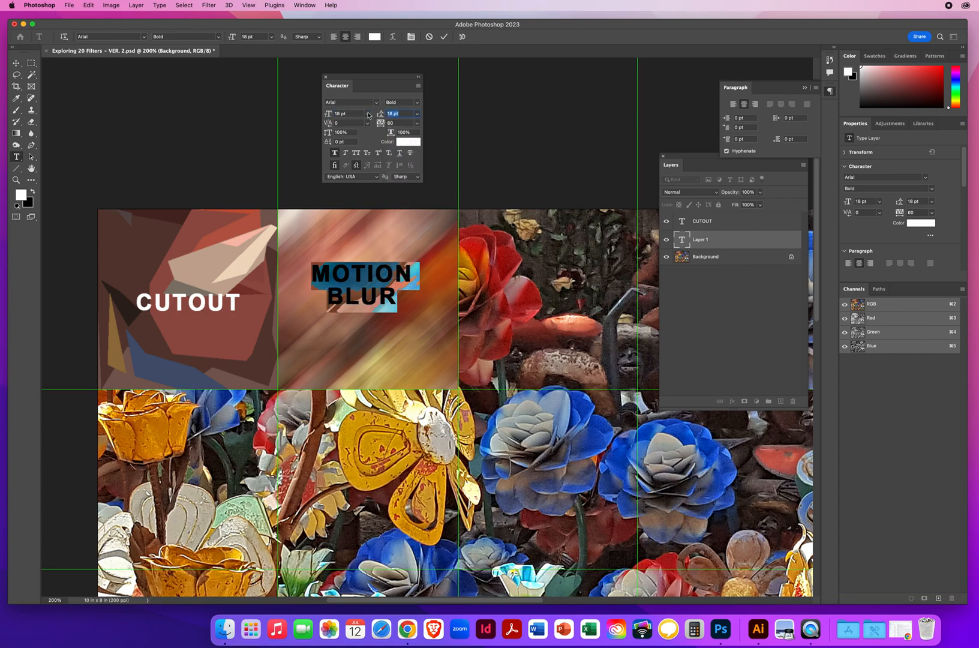
pyautogui.write('22')
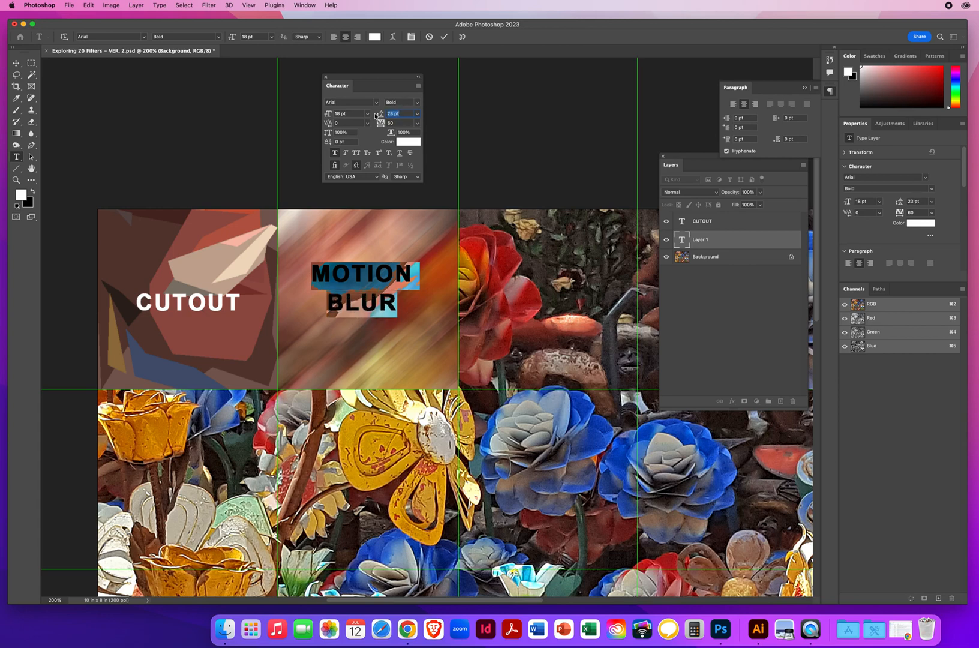
pyautogui.write('20 pt')
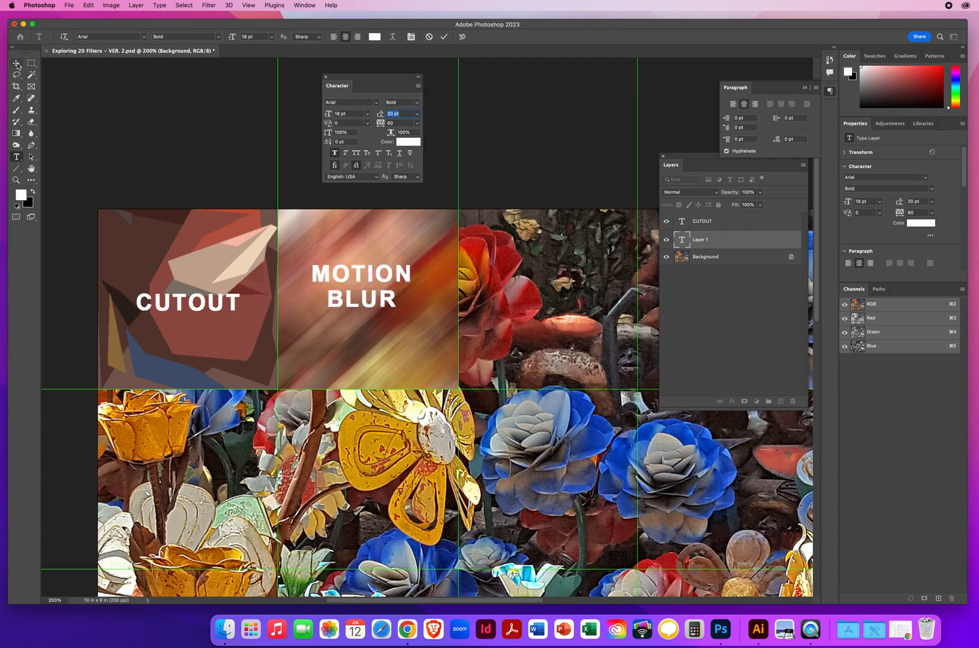
pyautogui.moveTo(363, 275); pyautogui.dragTo(370, 297)
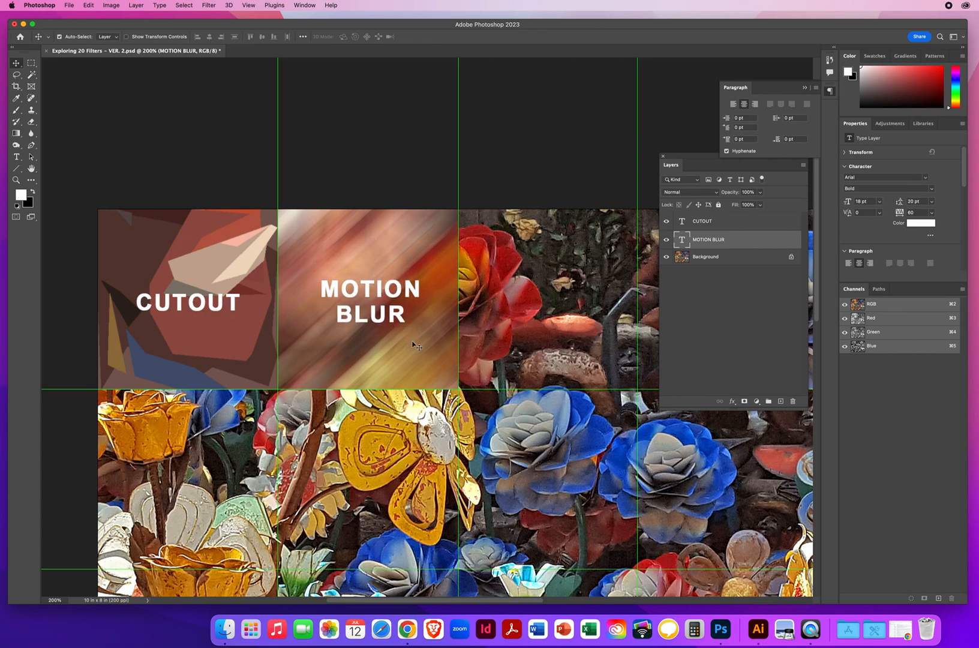
pyautogui.moveTo(527, 301)
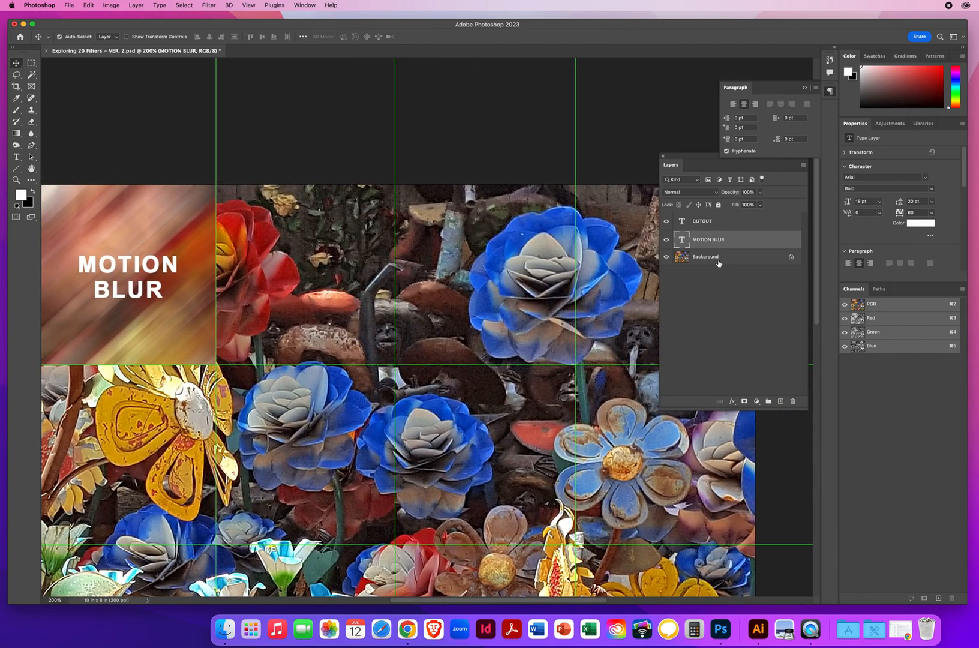
# Marquee-select the square right of MOTION BLUR on the Background layer and preview Ink Outlines.
pyautogui.click(705, 257)
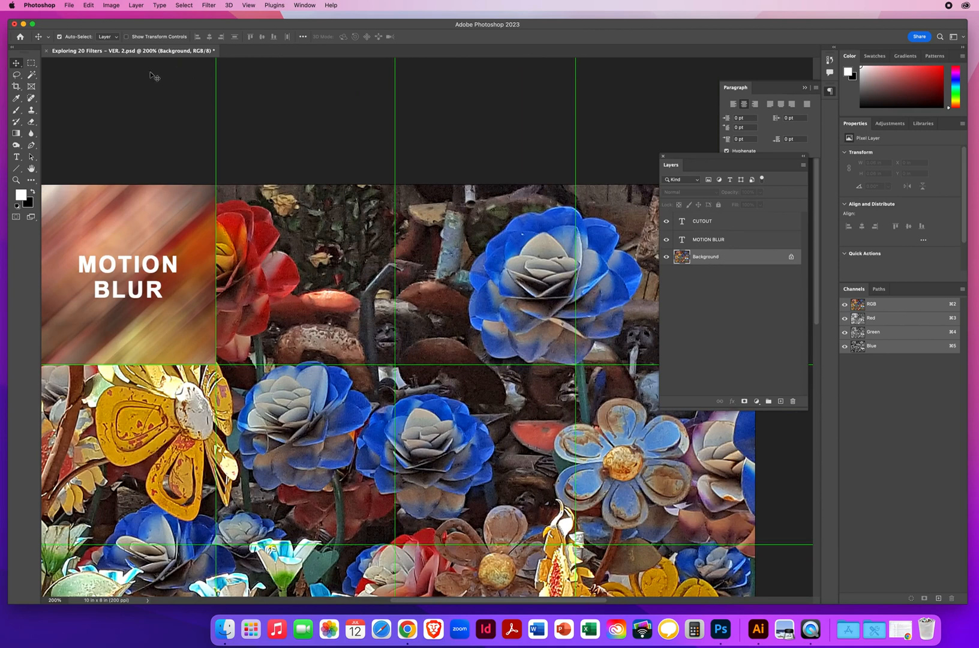
pyautogui.click(31, 62)
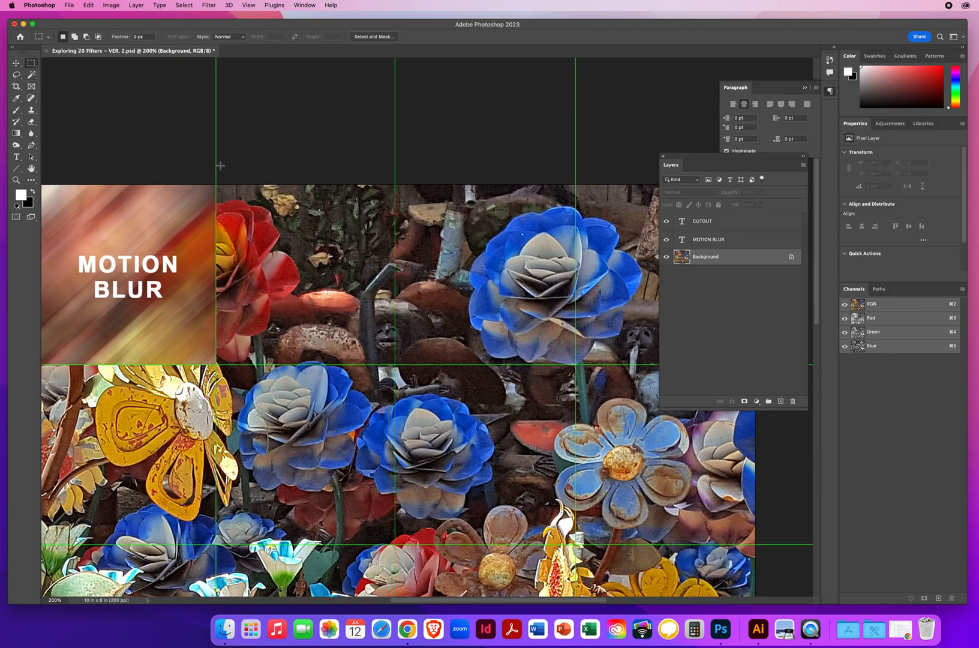
pyautogui.moveTo(218, 186); pyautogui.dragTo(386, 333)
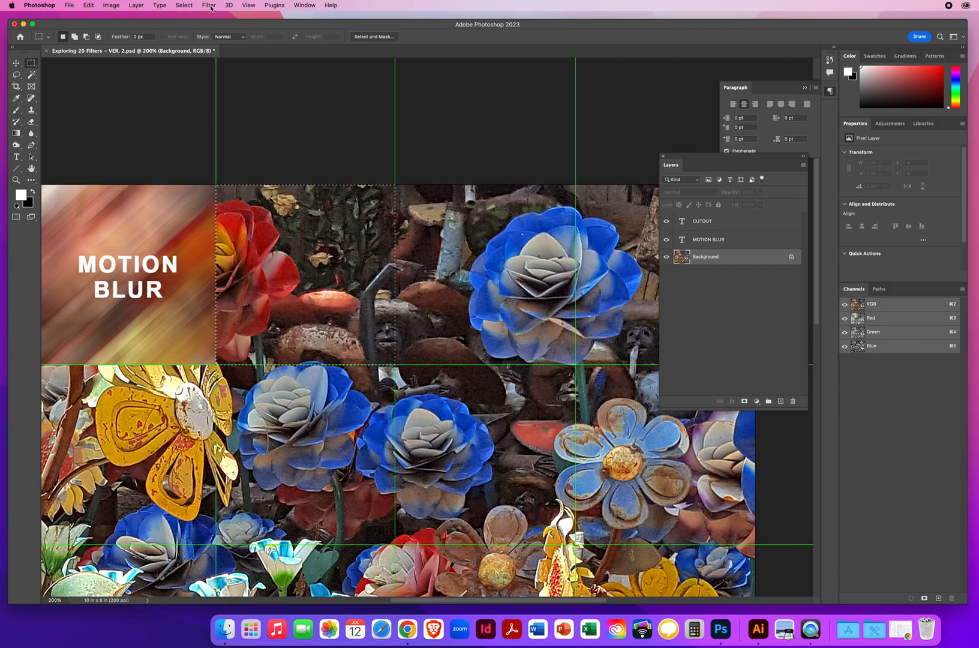
pyautogui.click(210, 5)
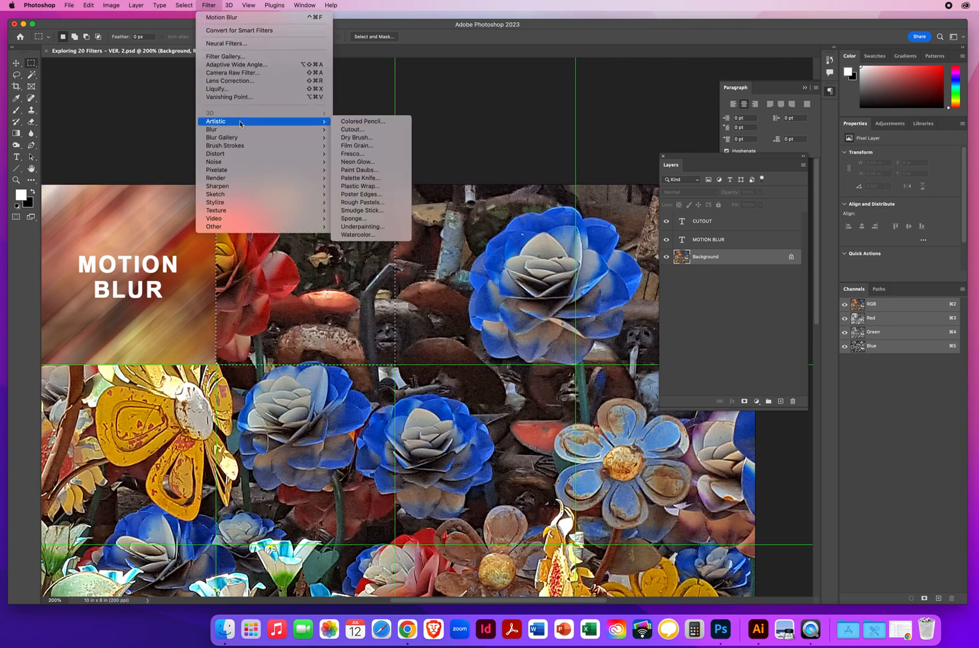
pyautogui.moveTo(221, 138)
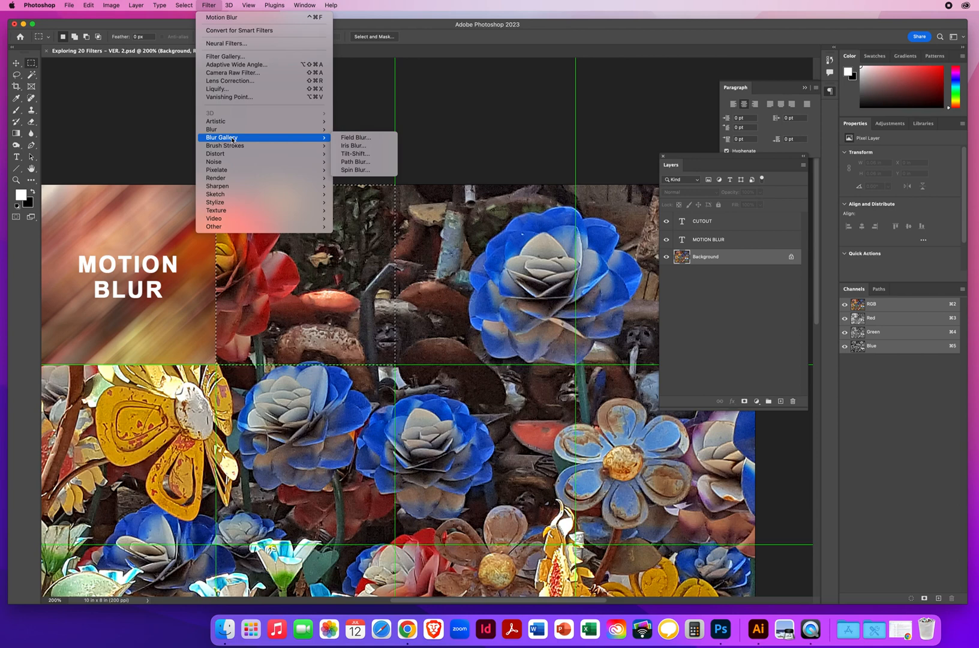
pyautogui.moveTo(225, 146)
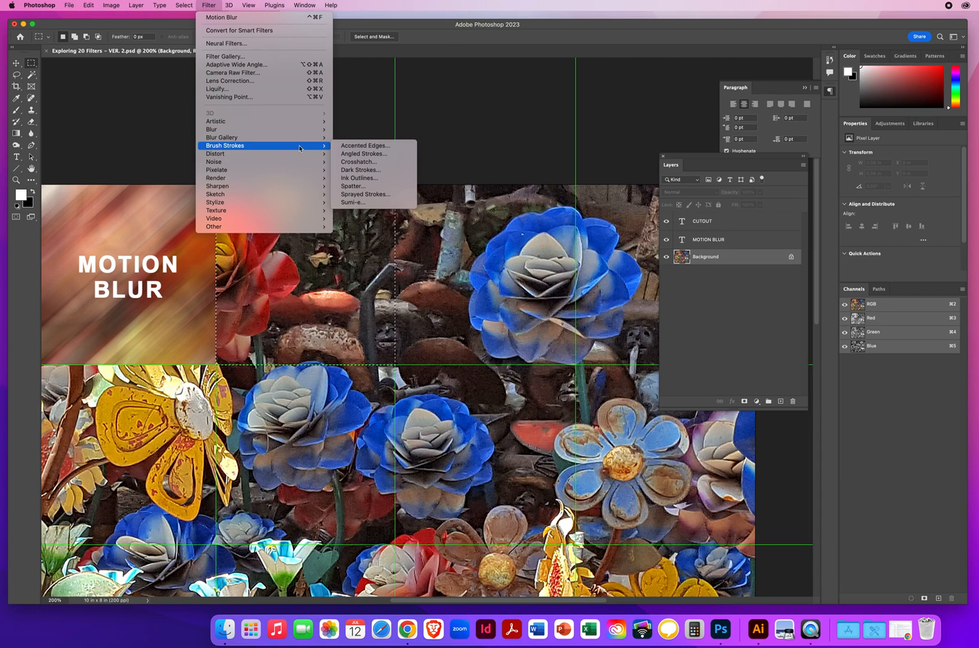
pyautogui.moveTo(366, 178)
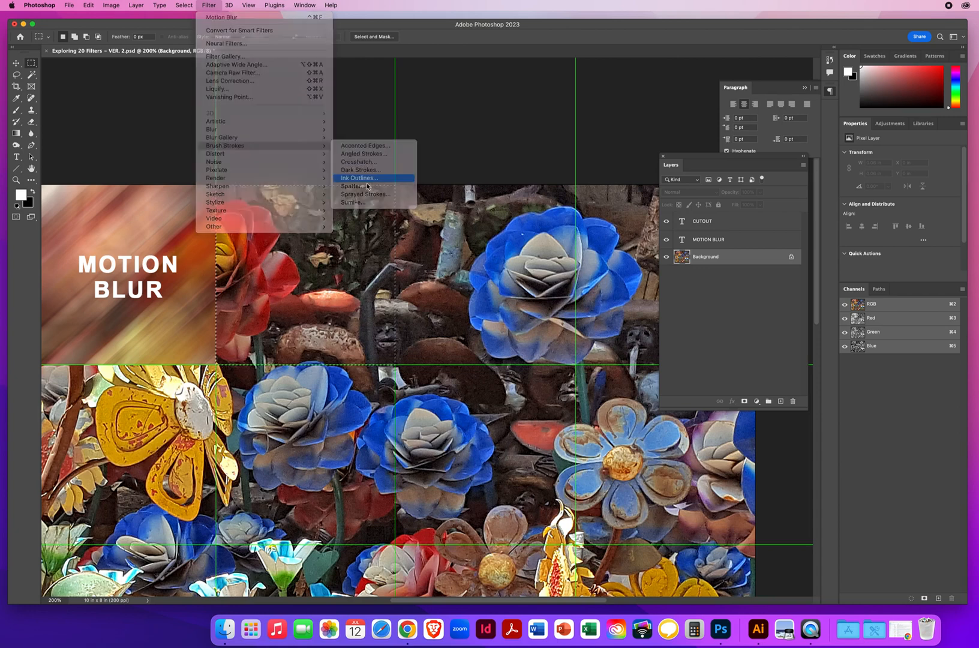
pyautogui.click(359, 178)
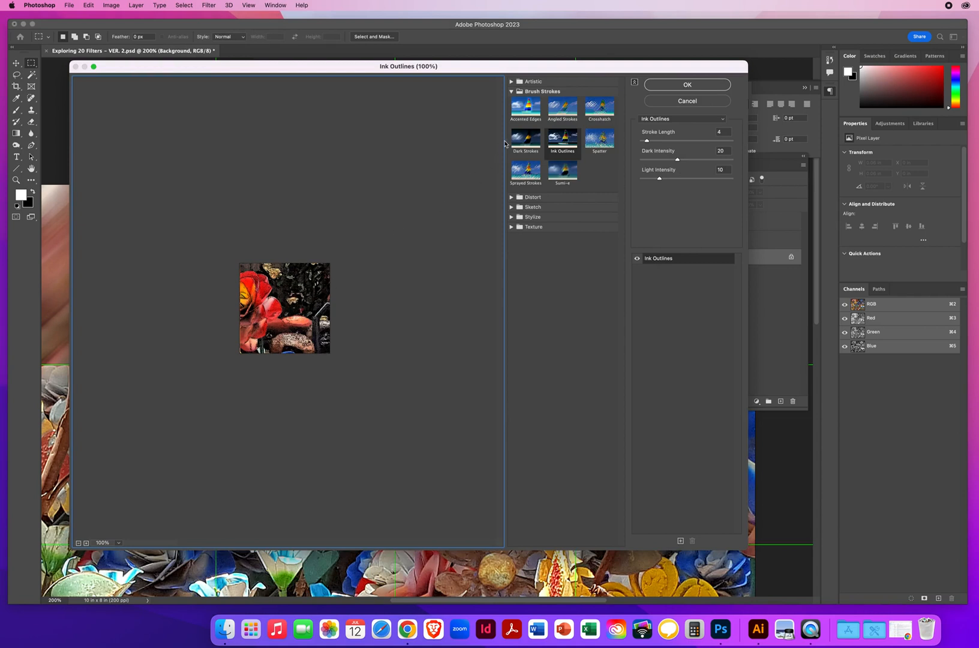
# Compare Accented Edges with Sprayed Strokes, then apply Accented Edges with Smoothness raised to 11.
pyautogui.click(525, 108)
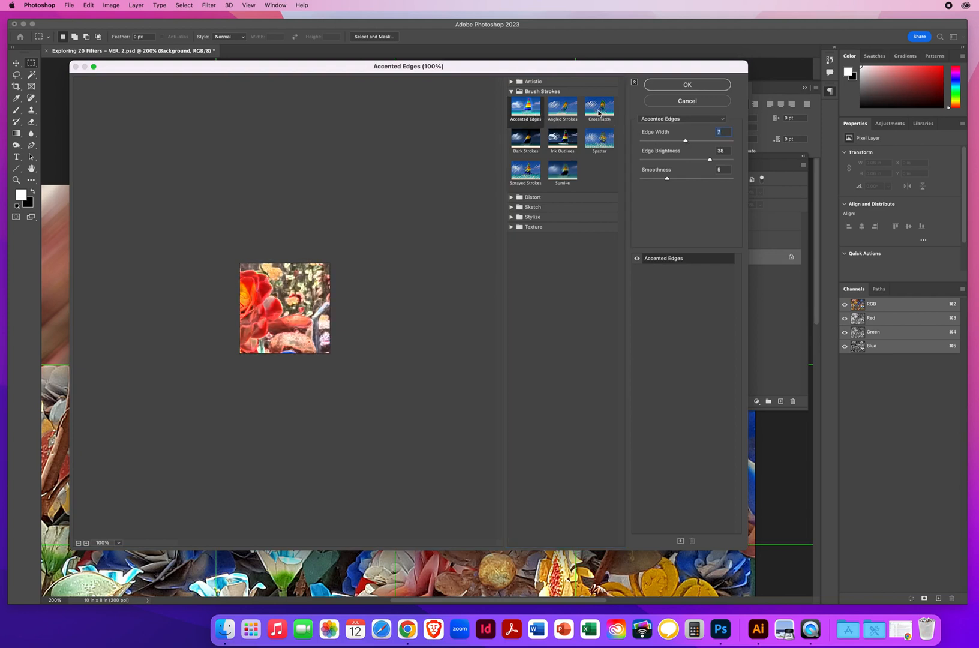
pyautogui.click(525, 169)
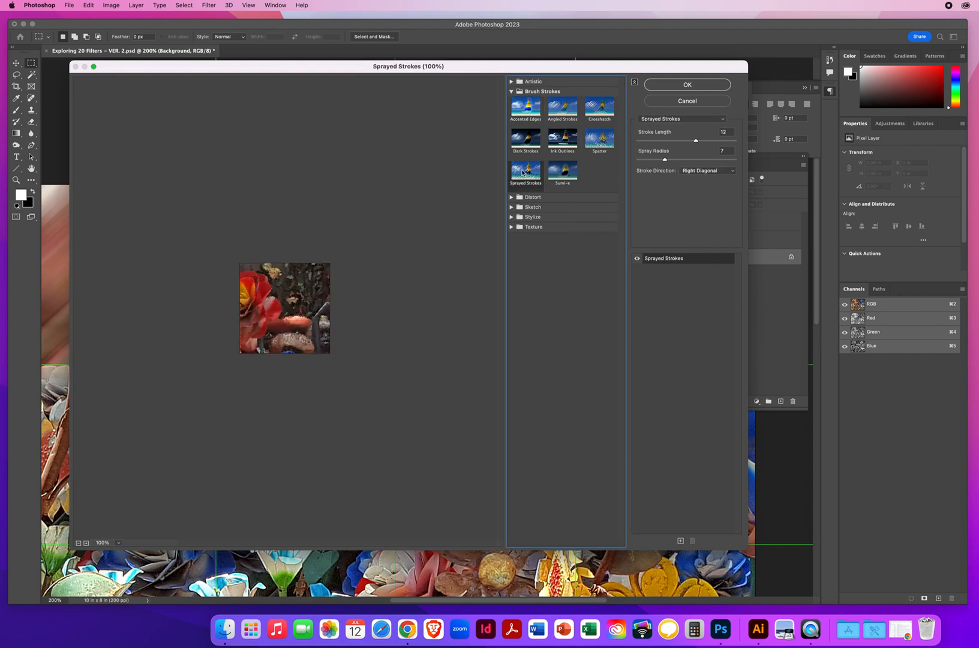
pyautogui.click(525, 106)
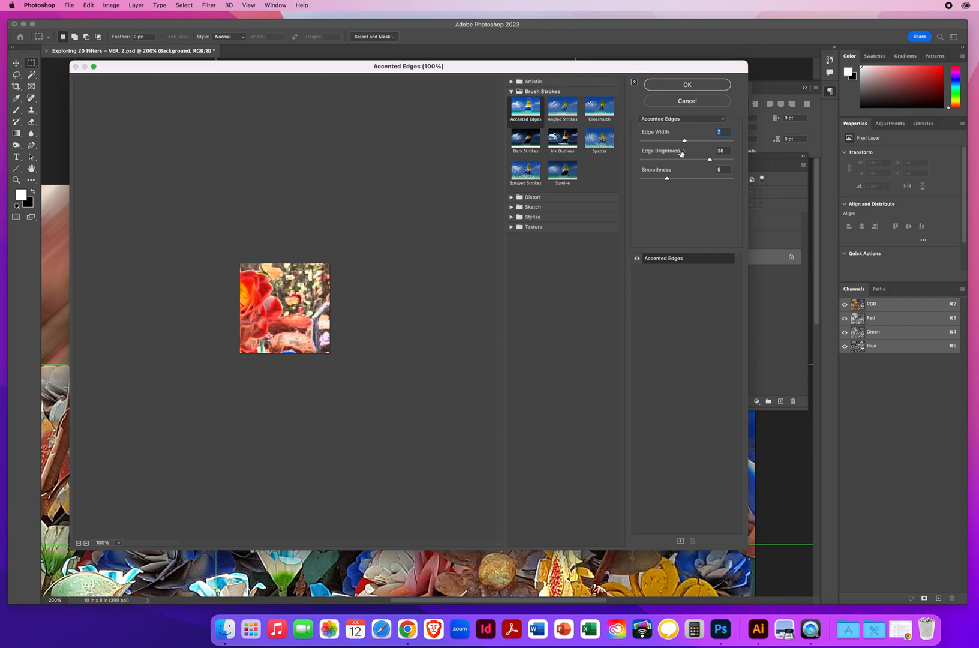
pyautogui.moveTo(668, 179); pyautogui.dragTo(703, 179)
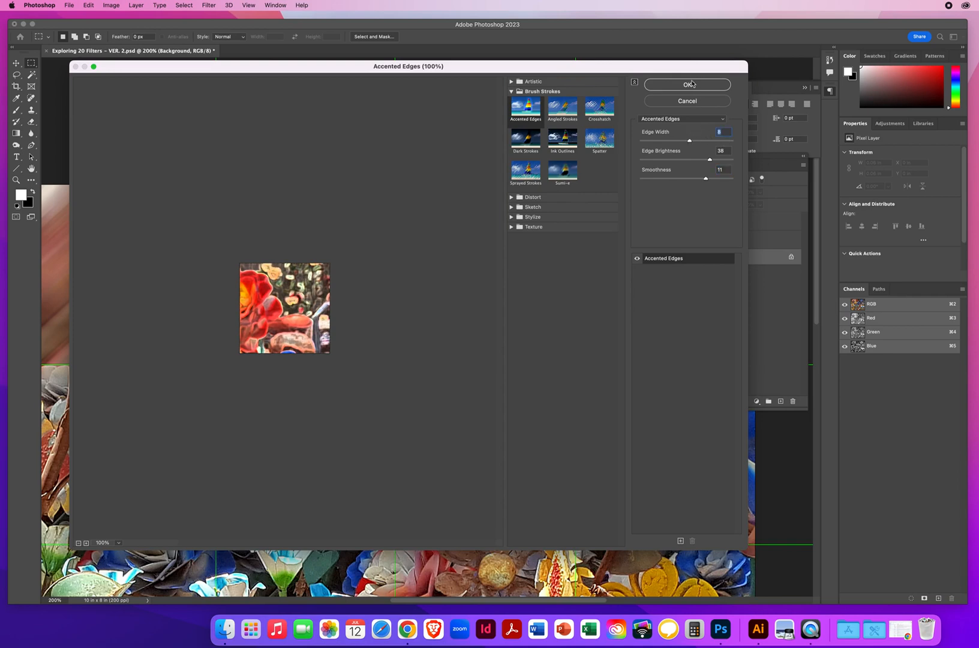
pyautogui.click(687, 84)
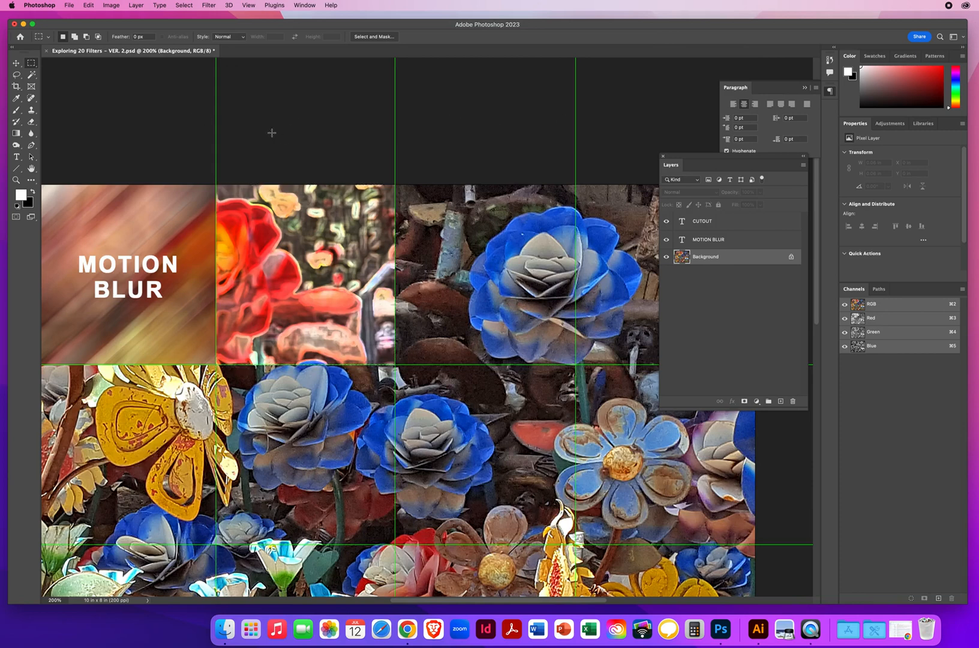
pyautogui.moveTo(17, 134)
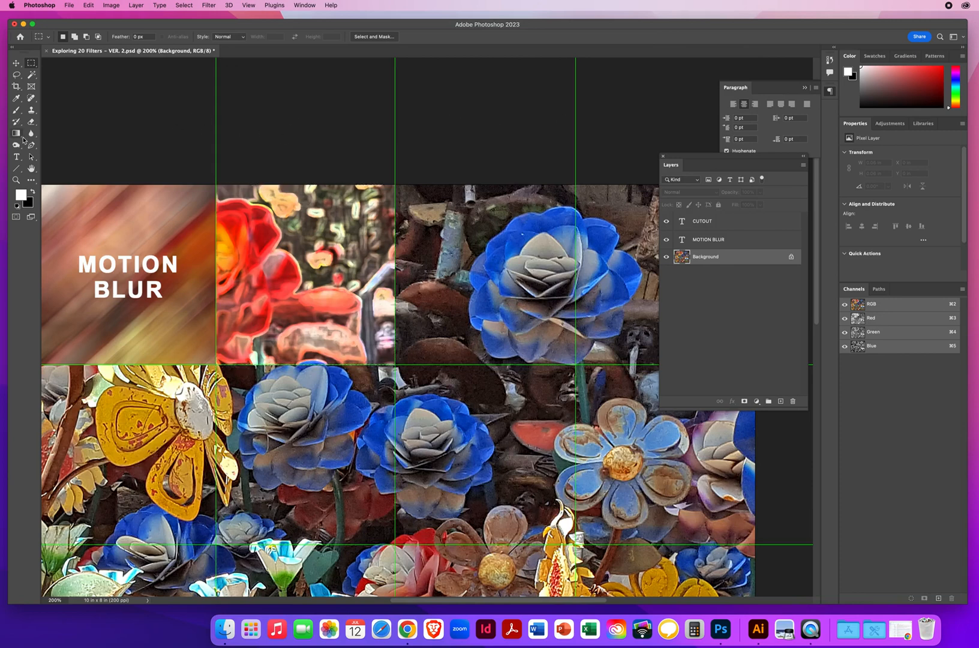
# Type the two-line ACCENTED EDGES label, center it, then reselect the Background layer.
pyautogui.click(15, 157)
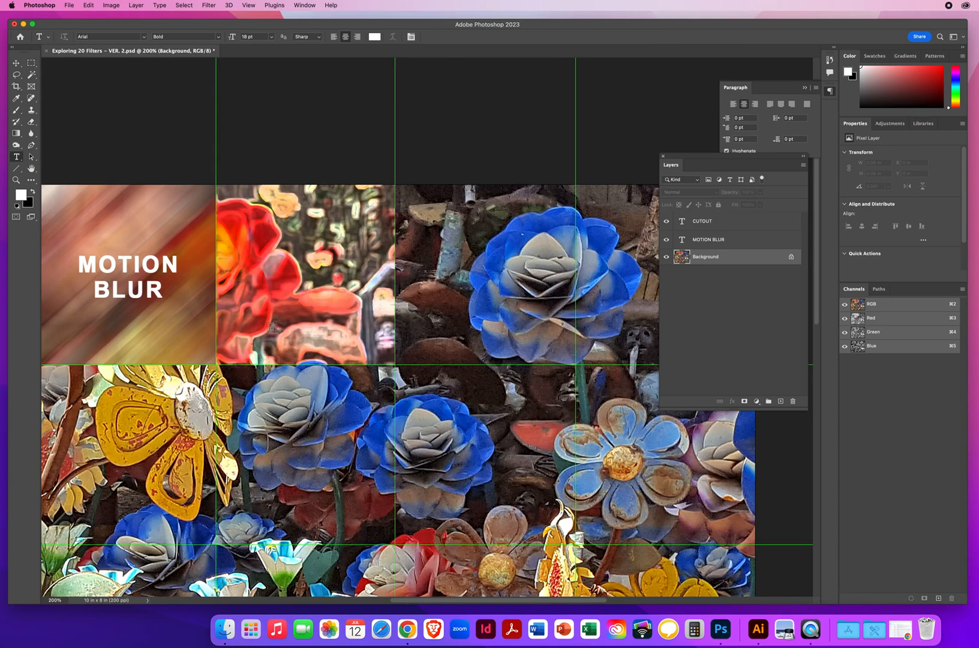
pyautogui.write('Lorem Ipsum')
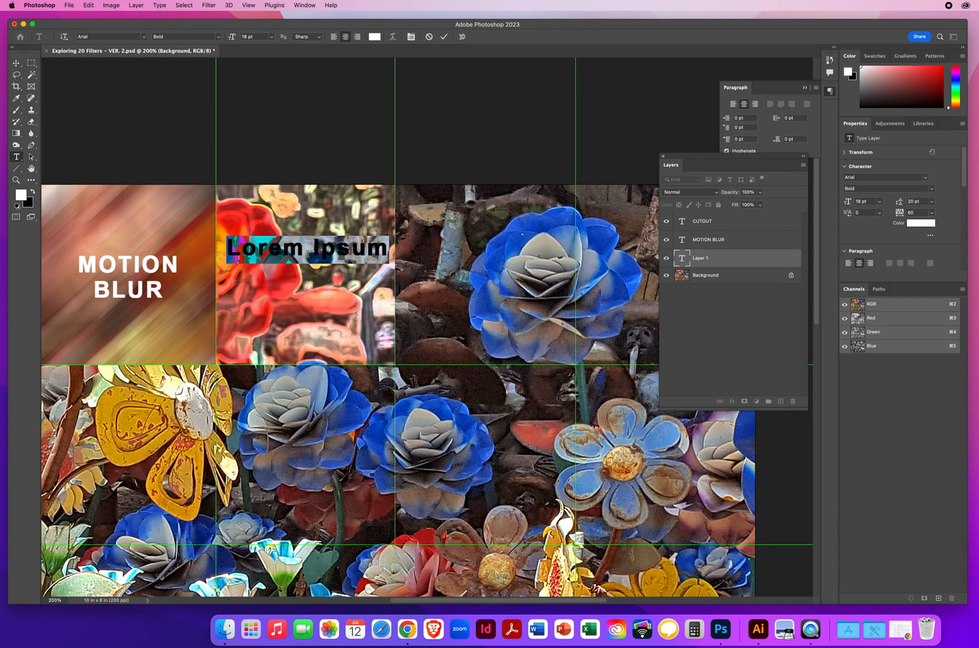
pyautogui.write('ACCENTED')
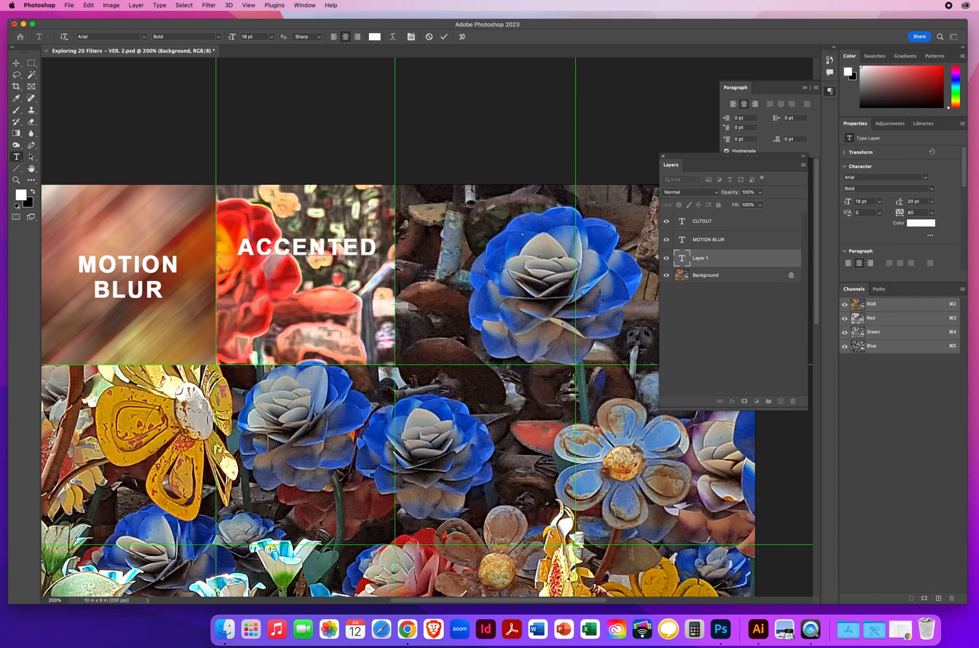
pyautogui.write('EDGES')
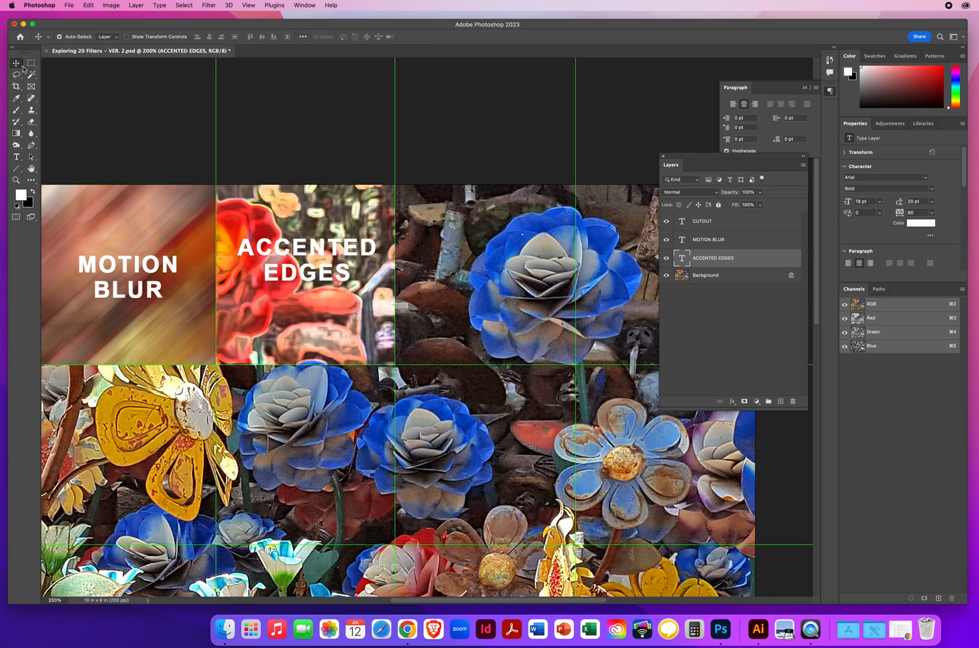
pyautogui.moveTo(306, 259); pyautogui.dragTo(309, 278)
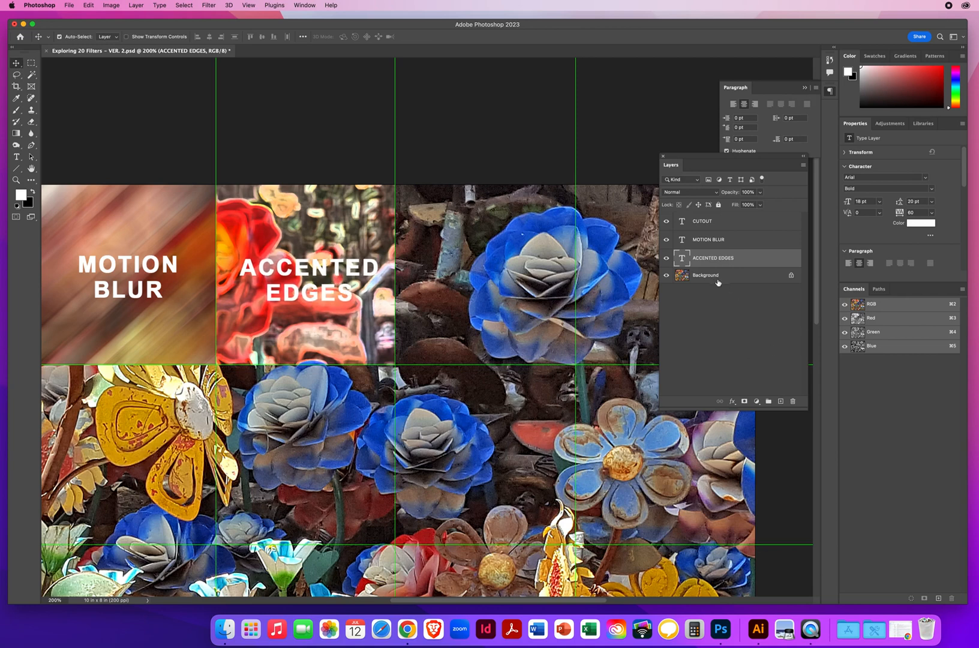
pyautogui.click(706, 275)
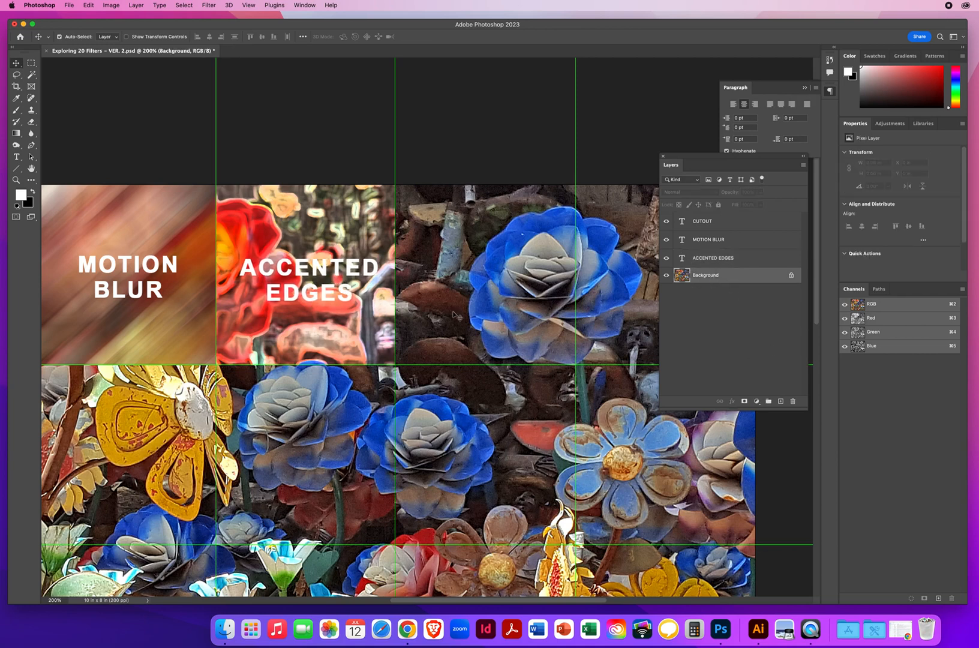
# Marquee-select the blue-flower second square in the top row and open the Filter menu.
pyautogui.hscroll(3)
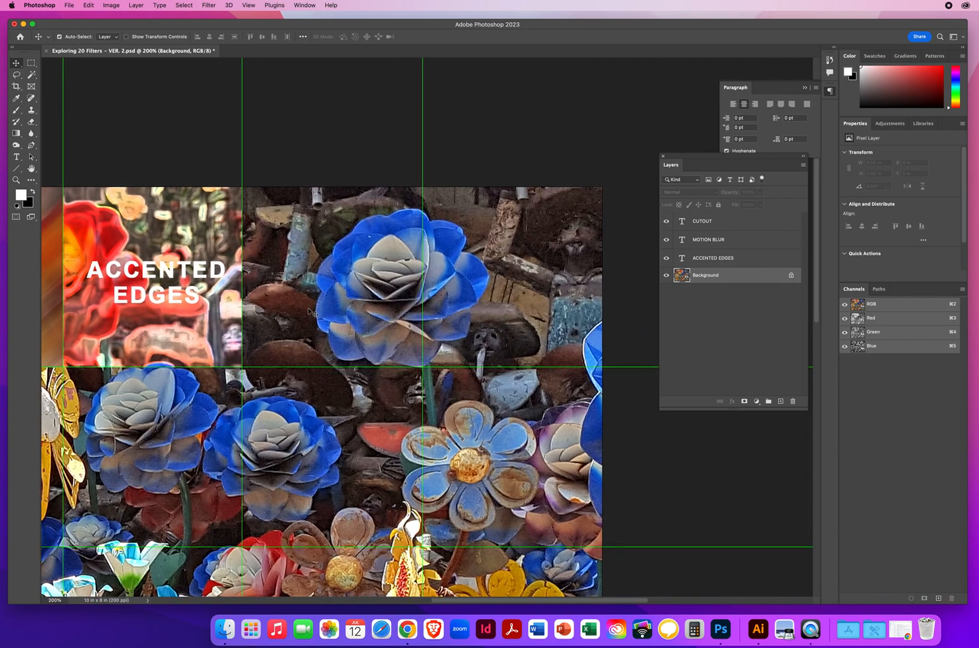
pyautogui.moveTo(321, 315)
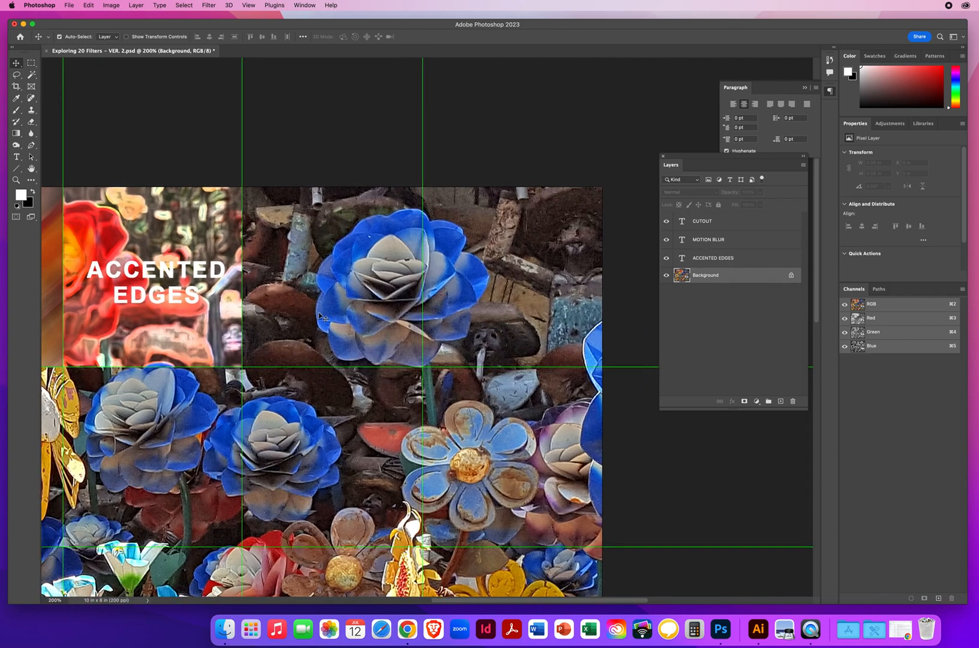
pyautogui.click(16, 62)
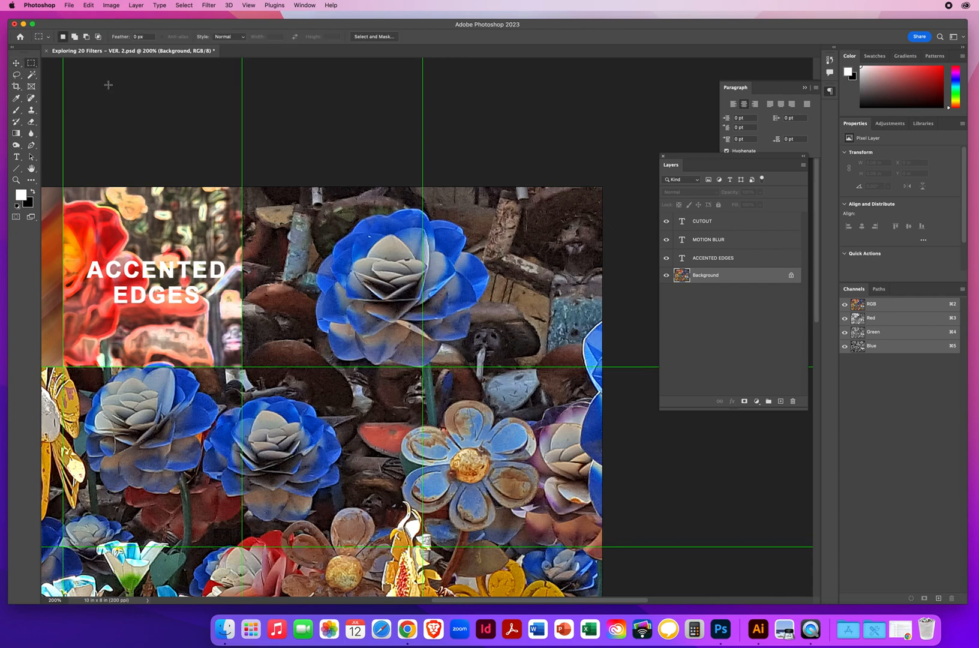
pyautogui.moveTo(246, 160)
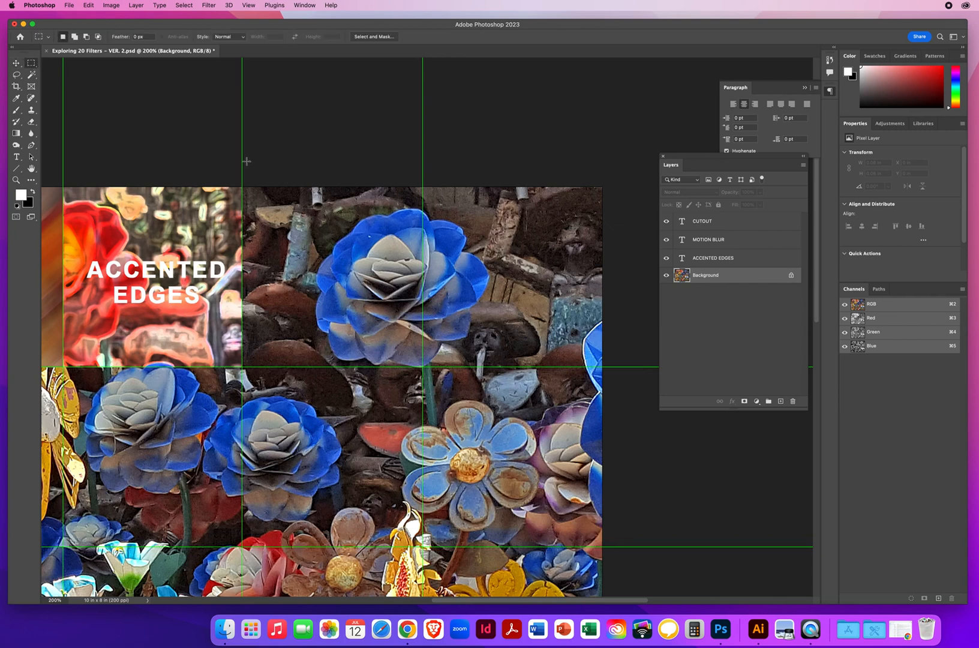
pyautogui.moveTo(243, 201); pyautogui.dragTo(386, 327)
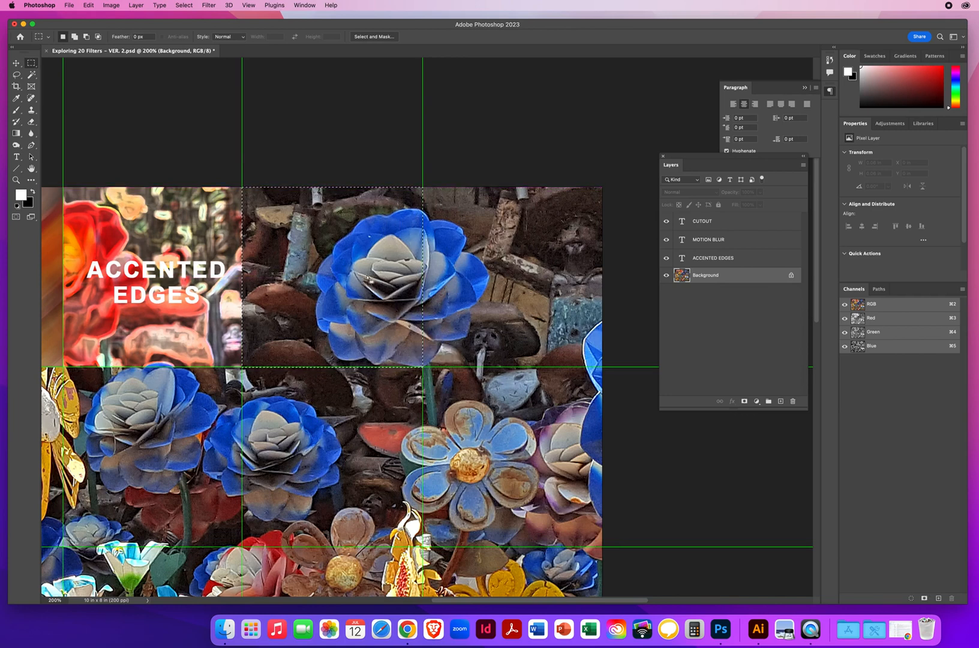
pyautogui.moveTo(344, 259)
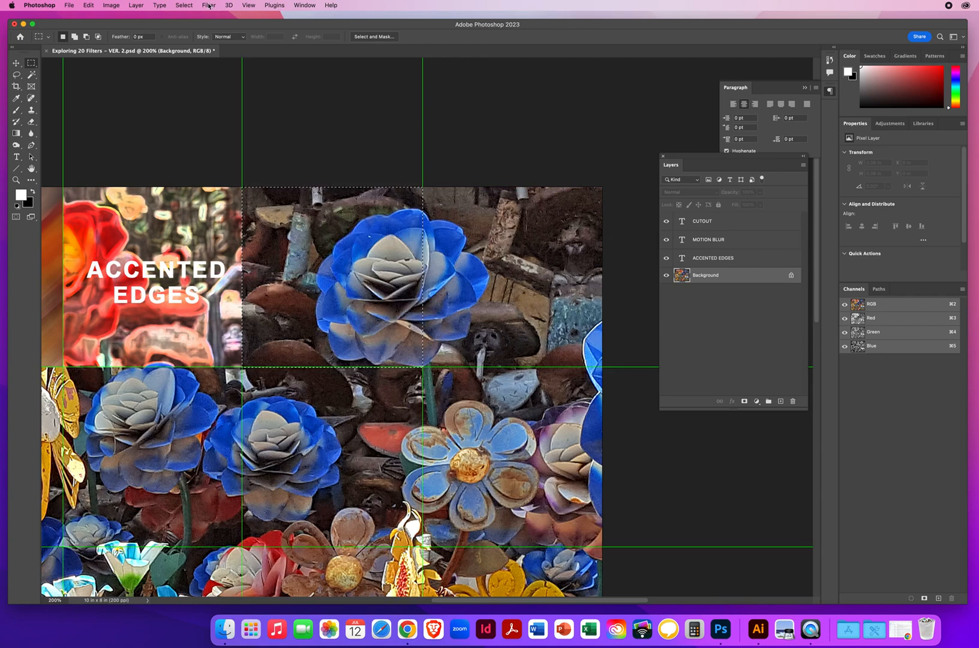
pyautogui.click(210, 5)
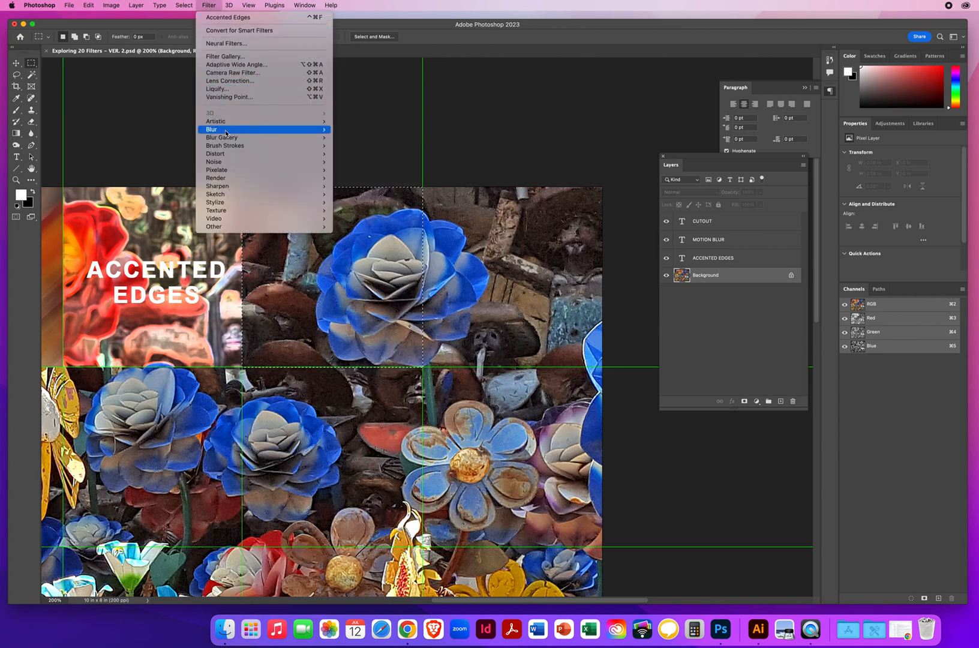
pyautogui.moveTo(216, 154)
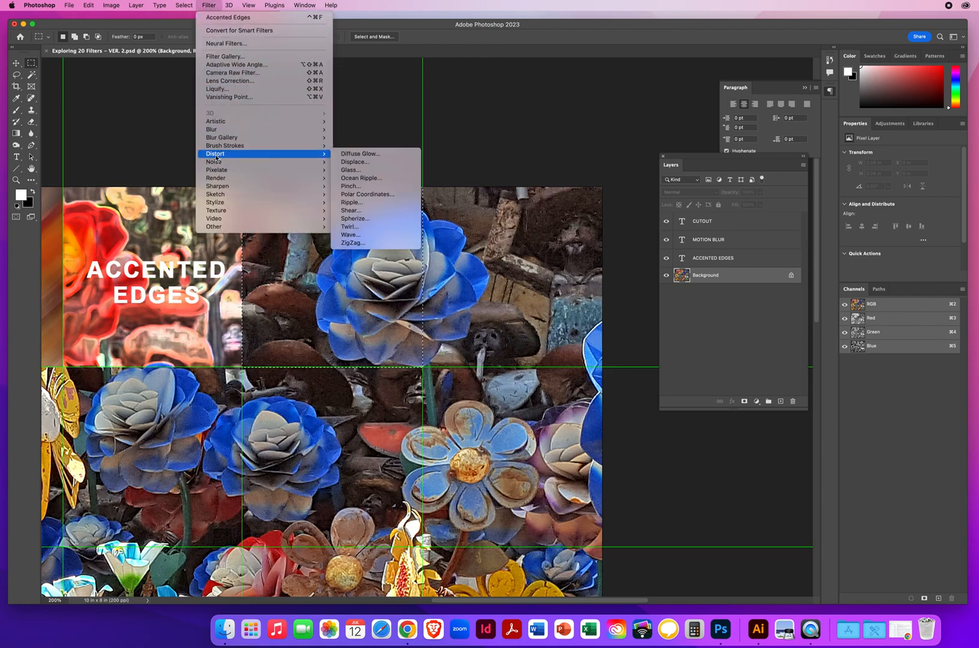
pyautogui.moveTo(215, 120)
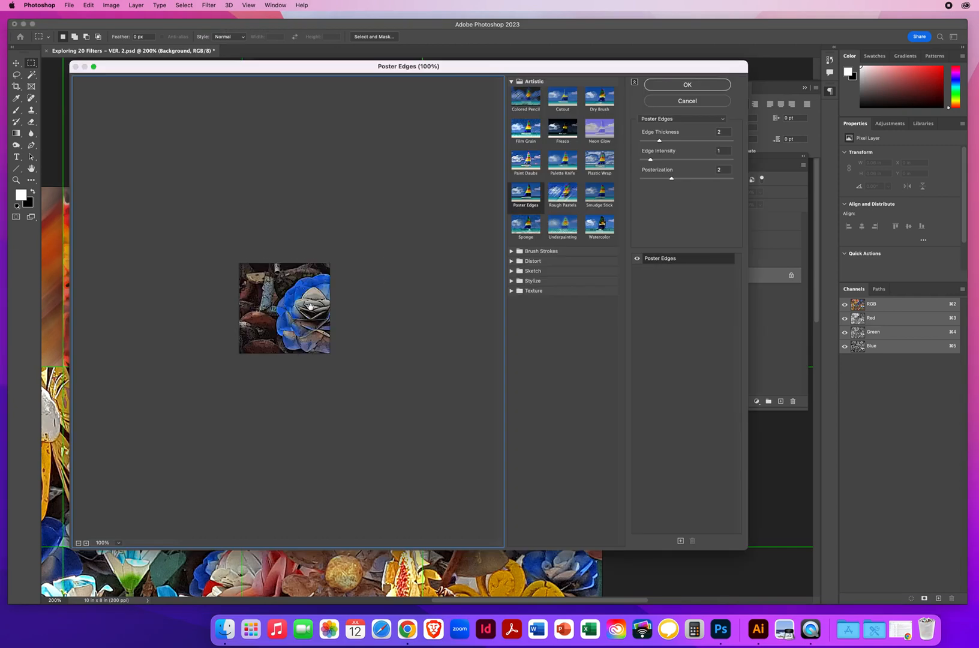
pyautogui.moveTo(412, 281)
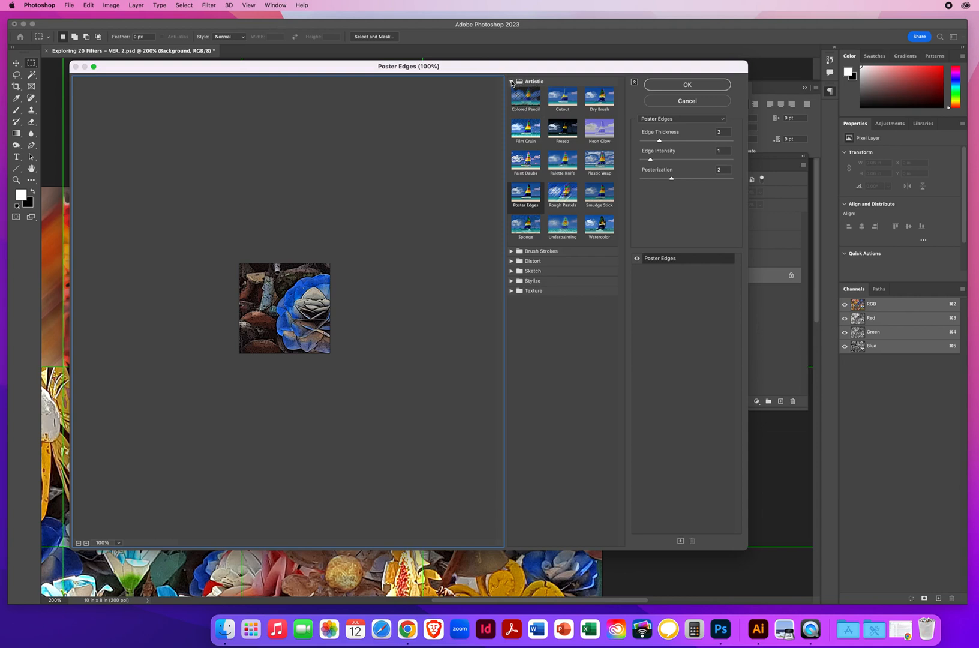
# Browse the Artistic and Distort filter groups, then cancel the Filter Gallery unapplied.
pyautogui.click(512, 81)
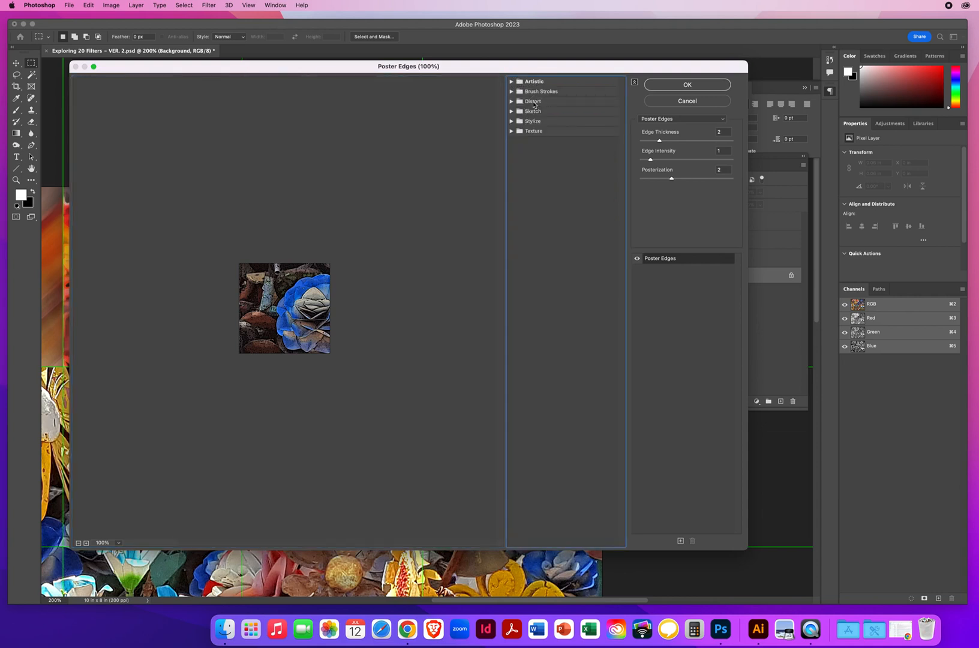
pyautogui.click(533, 101)
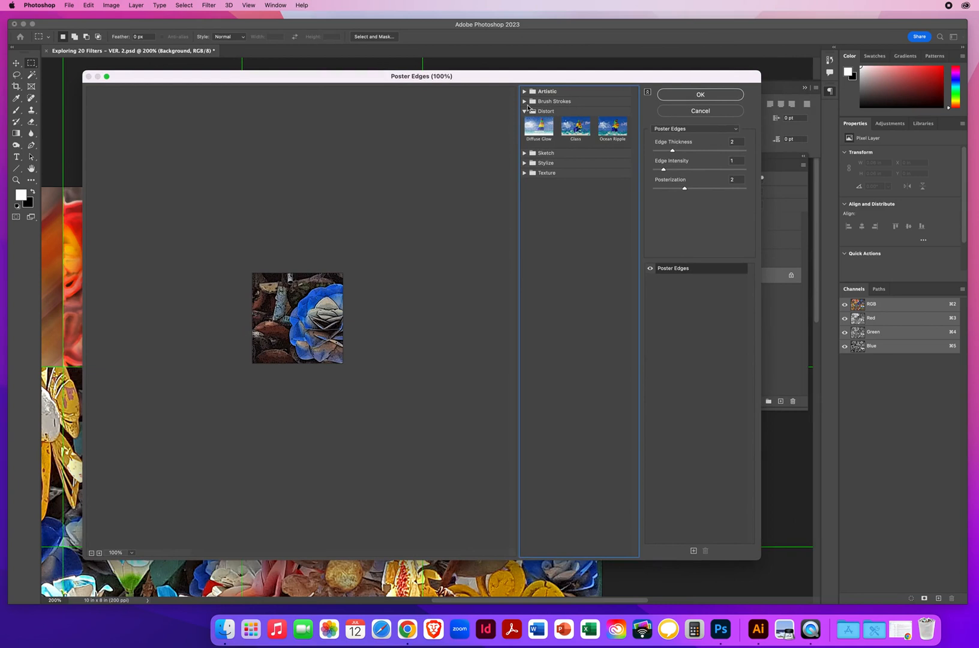
pyautogui.click(547, 91)
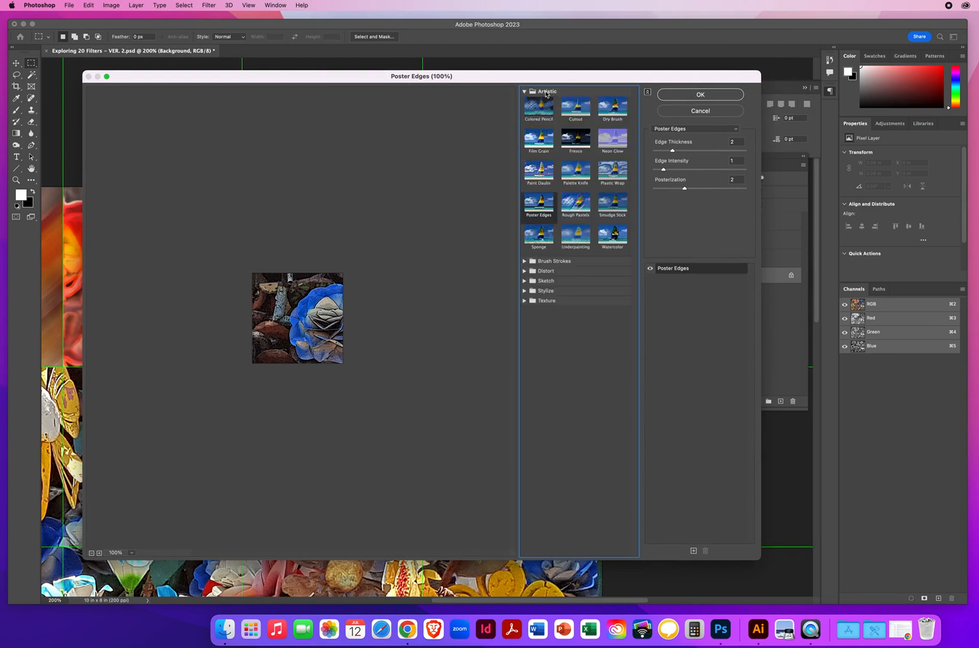
pyautogui.click(525, 92)
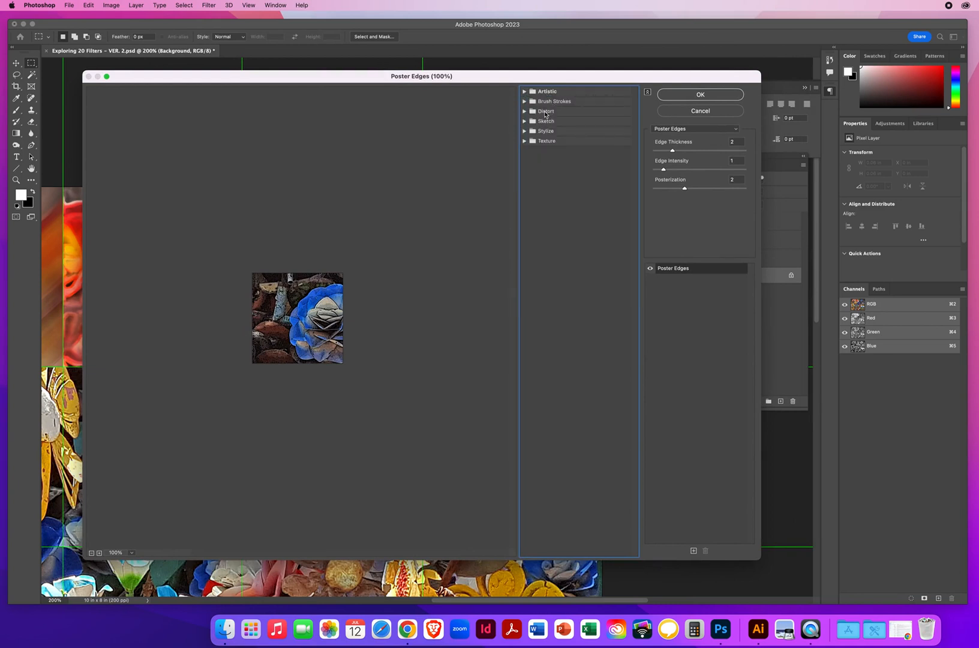
pyautogui.click(546, 111)
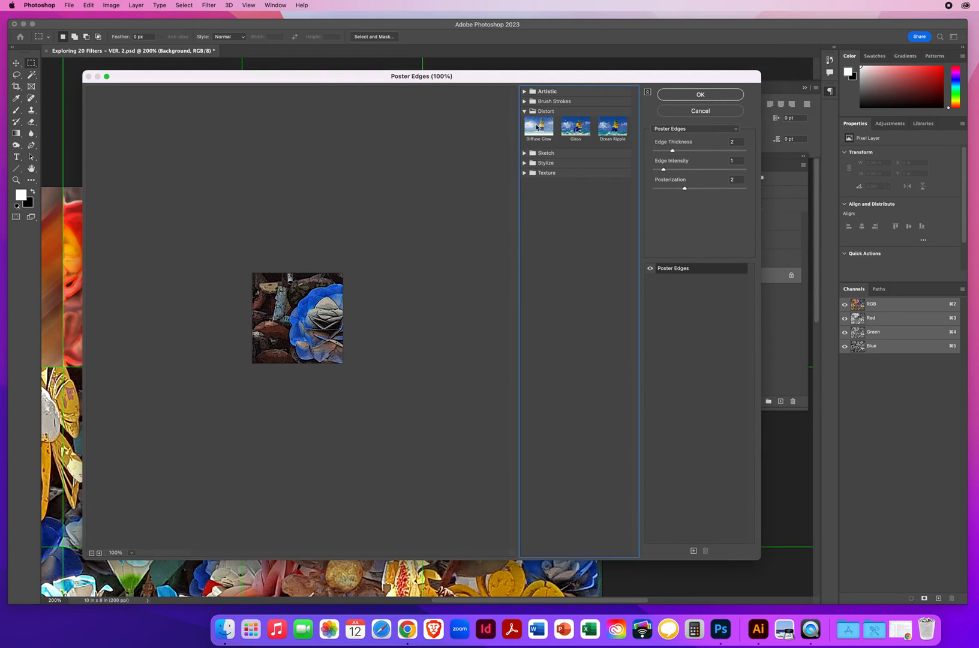
pyautogui.moveTo(352, 173)
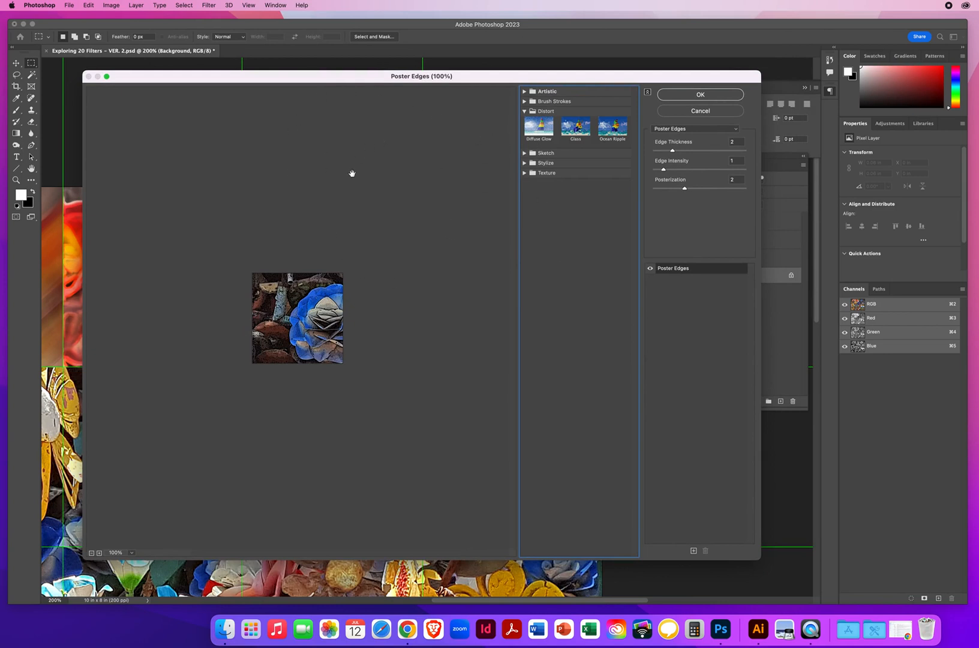
pyautogui.moveTo(352, 173)
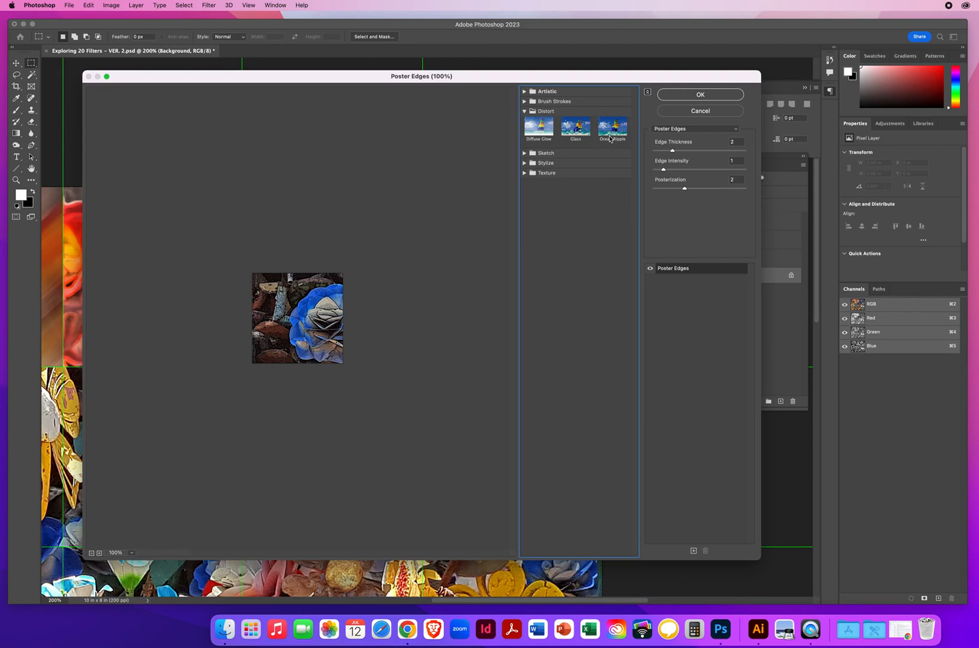
pyautogui.moveTo(687, 116)
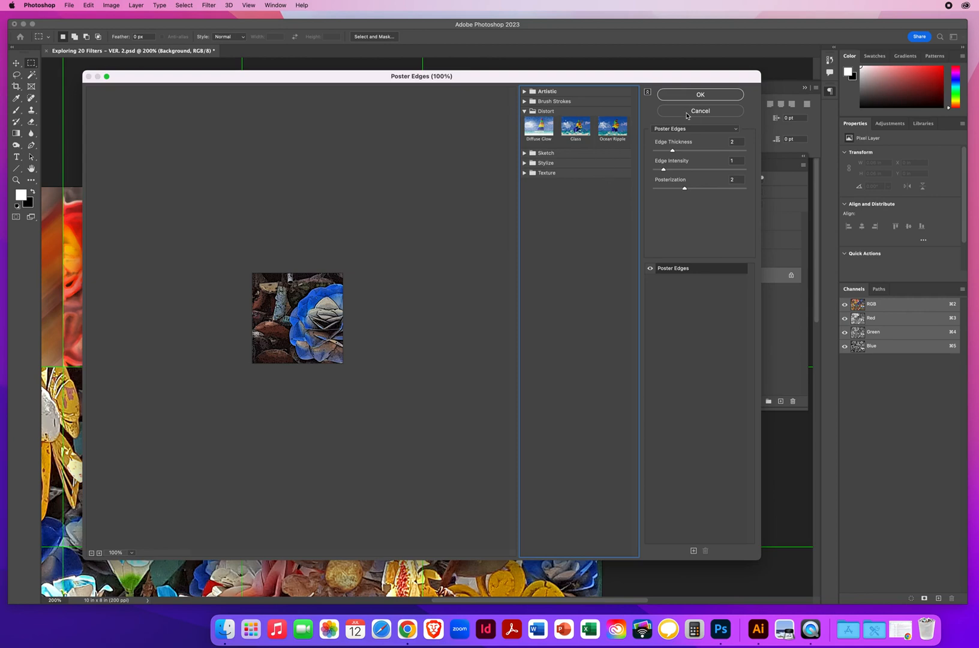
pyautogui.click(700, 95)
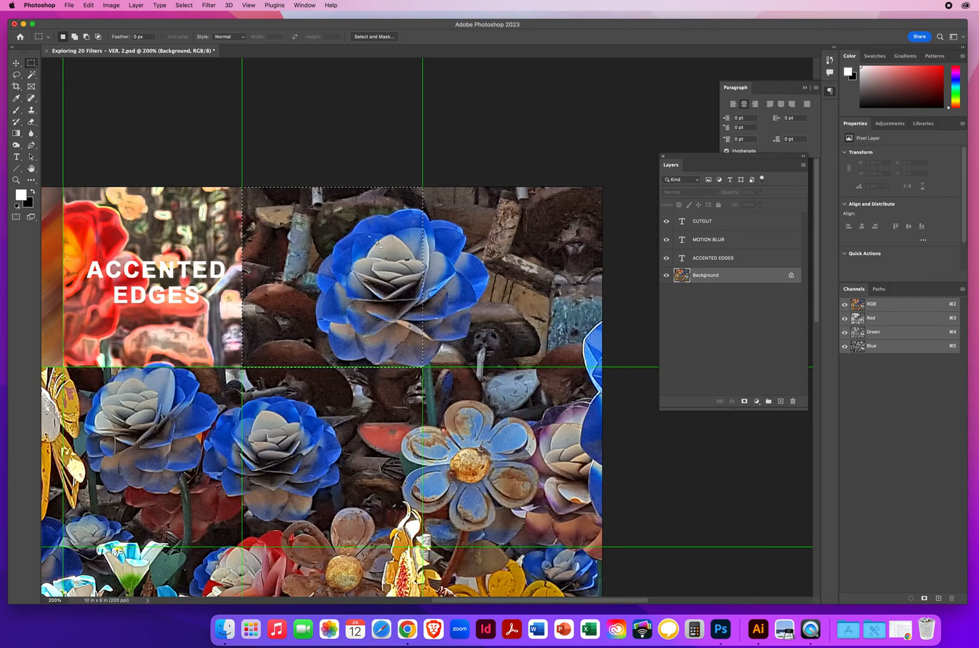
# Choose Filter > Distort > Twirl for the selected blue-flower square.
pyautogui.click(209, 4)
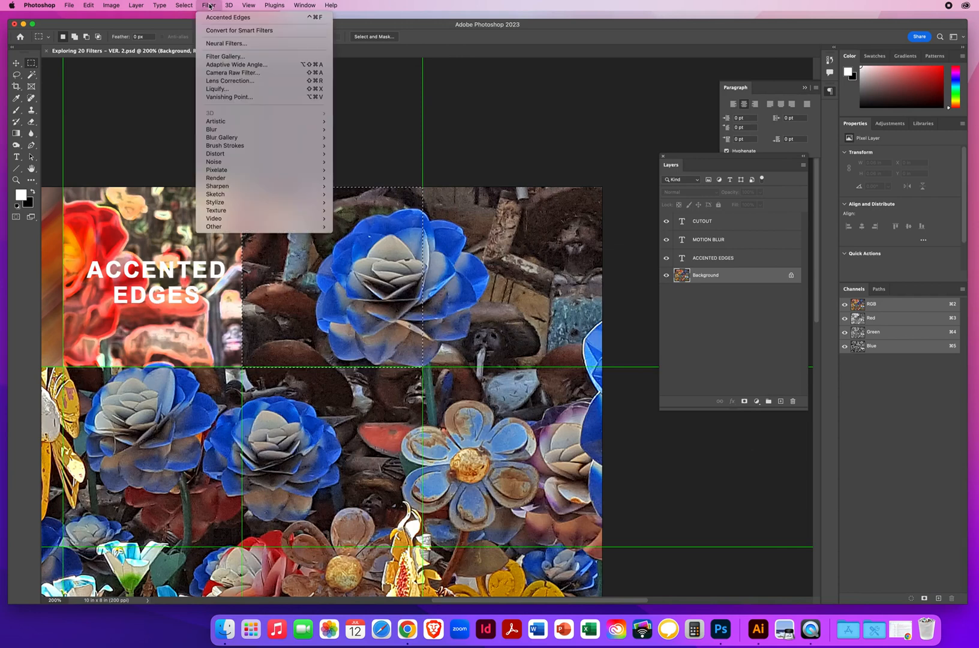
pyautogui.moveTo(215, 154)
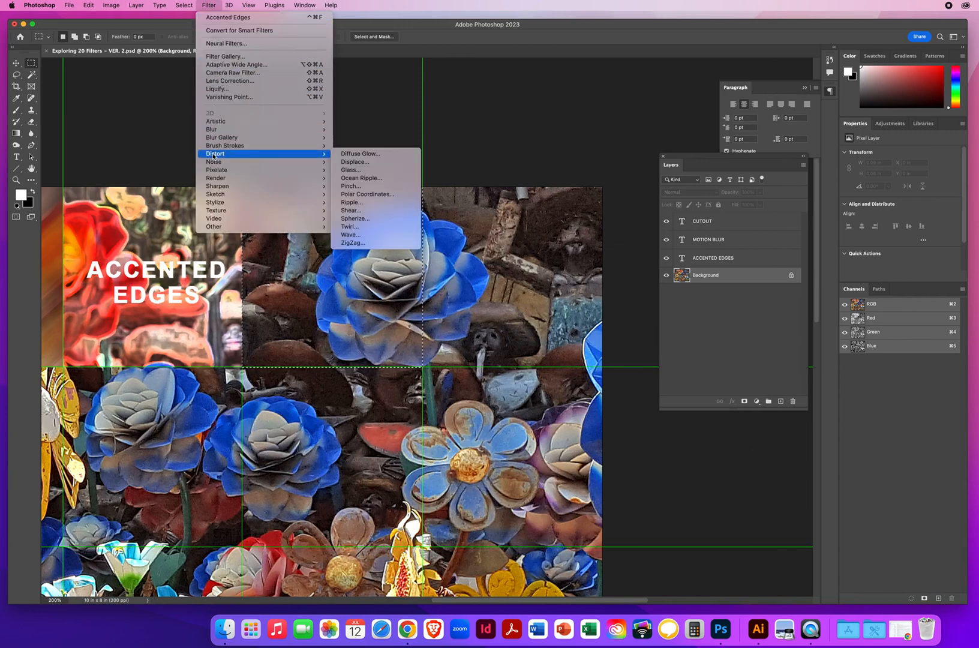
pyautogui.moveTo(356, 218)
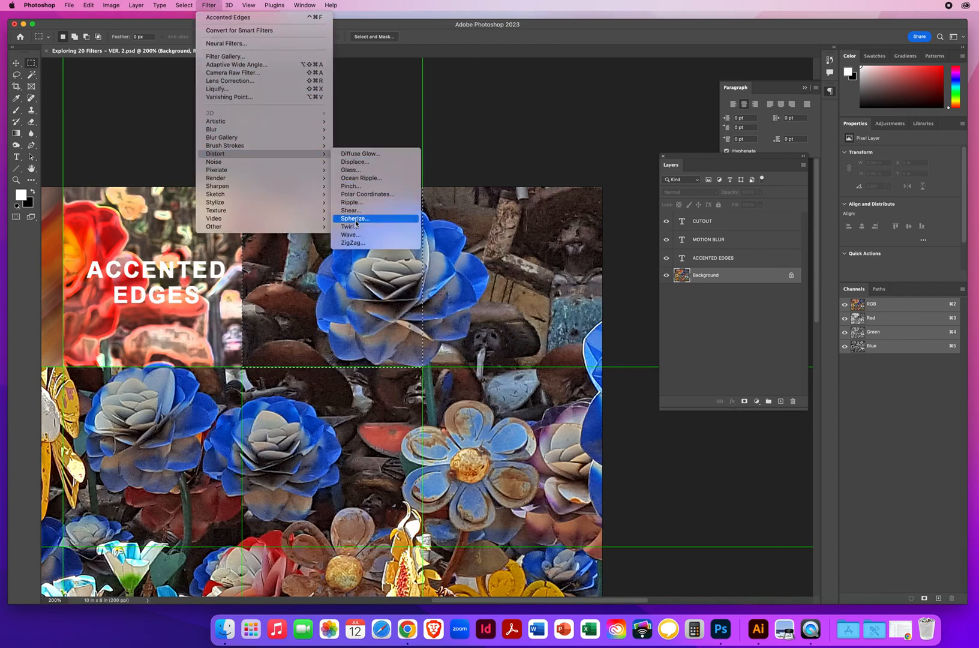
pyautogui.moveTo(354, 170)
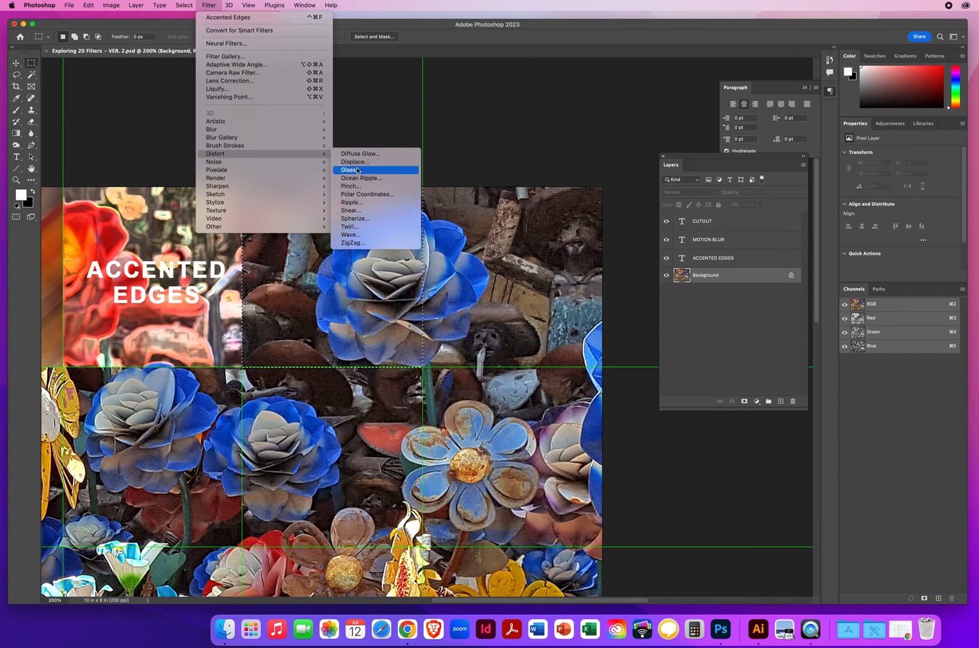
pyautogui.moveTo(367, 195)
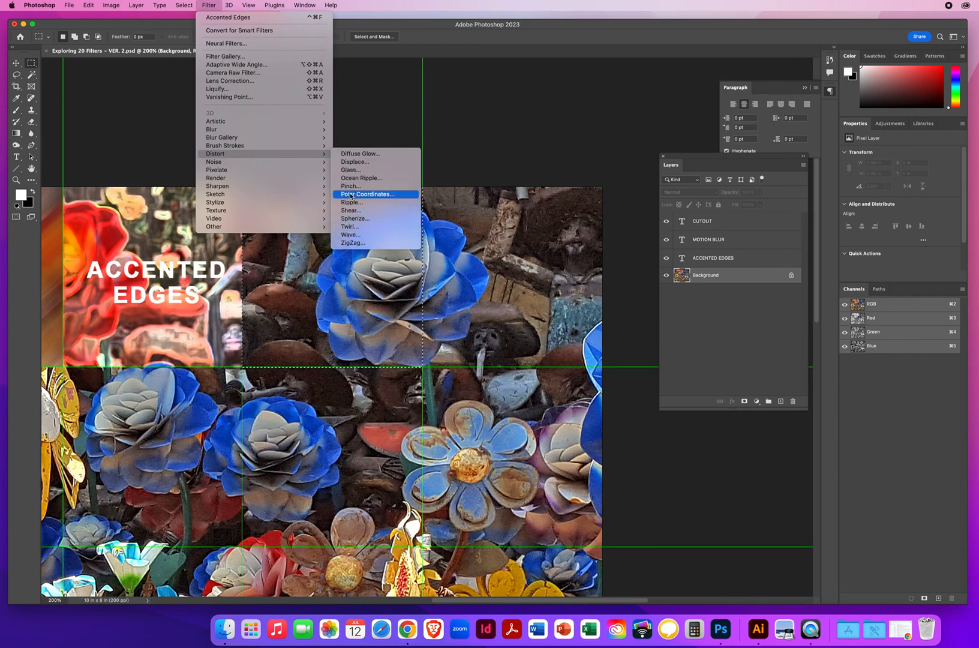
pyautogui.moveTo(370, 236)
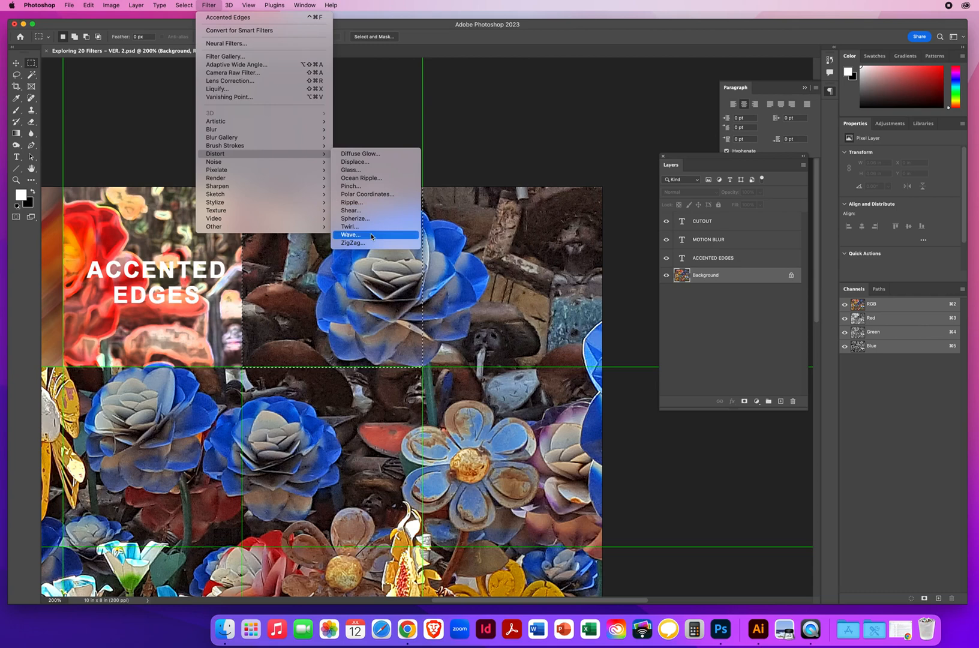
pyautogui.moveTo(377, 249)
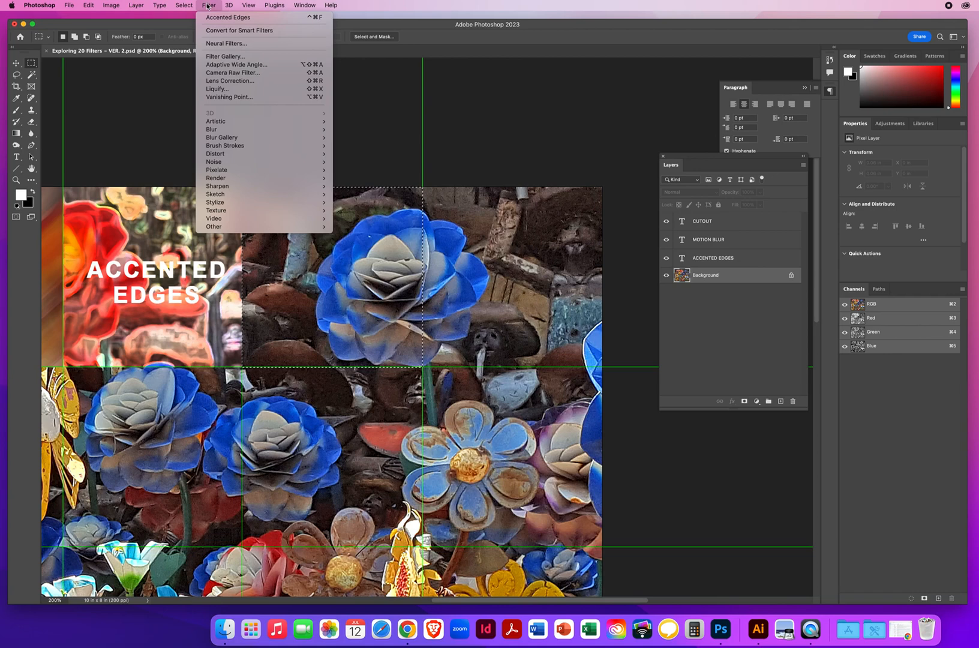
pyautogui.moveTo(216, 153)
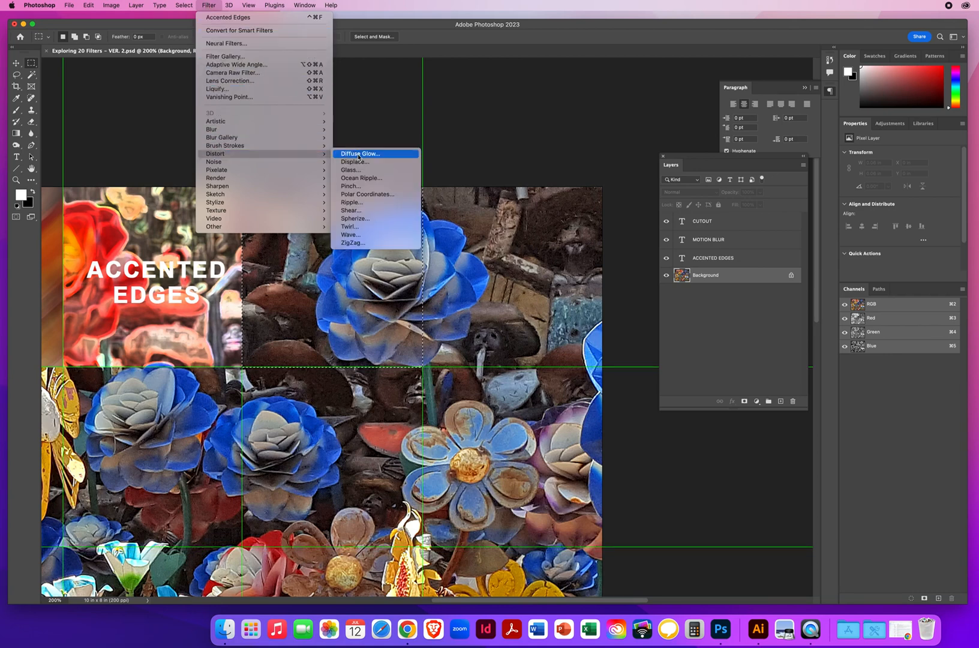
pyautogui.moveTo(354, 162)
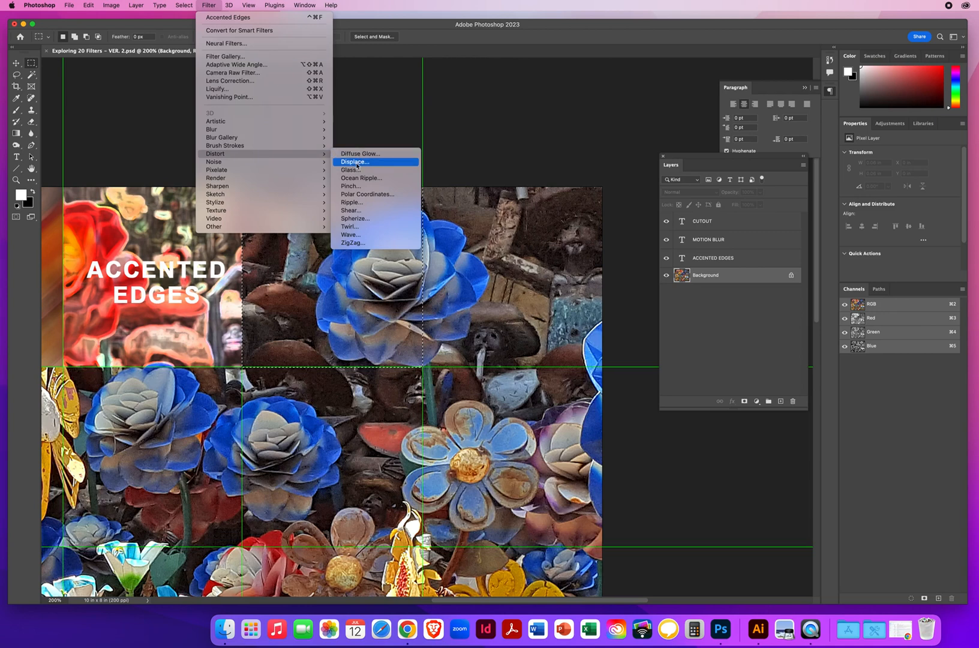
pyautogui.moveTo(357, 169)
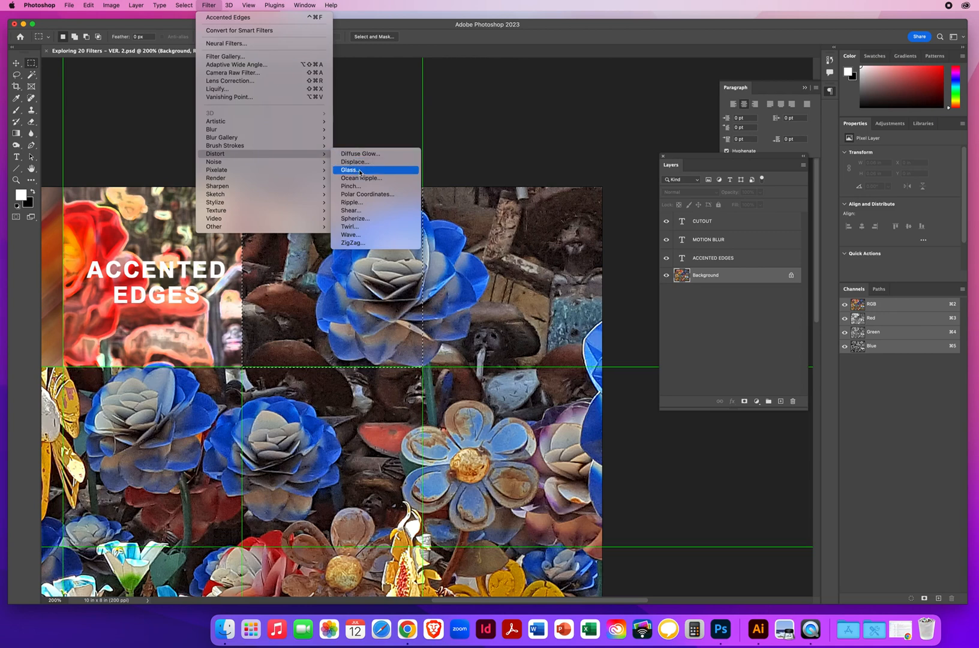
pyautogui.click(351, 226)
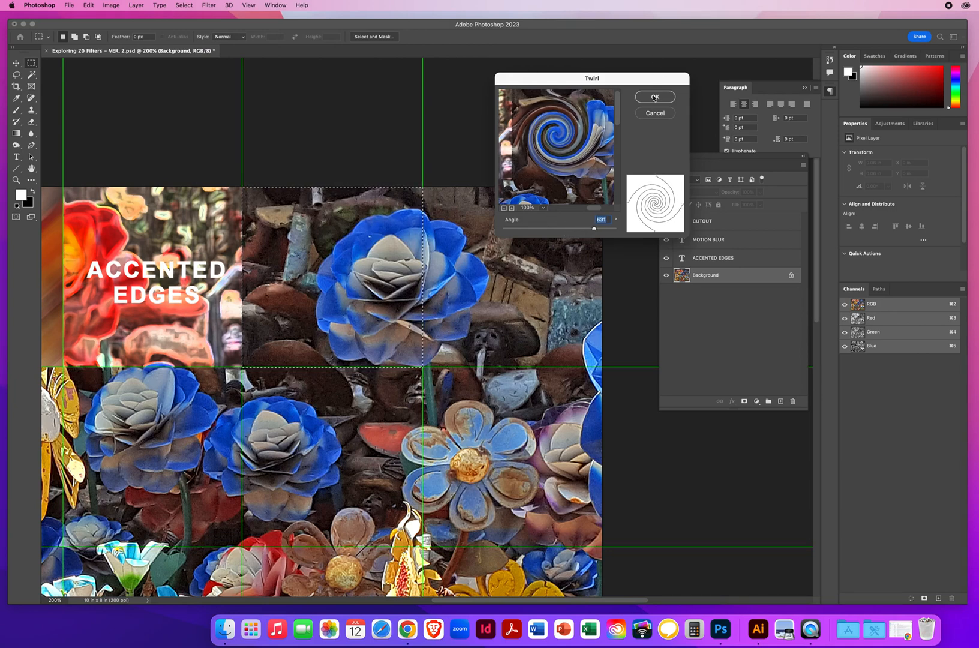
# Confirm the Twirl settings to swirl the blue-flower square.
pyautogui.click(655, 97)
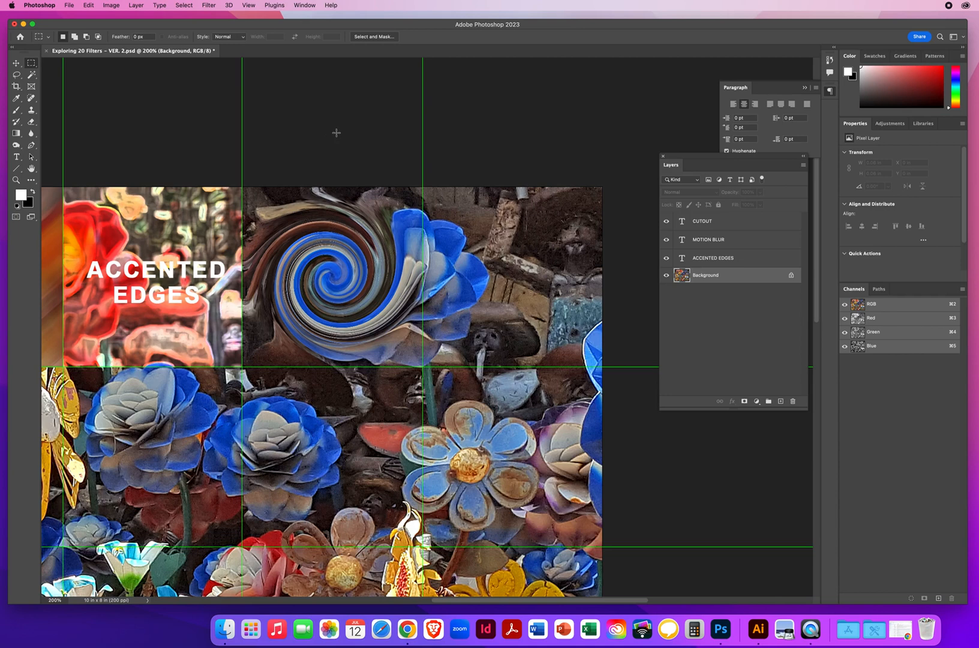
# Add a white TWIRL text label in the swirled square, then reselect the Background layer.
pyautogui.click(16, 156)
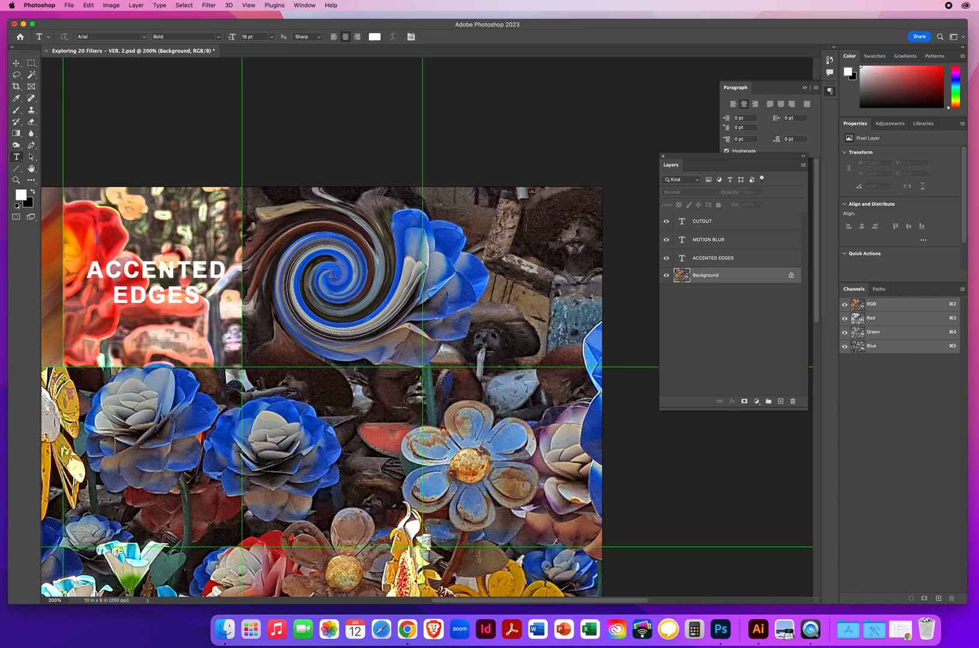
pyautogui.click(330, 271)
pyautogui.write('TWIRL')
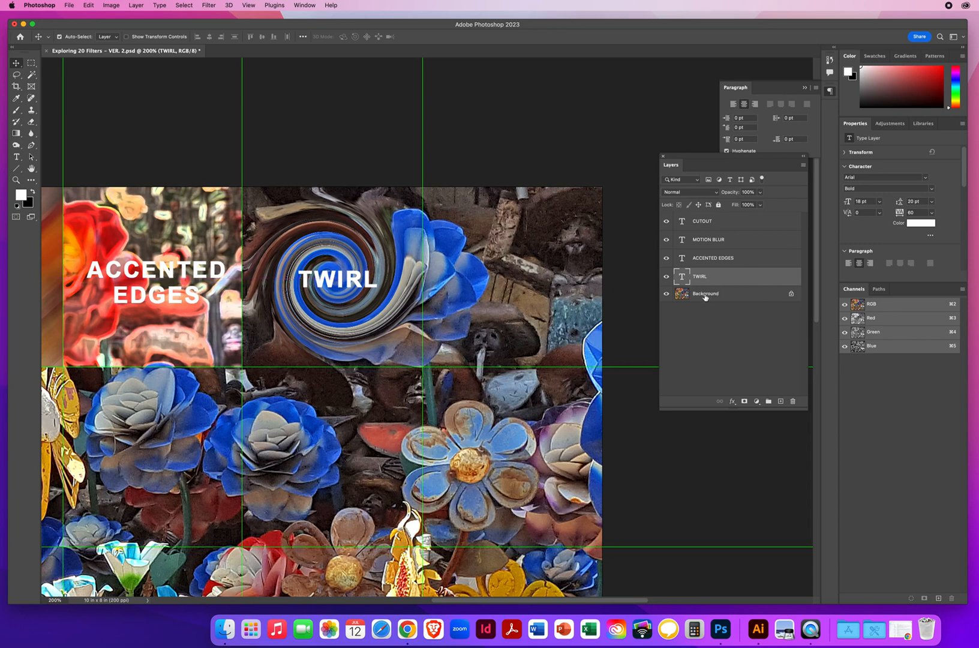
pyautogui.click(706, 294)
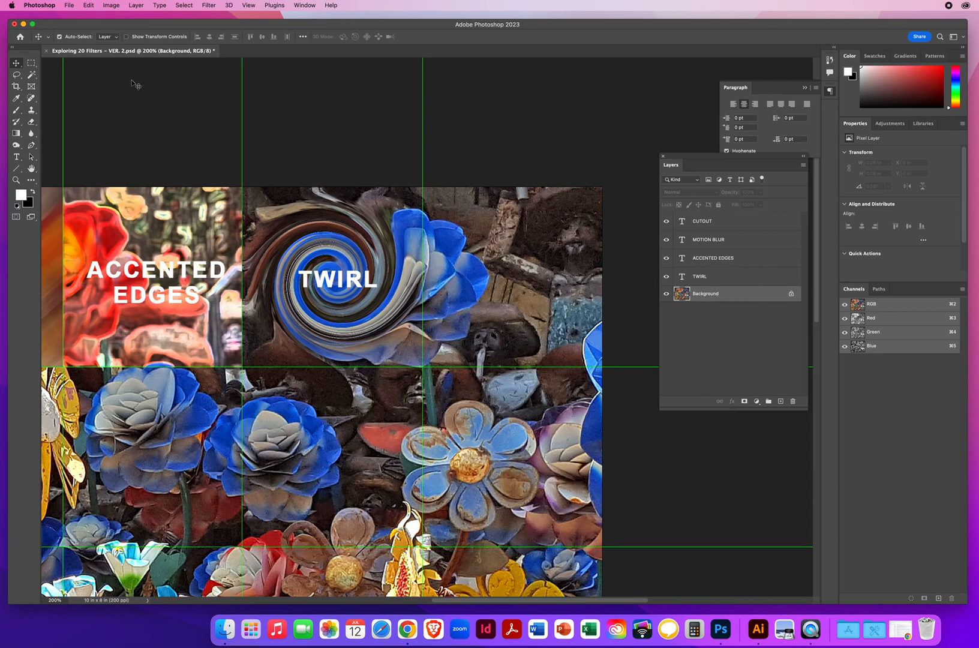
# Marquee-select the third top-row square right of TWIRL and open the Filter menu.
pyautogui.click(16, 62)
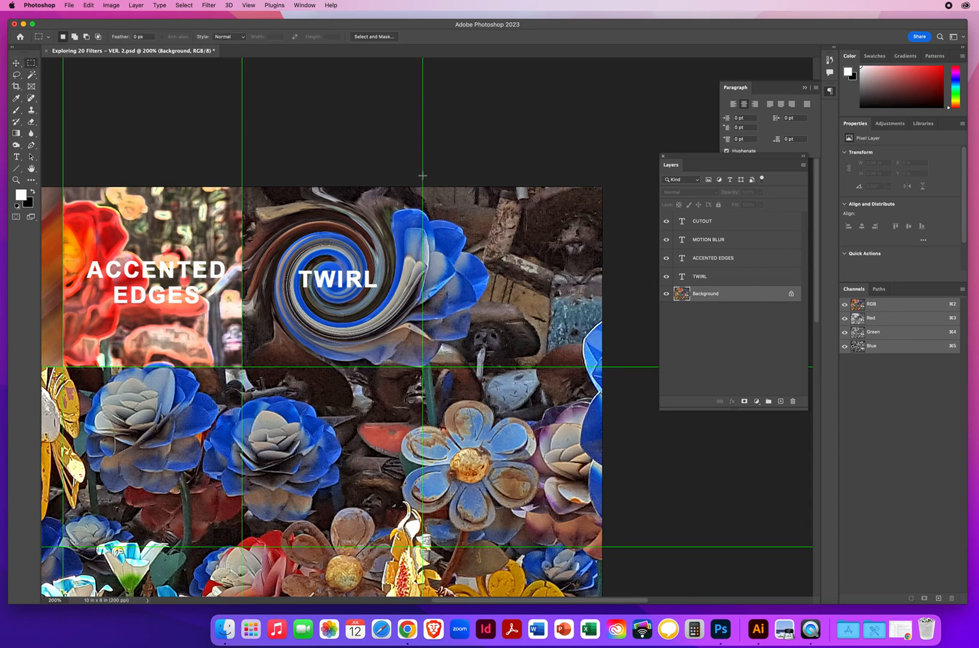
pyautogui.moveTo(423, 187); pyautogui.dragTo(606, 366)
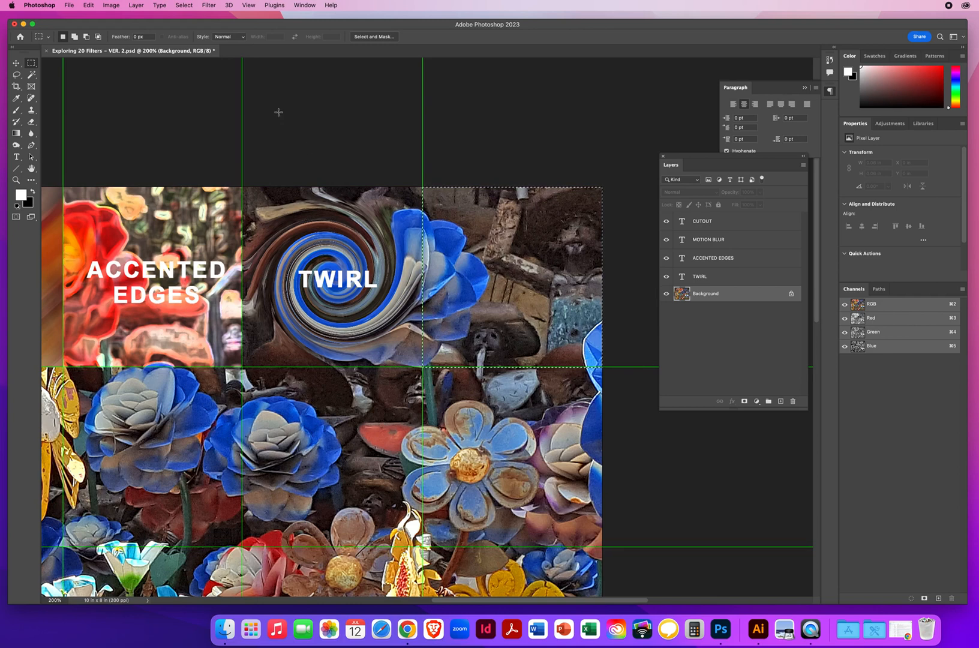
pyautogui.click(209, 4)
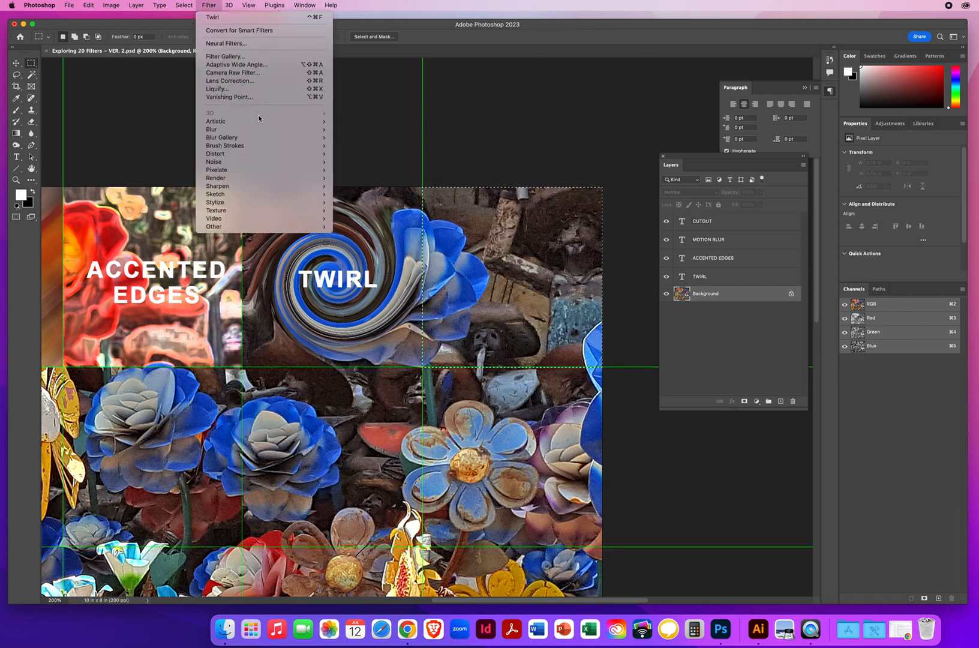
pyautogui.moveTo(212, 129)
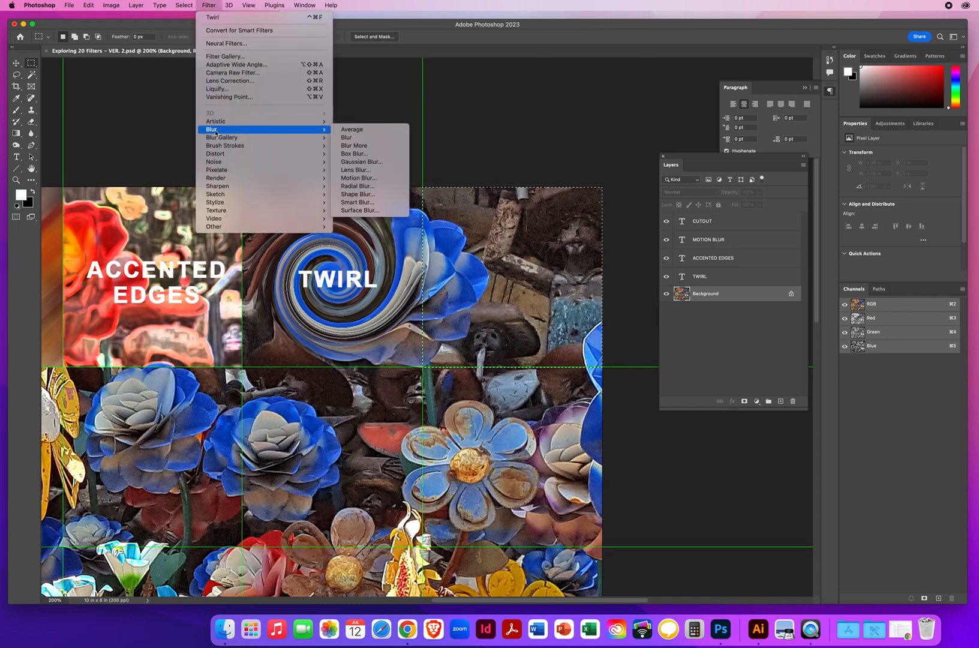
pyautogui.moveTo(225, 146)
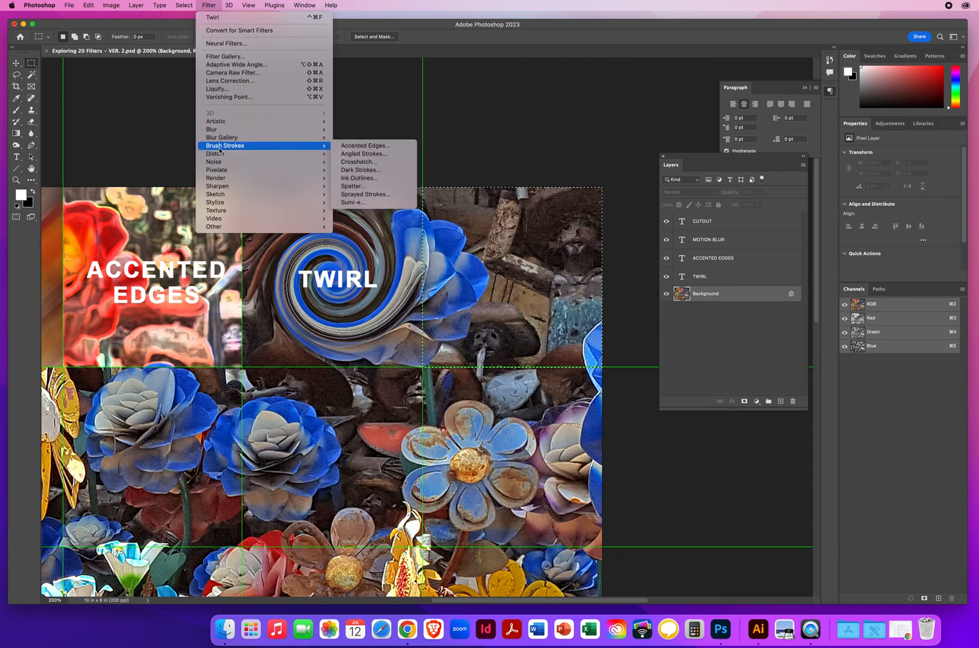
pyautogui.moveTo(214, 162)
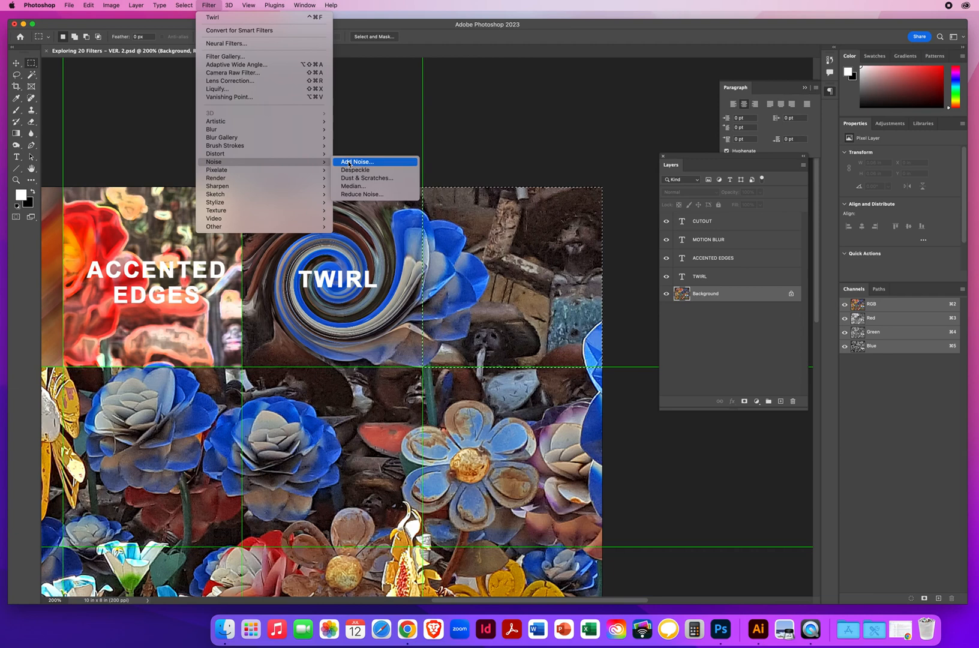
# Apply Gaussian monochromatic Add Noise at about 42% to the third top-row square.
pyautogui.click(356, 162)
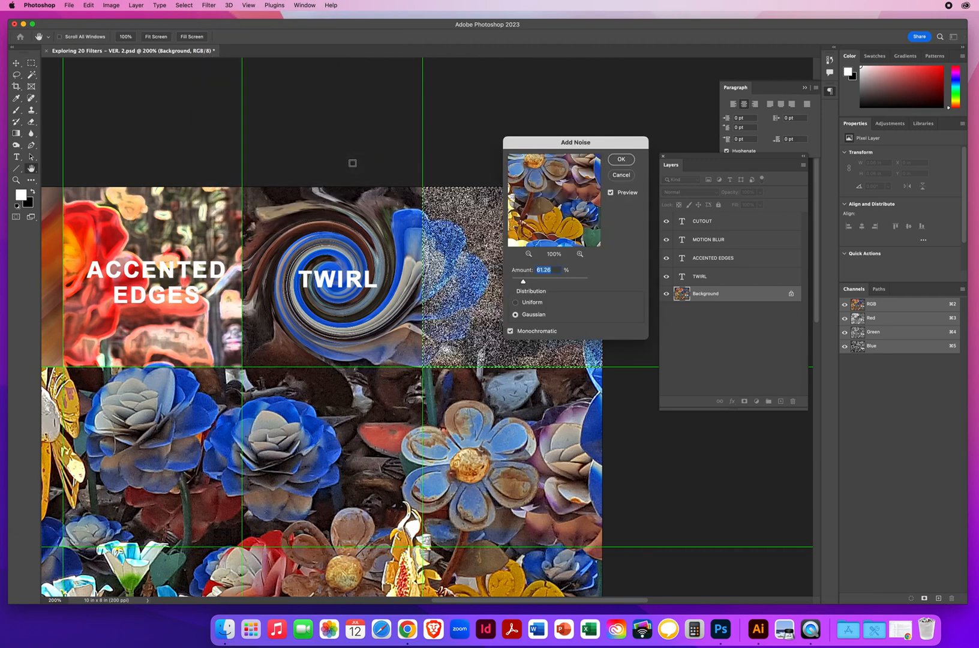
pyautogui.moveTo(575, 142); pyautogui.dragTo(660, 95)
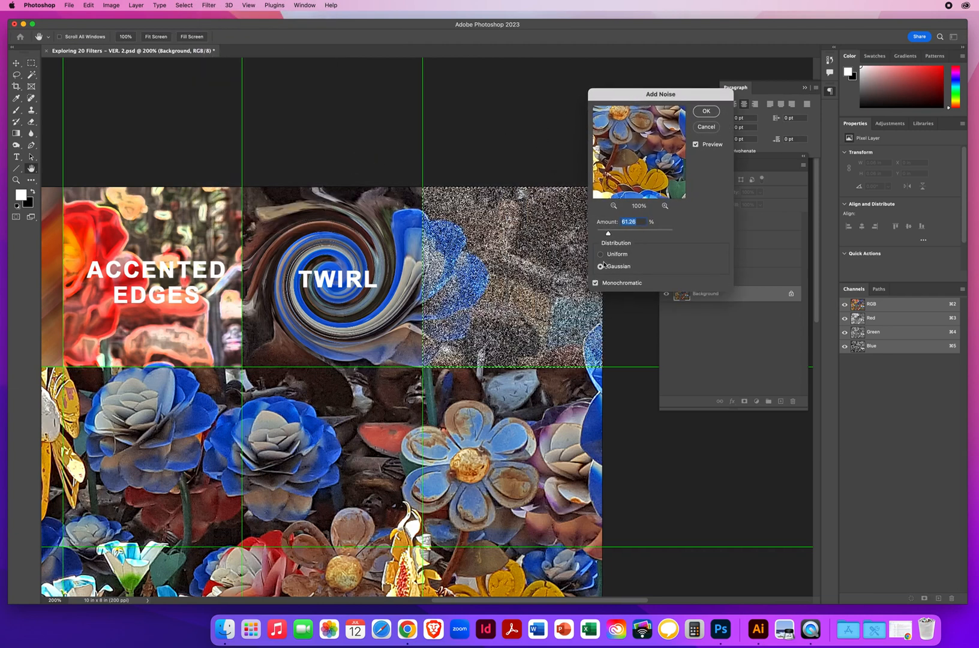
pyautogui.moveTo(631, 233); pyautogui.dragTo(605, 232)
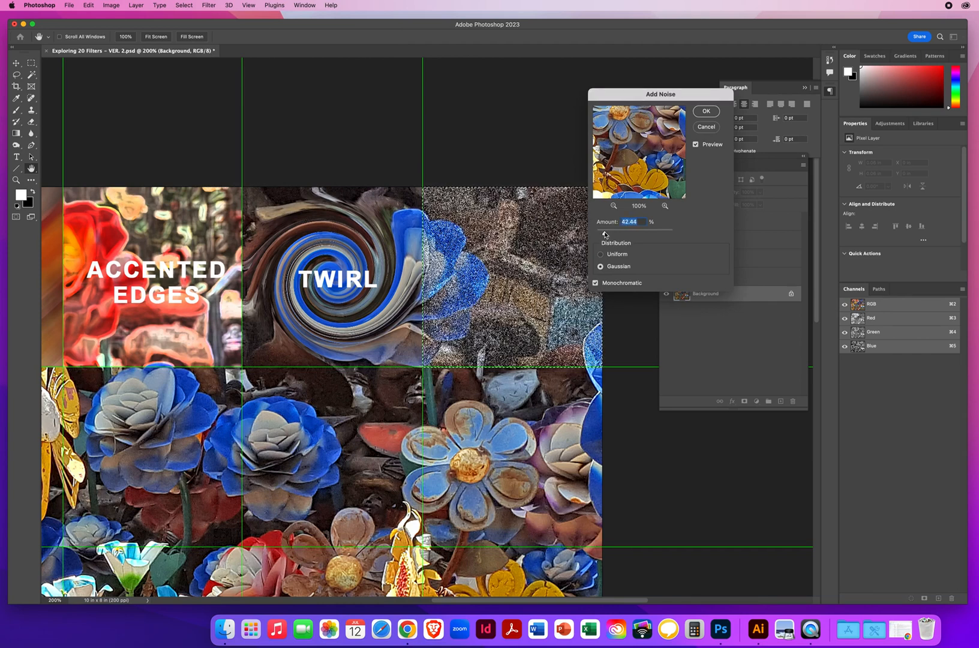
pyautogui.click(706, 127)
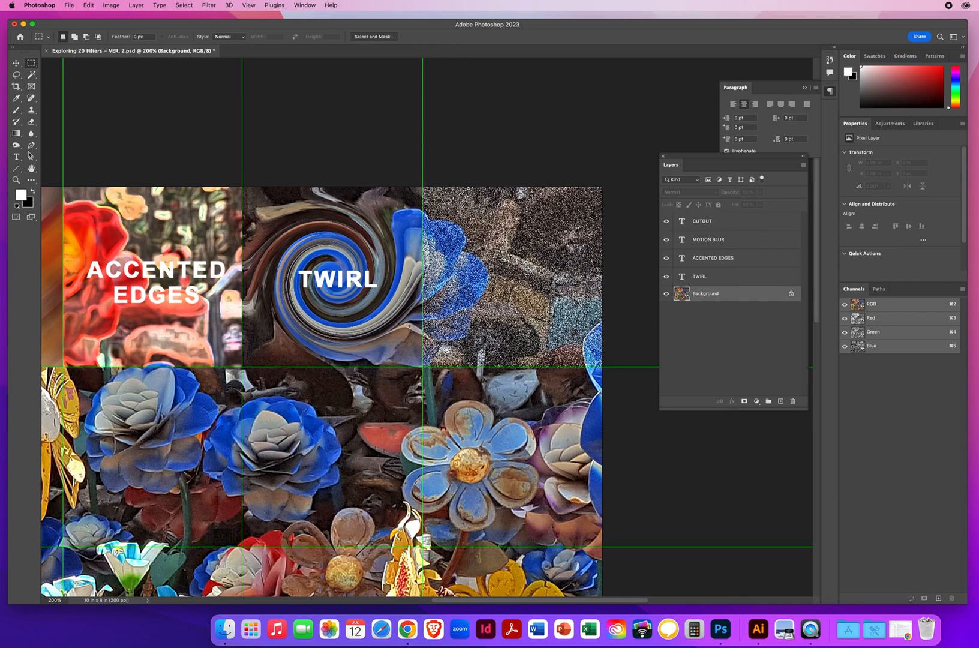
# Type a white two-line ADD NOISE label in the speckled square, then zoom out.
pyautogui.click(15, 156)
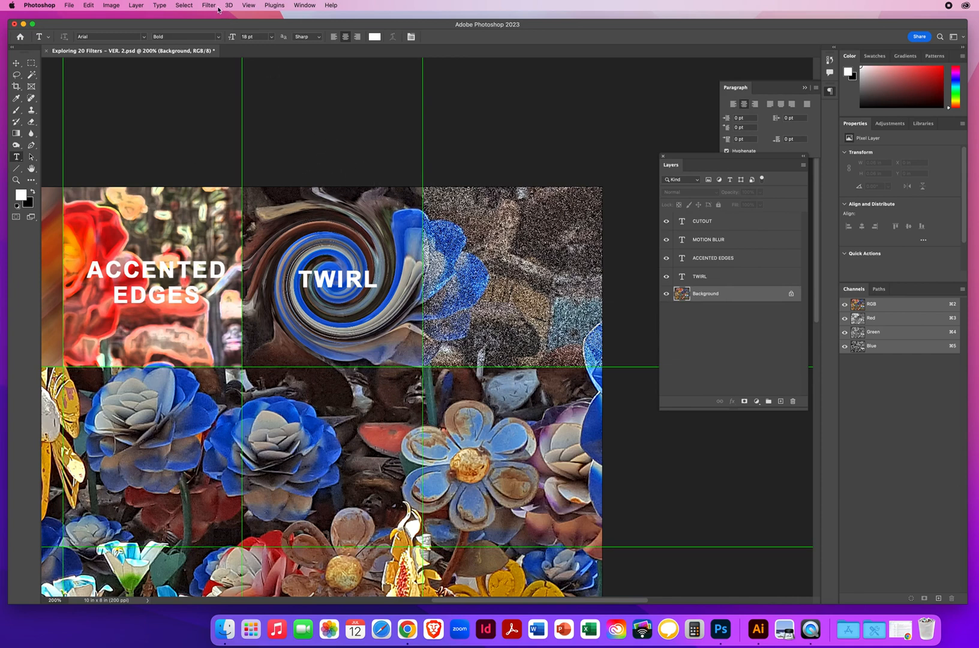
pyautogui.click(210, 6)
pyautogui.write('ADD')
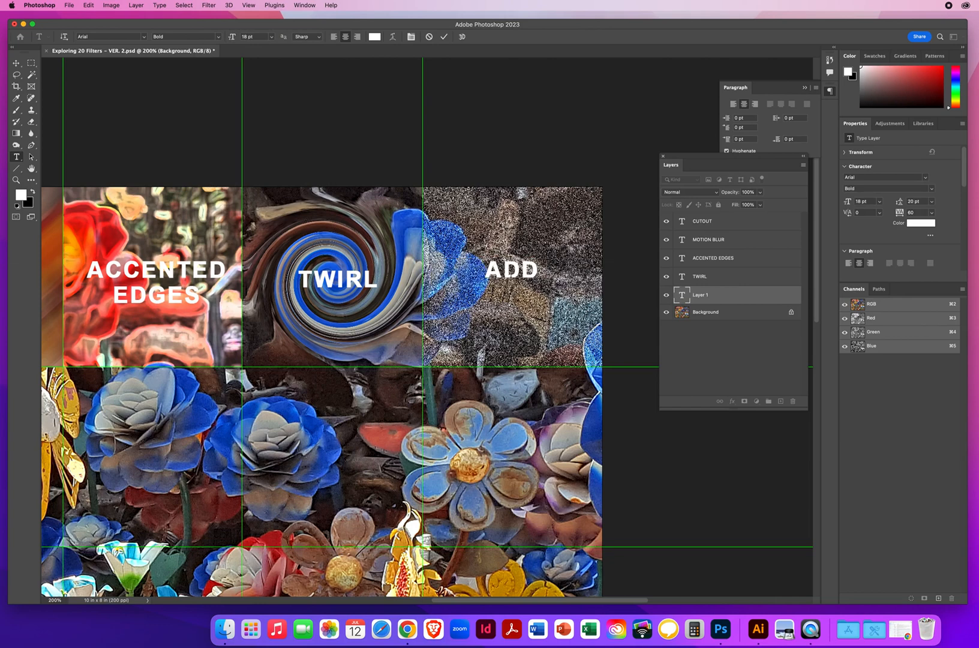
pyautogui.write('N')
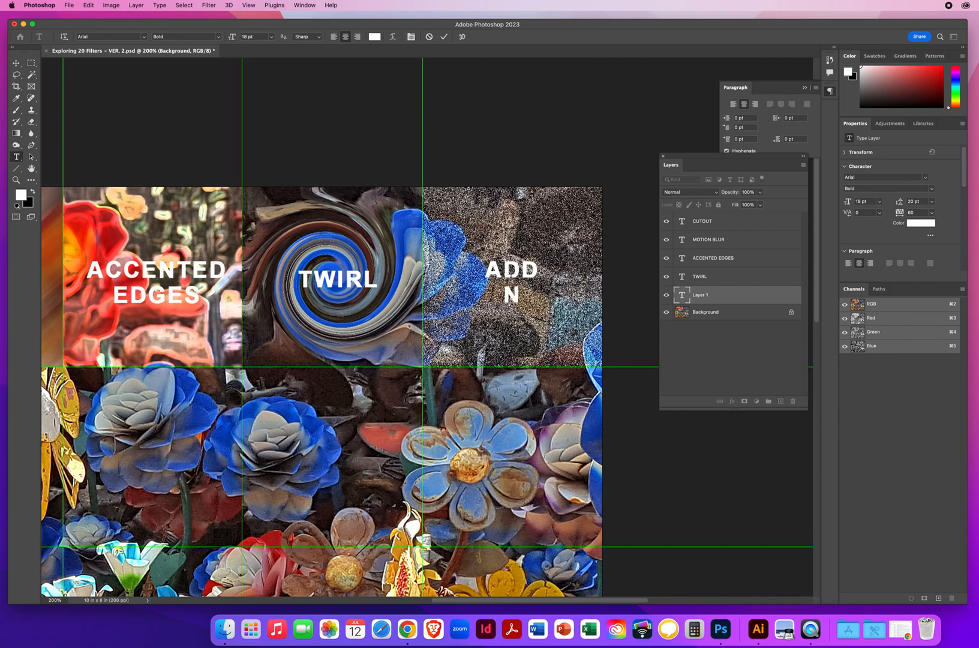
pyautogui.write('OISE')
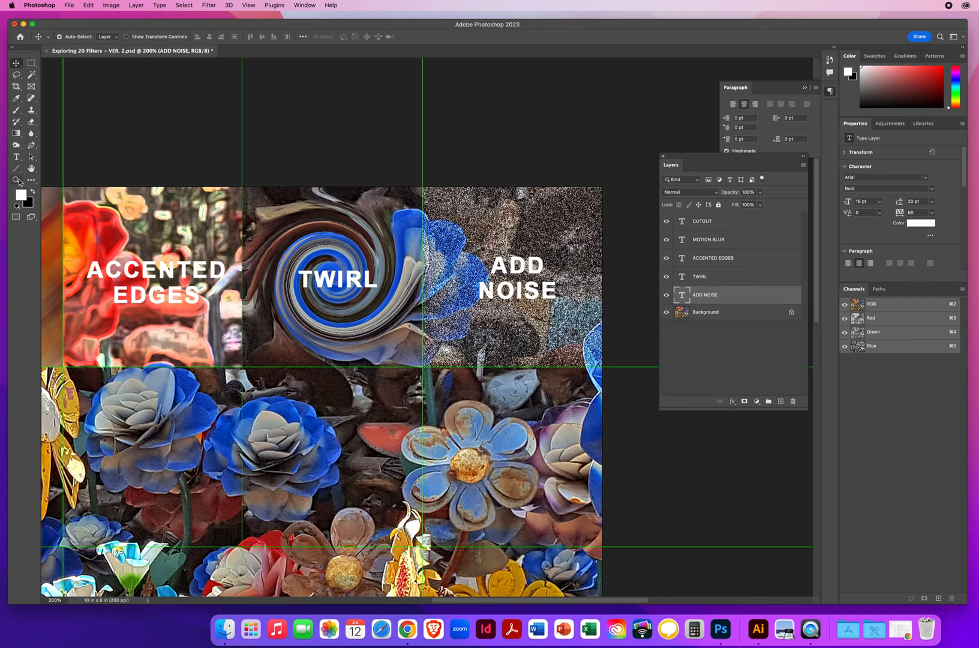
pyautogui.click(16, 180)
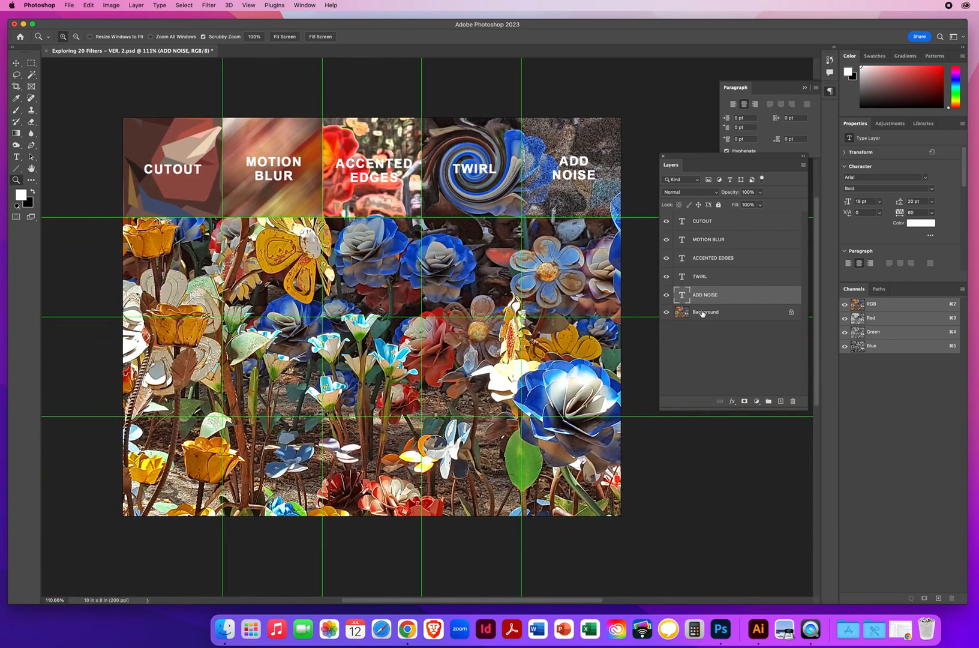
pyautogui.click(707, 313)
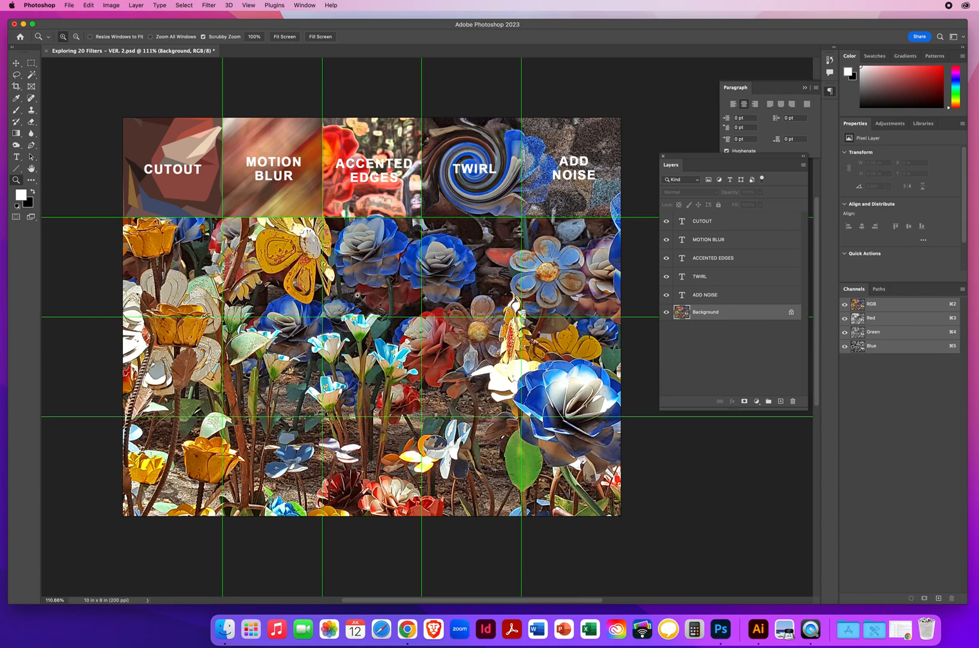
pyautogui.moveTo(473, 393)
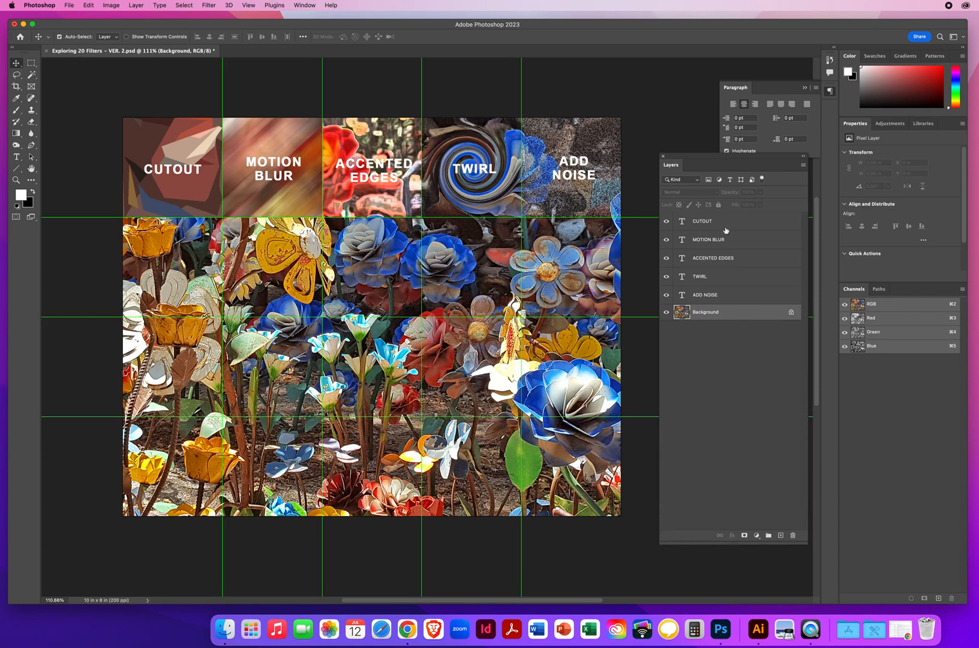
# Select the CUTOUT label text layer.
pyautogui.click(693, 157)
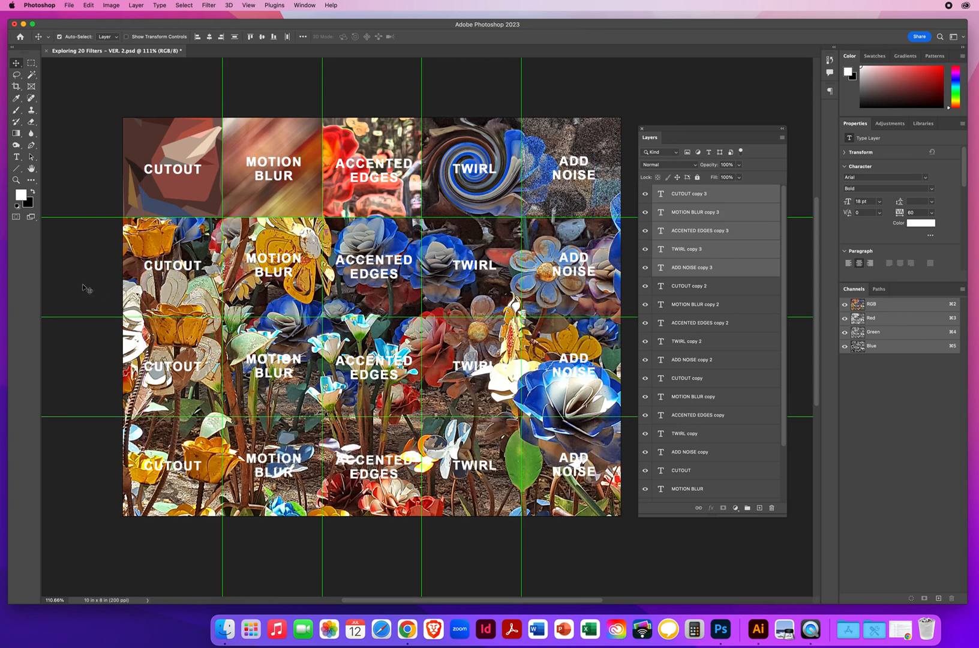
pyautogui.moveTo(470, 430)
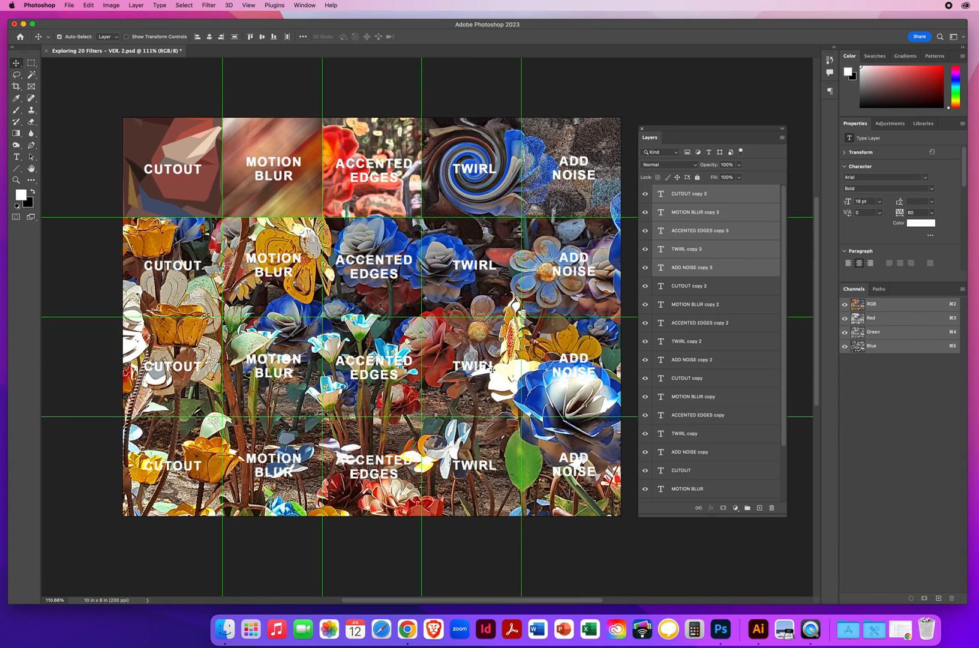
pyautogui.moveTo(355, 461)
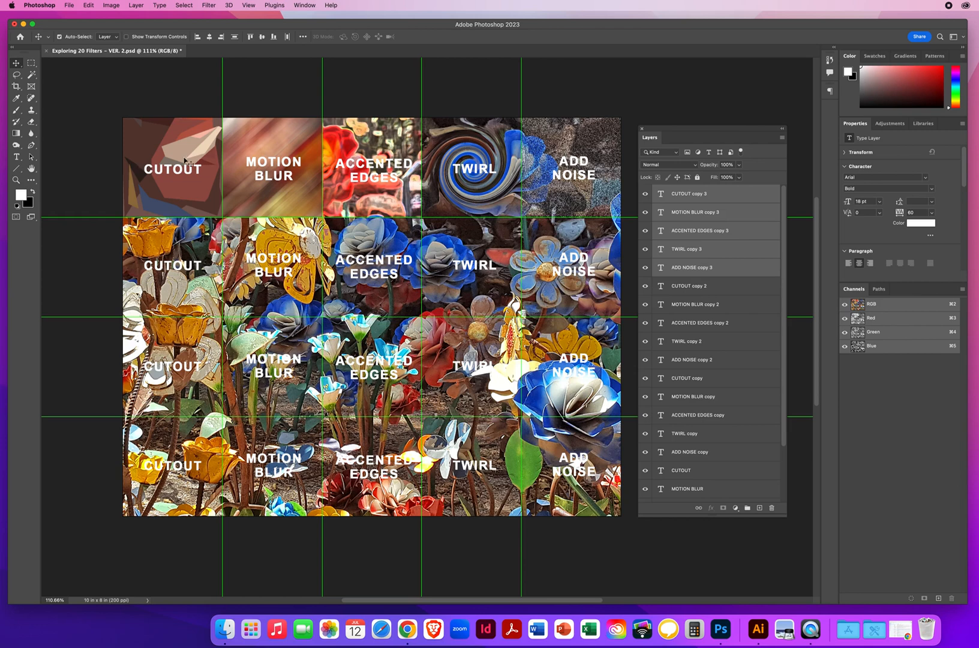
pyautogui.moveTo(554, 457)
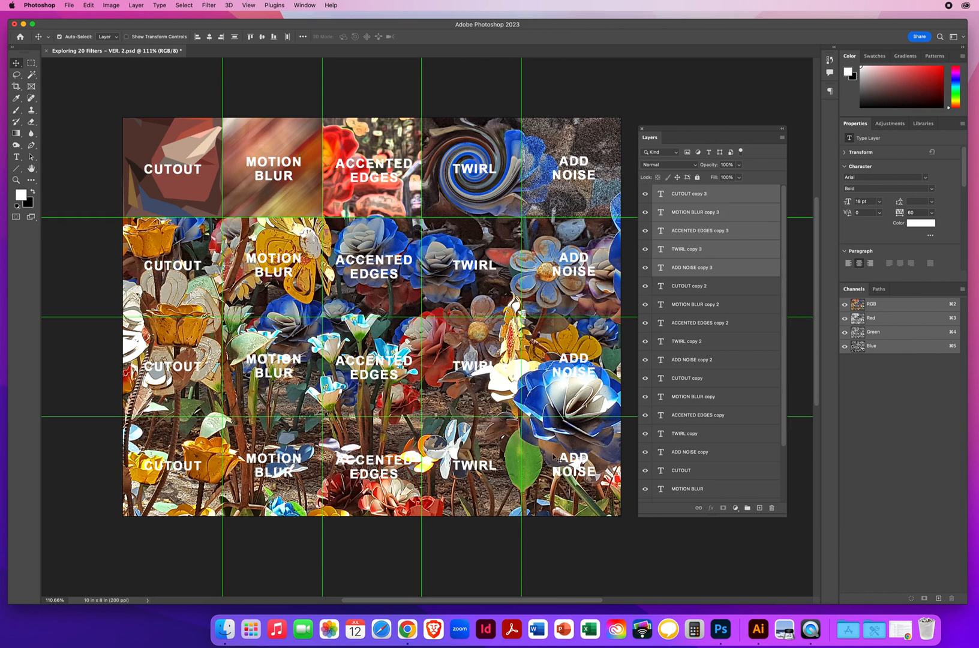
pyautogui.moveTo(190, 432)
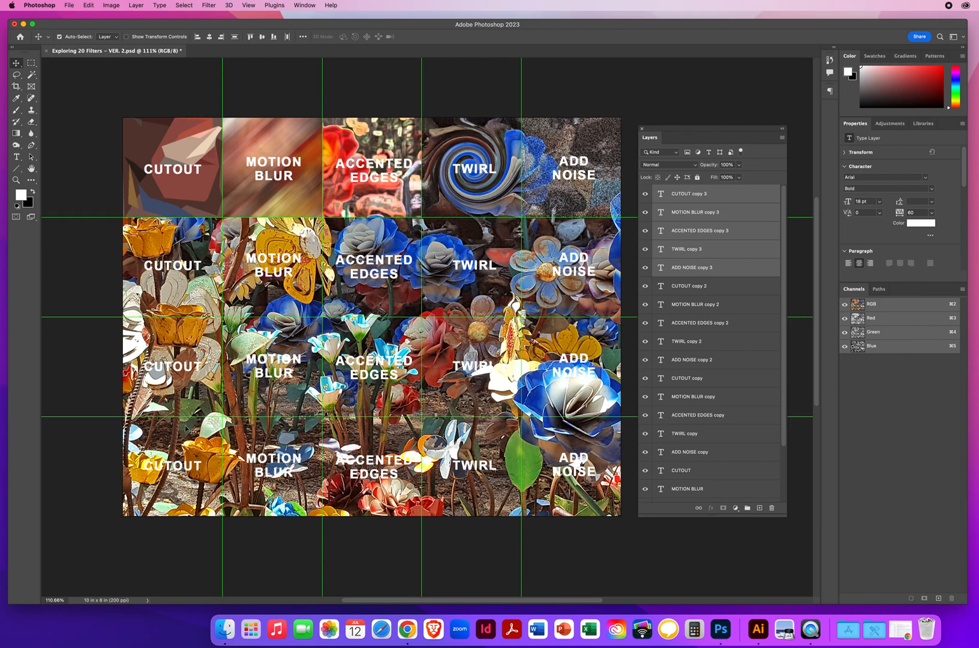
pyautogui.moveTo(671, 129)
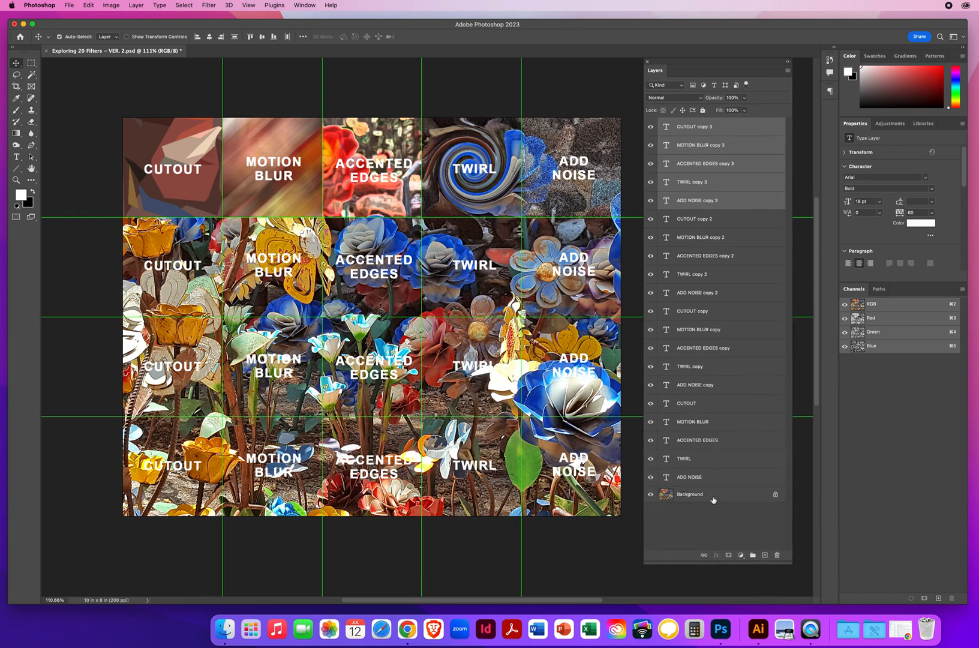
pyautogui.click(690, 494)
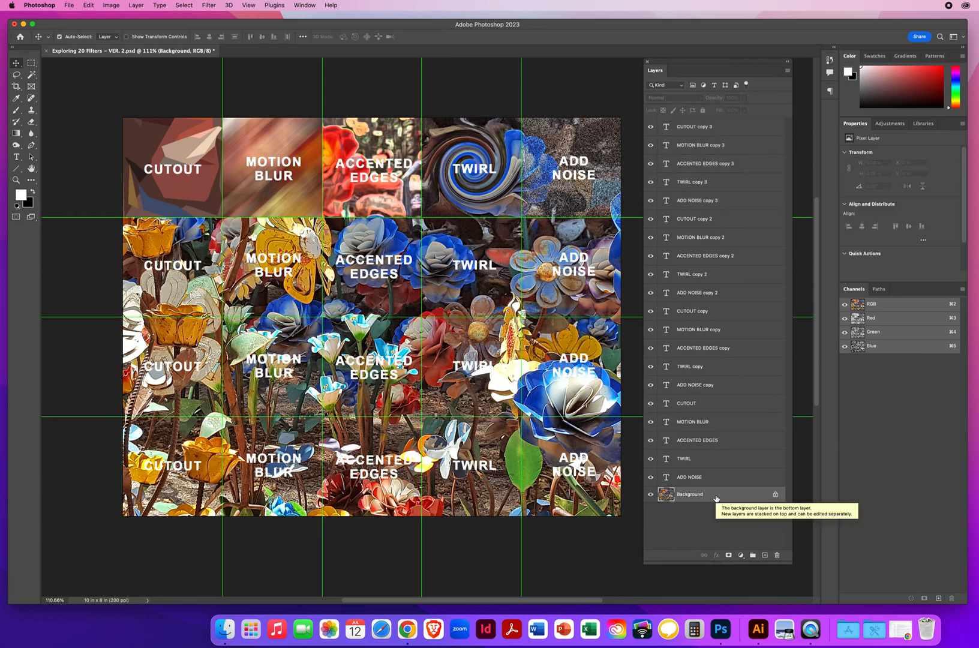
pyautogui.moveTo(718, 385)
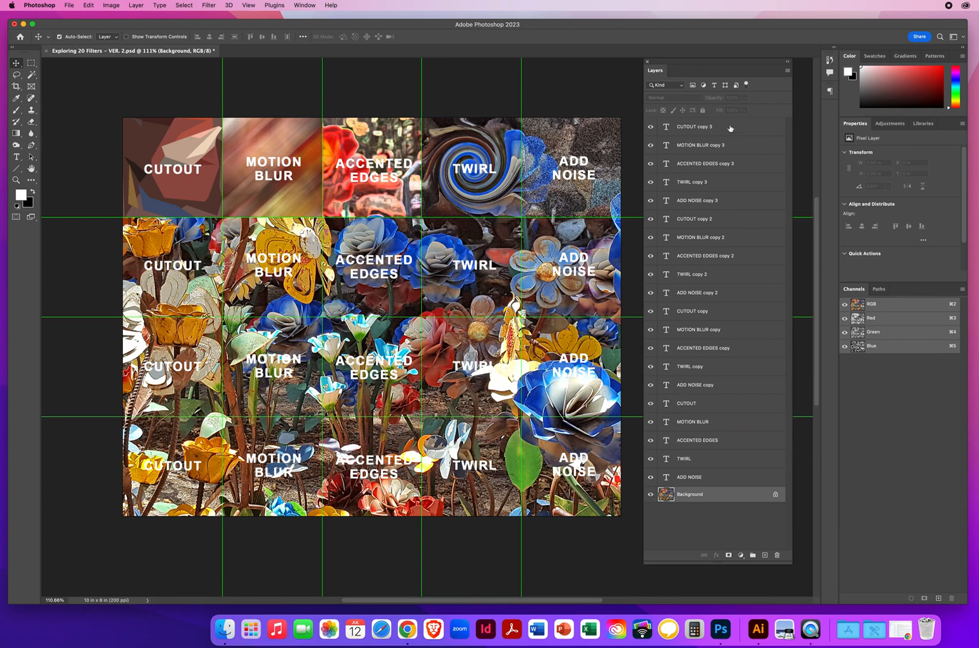
# Select the CUTOUT copy 3 label layer along with the other labels and open the layer options menu.
pyautogui.click(695, 126)
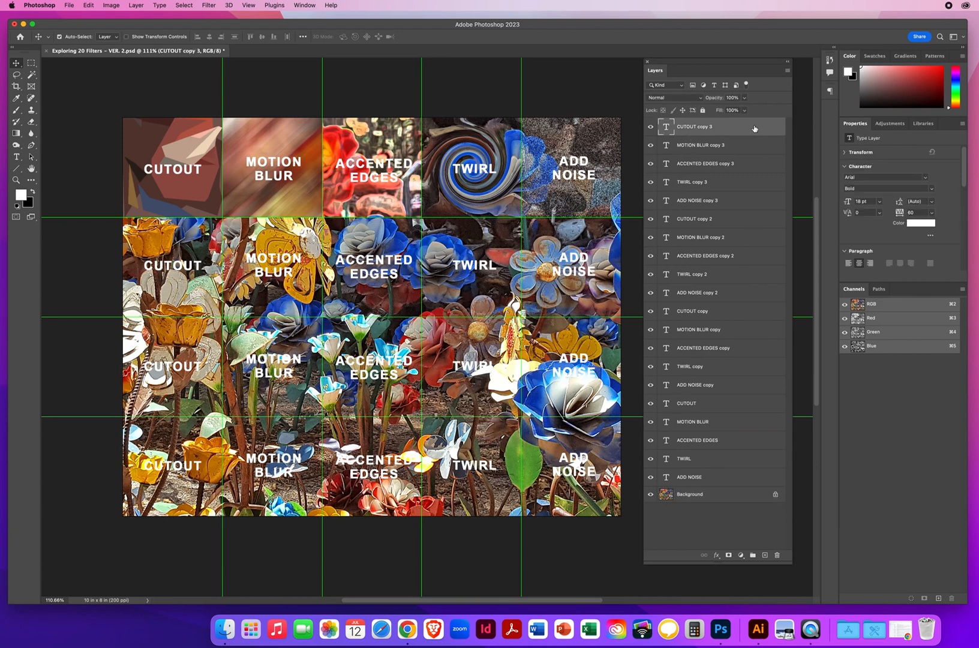
pyautogui.moveTo(802, 188)
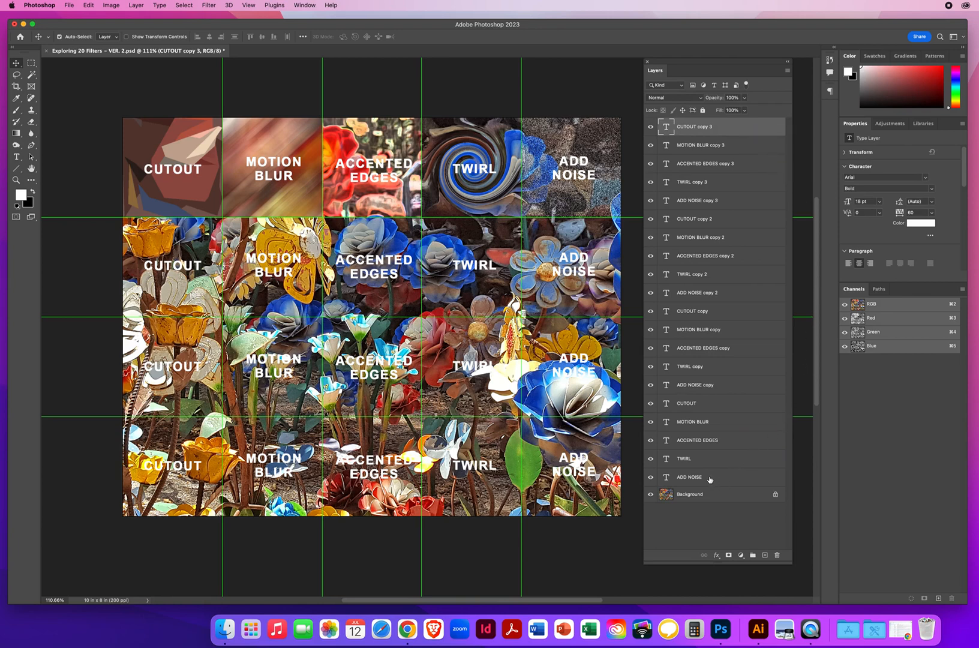
pyautogui.moveTo(725, 478)
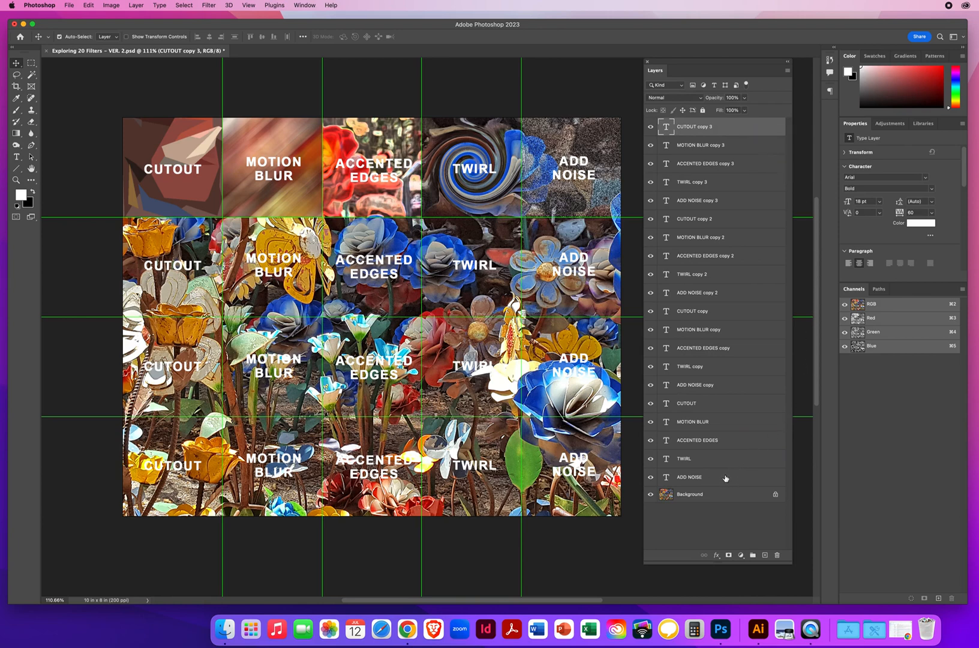
pyautogui.moveTo(725, 479)
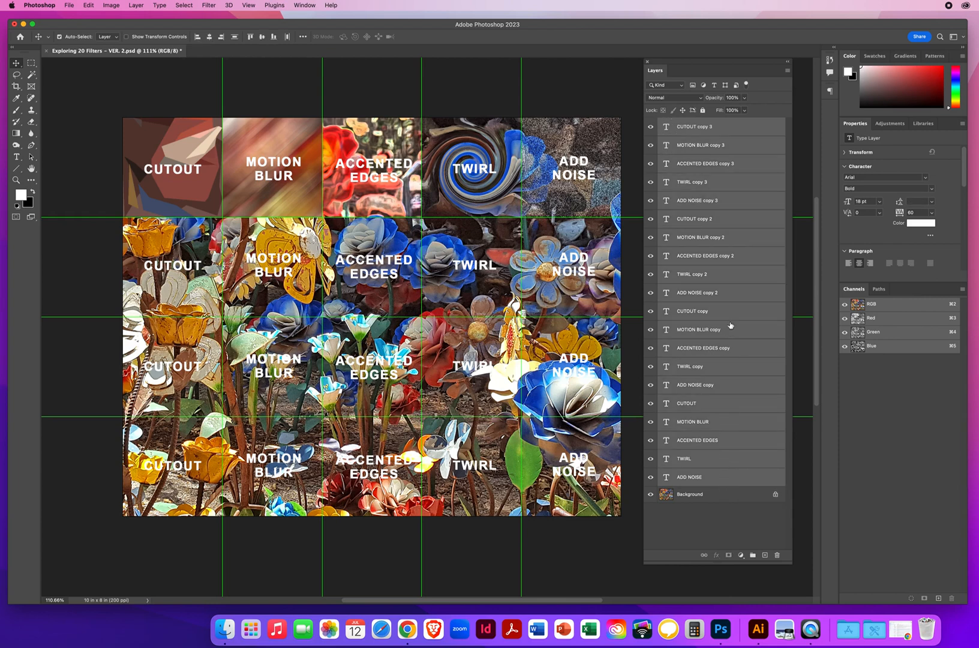
pyautogui.moveTo(712, 477)
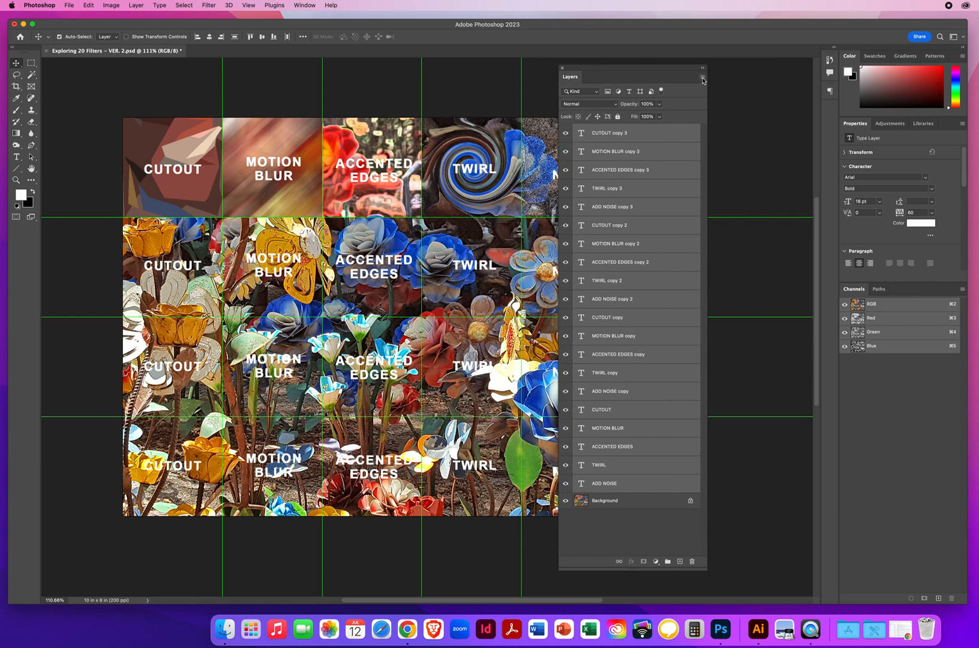
pyautogui.click(703, 77)
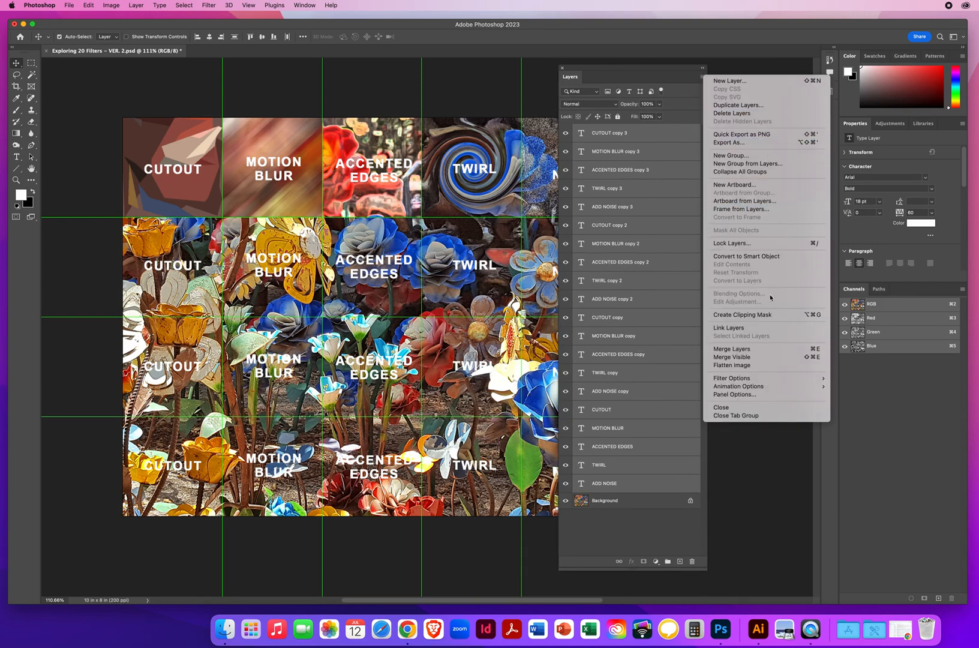
pyautogui.moveTo(740, 349)
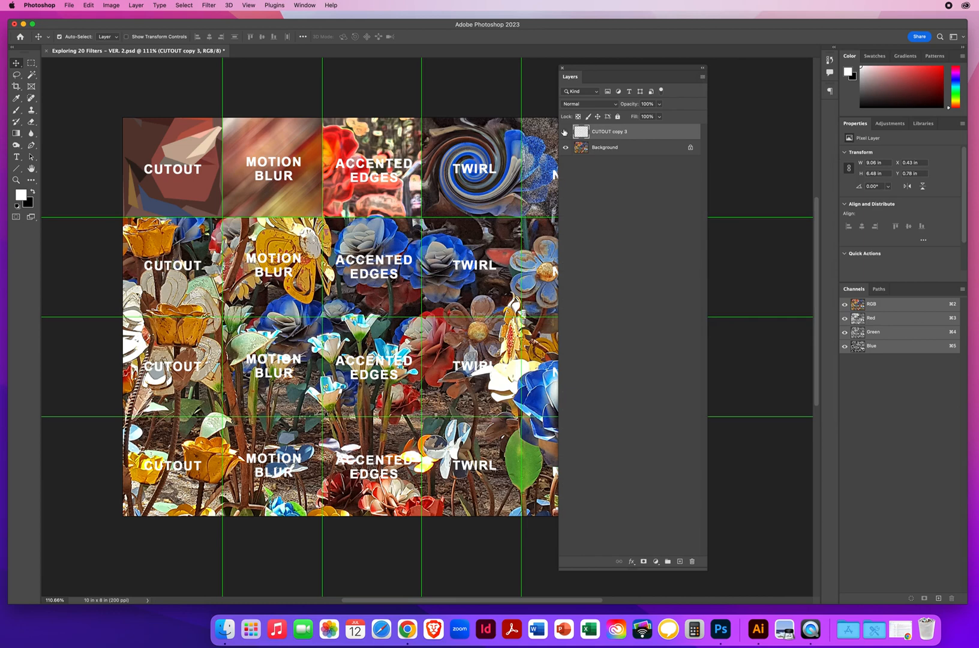
# Hide and then show the white label layer to compare the image.
pyautogui.click(565, 132)
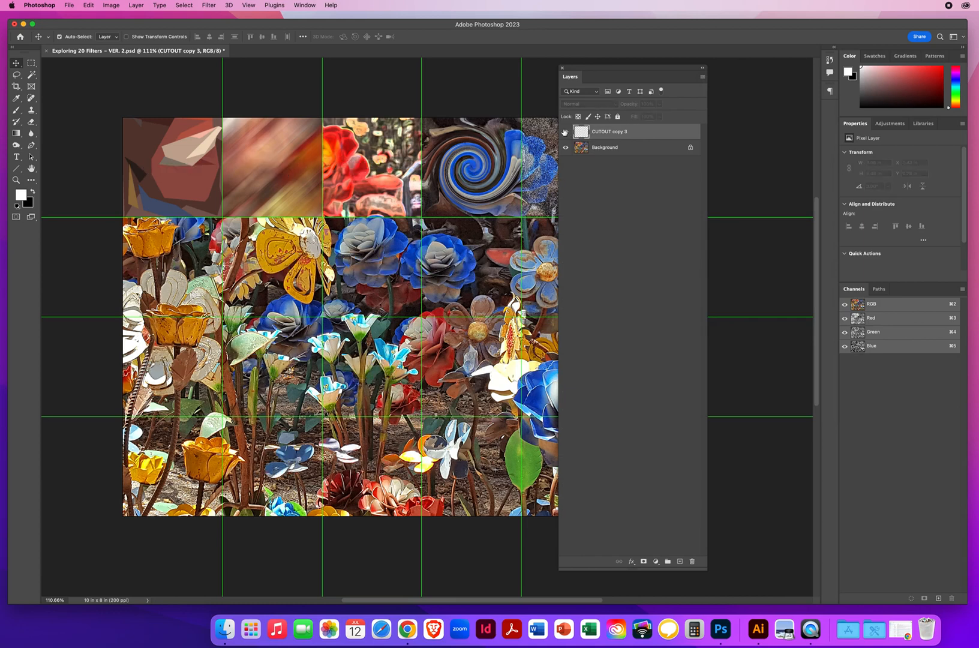
pyautogui.click(565, 132)
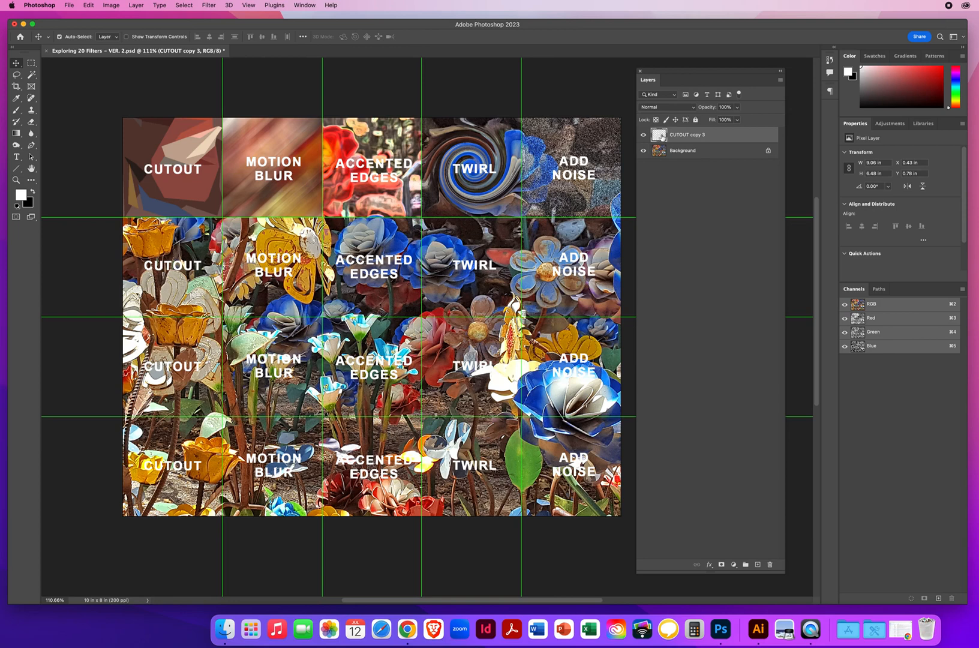
pyautogui.moveTo(659, 135)
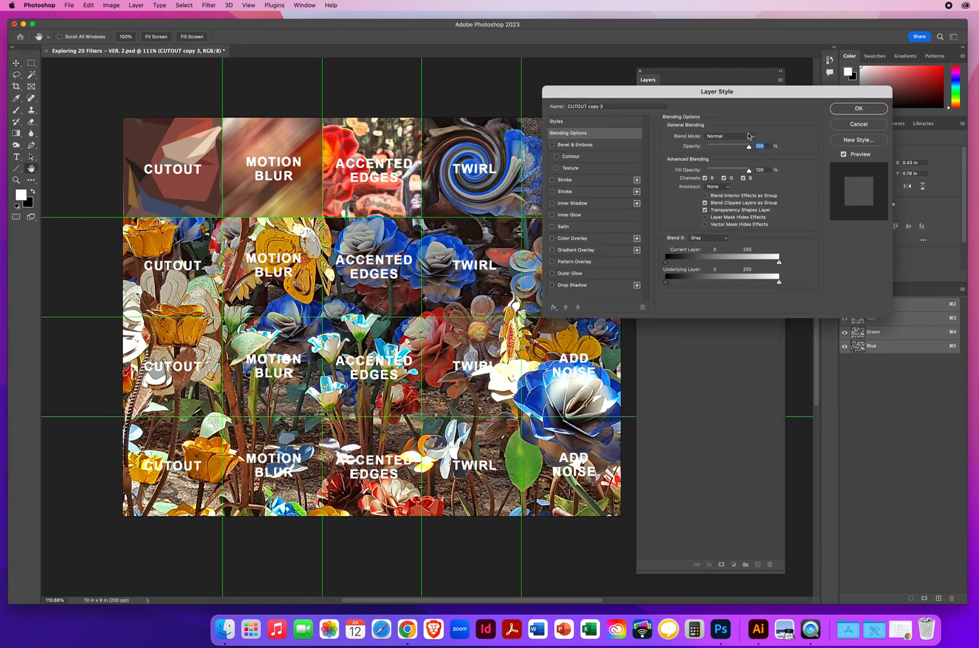
# Add a black Stroke to the labels, trying Inside then settling on Outside.
pyautogui.moveTo(717, 91); pyautogui.dragTo(644, 98)
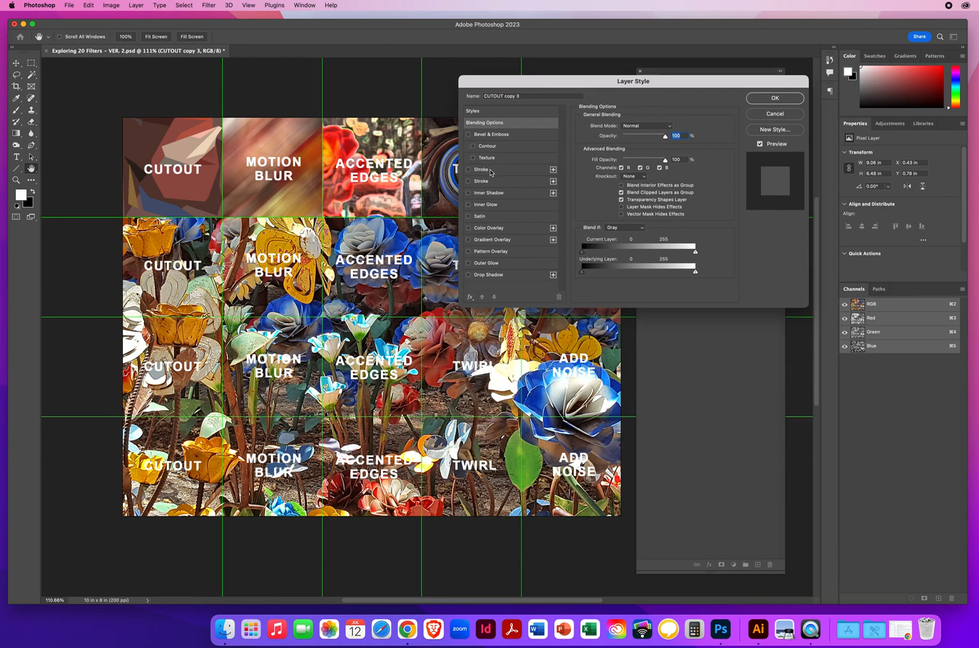
pyautogui.moveTo(489, 173)
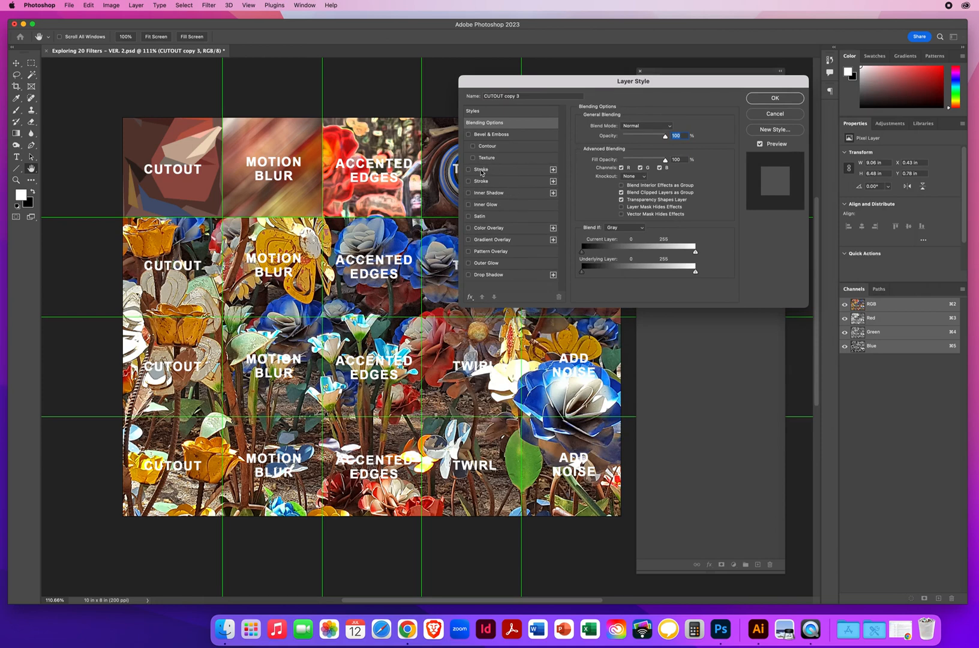
pyautogui.moveTo(481, 182)
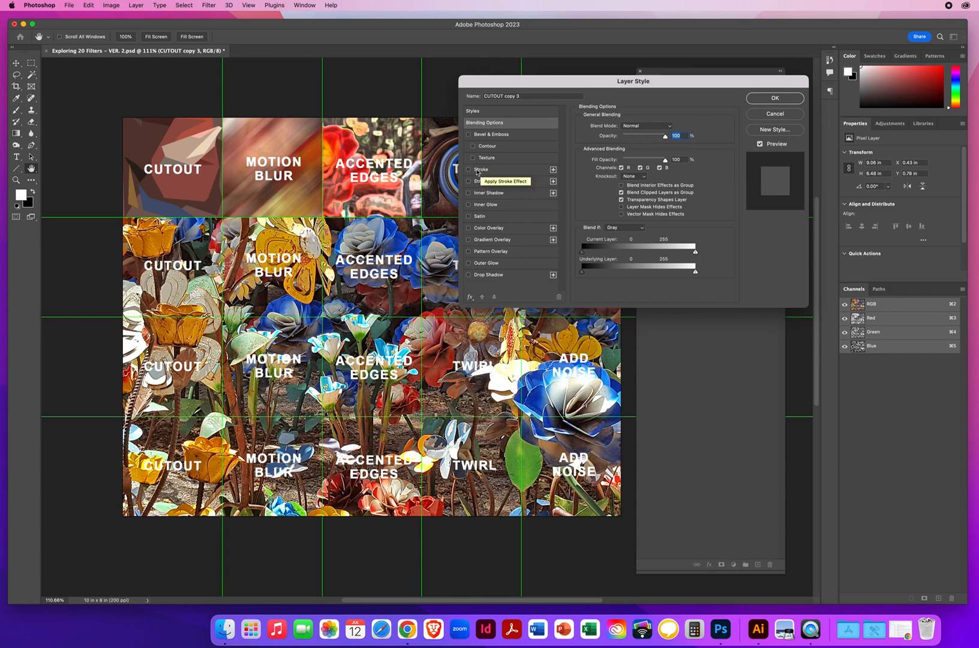
pyautogui.click(468, 170)
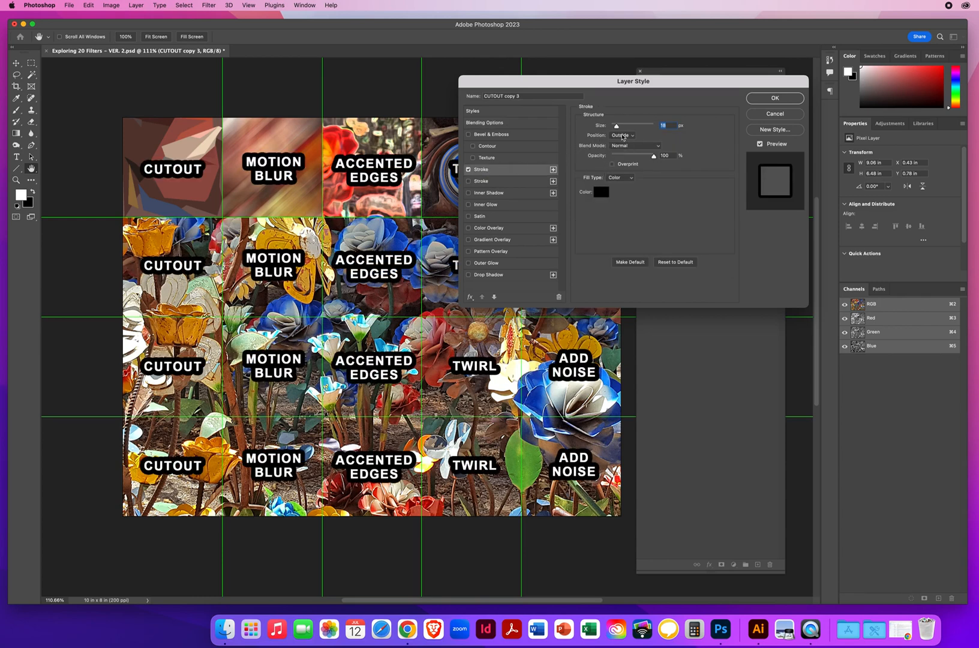
pyautogui.click(623, 135)
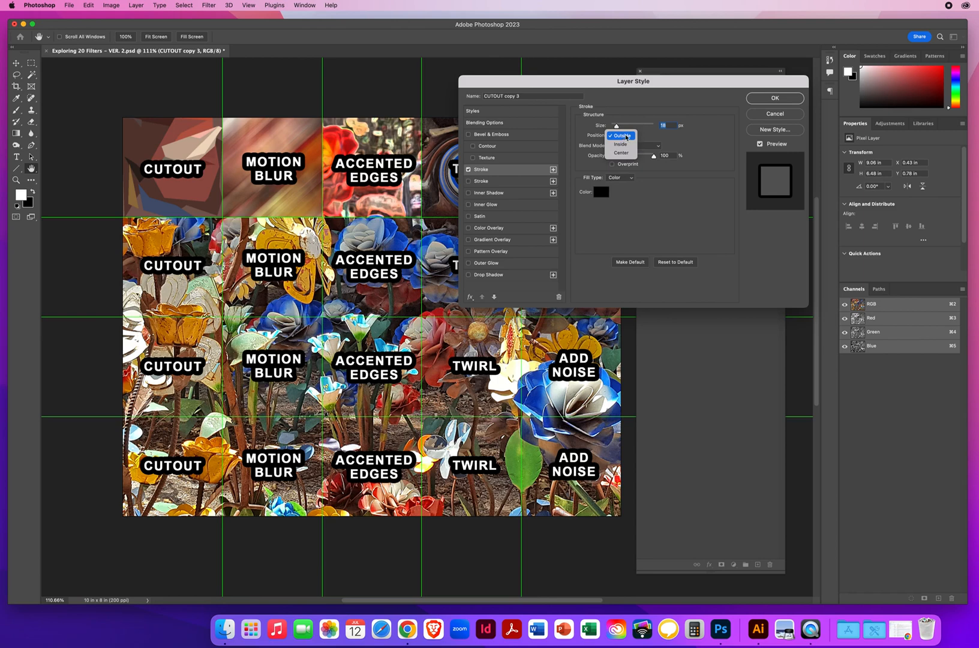
pyautogui.click(621, 144)
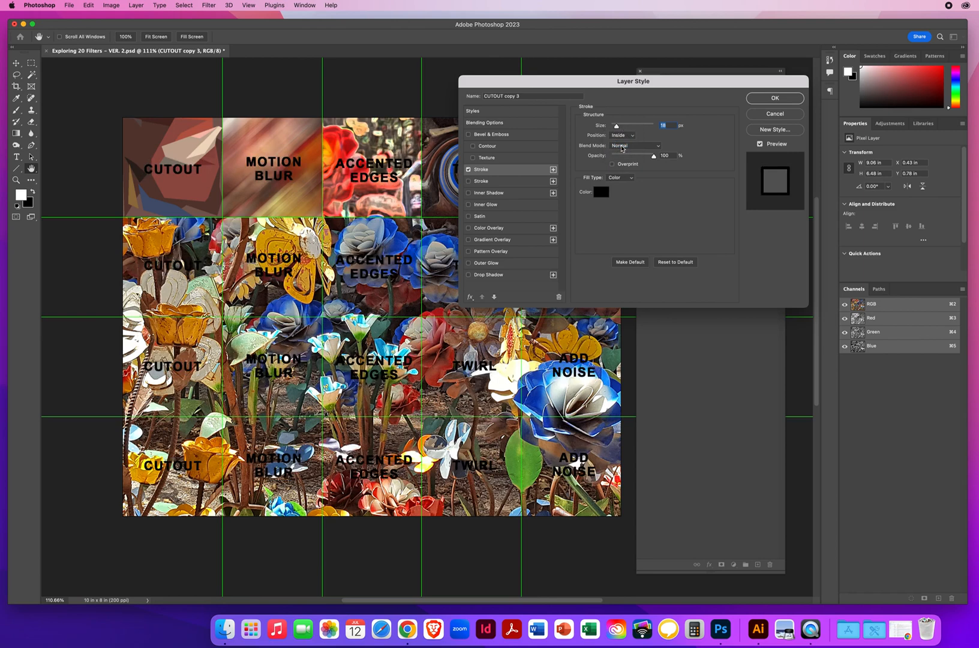
pyautogui.click(621, 135)
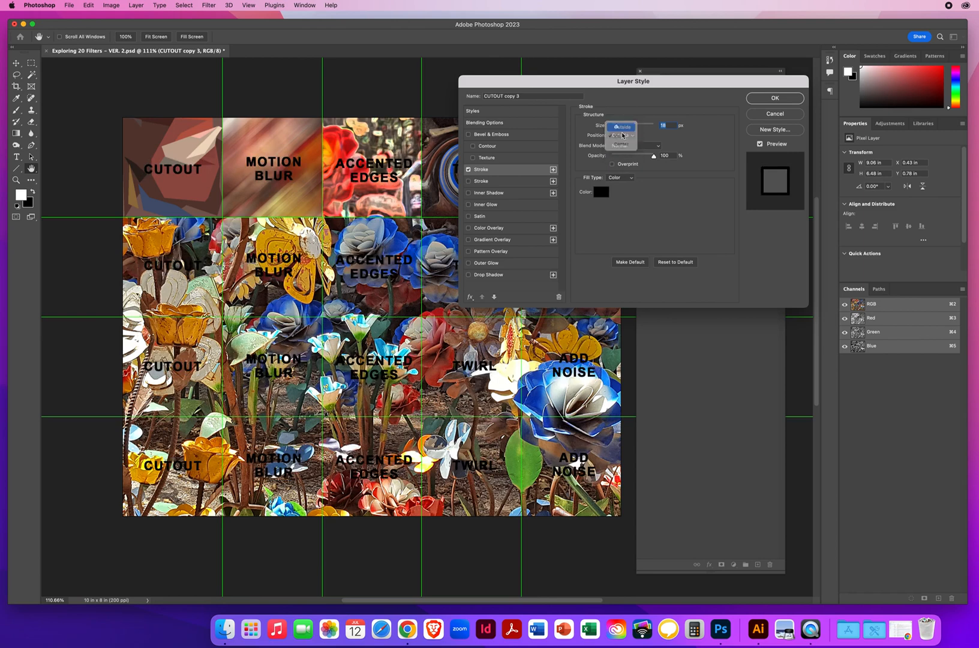
pyautogui.click(621, 126)
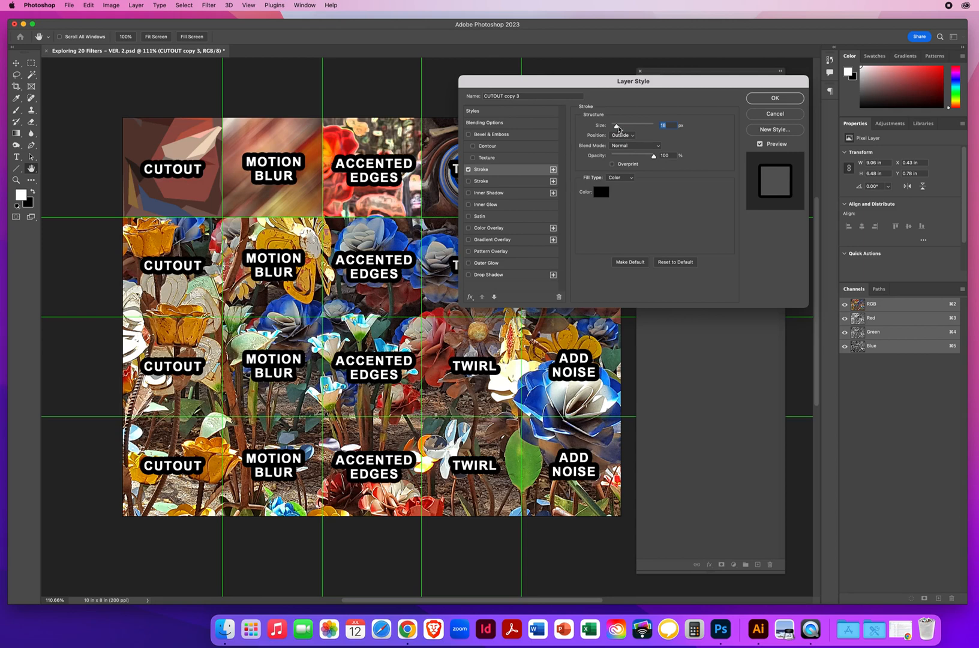
# Adjust the stroke Size slider to about 10 px.
pyautogui.moveTo(625, 125); pyautogui.dragTo(615, 126)
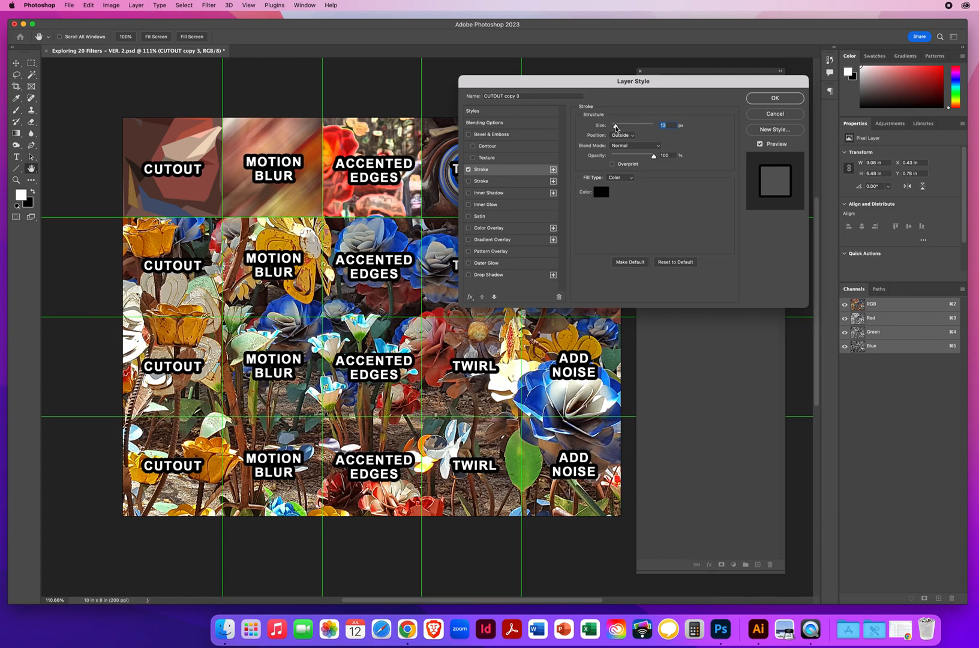
pyautogui.moveTo(624, 125); pyautogui.dragTo(653, 125)
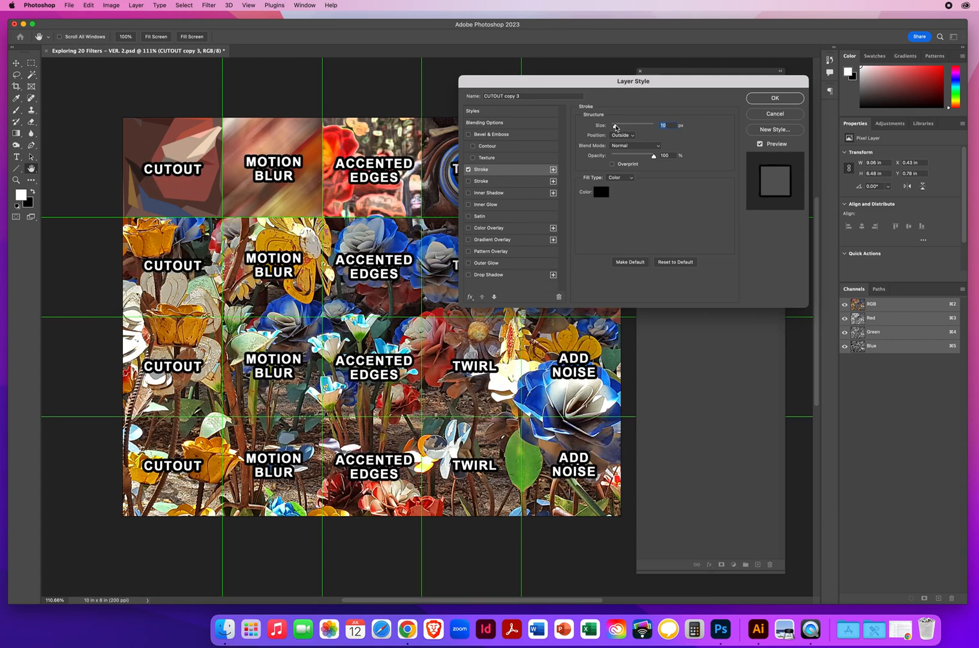
pyautogui.moveTo(632, 125); pyautogui.dragTo(639, 125)
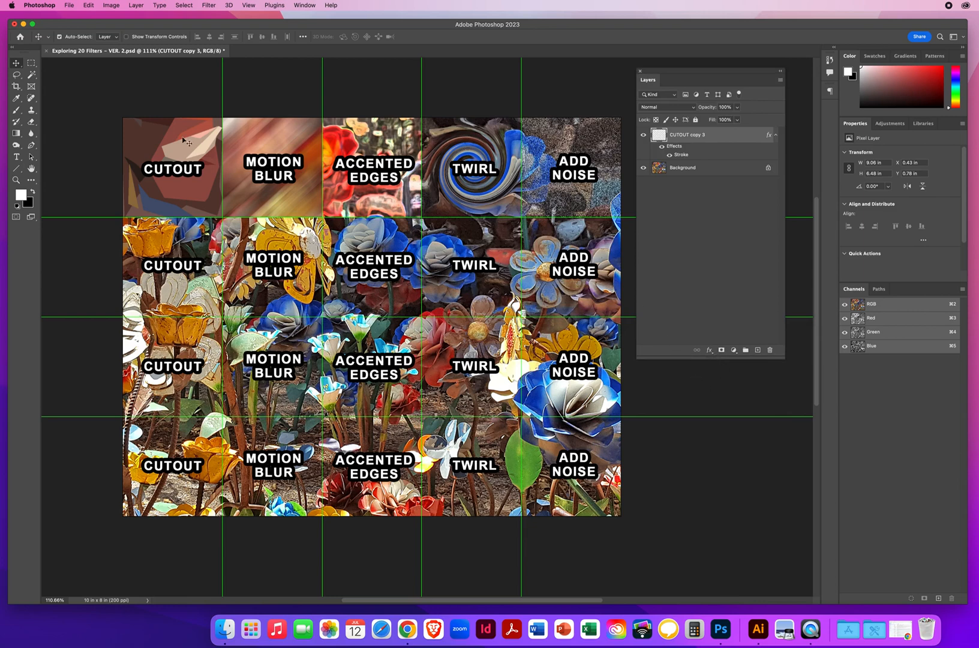
pyautogui.moveTo(168, 153)
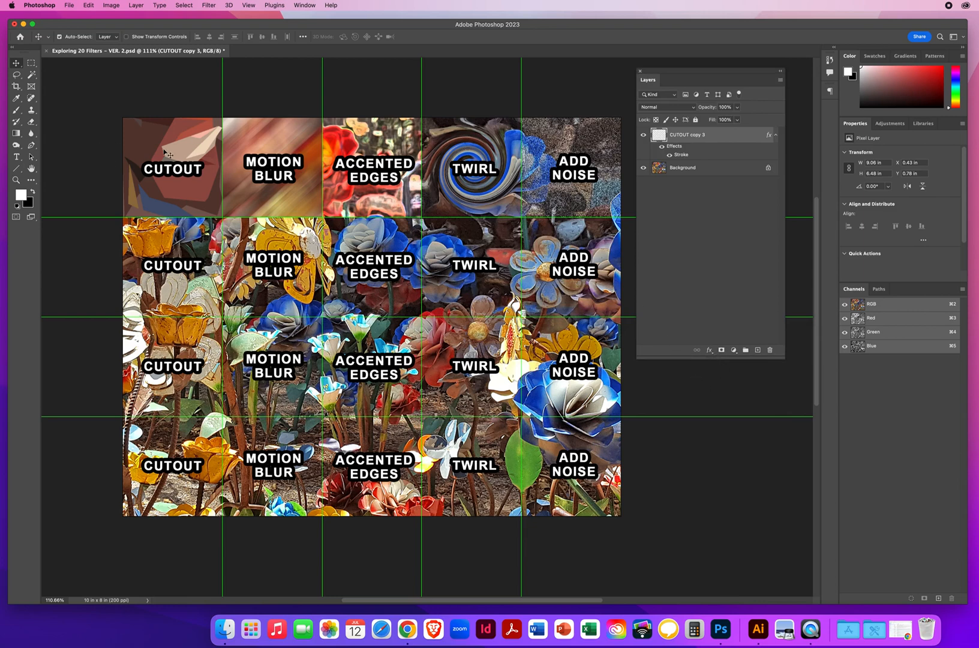
pyautogui.moveTo(190, 116)
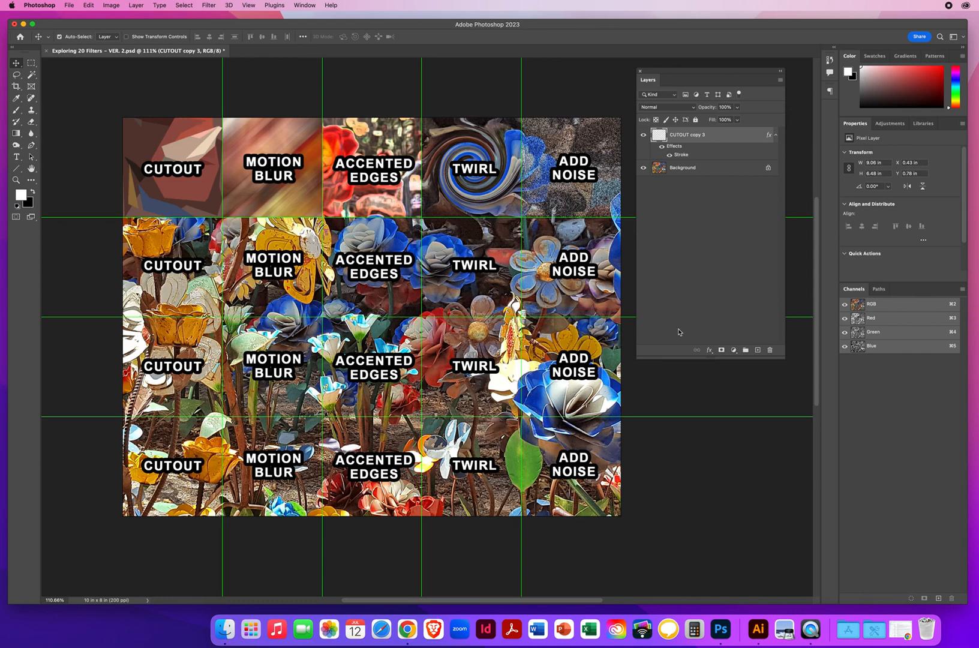
pyautogui.moveTo(687, 332)
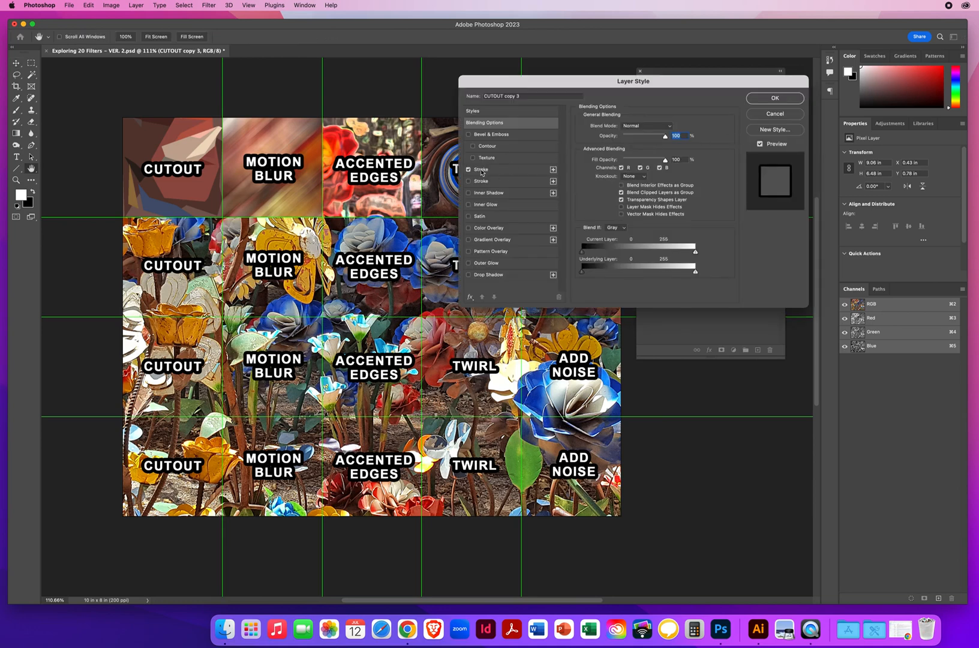
# Close Layer Style keeping the outline, then bring up the File menu.
pyautogui.click(774, 98)
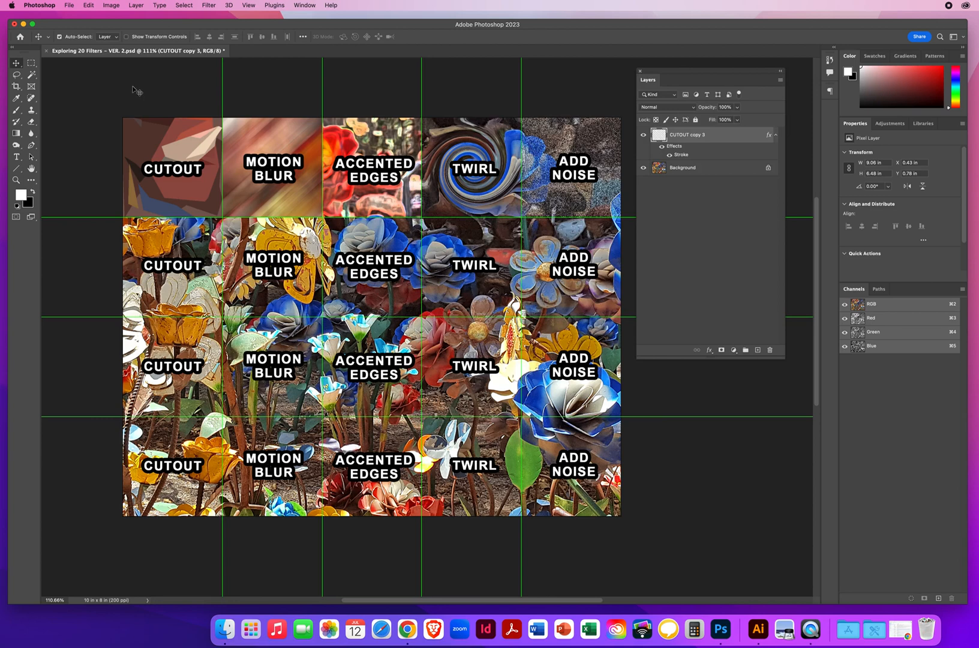
pyautogui.click(68, 5)
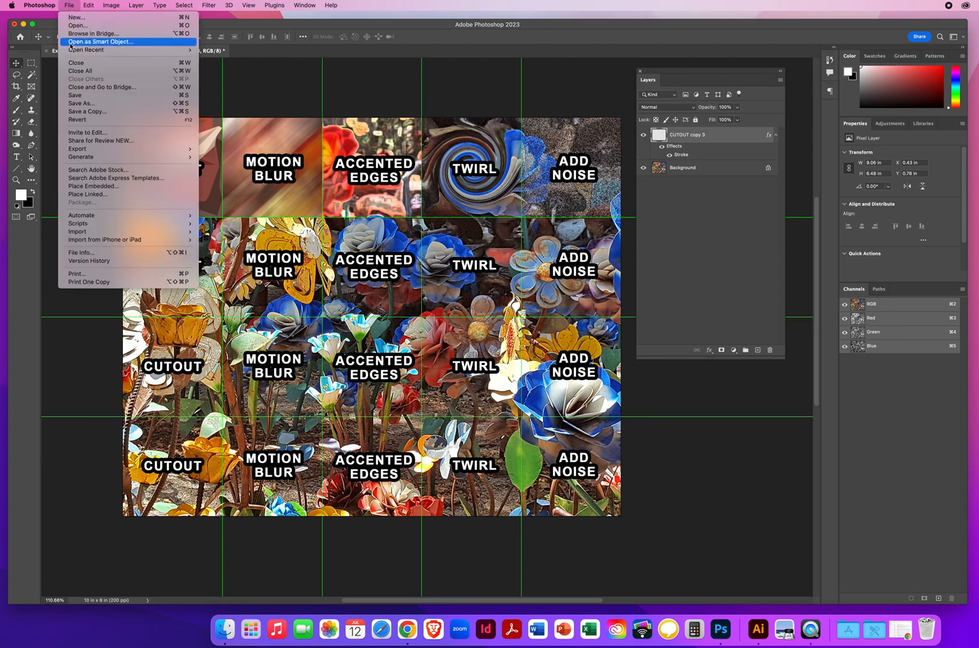
# Start Save a Copy named 'Christ' in JPEG format.
pyautogui.click(256, 199)
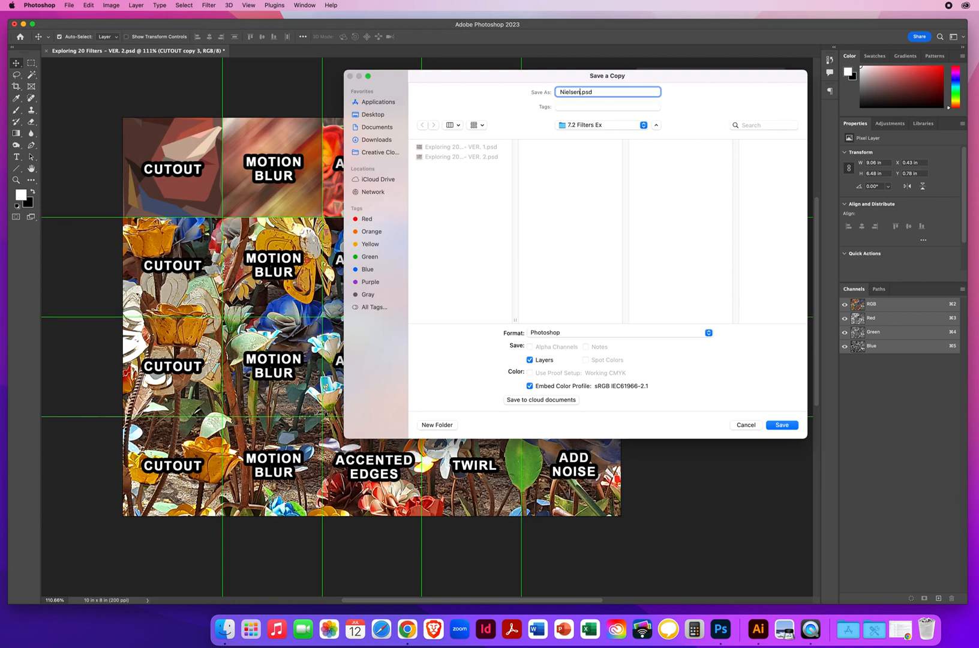
pyautogui.write('Christ')
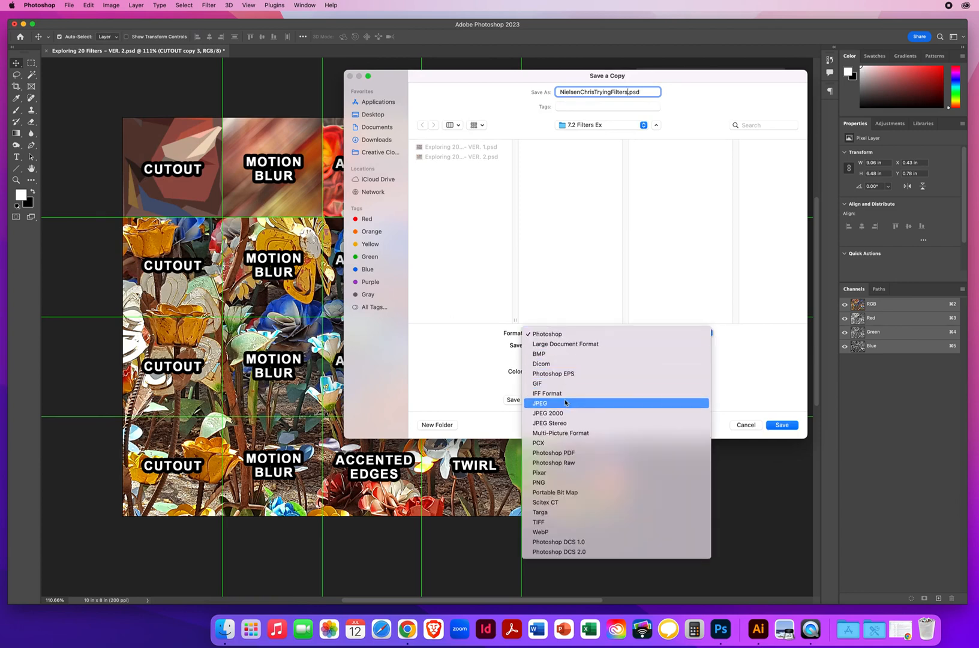
pyautogui.click(539, 403)
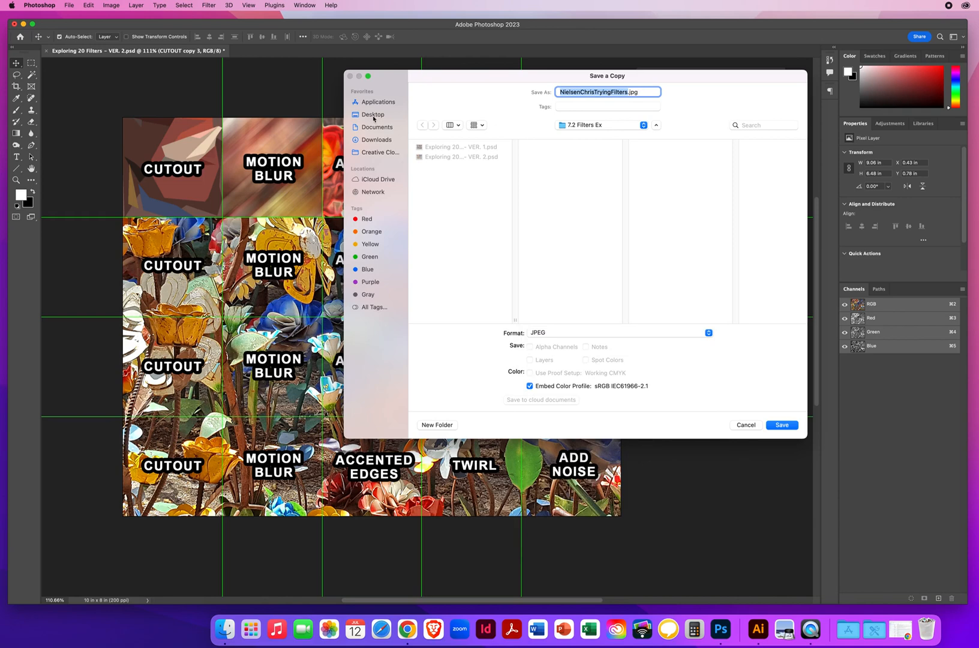
# Save the JPEG copy to the Desktop and accept the JPEG Options.
pyautogui.click(373, 114)
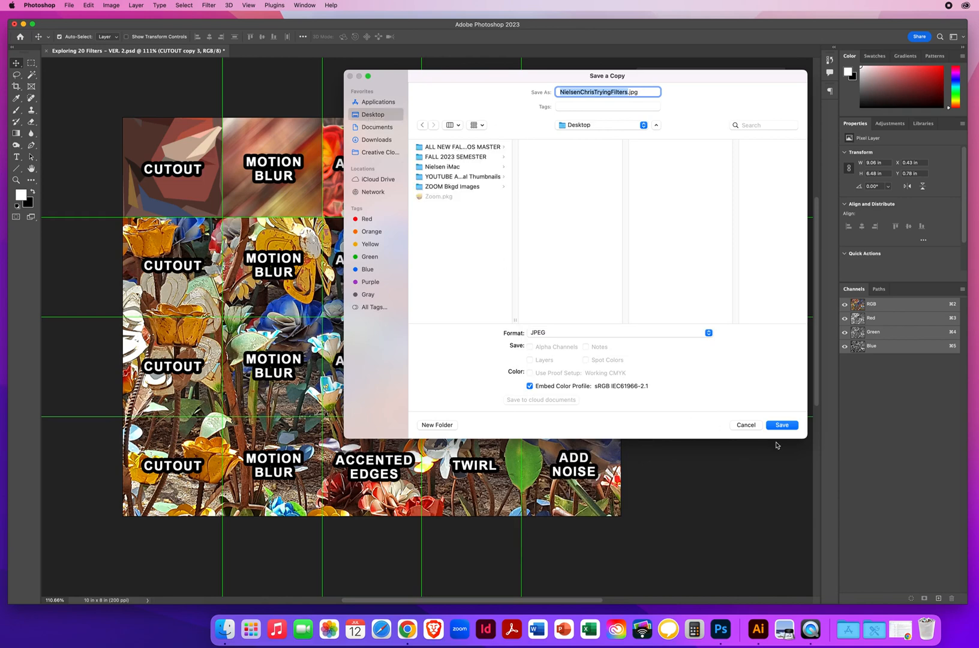
pyautogui.click(782, 424)
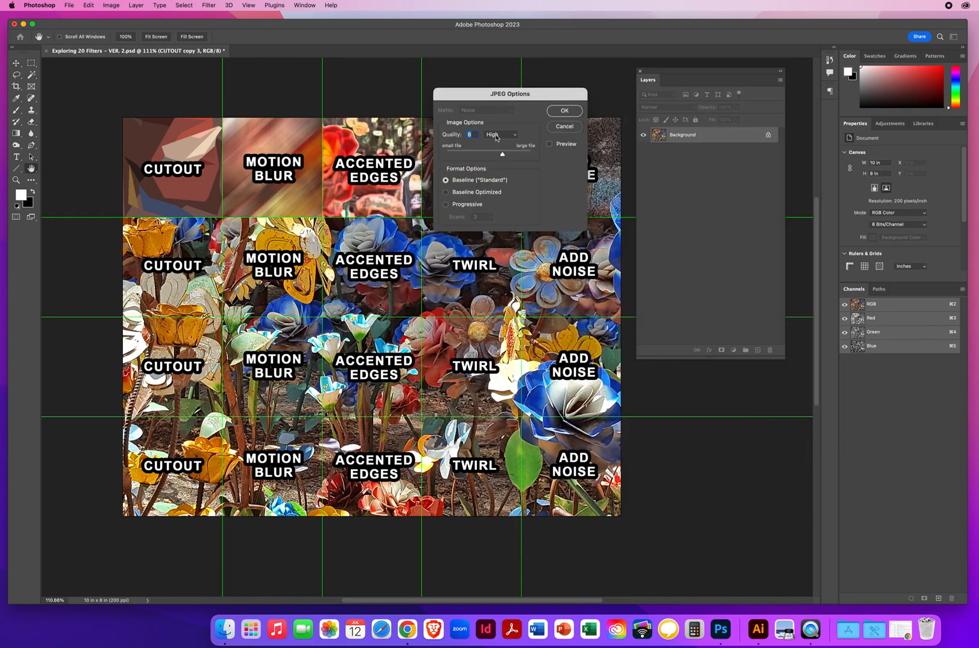
pyautogui.click(563, 110)
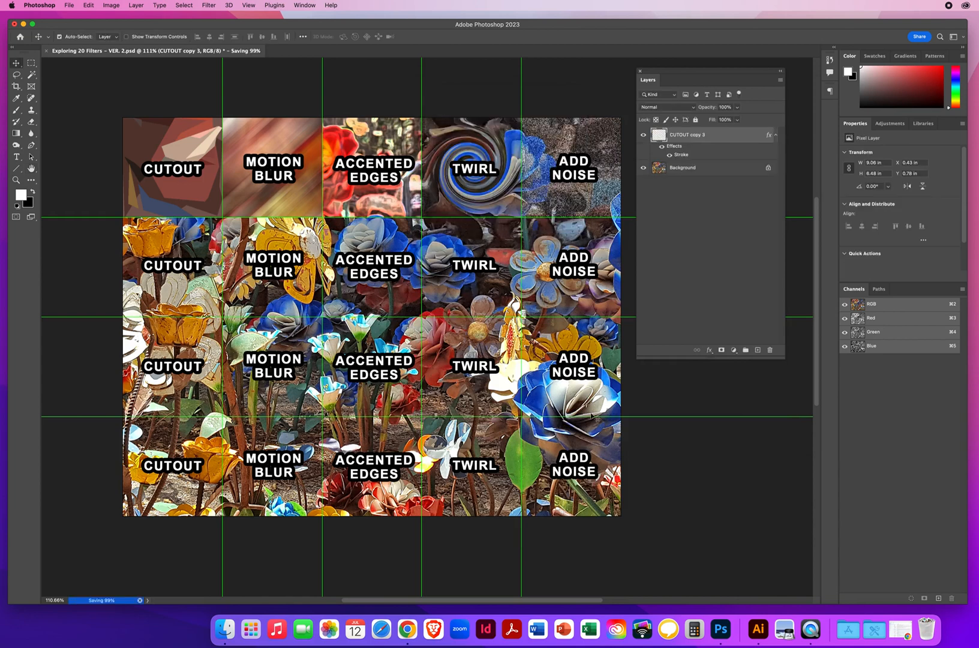